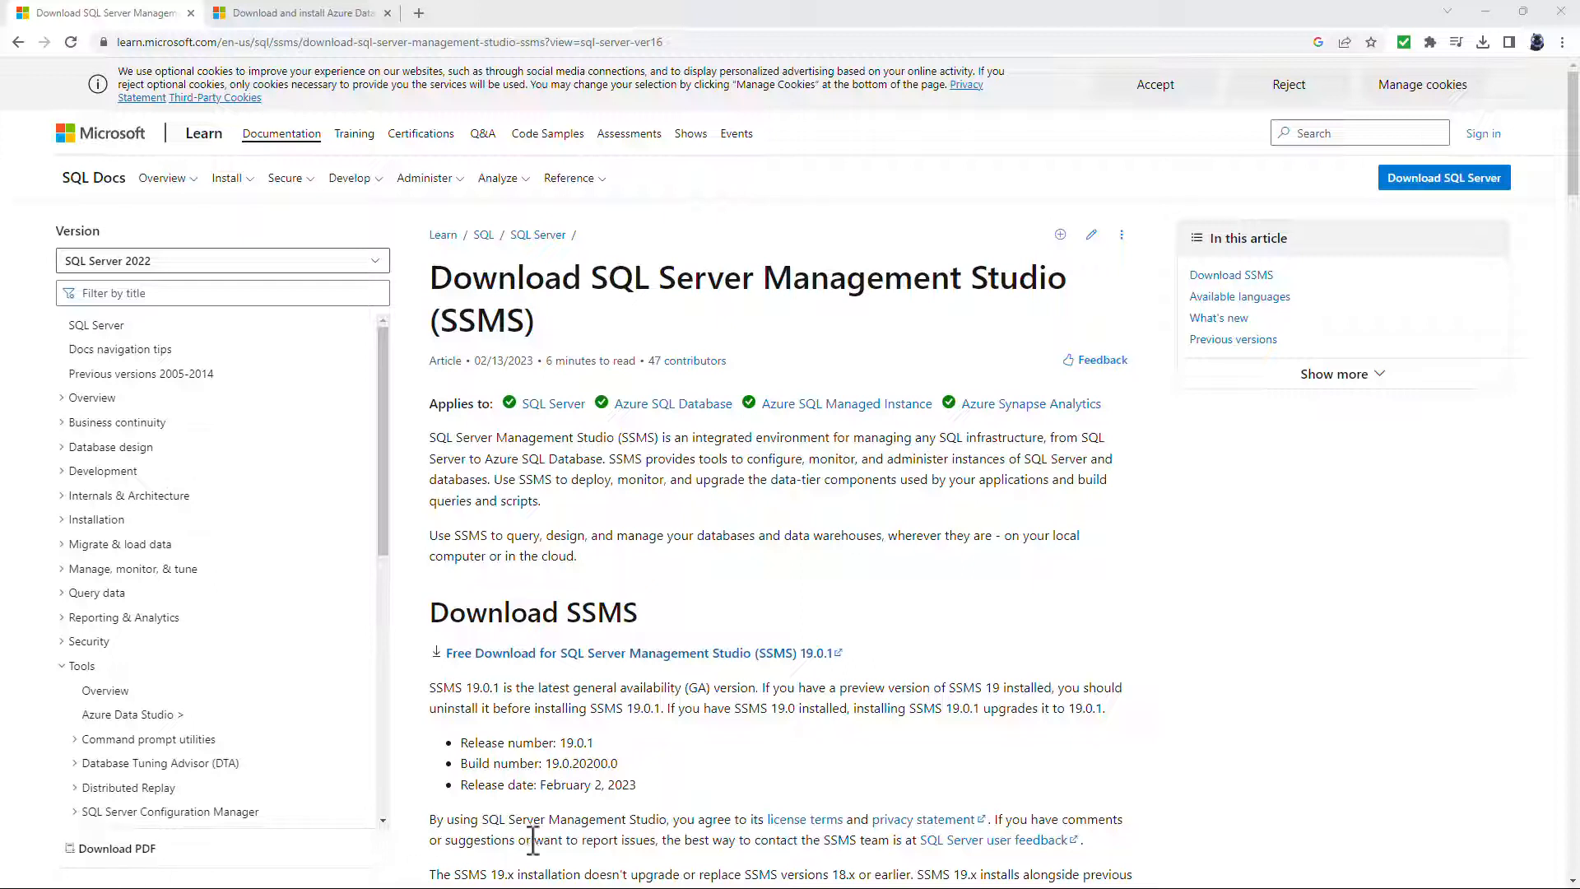
mouse_move(823, 865)
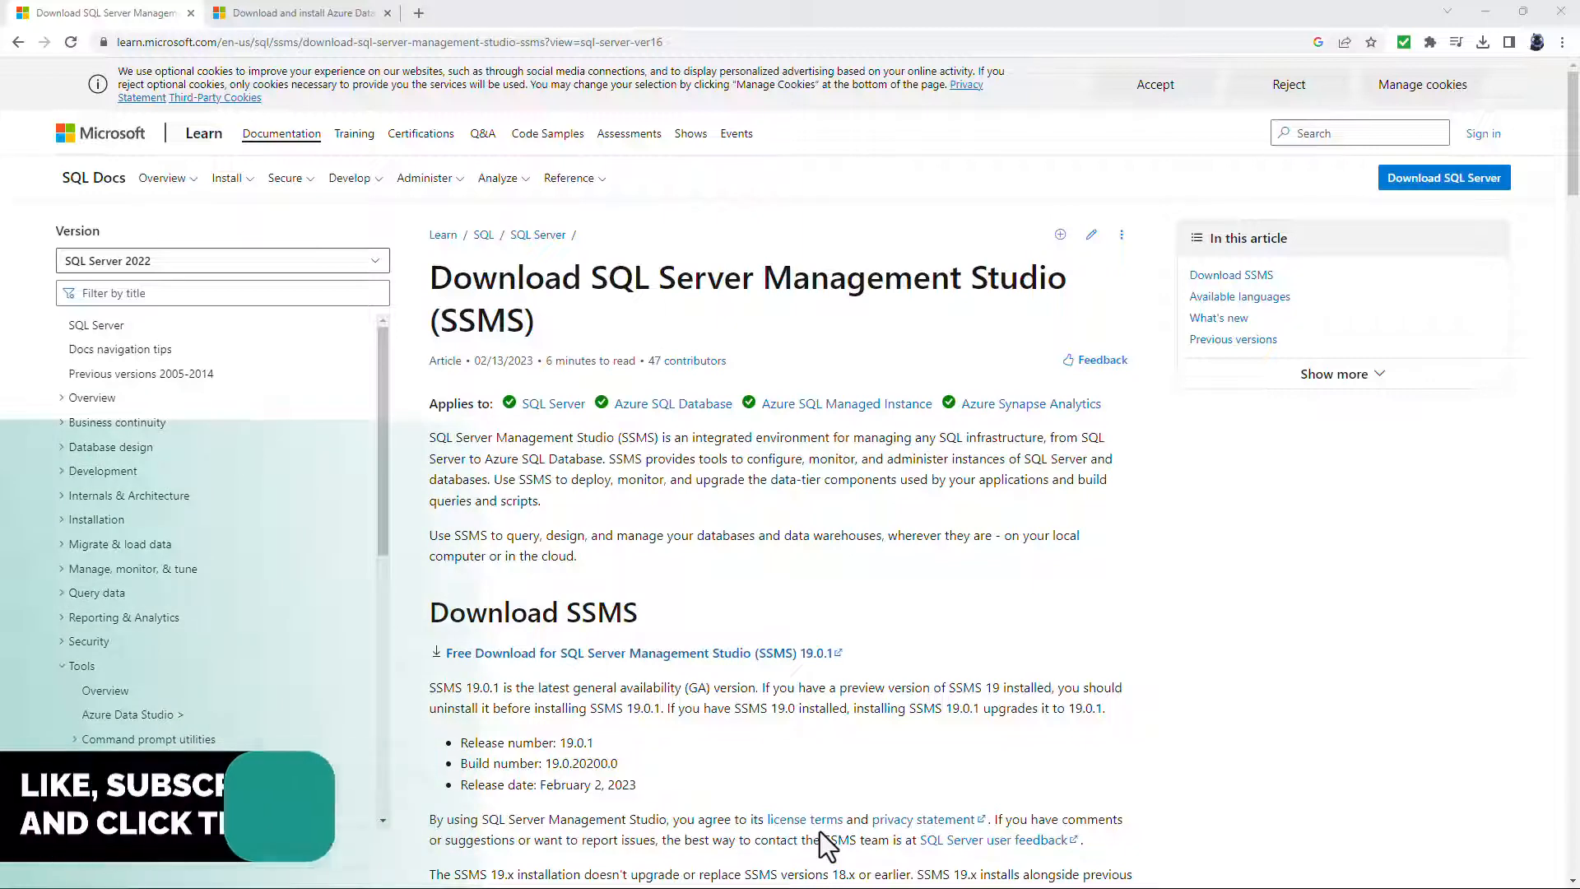
Switch from the SSMS article to the Download and install Azure Data Studio tab
scroll("down", 3)
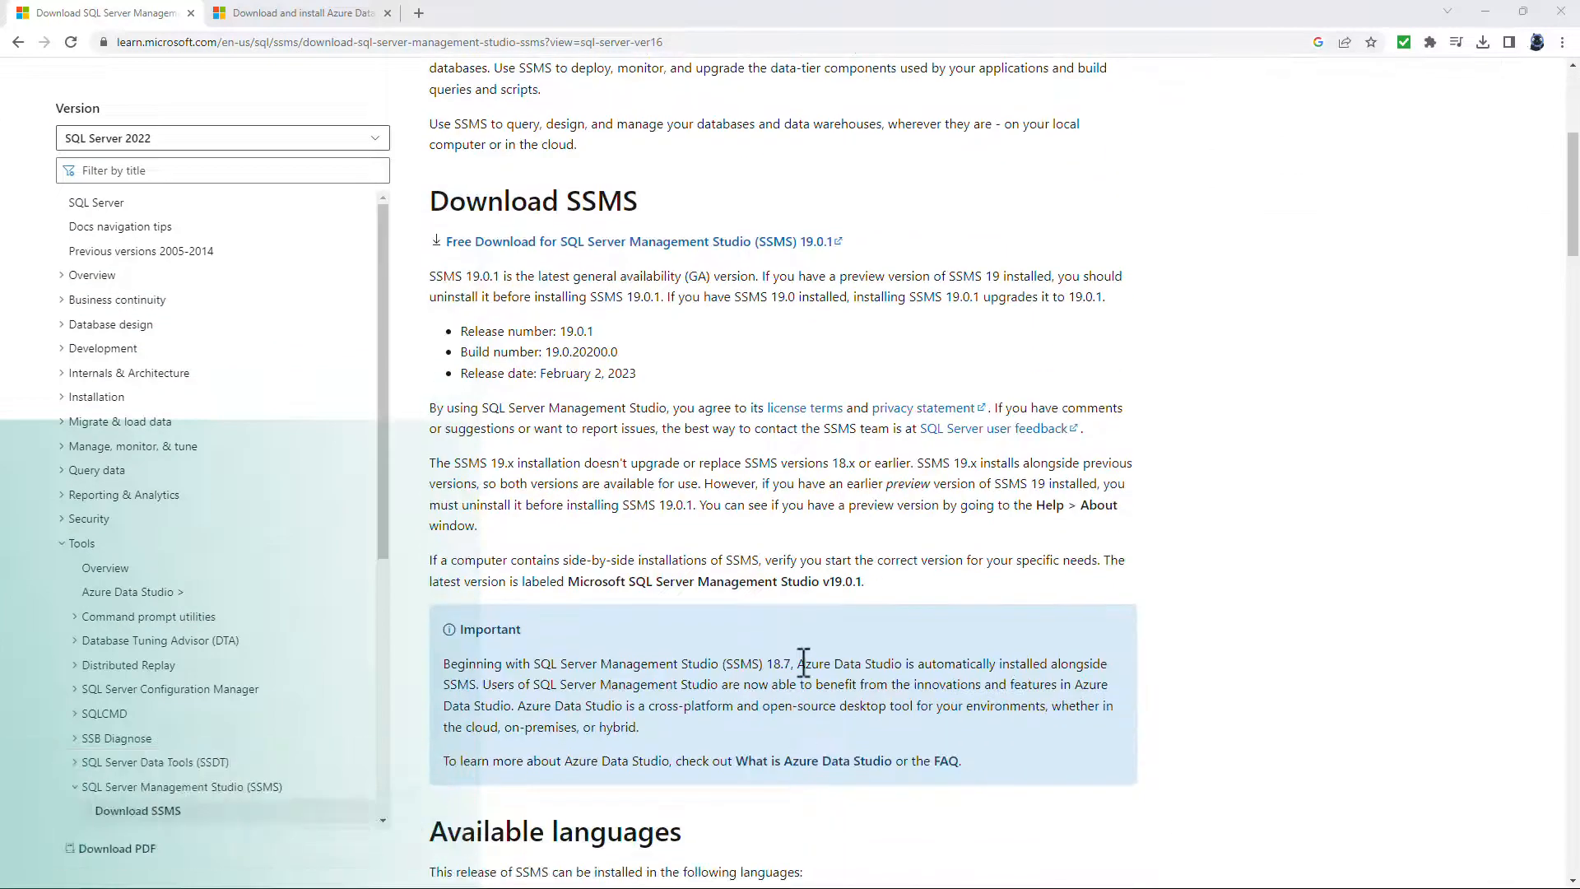
left_click_drag(797, 663, 907, 663)
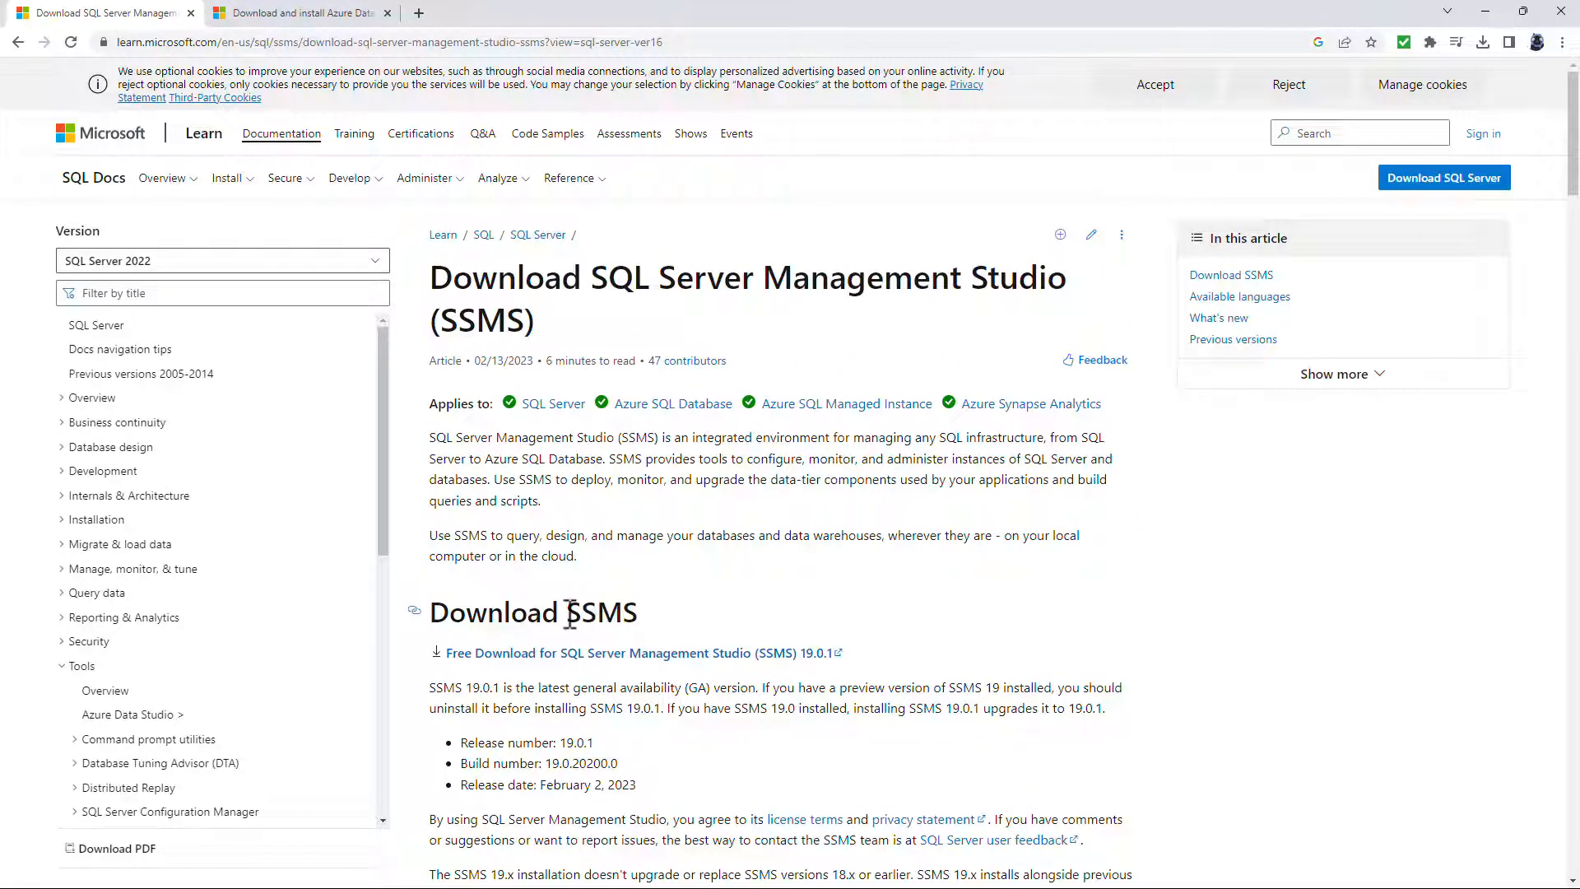
left_click(304, 13)
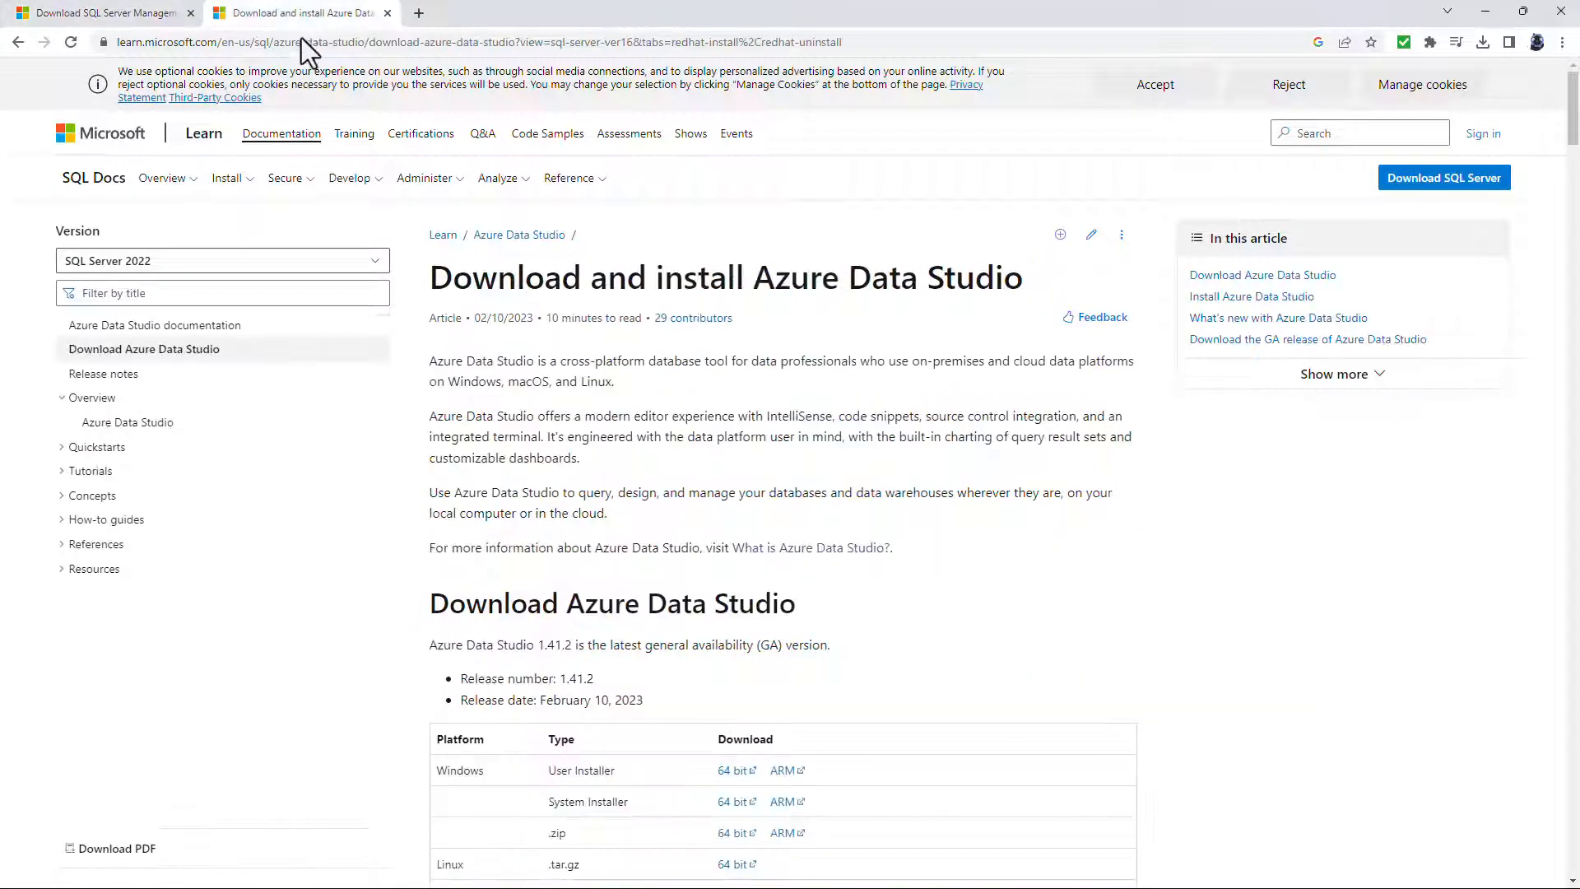
mouse_move(355, 191)
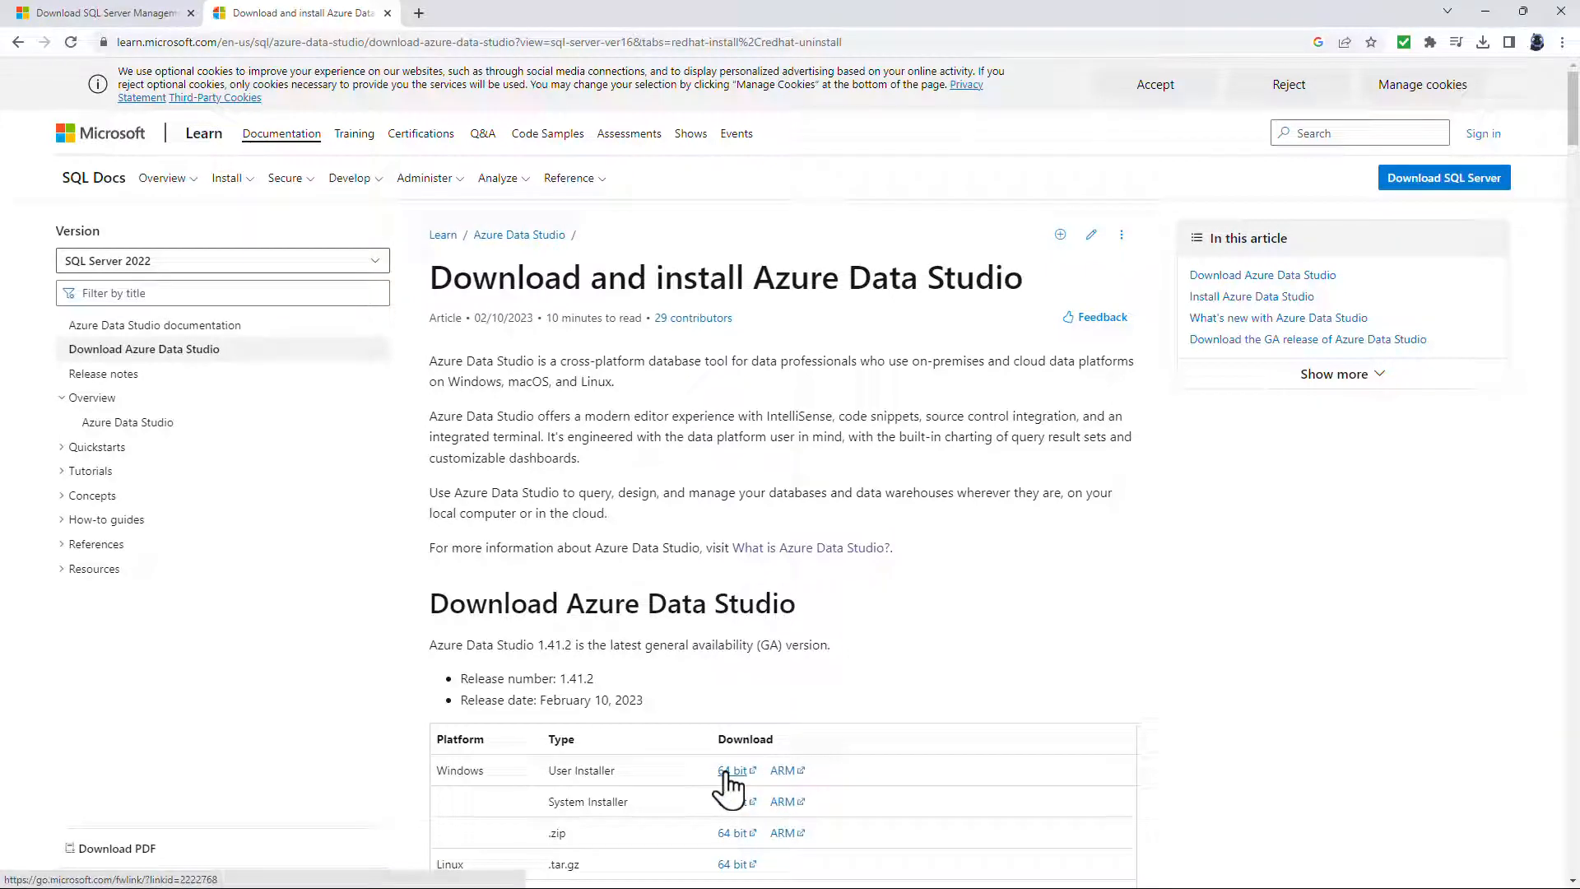
Download the Azure Data Studio Windows user installer (64 bit)
left_click(731, 771)
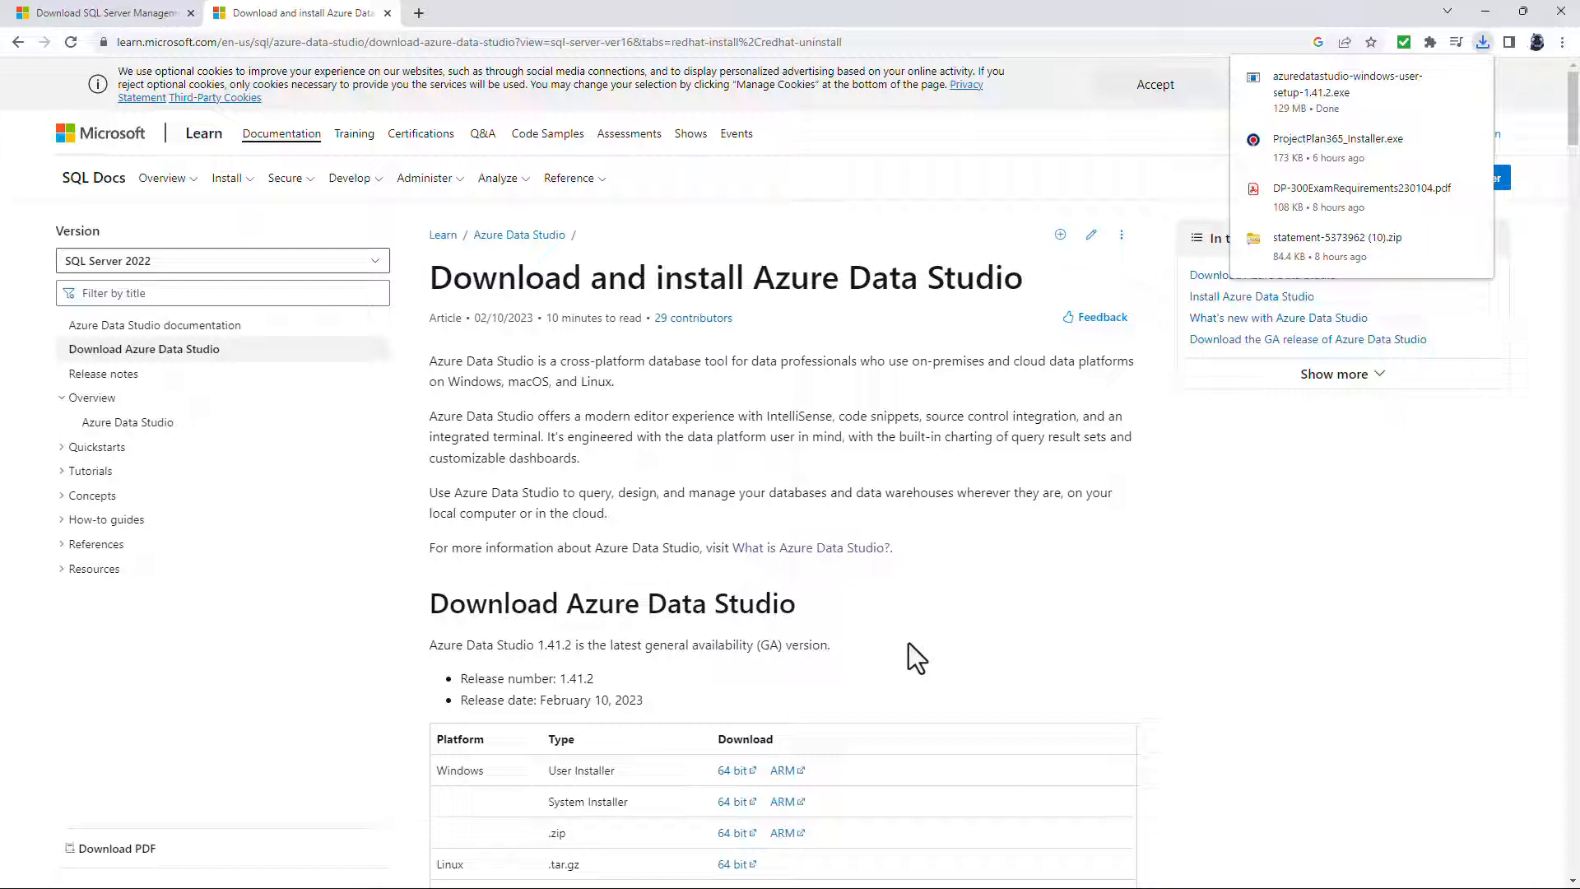
mouse_move(920, 632)
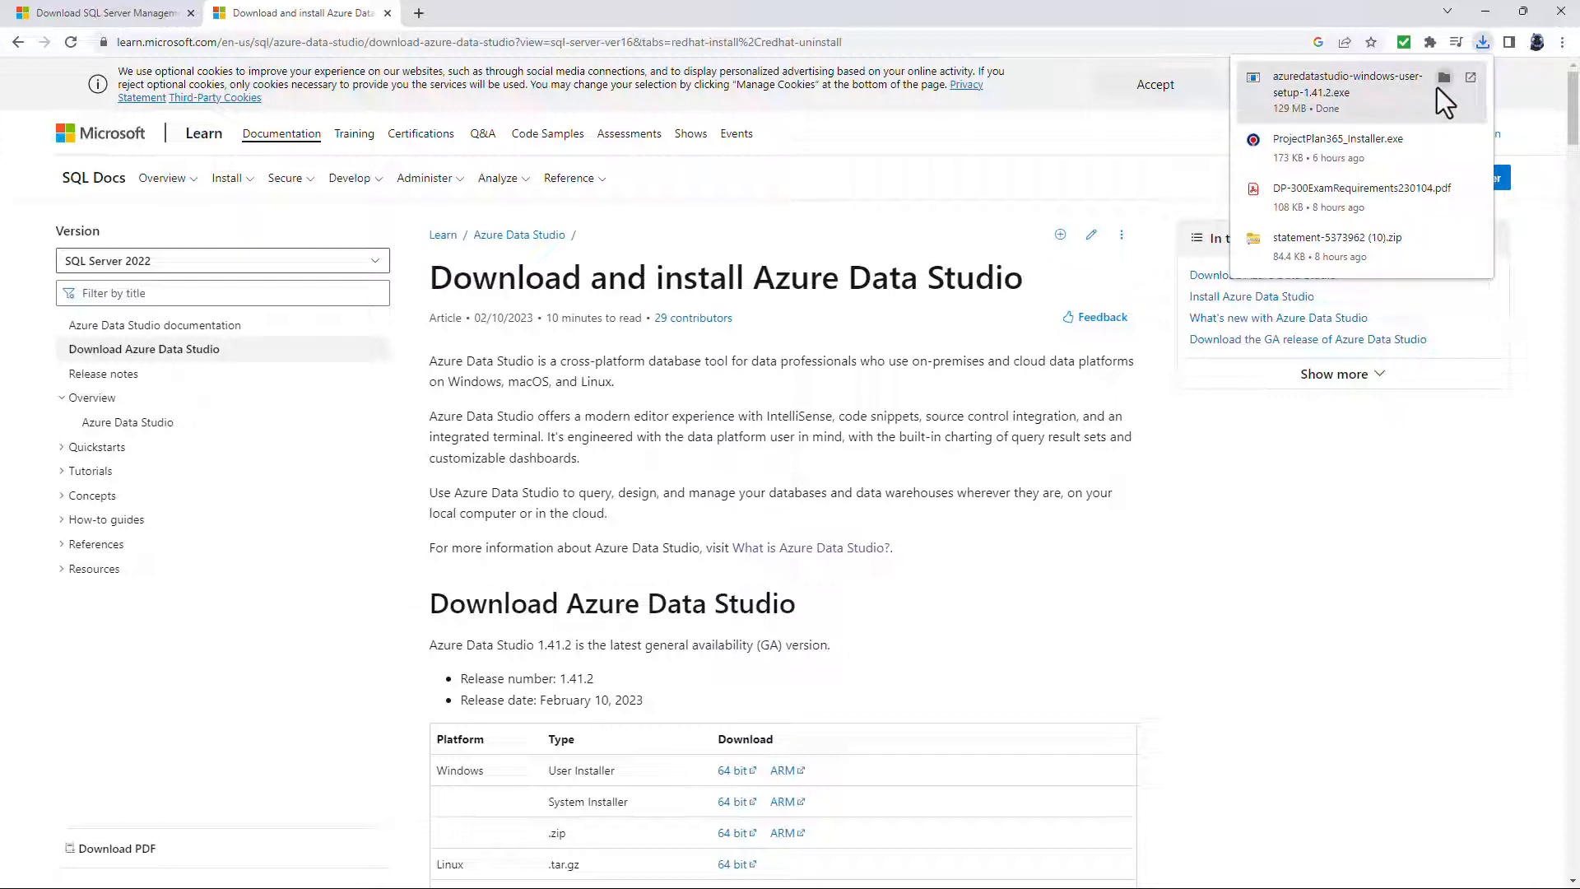
mouse_move(1264, 91)
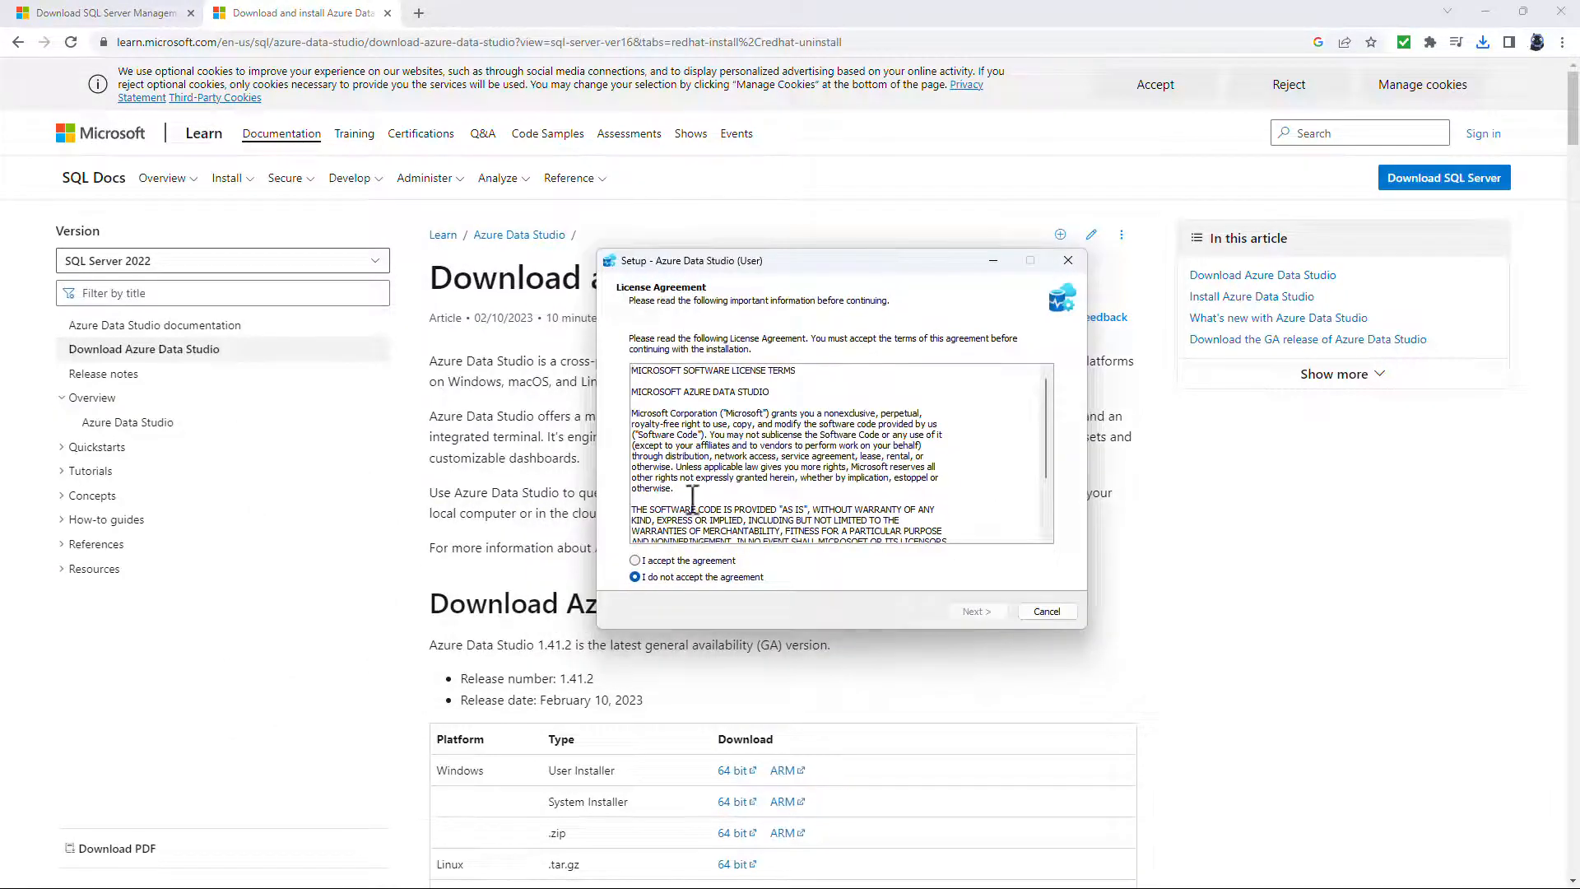
Accept the license agreement and request a desktop icon in Azure Data Studio Setup
left_click(635, 559)
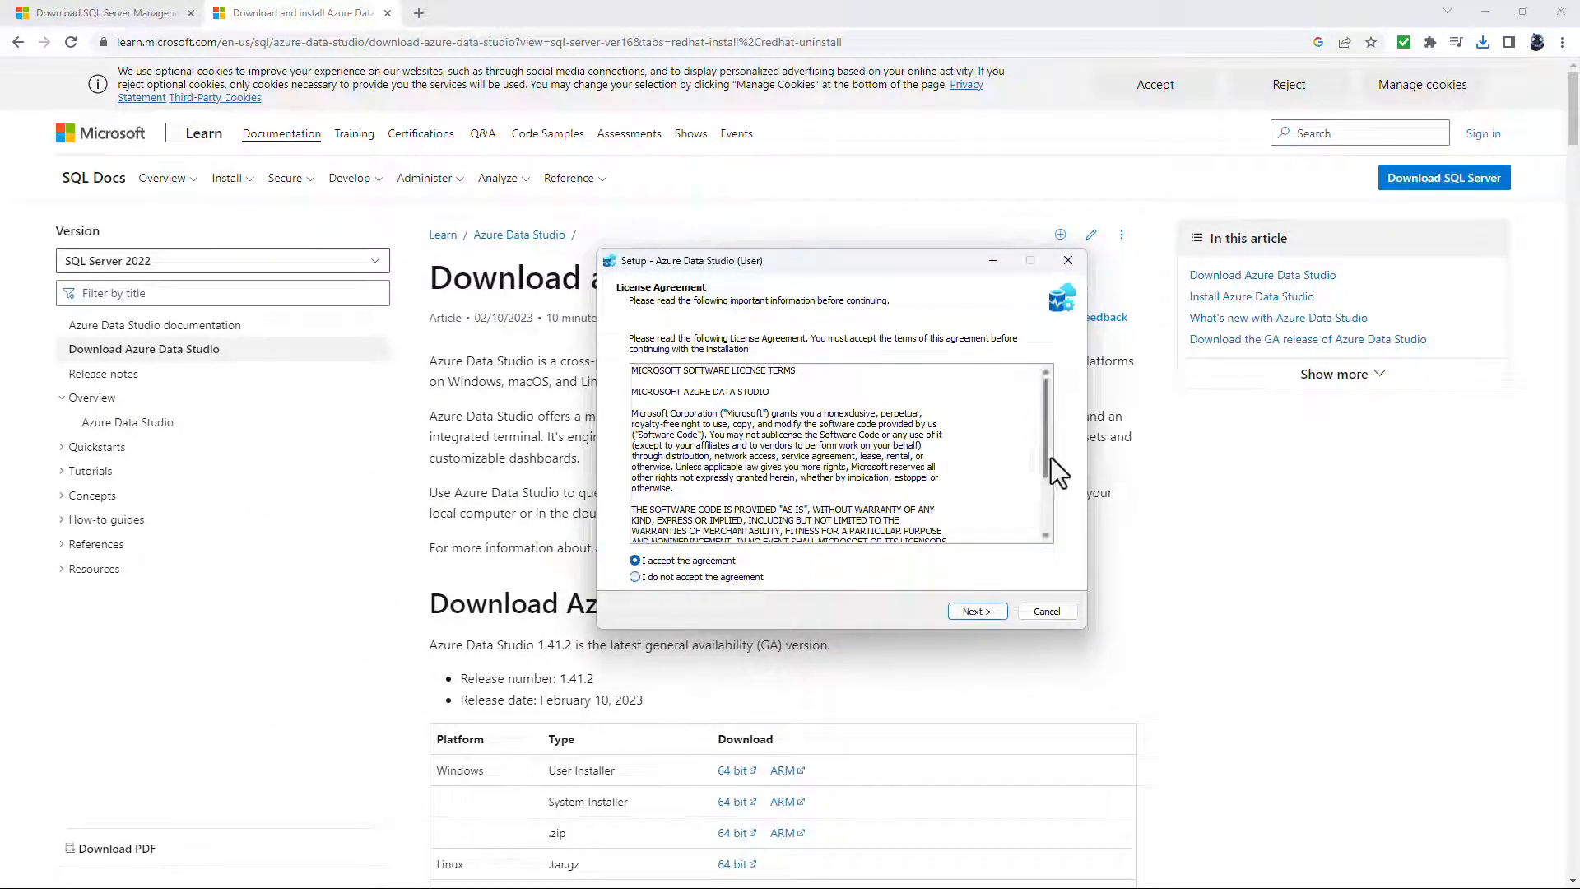
scroll("down", 3)
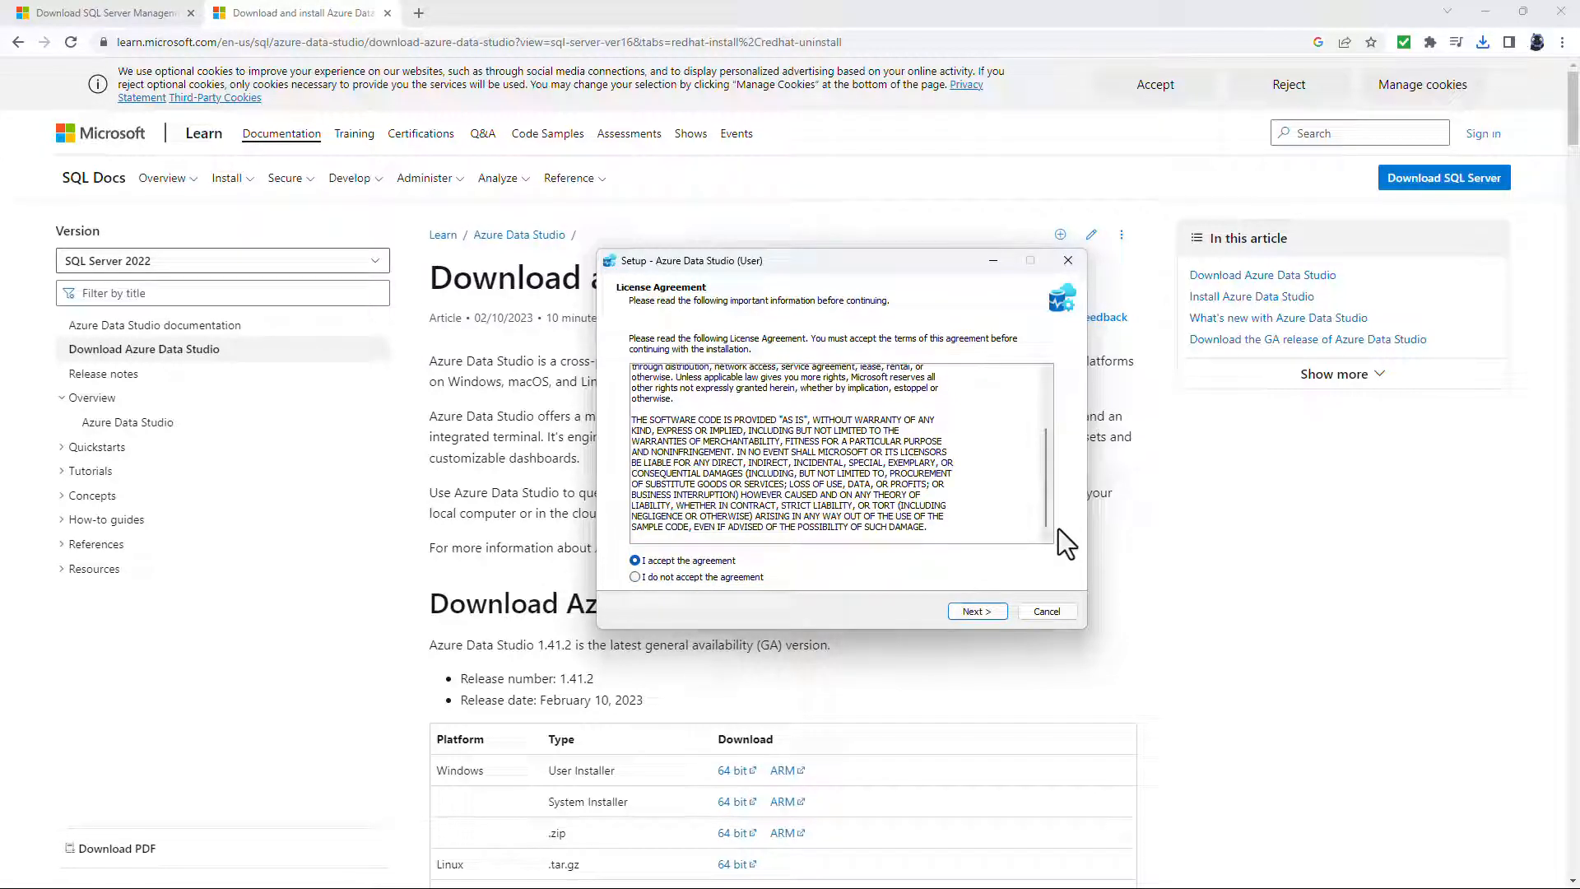
mouse_move(915, 602)
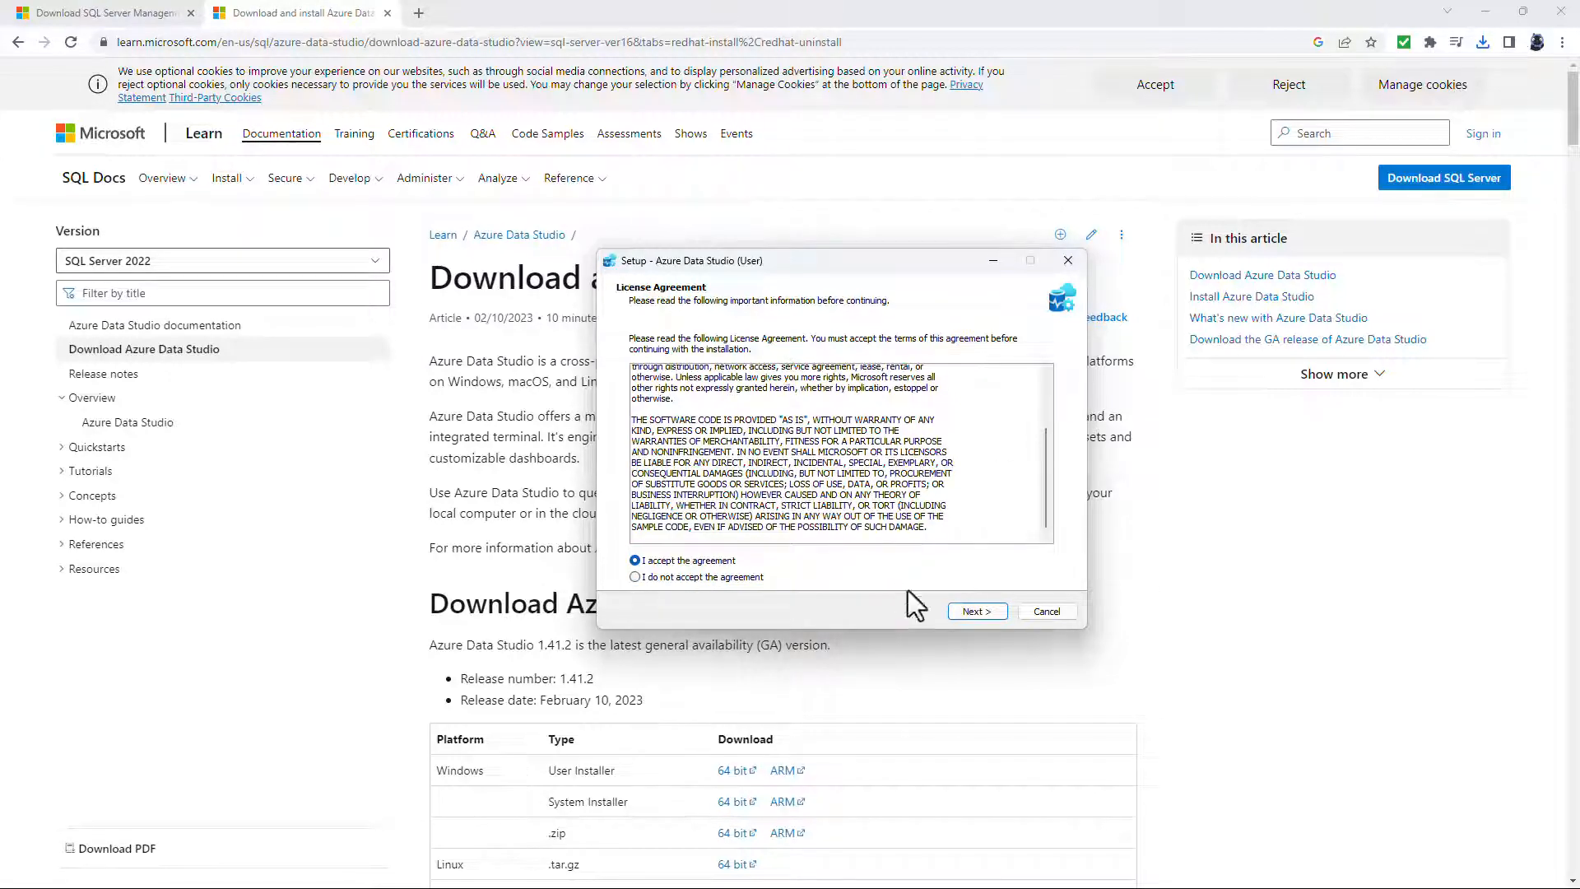
left_click(977, 611)
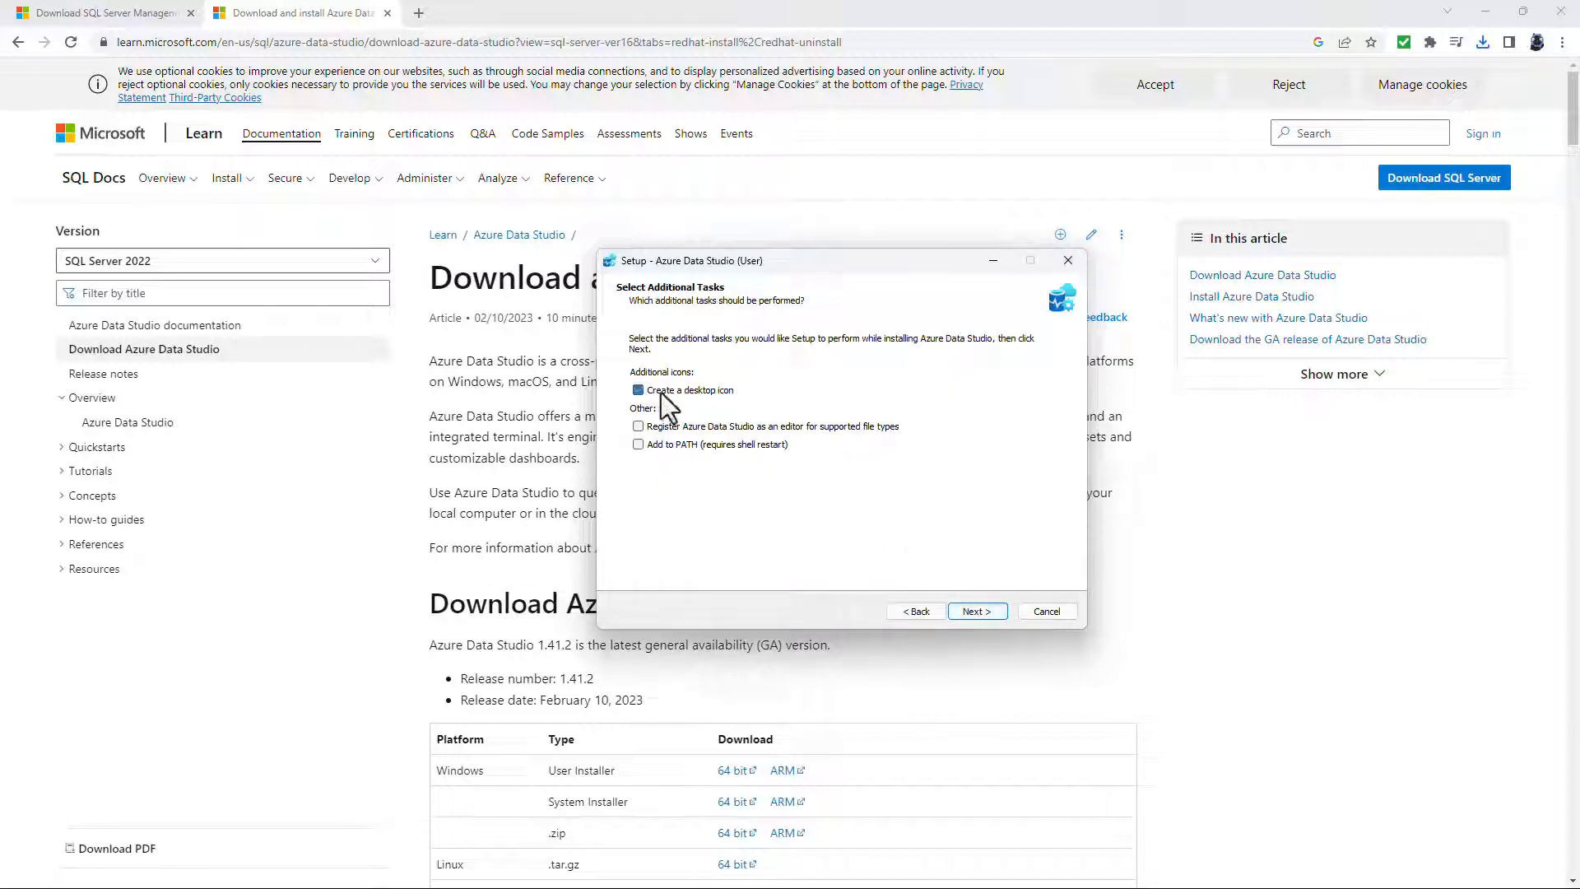
left_click(638, 390)
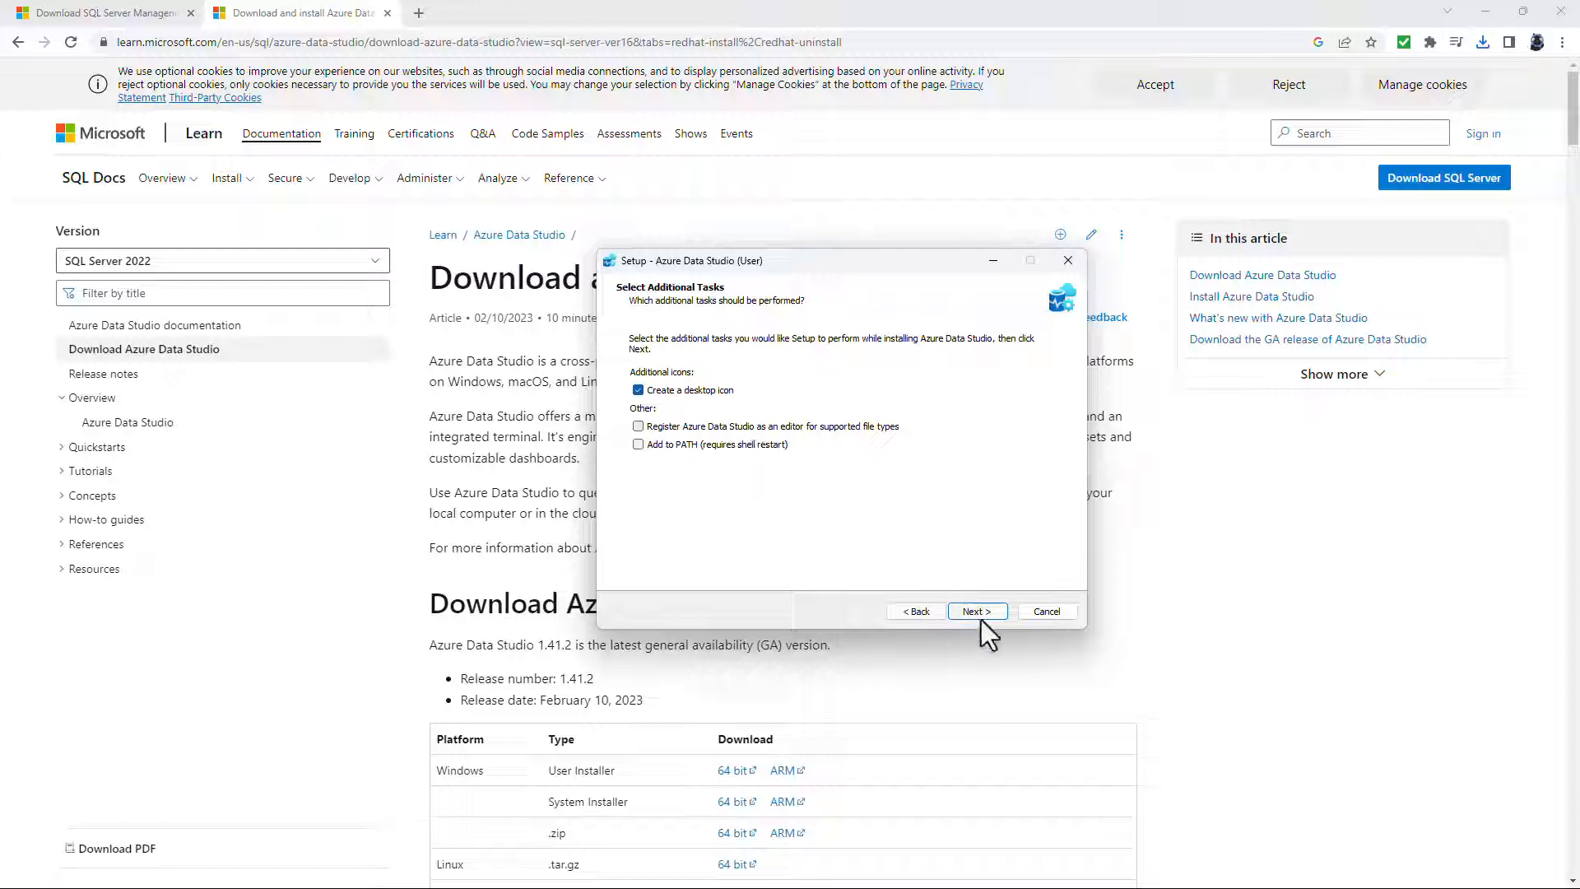
Install Azure Data Studio and finish setup with it launched
left_click(977, 610)
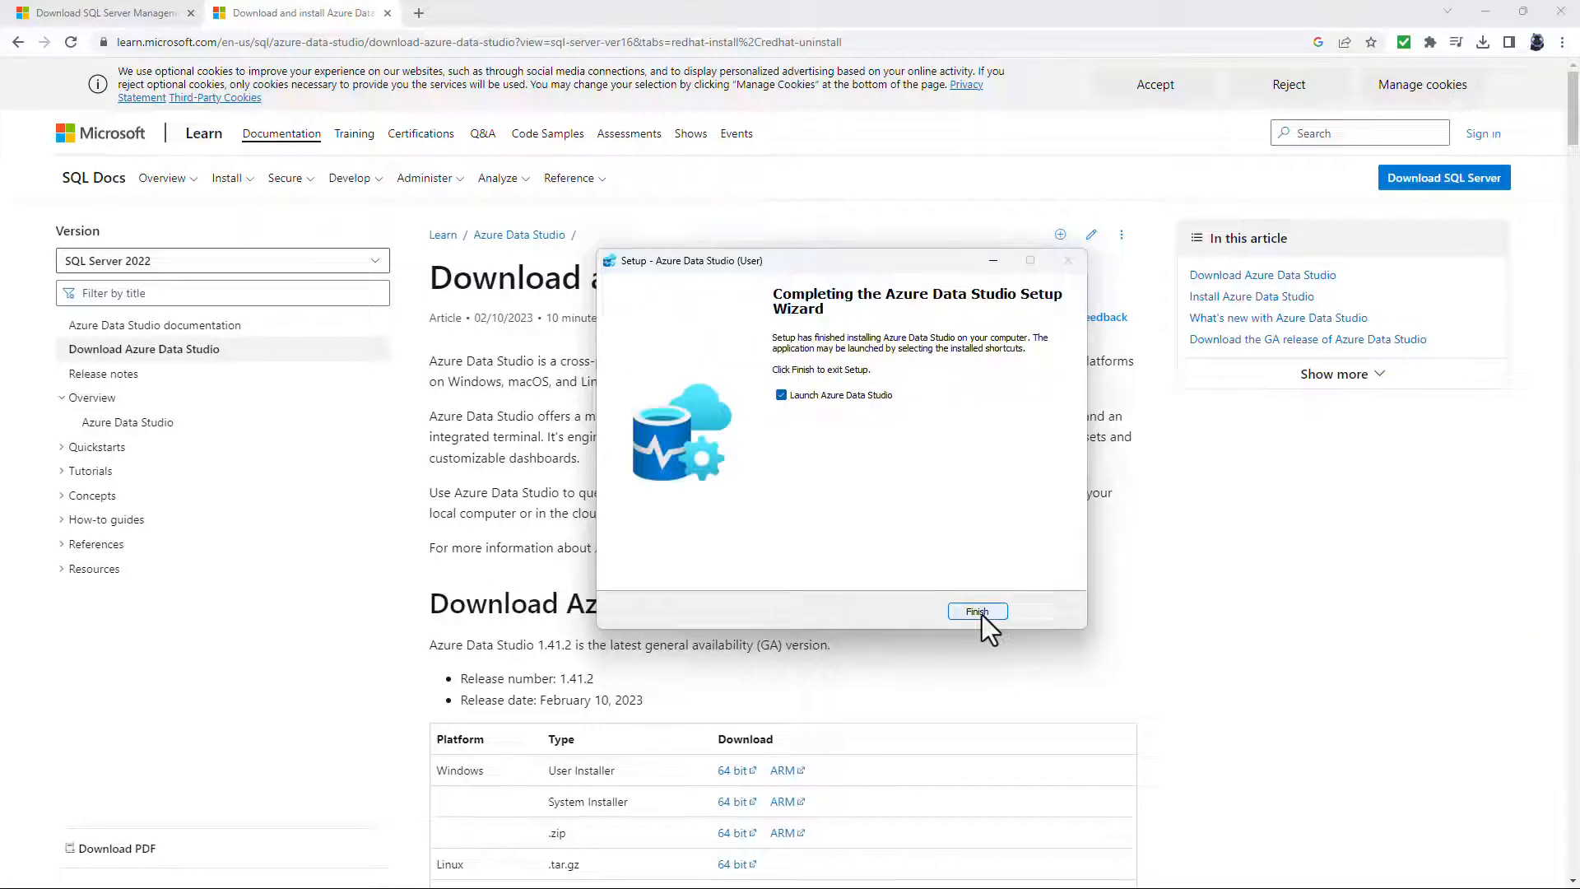
left_click(978, 610)
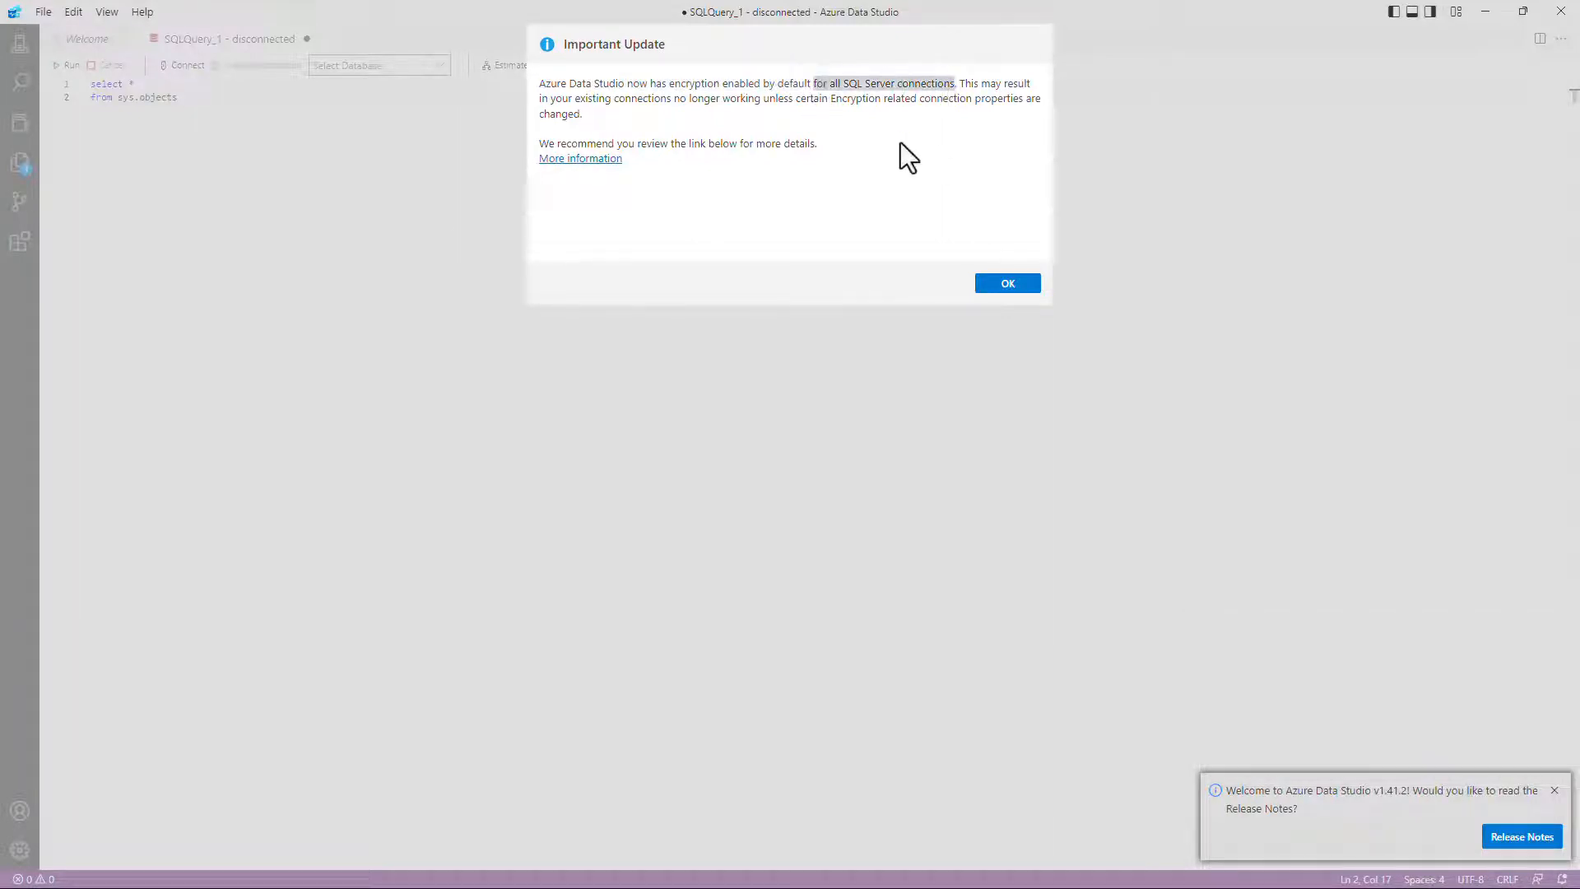
mouse_move(876, 161)
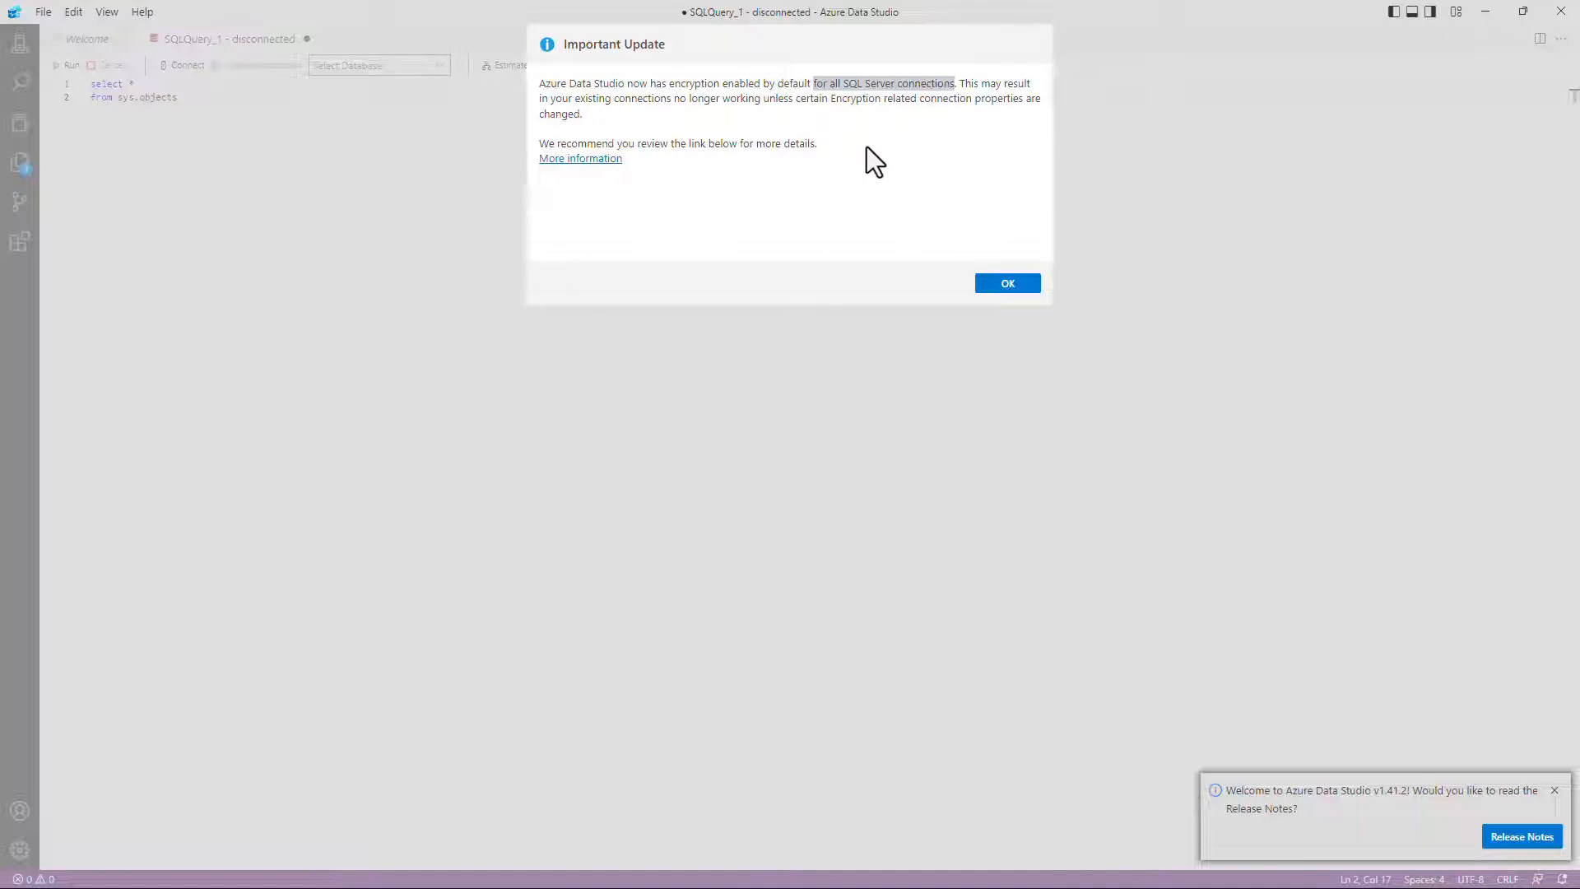
Dismiss the encryption notice and release-notes toast, and discard the unsaved SQLQuery_1 tab
left_click(1007, 283)
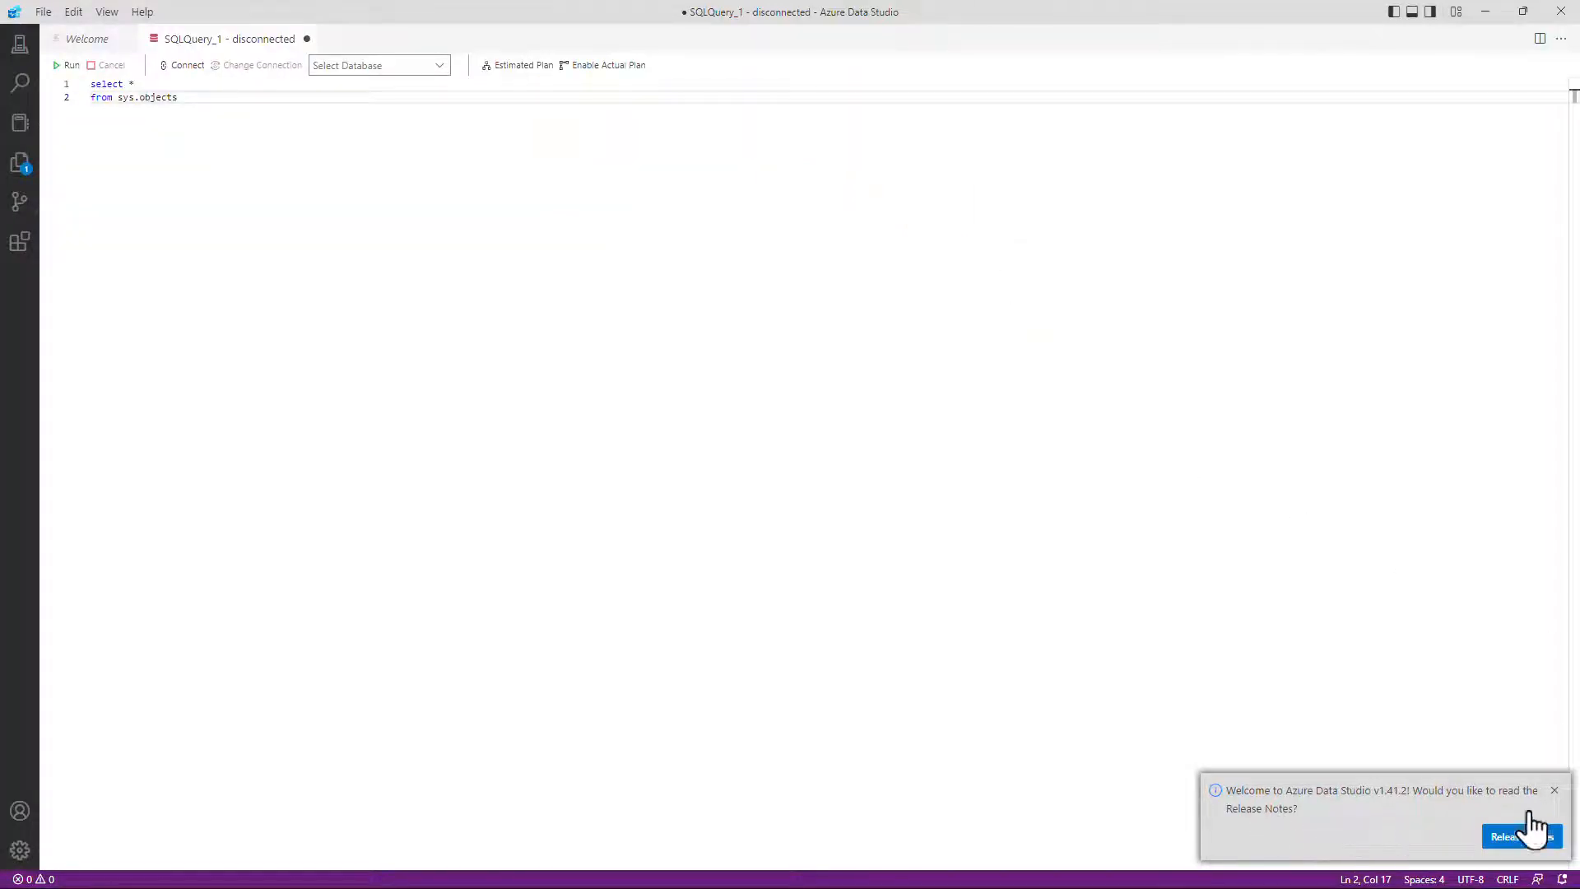
left_click(1554, 790)
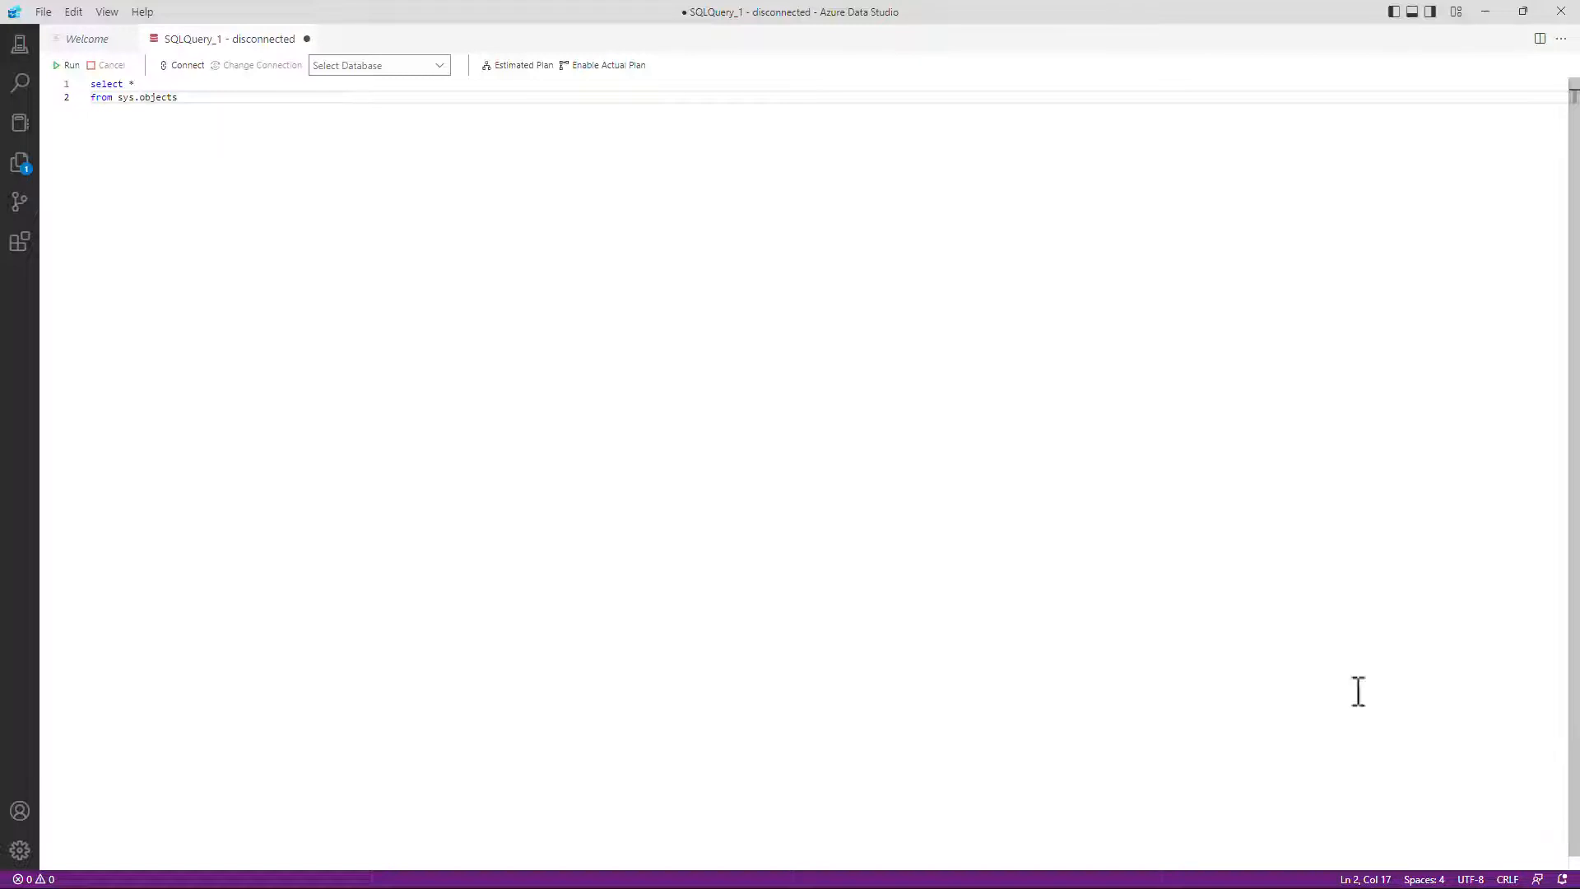
left_click(306, 40)
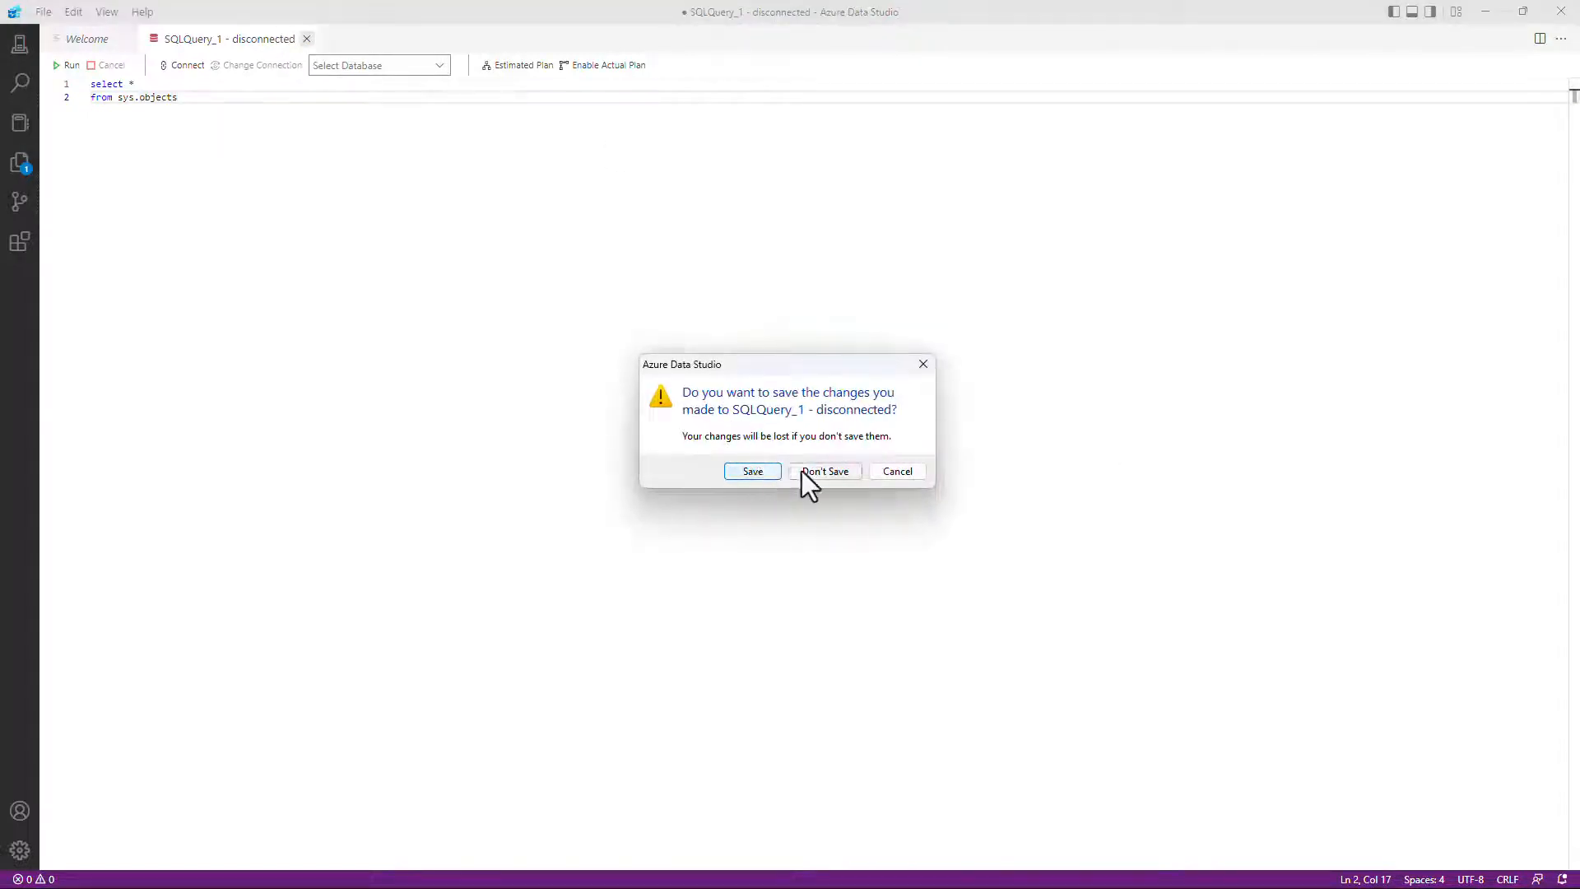
left_click(826, 470)
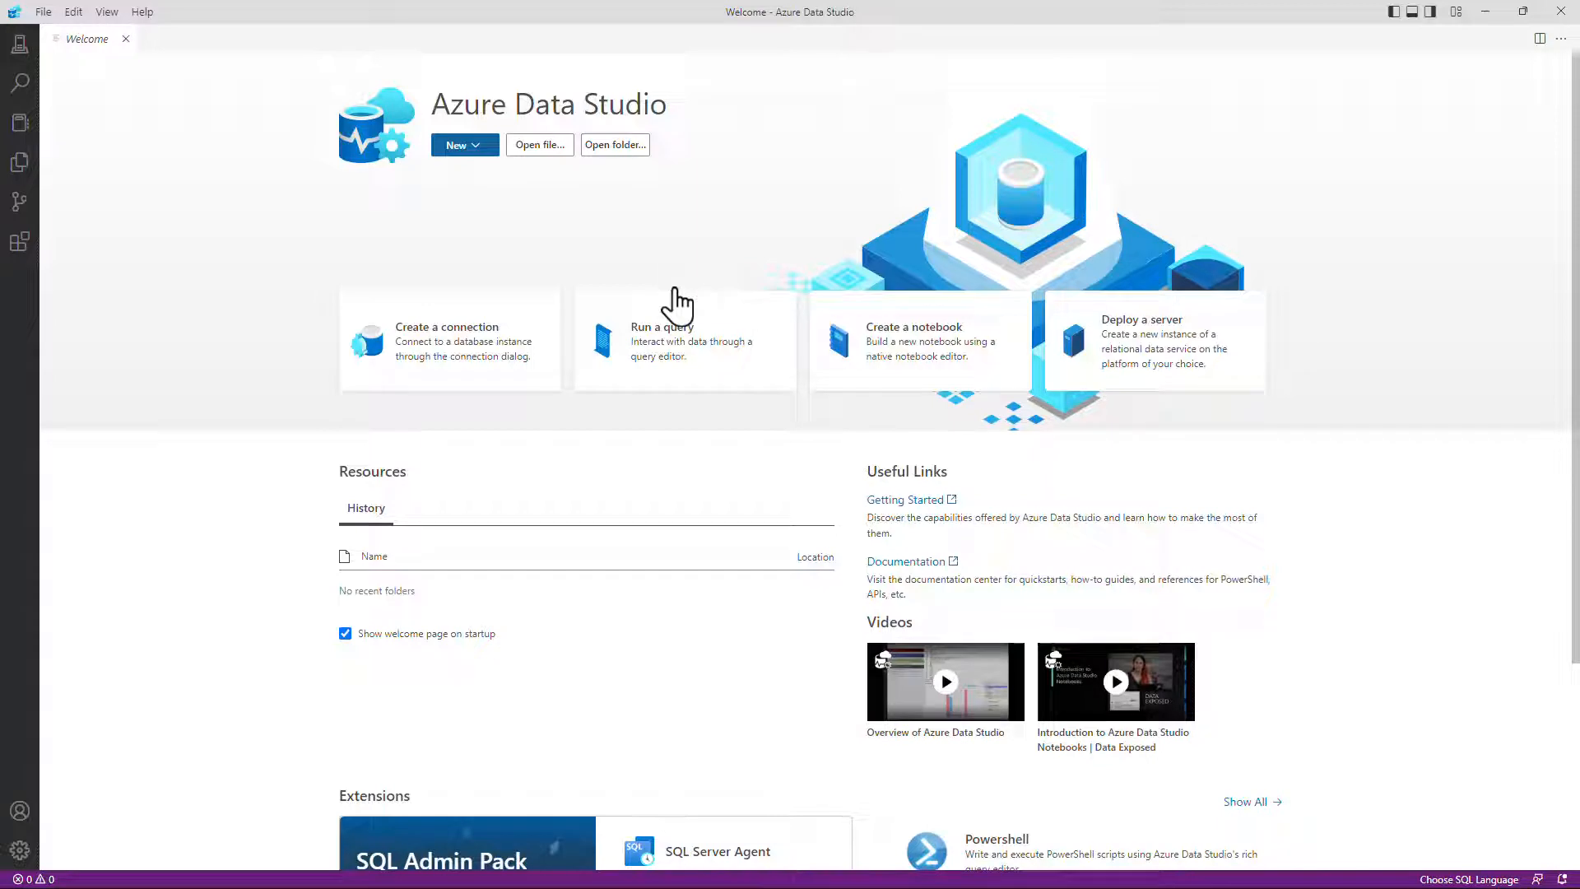
mouse_move(502, 377)
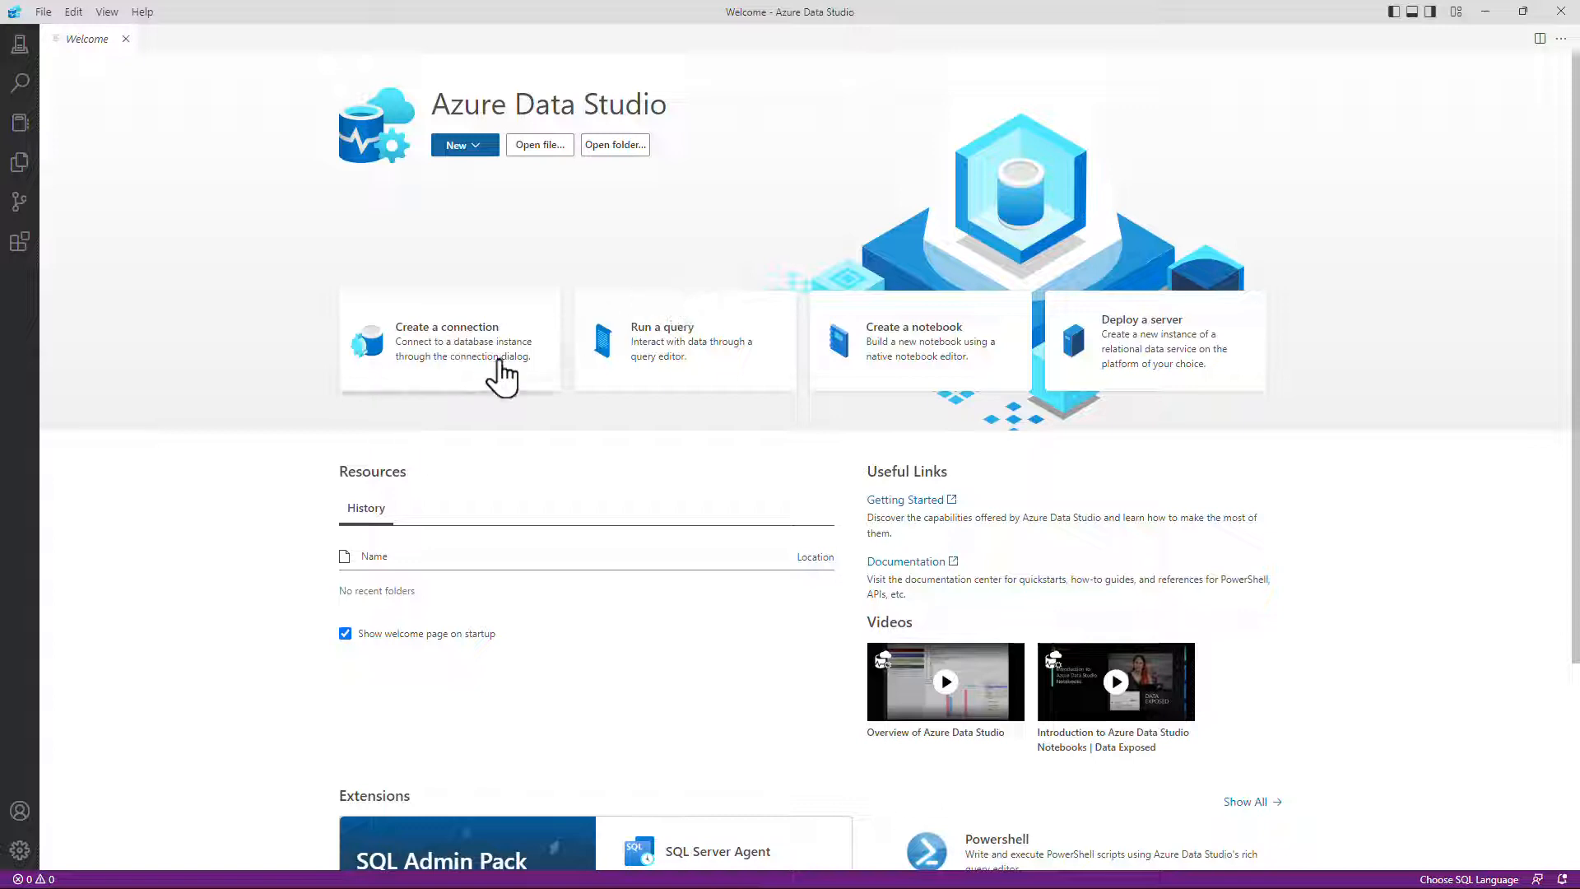
mouse_move(471, 349)
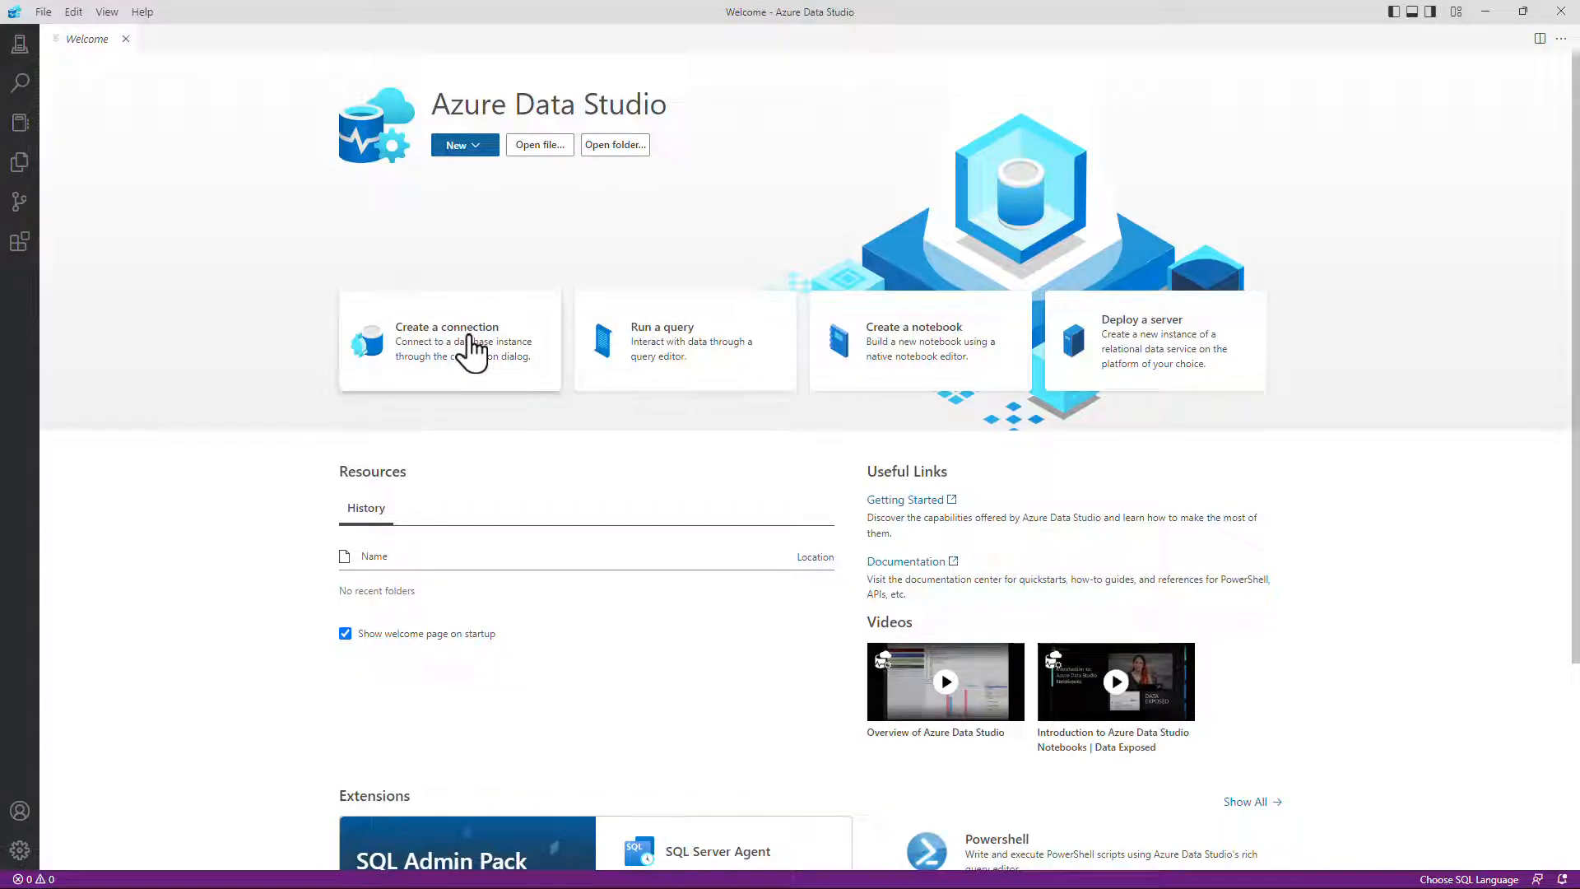
mouse_move(20, 42)
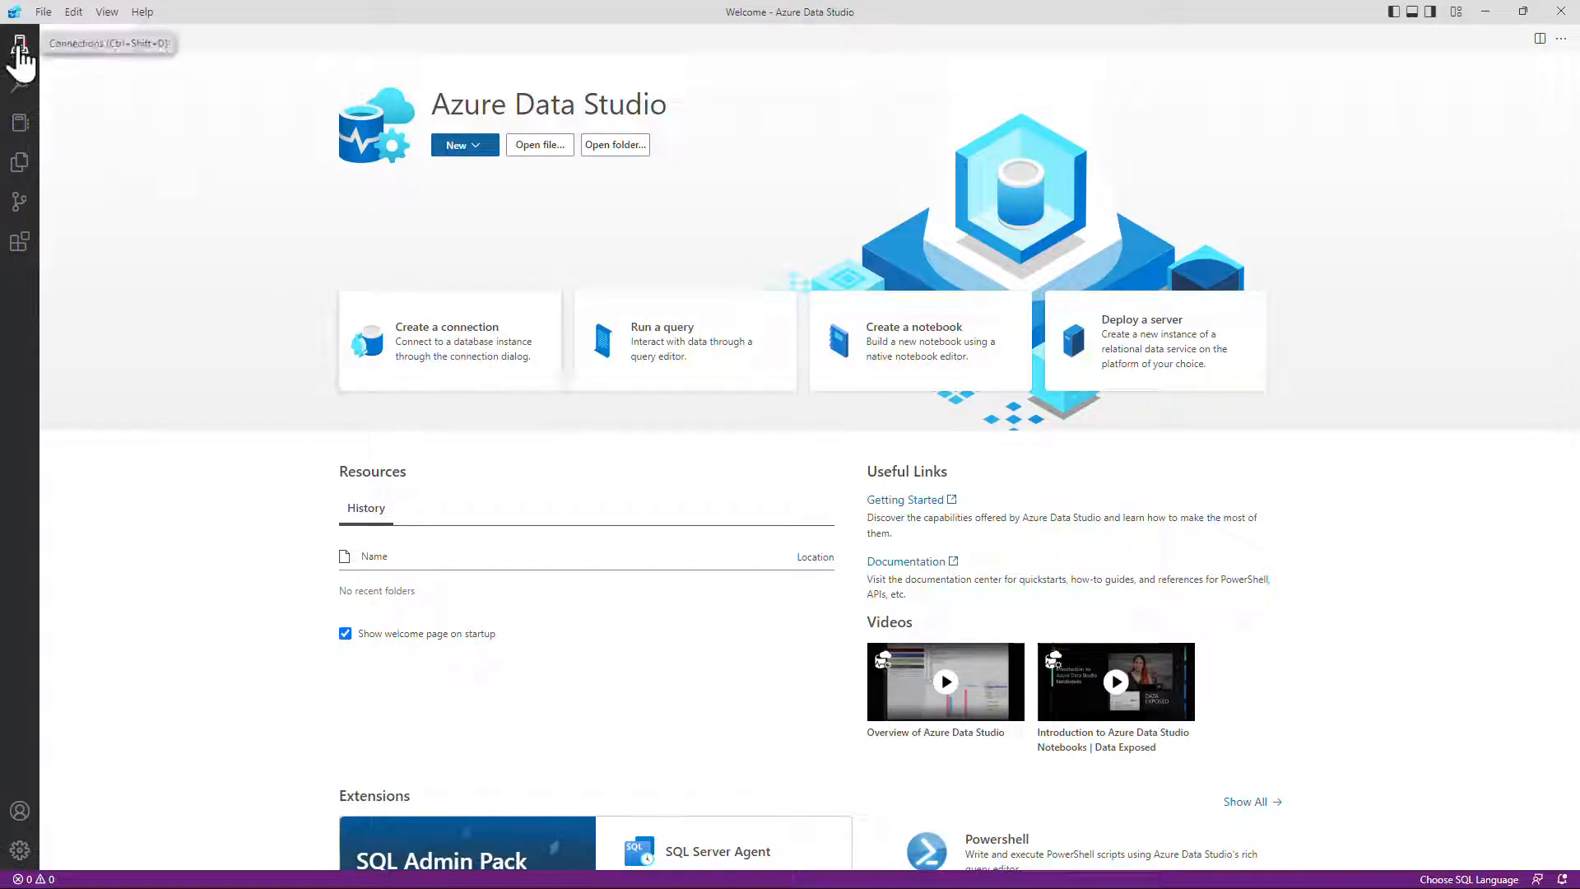
Show the Connections view with the Azure accounts section collapsed
left_click(18, 39)
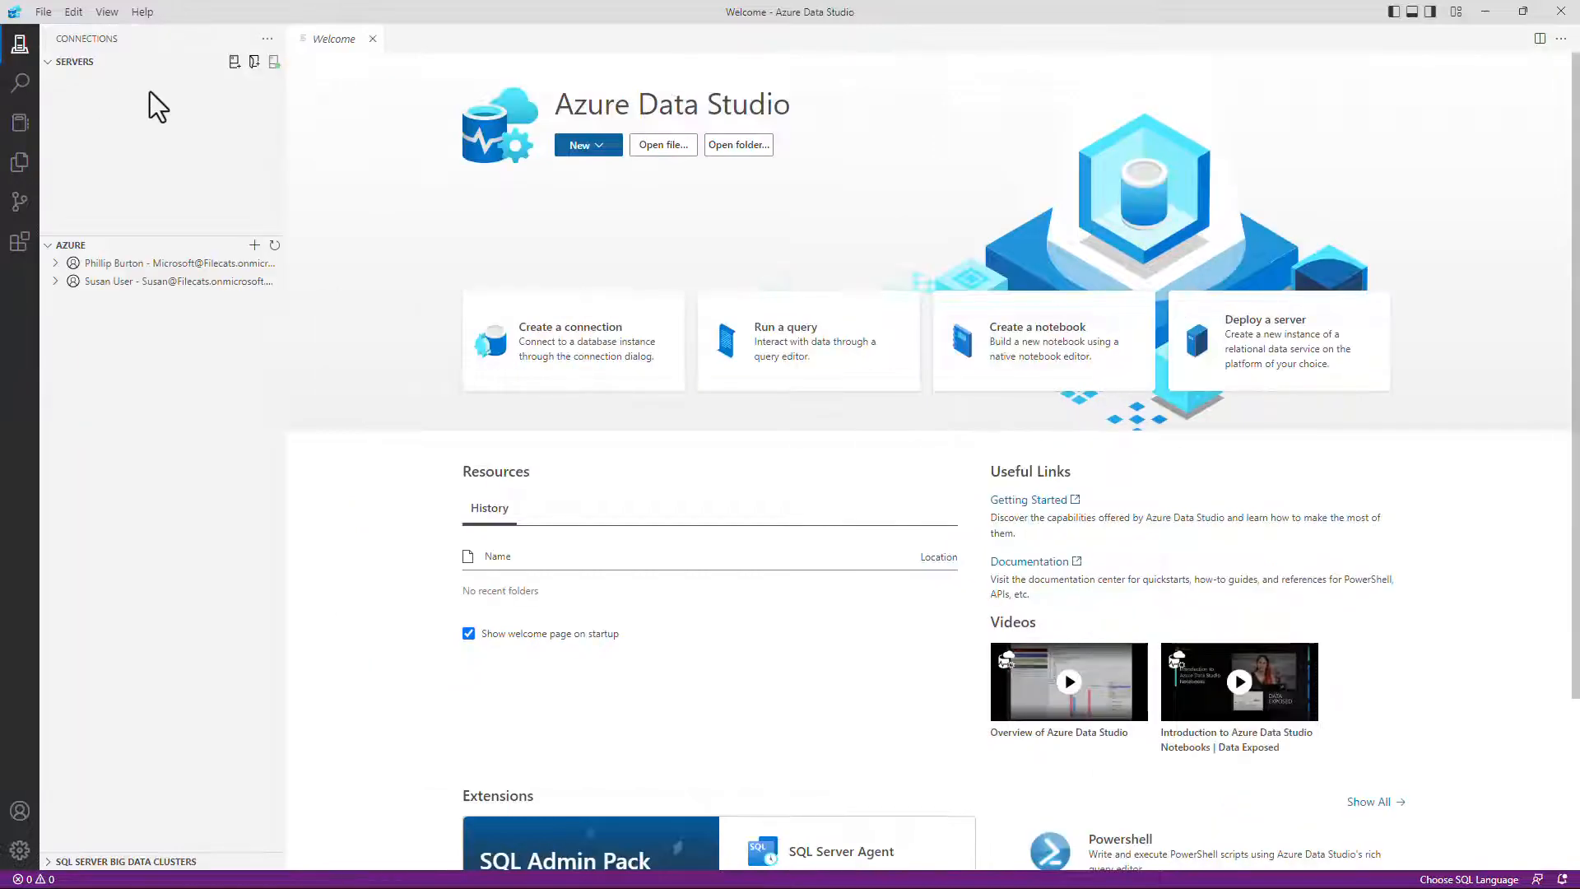
mouse_move(234, 62)
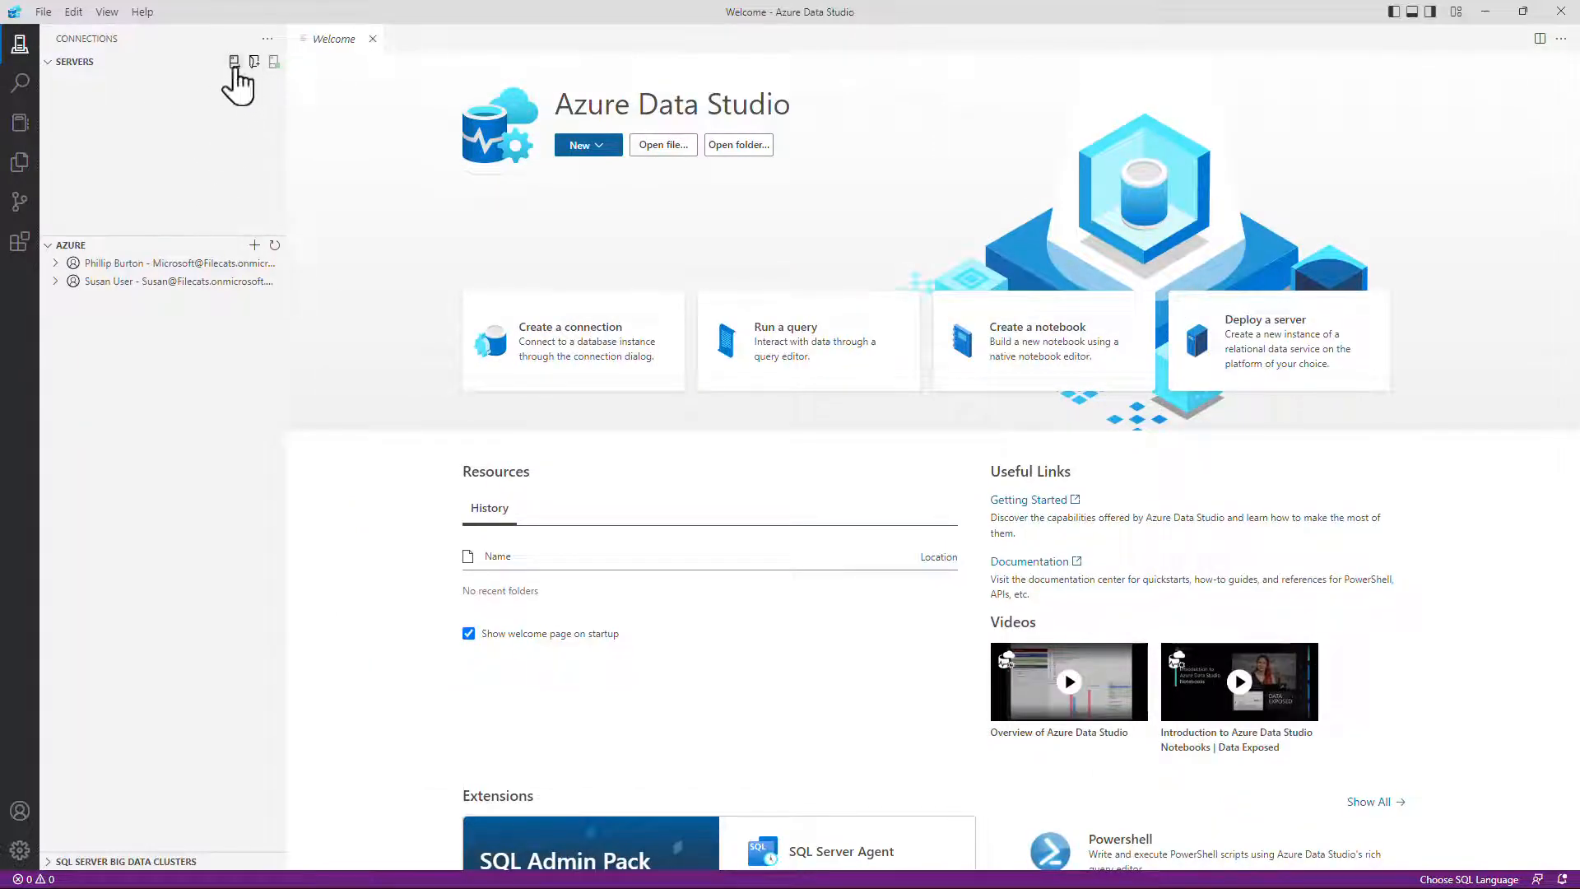
mouse_move(234, 63)
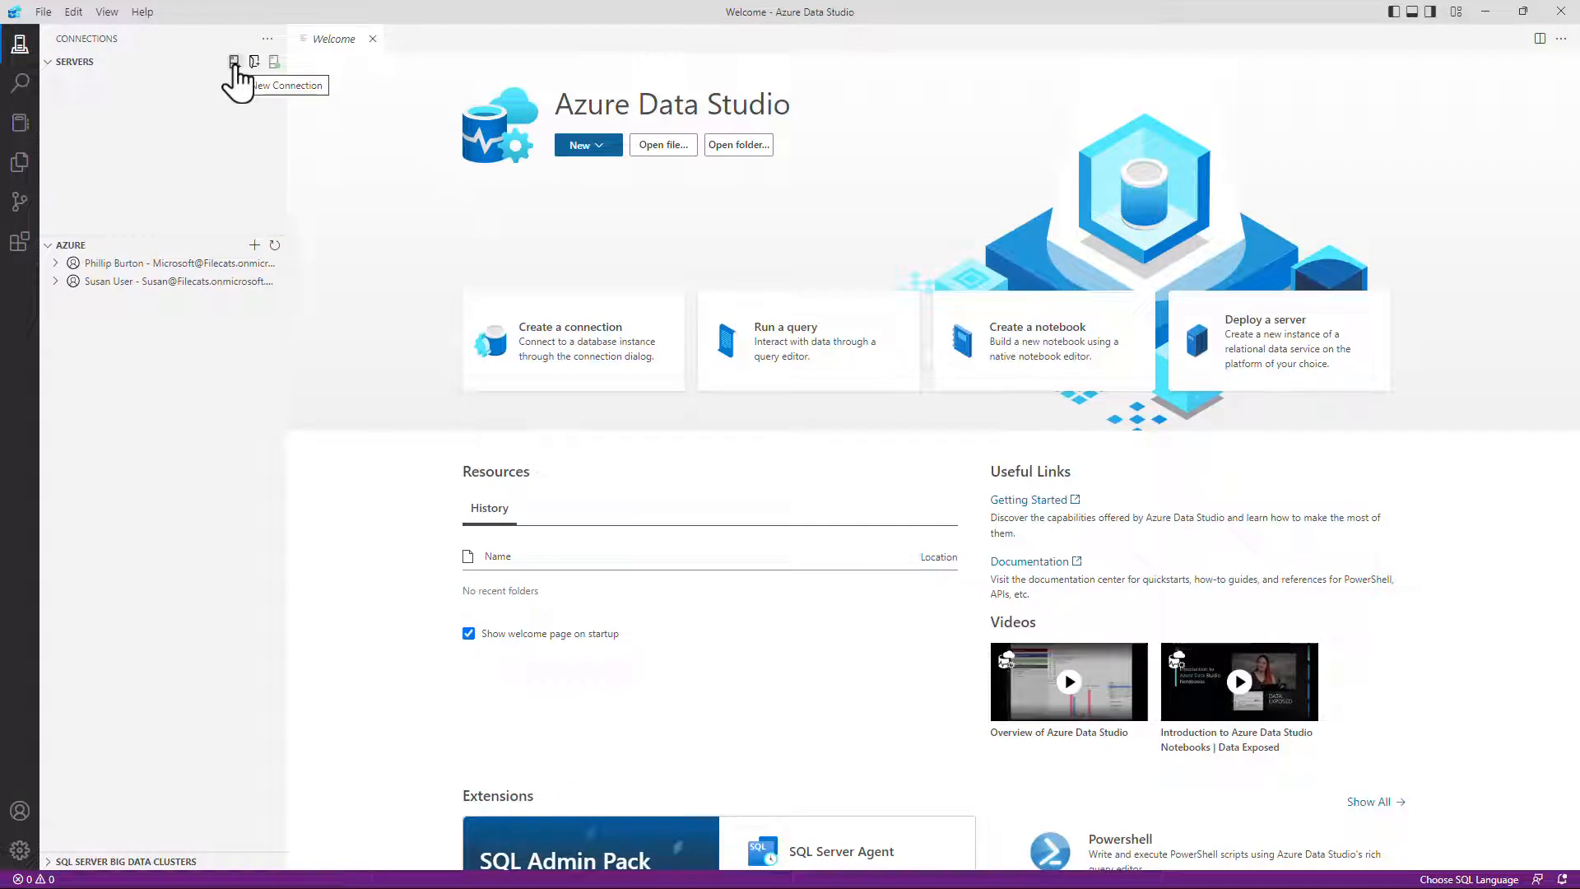
mouse_move(59, 261)
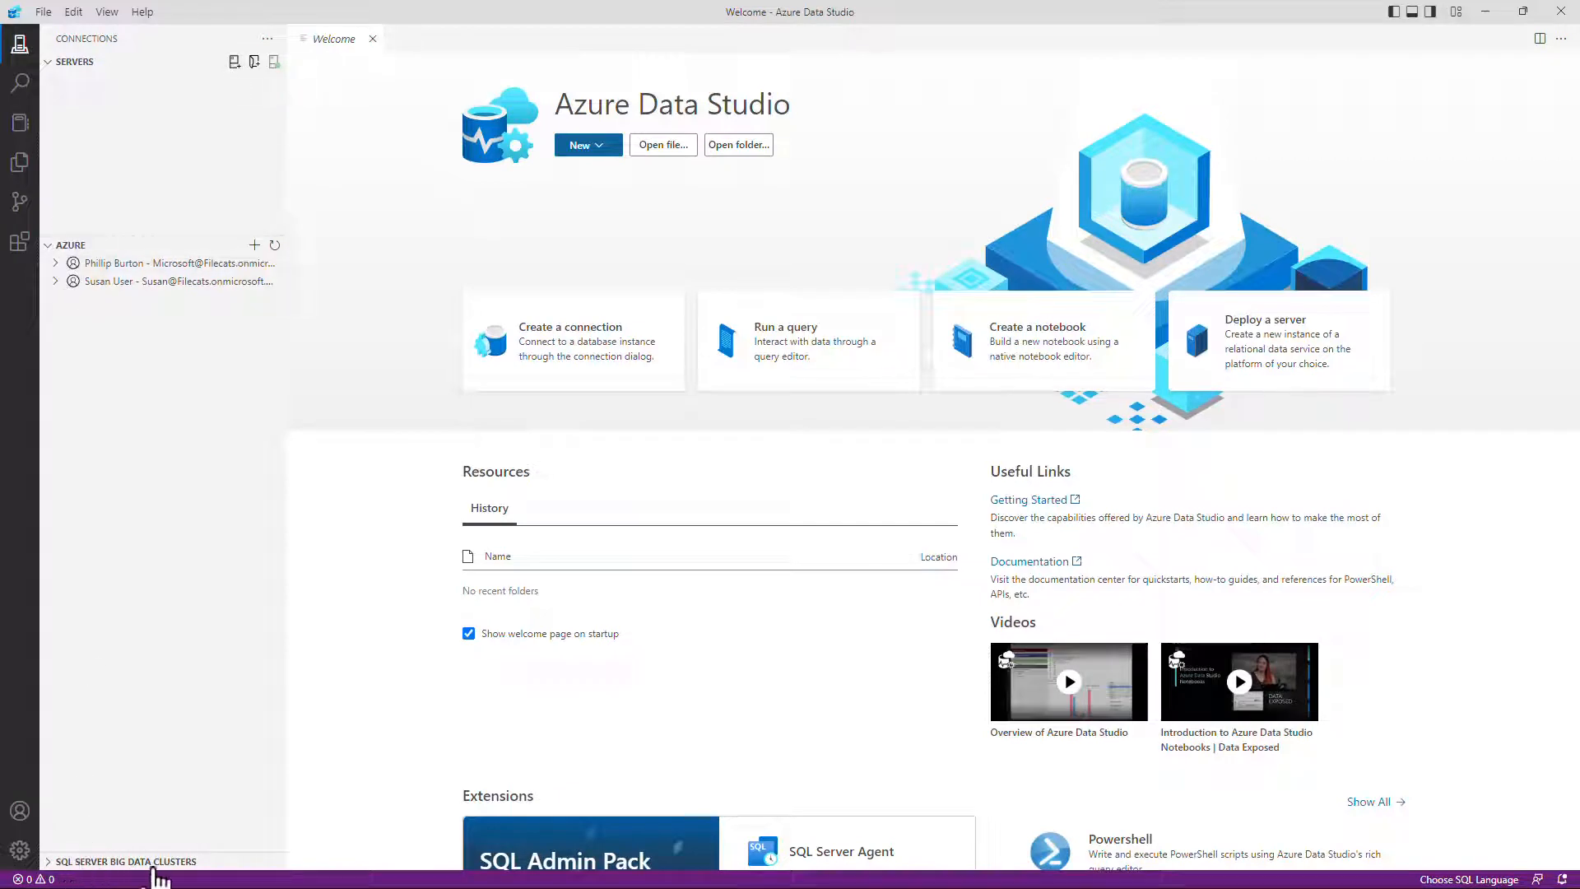
left_click(49, 243)
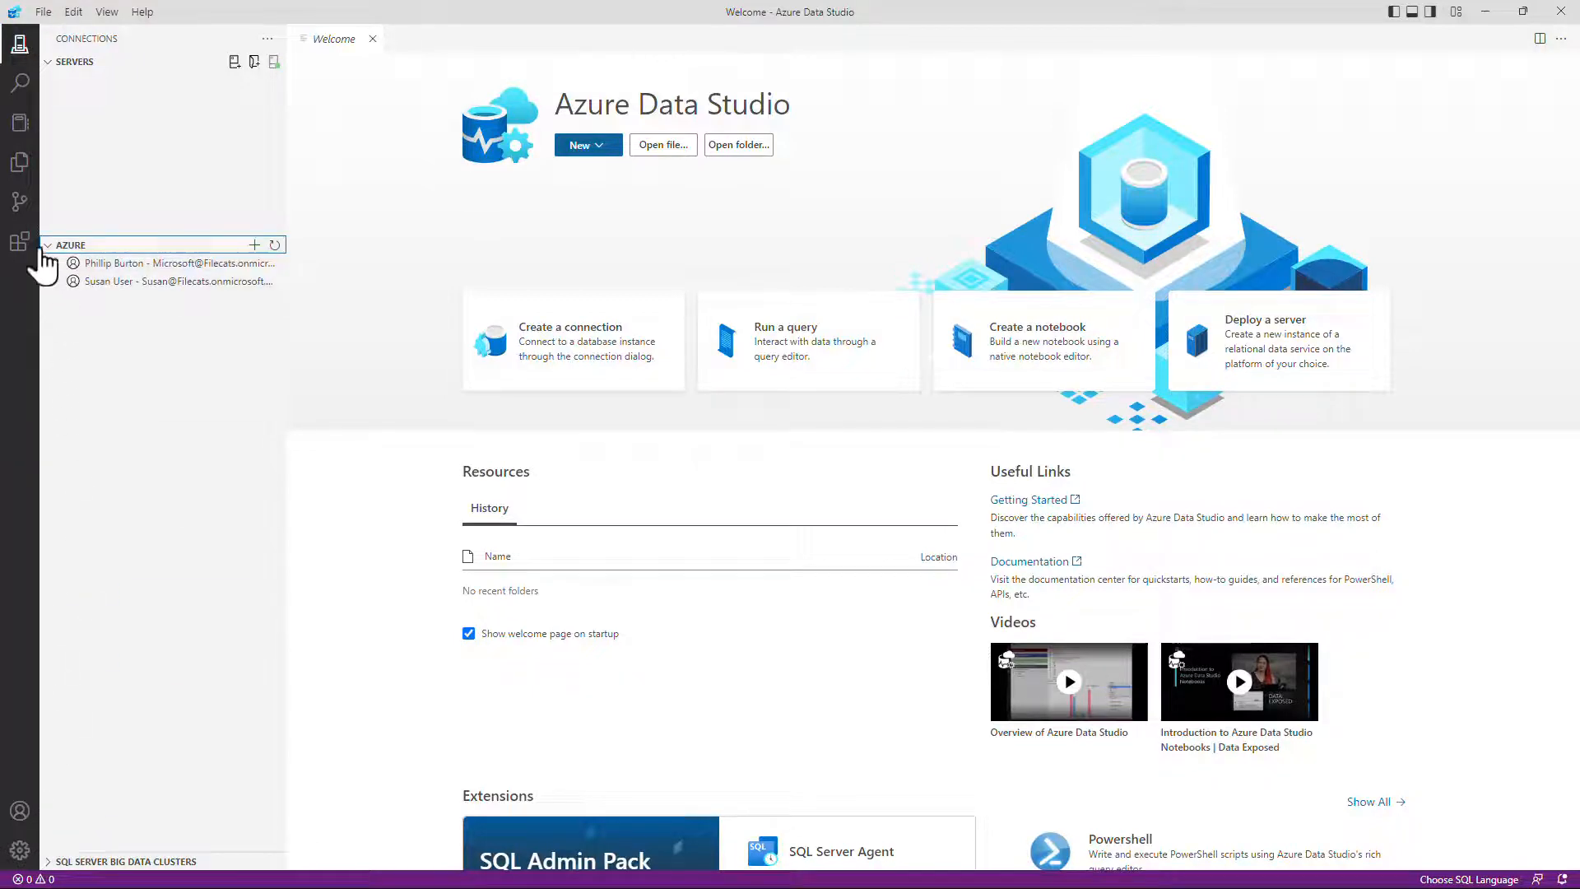
left_click(47, 244)
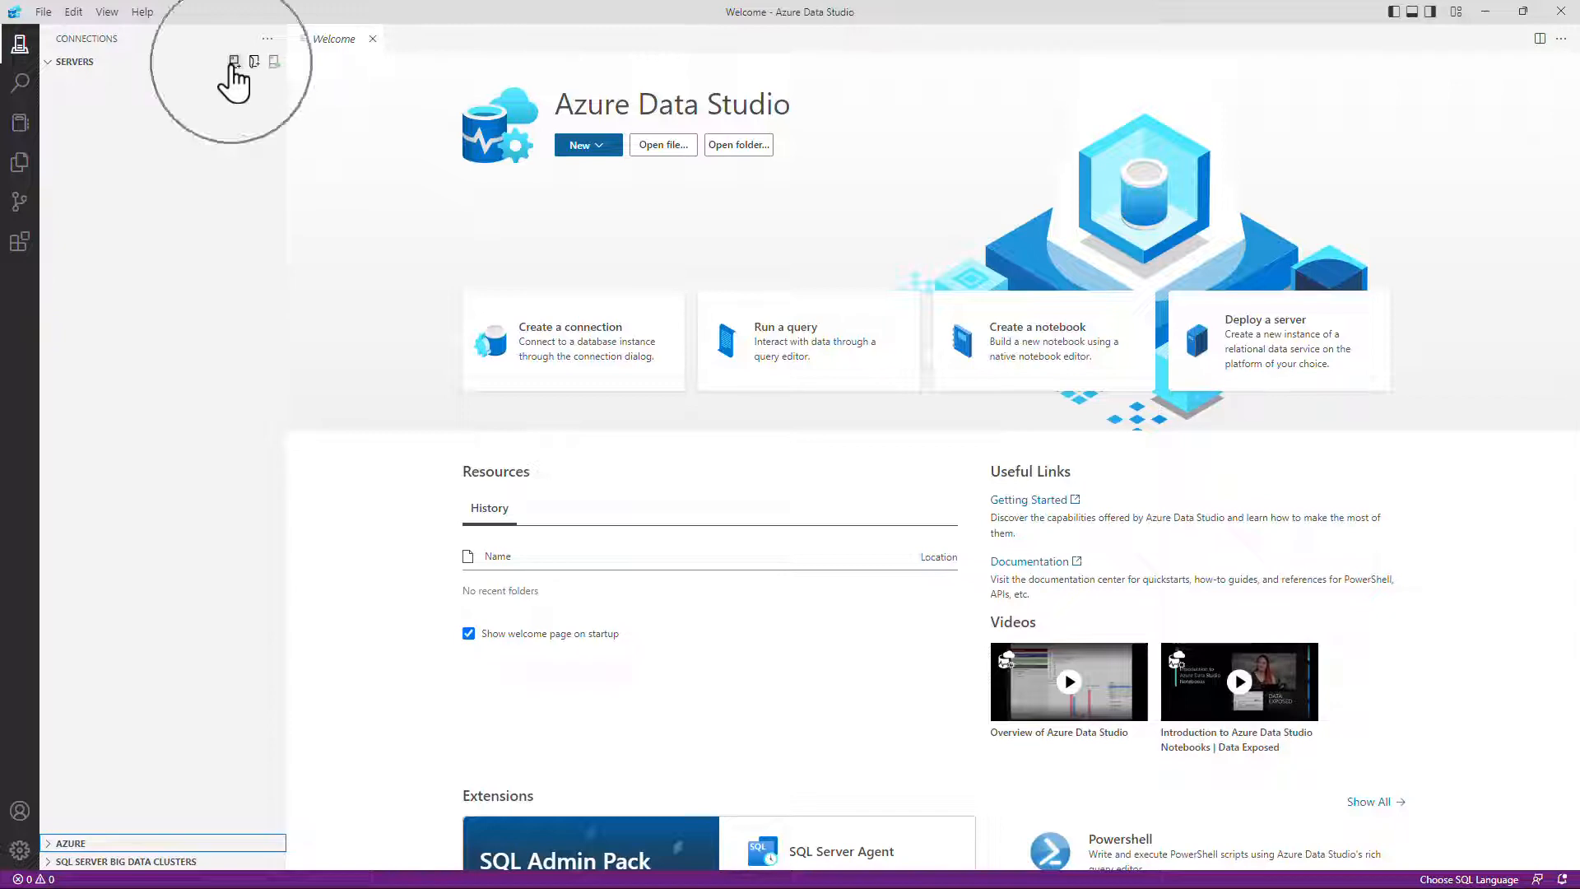
mouse_move(335, 161)
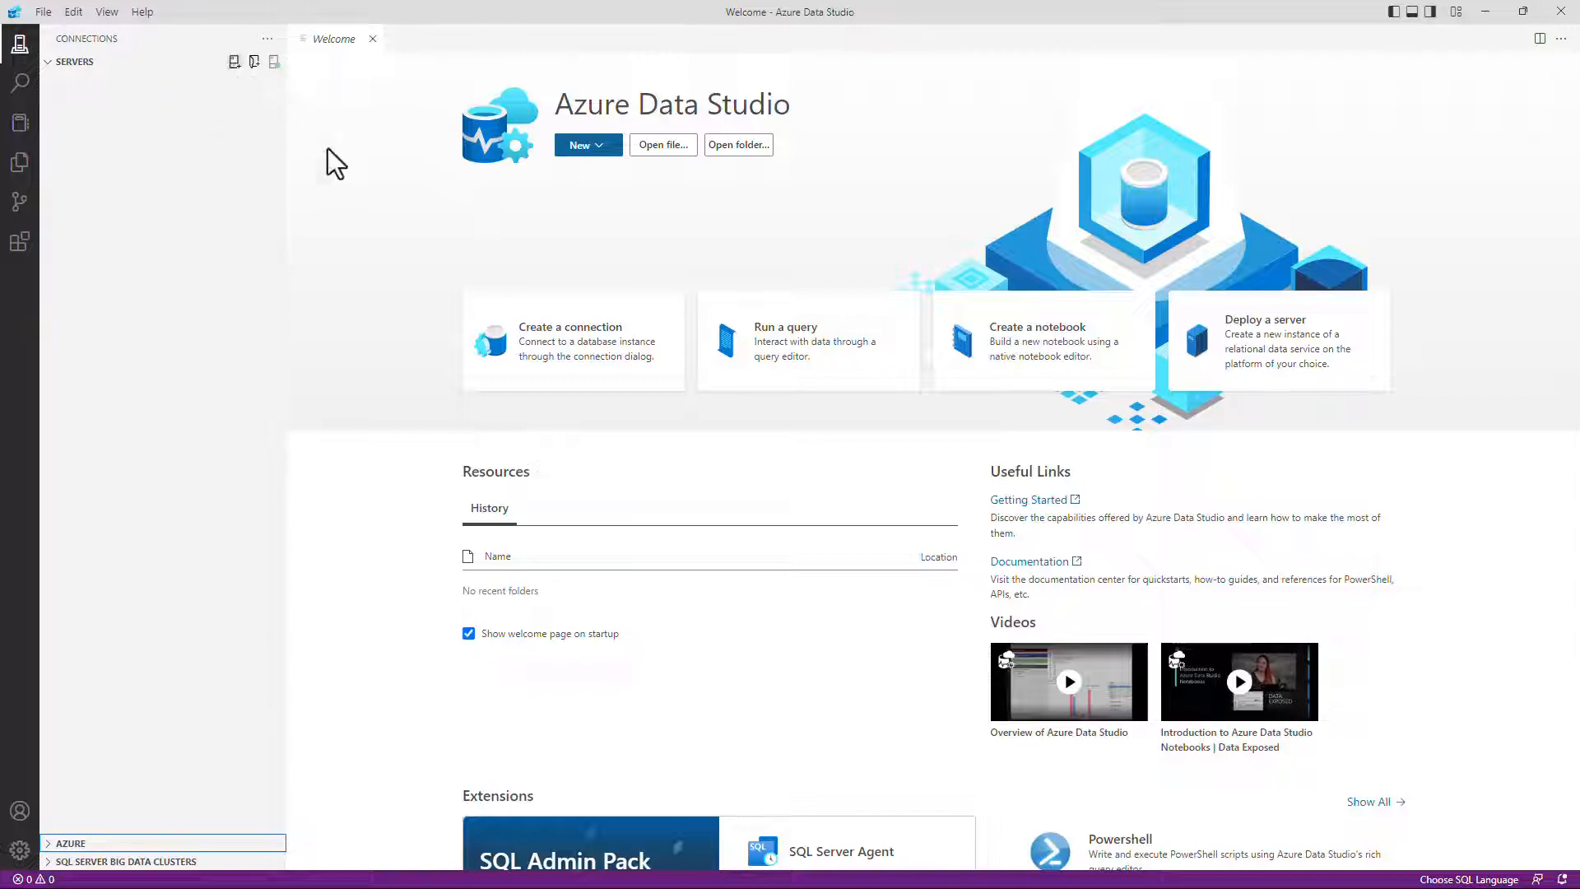
Enter server '.' in a new connection and keep Windows Authentication as the sign-in method
left_click(569, 341)
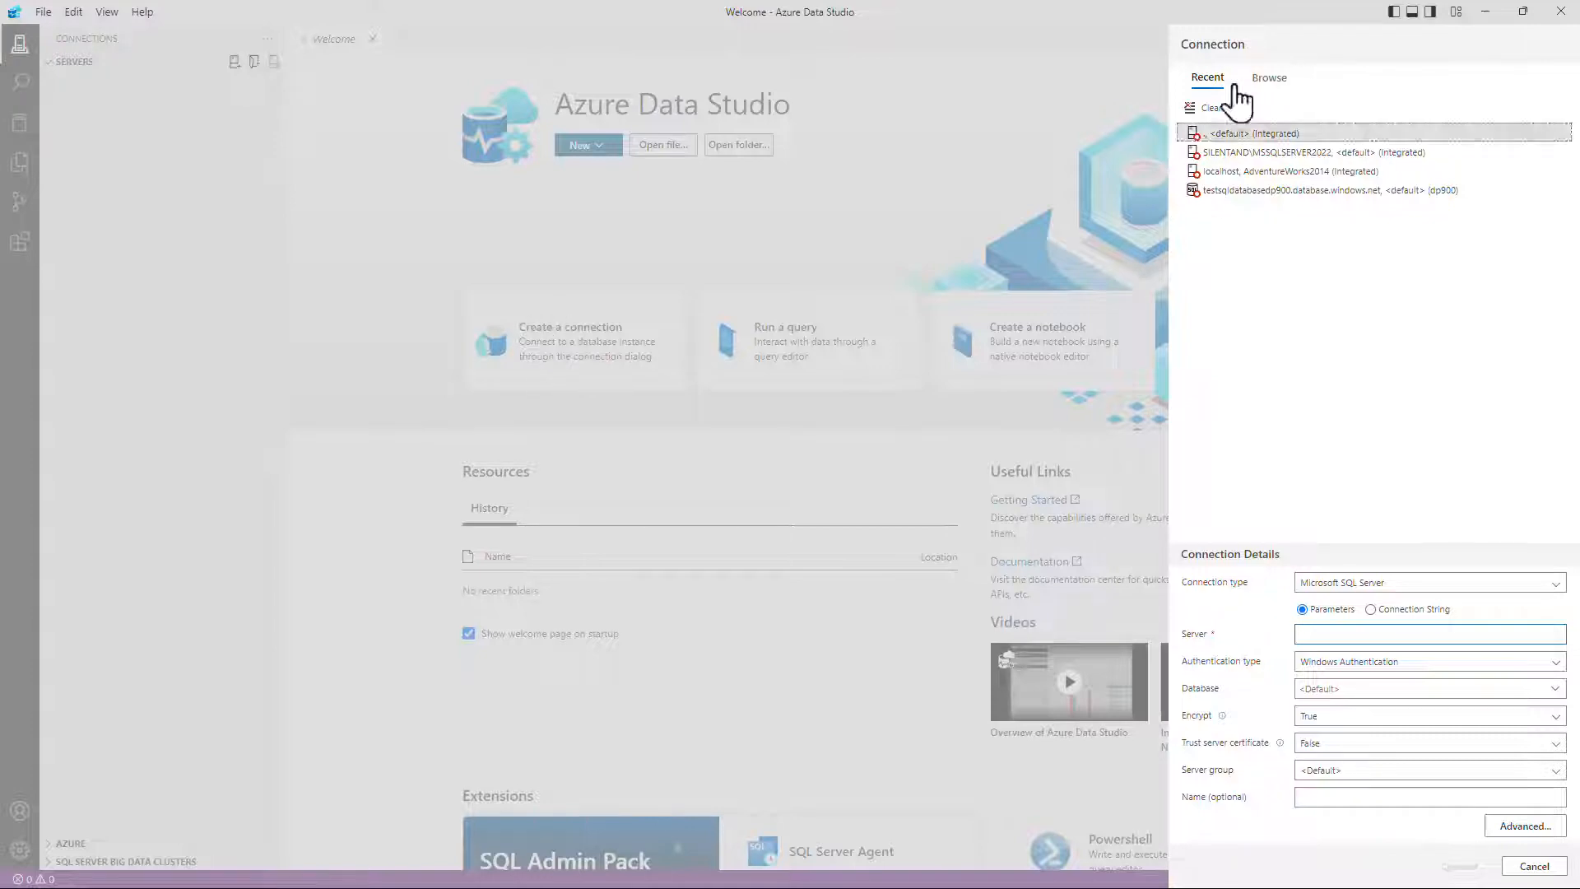
left_click(1532, 866)
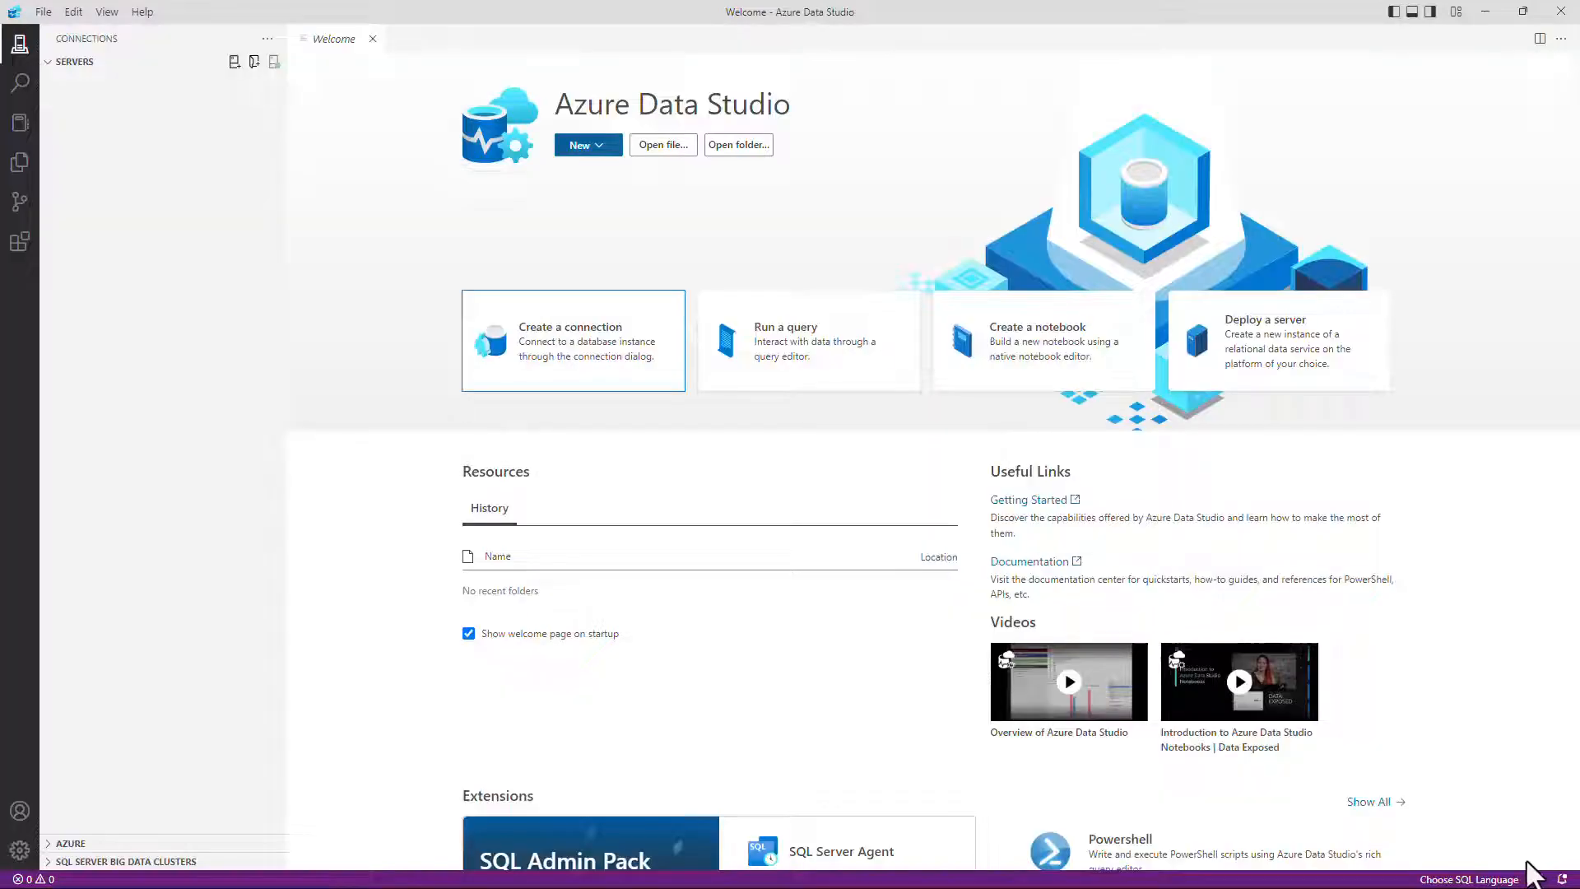
left_click(233, 63)
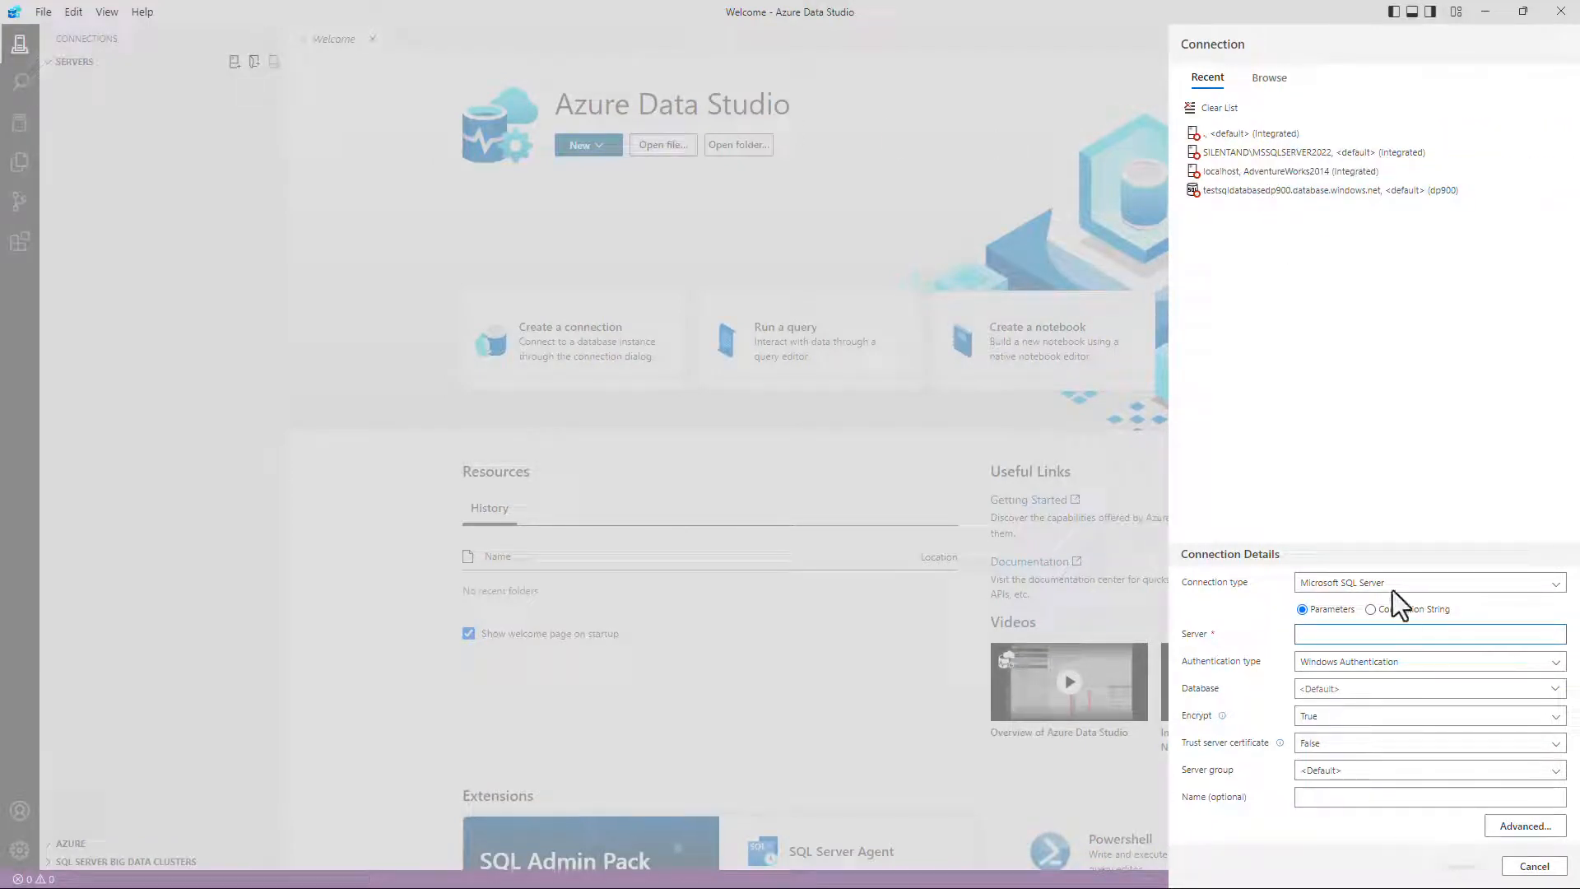
left_click(1429, 583)
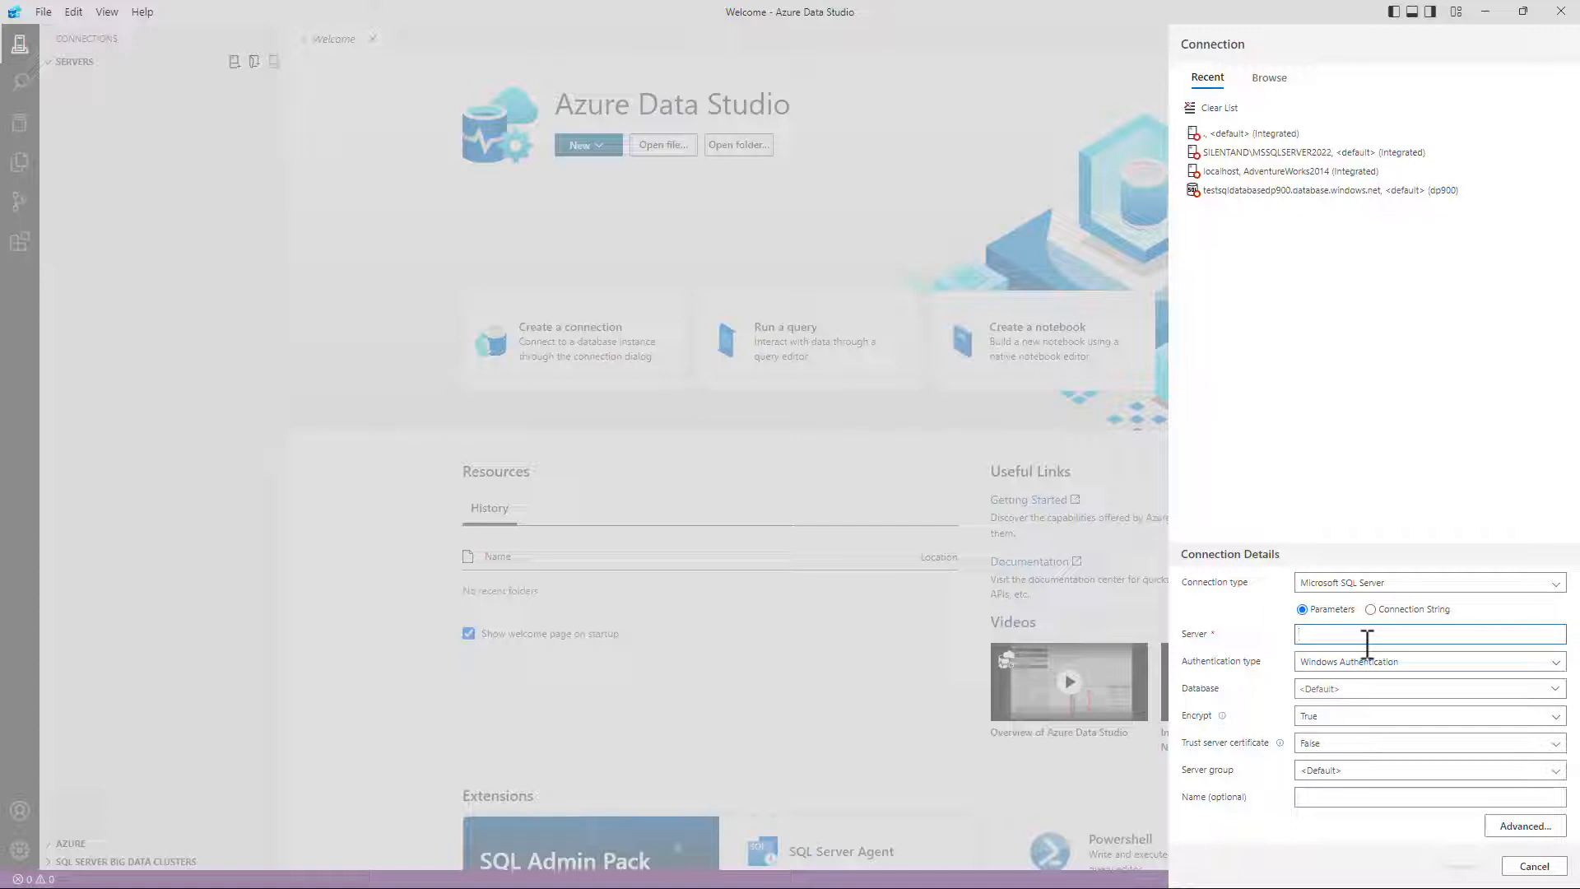
type(".")
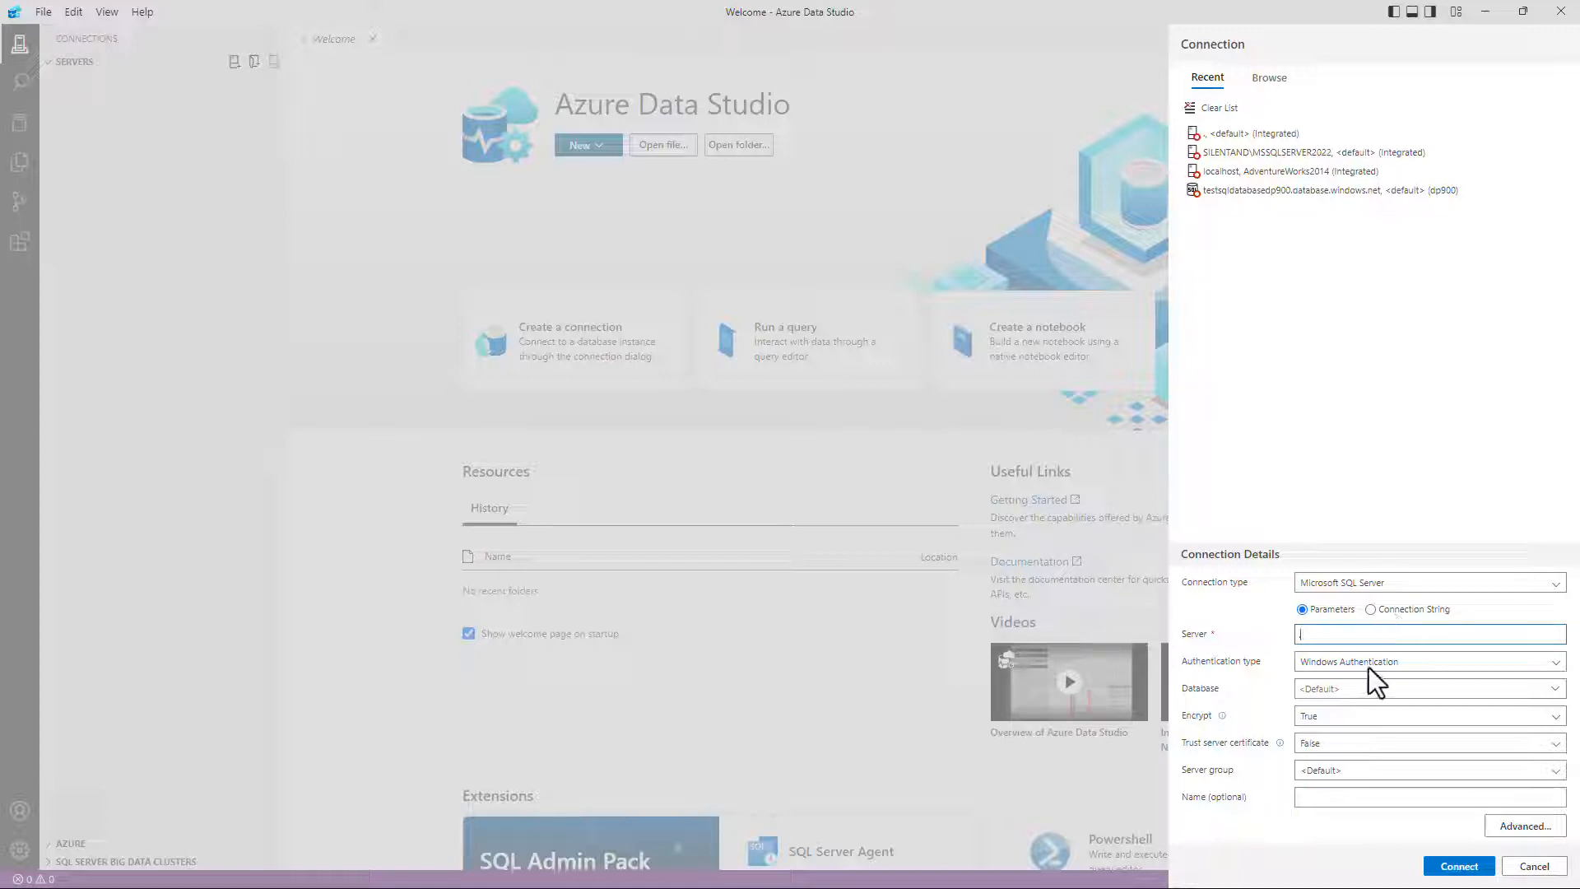
left_click(1429, 662)
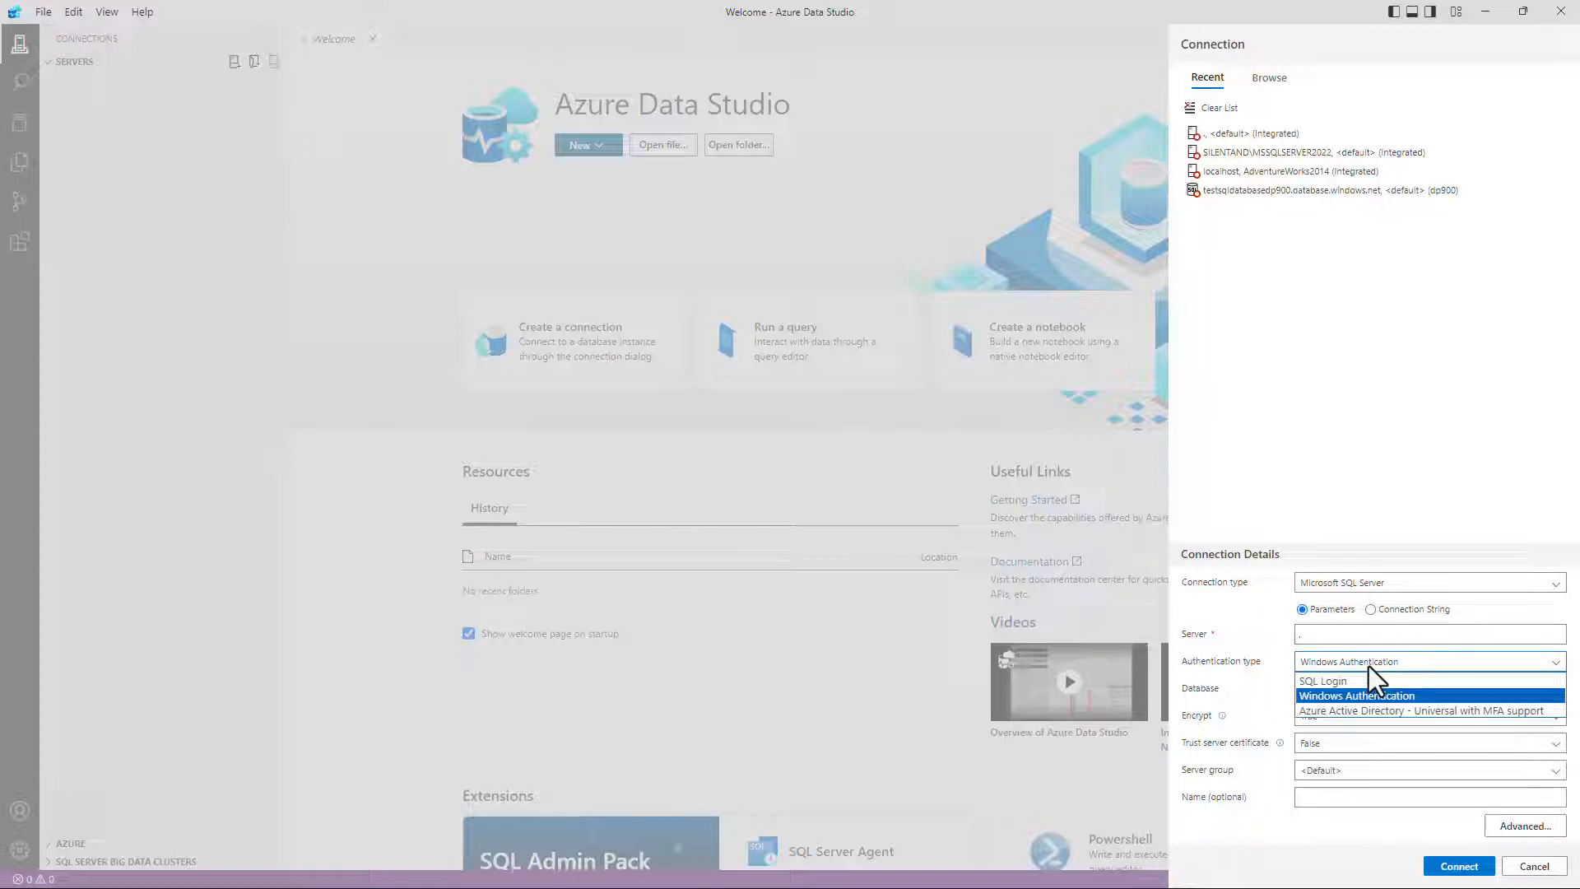
mouse_move(1396, 718)
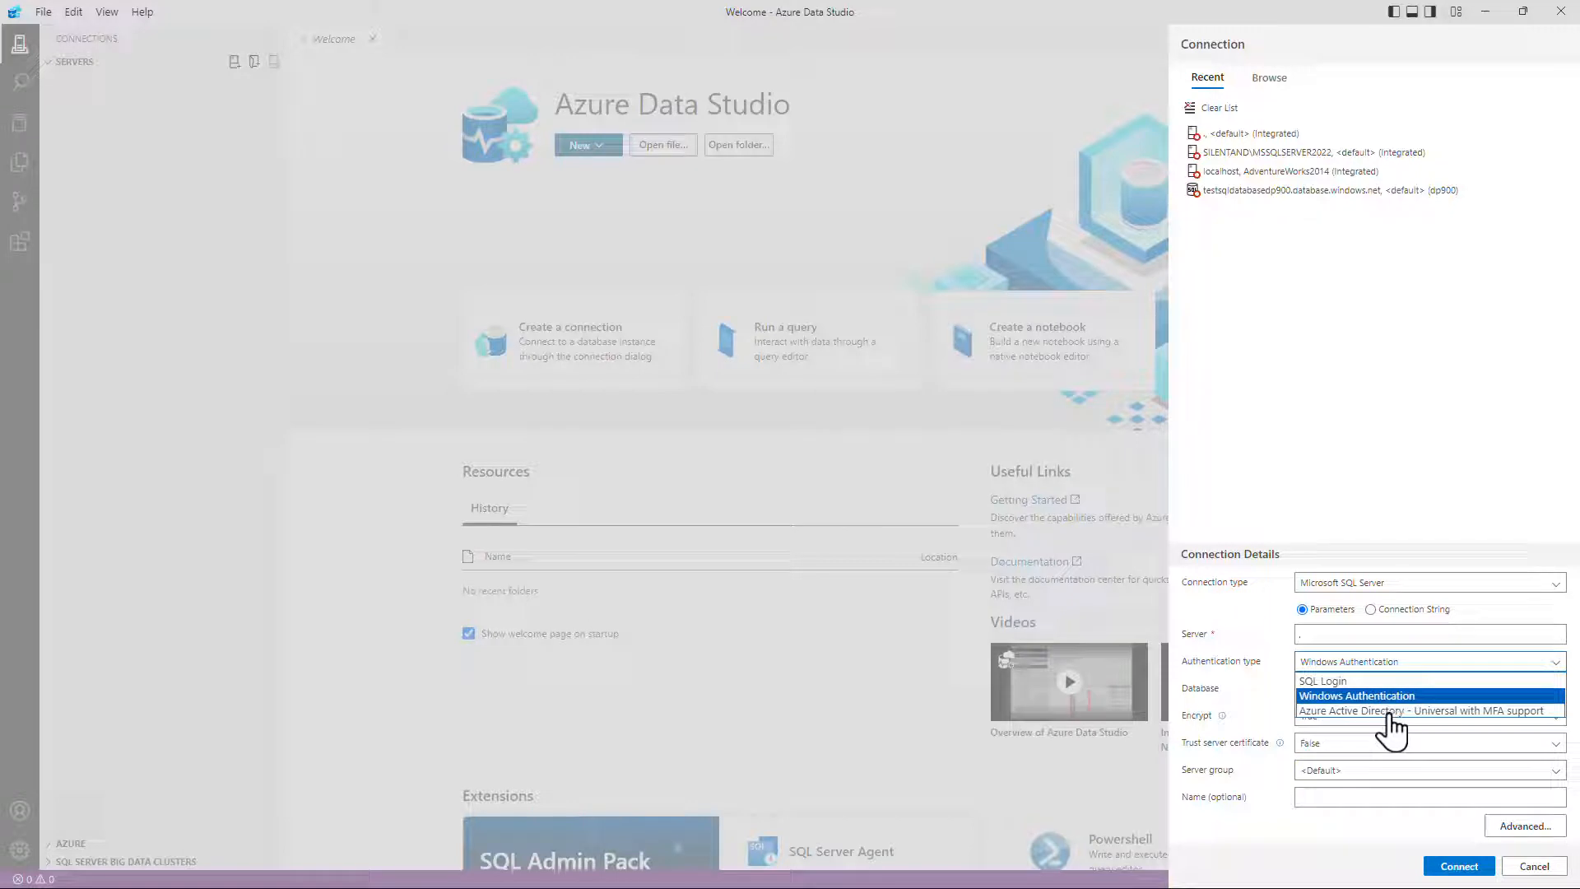
mouse_move(1501, 731)
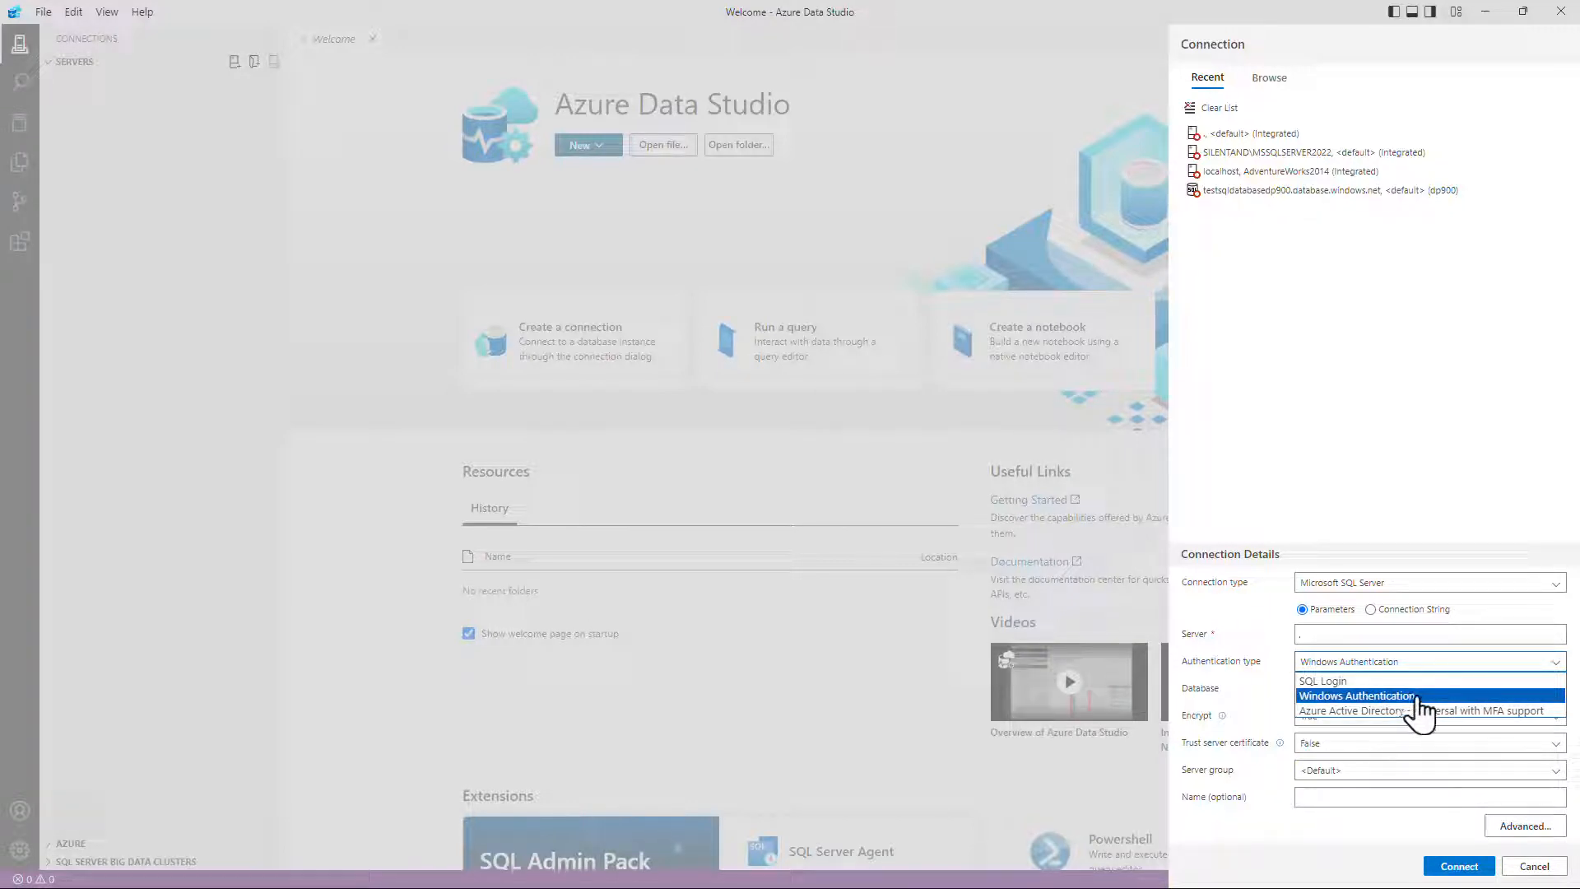
left_click(1323, 682)
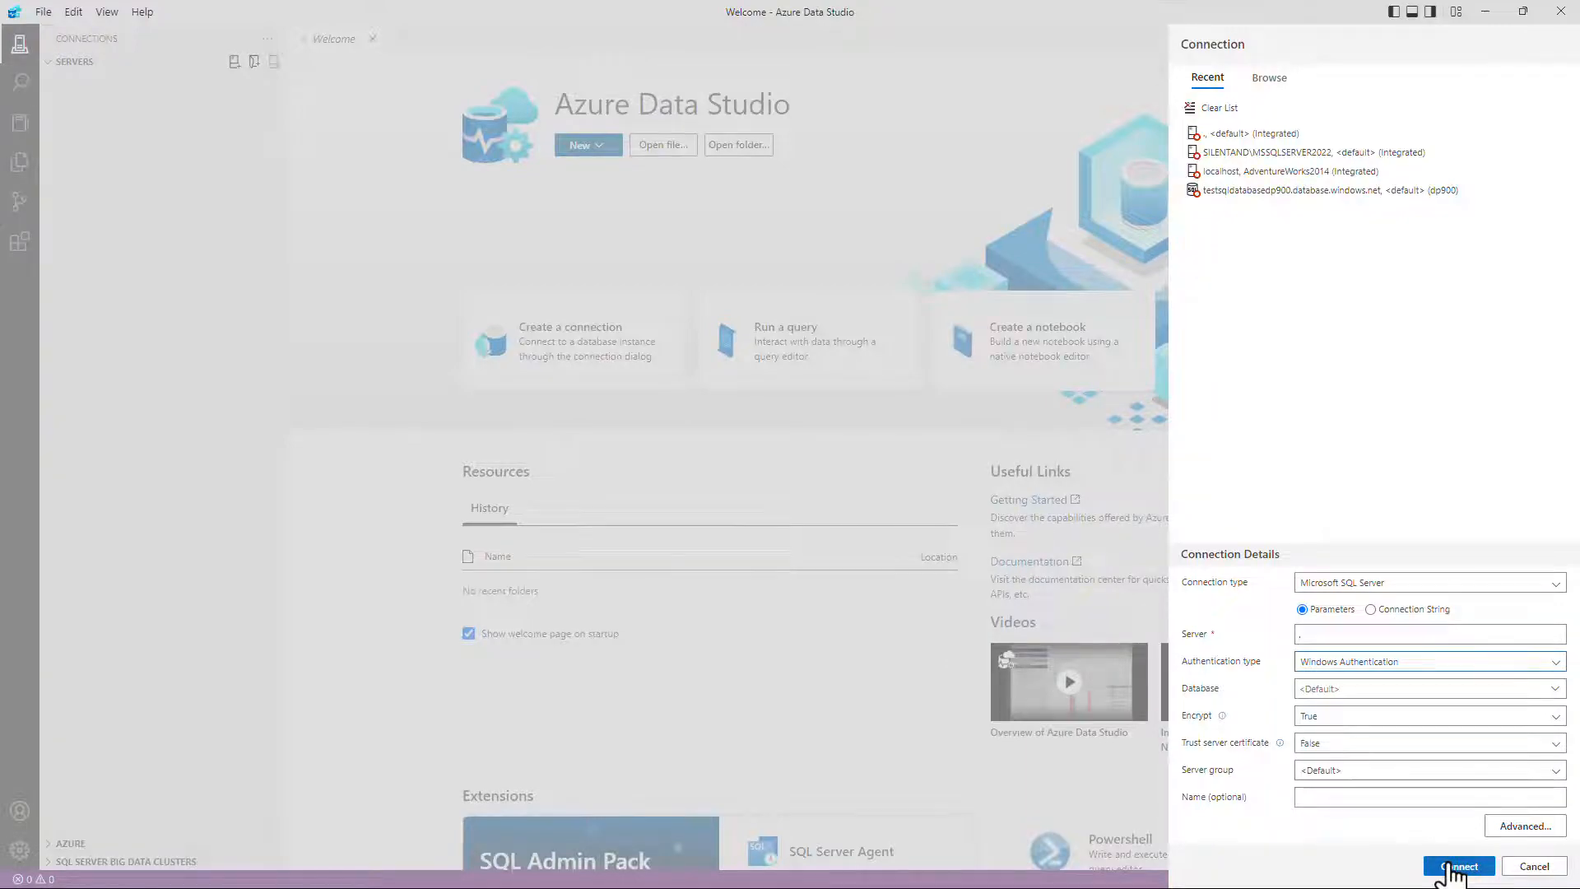
Connect to the local server and expand its tree down to the AdventureWorks2014 database
left_click(1458, 866)
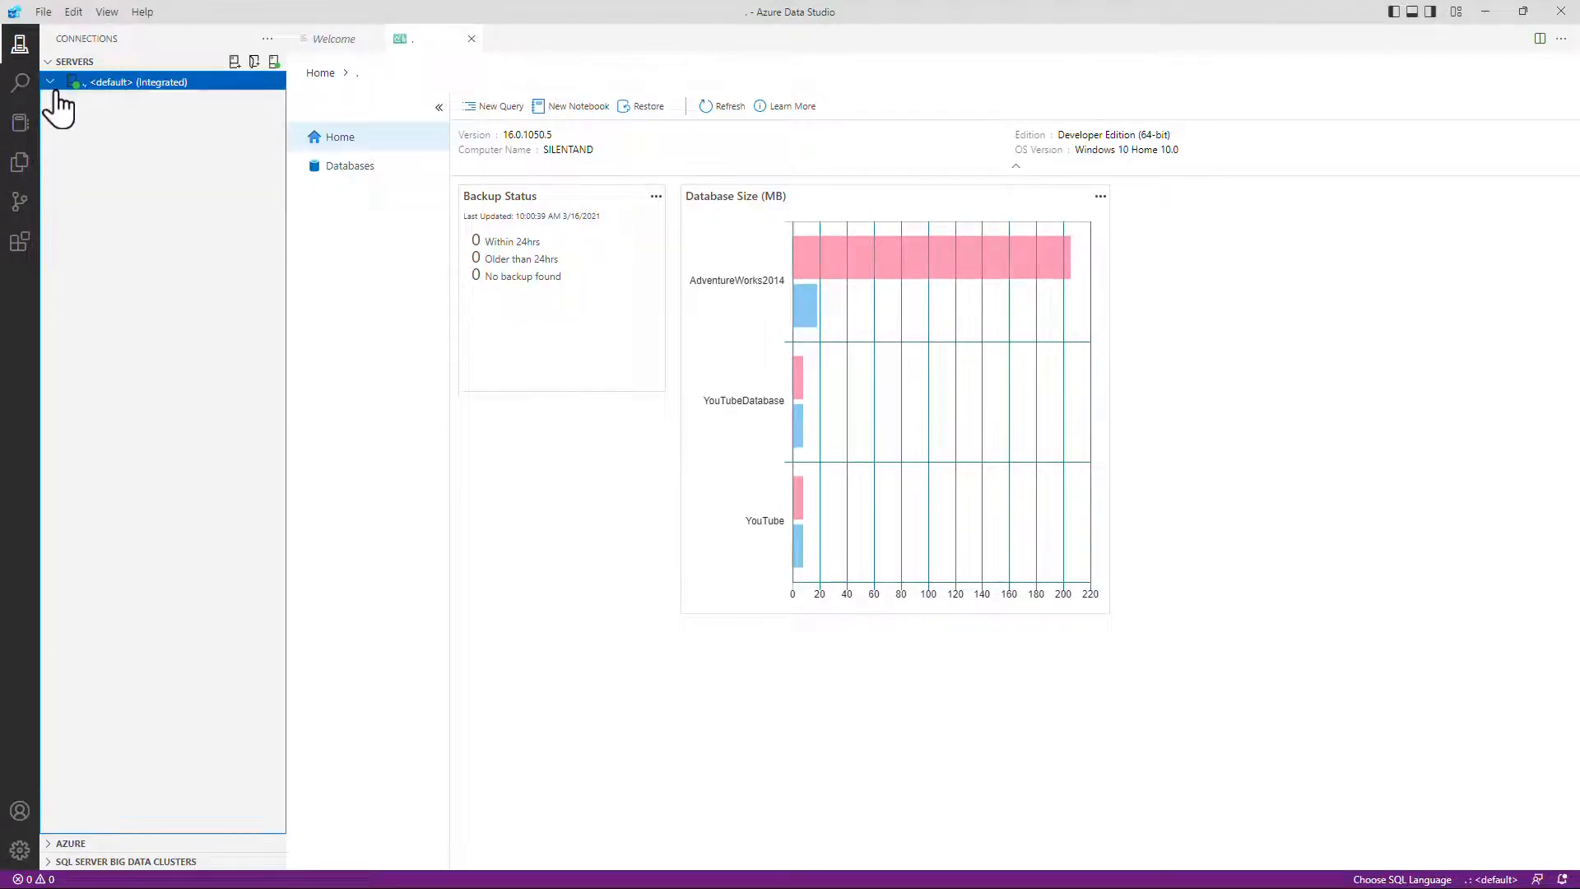
left_click(56, 82)
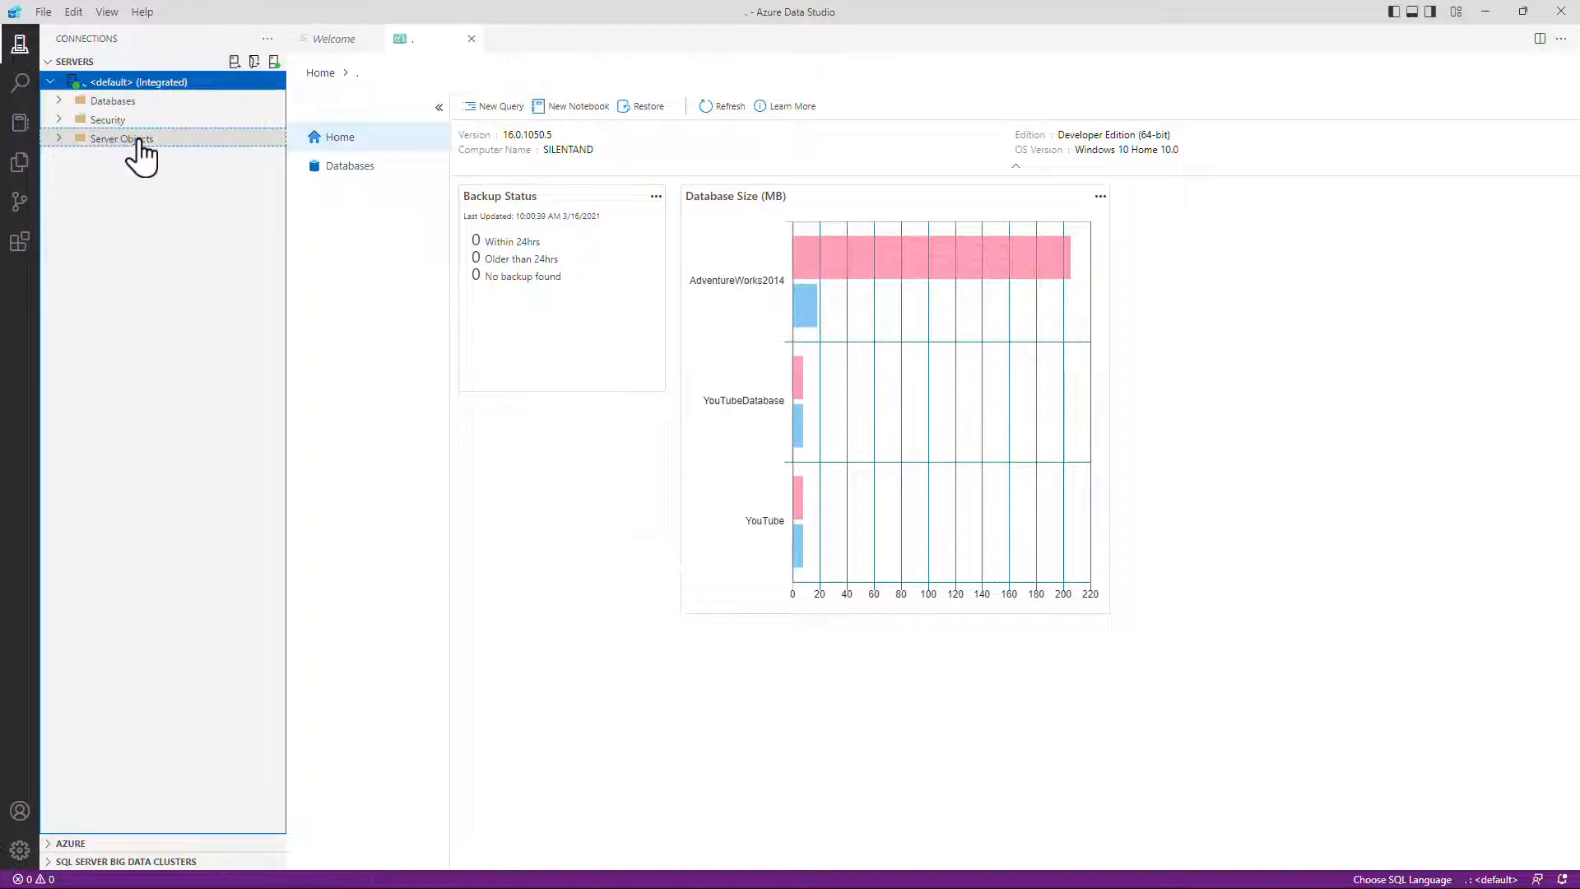
mouse_move(135, 148)
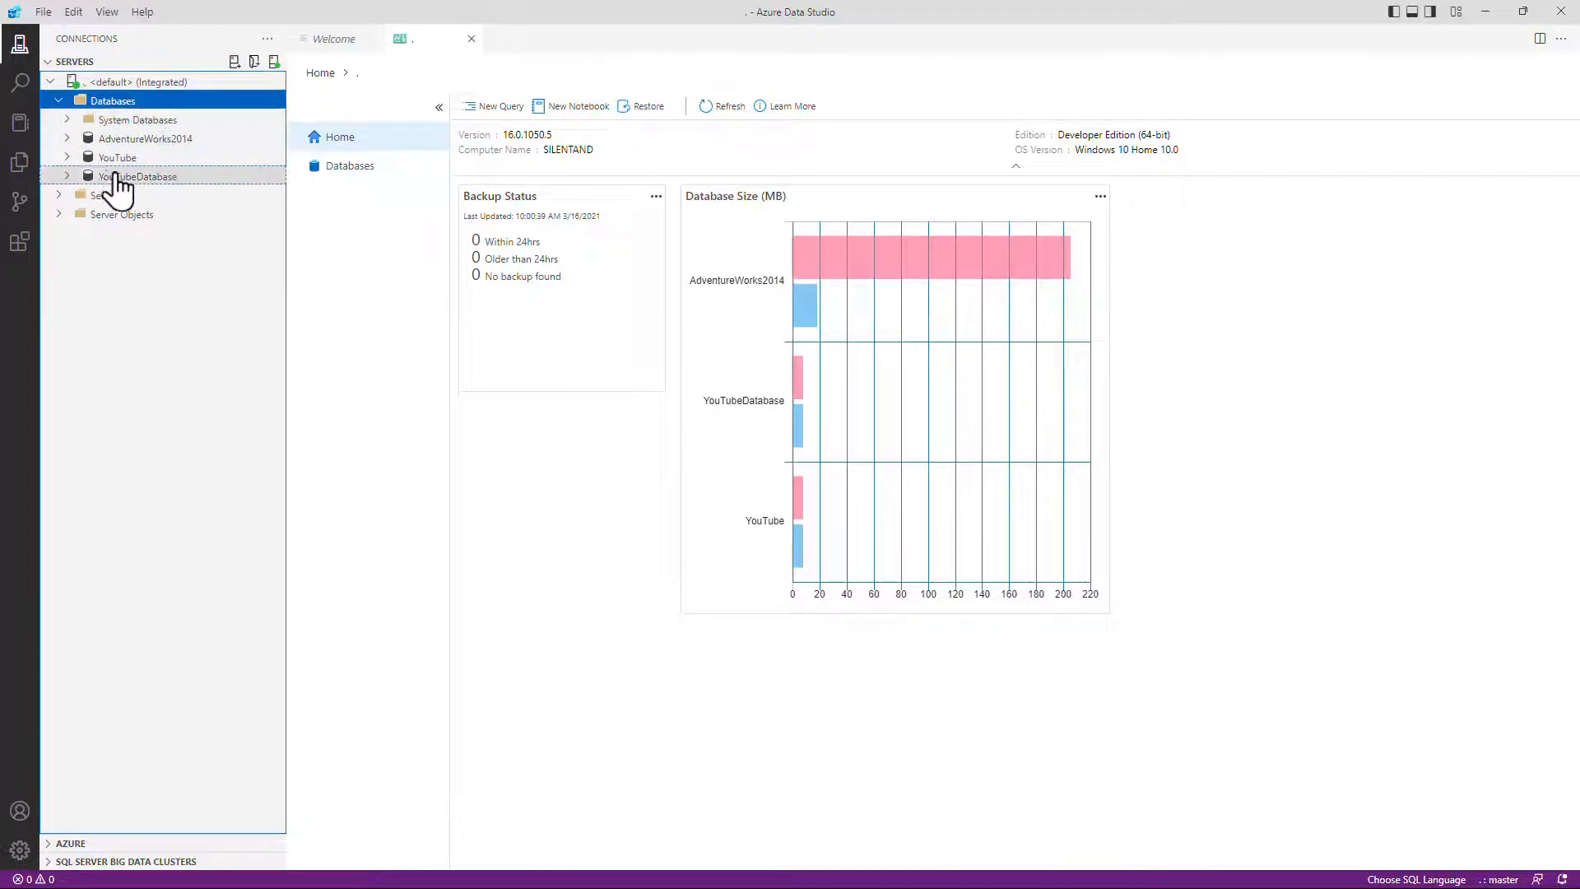
left_click(148, 138)
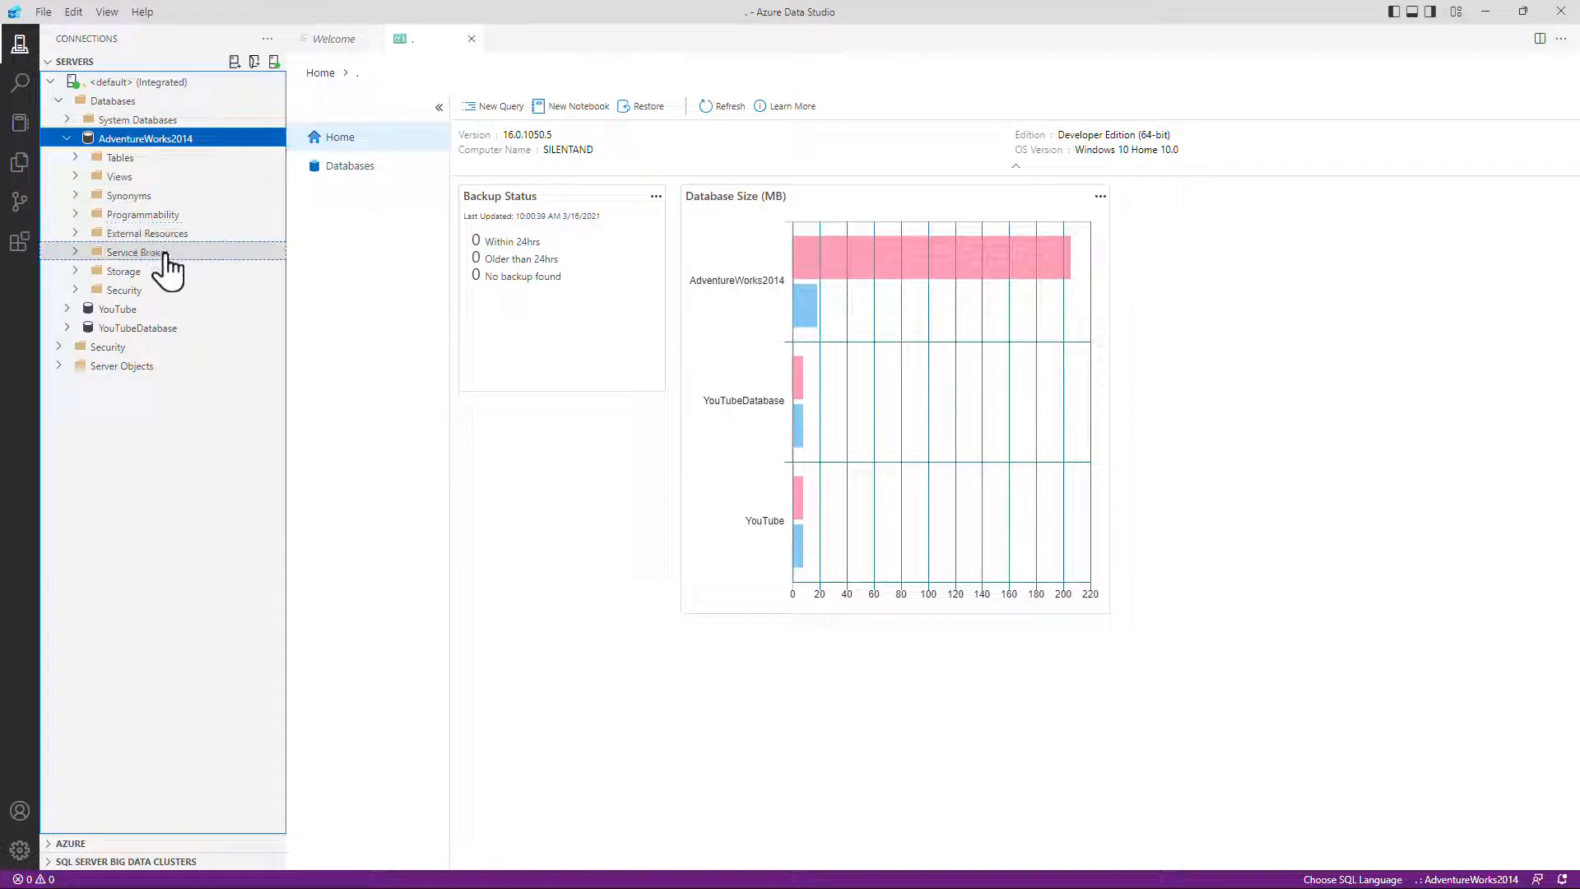
mouse_move(147, 262)
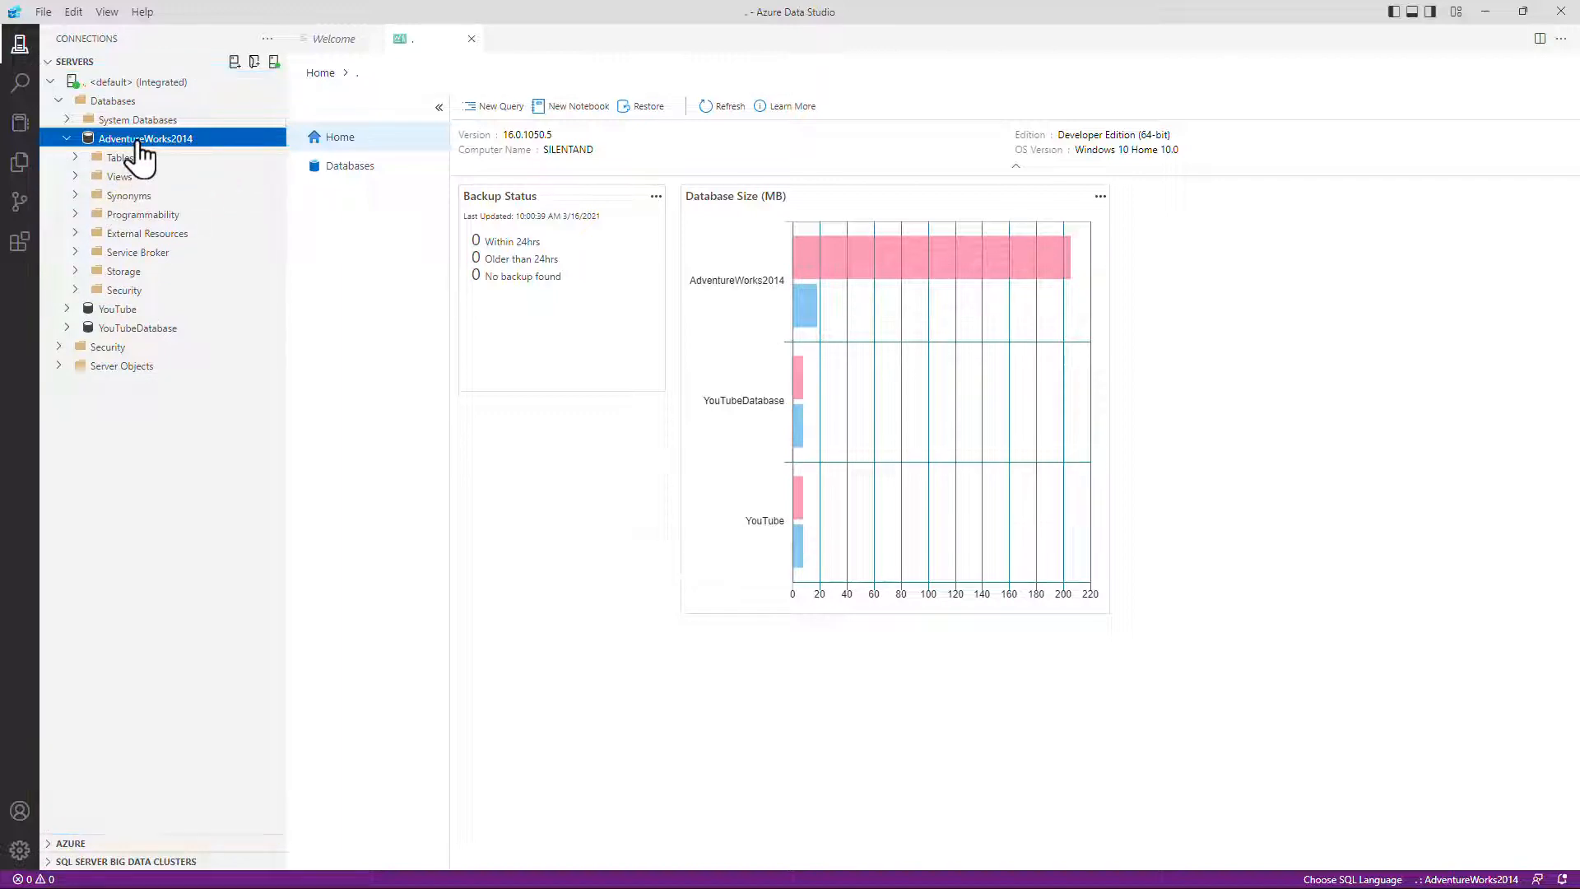
Bring up the context actions for AdventureWorks2014, trying Backup along the way
right_click(145, 138)
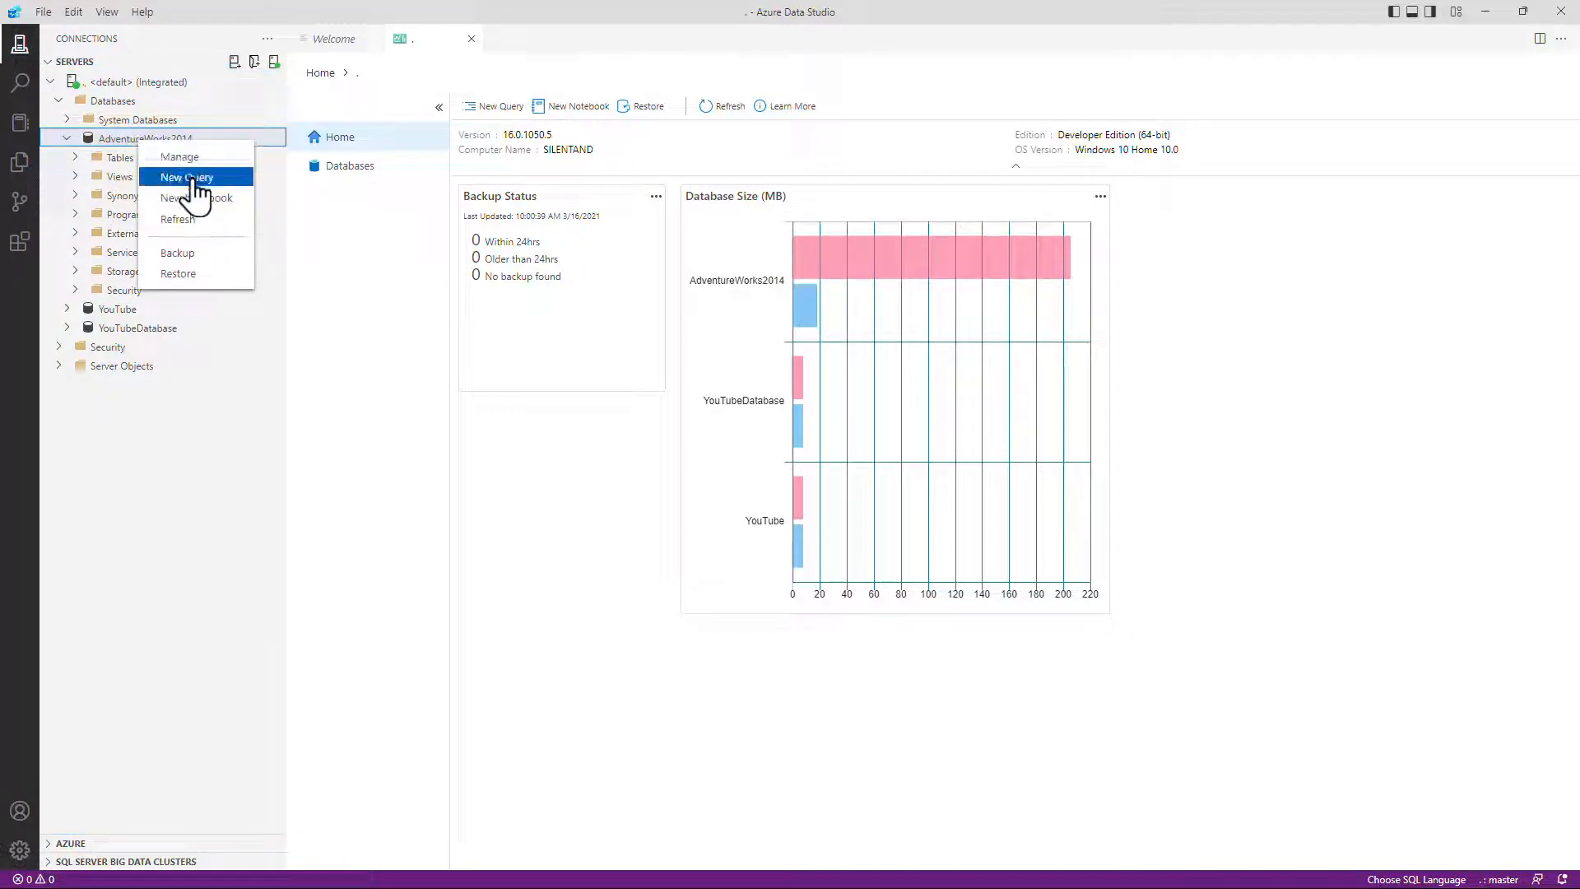
mouse_move(194, 198)
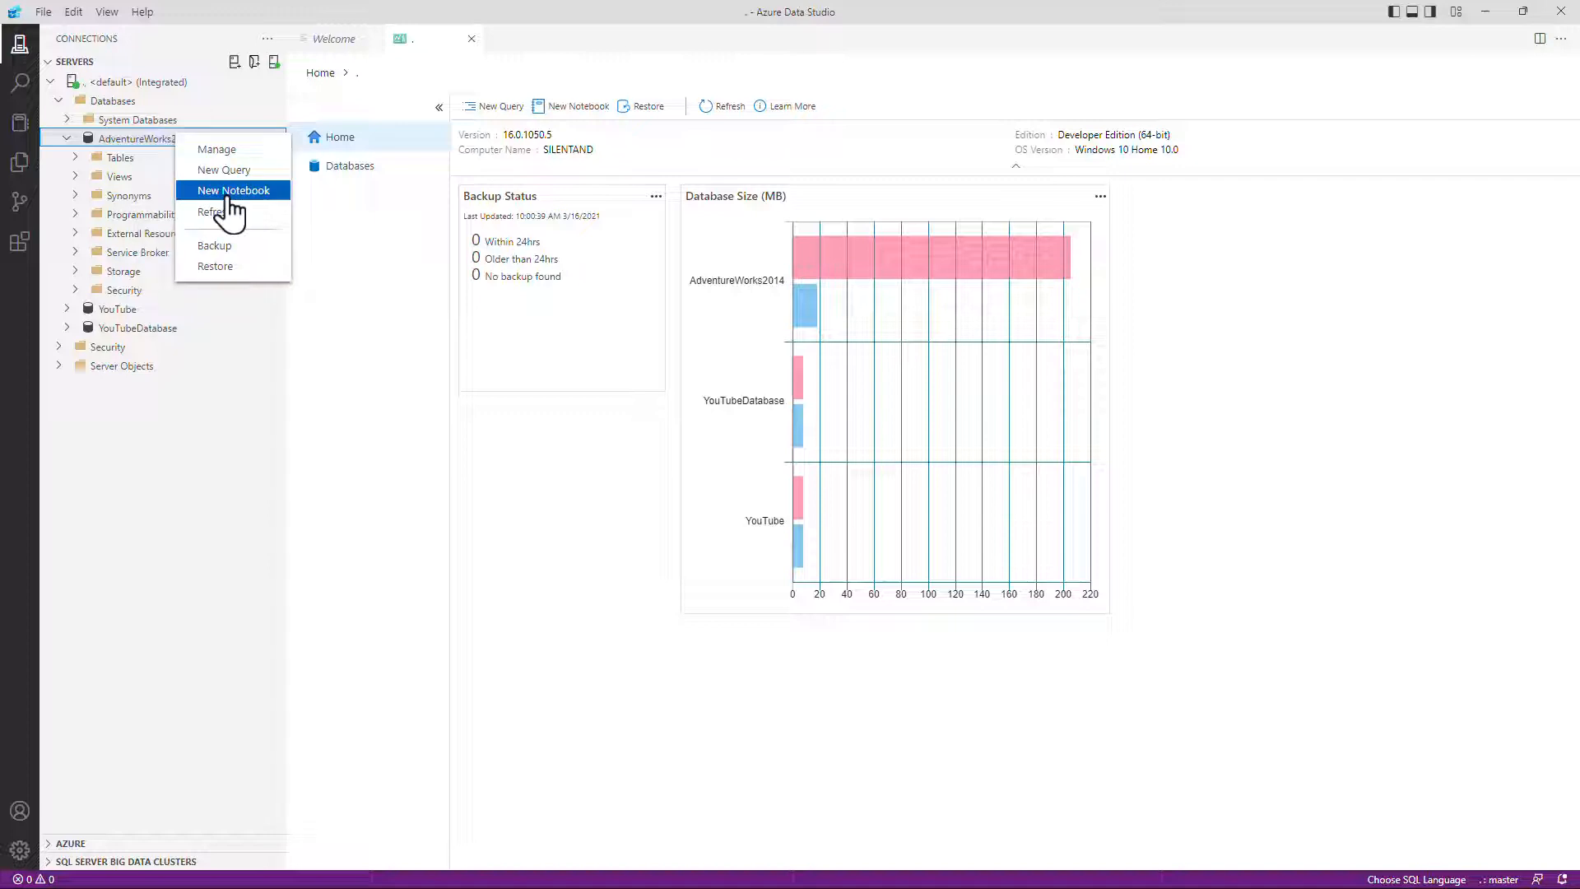
mouse_move(233, 245)
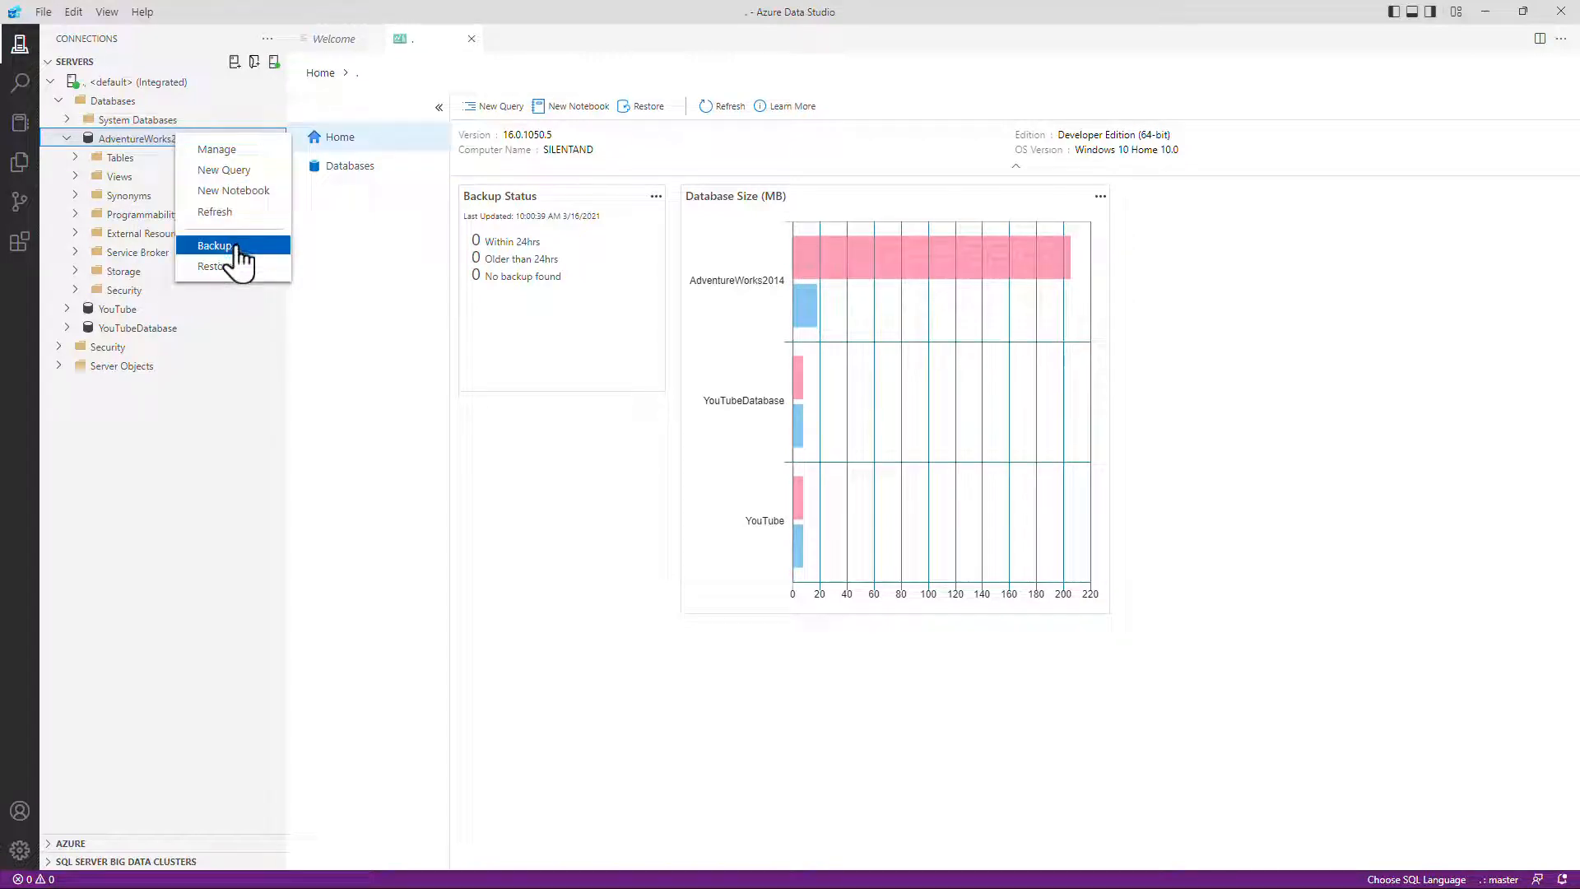
mouse_move(245, 266)
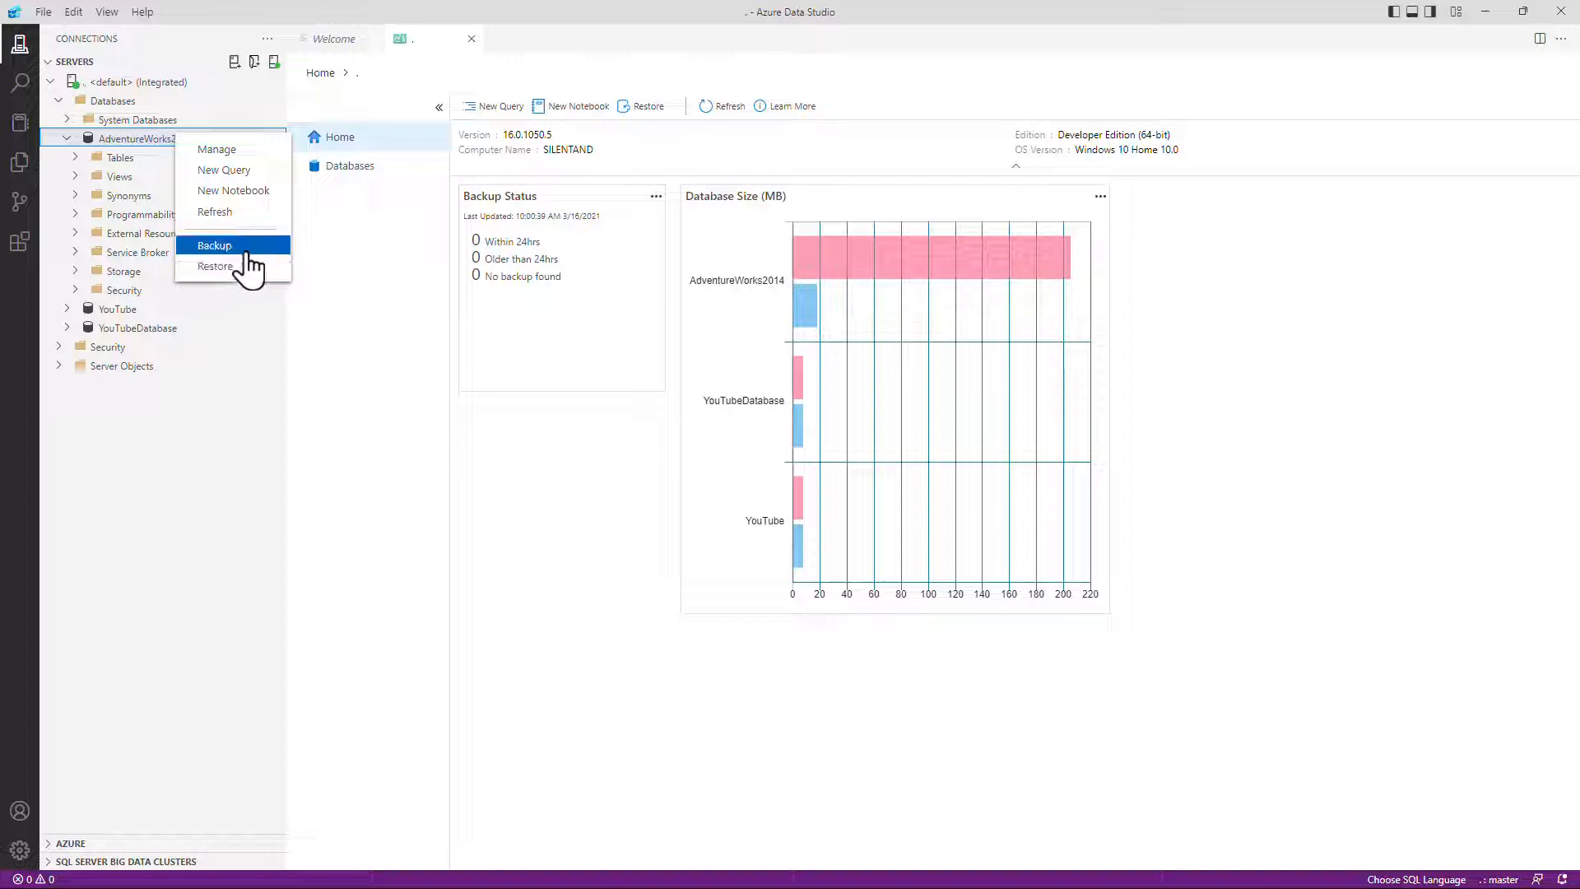
left_click(214, 245)
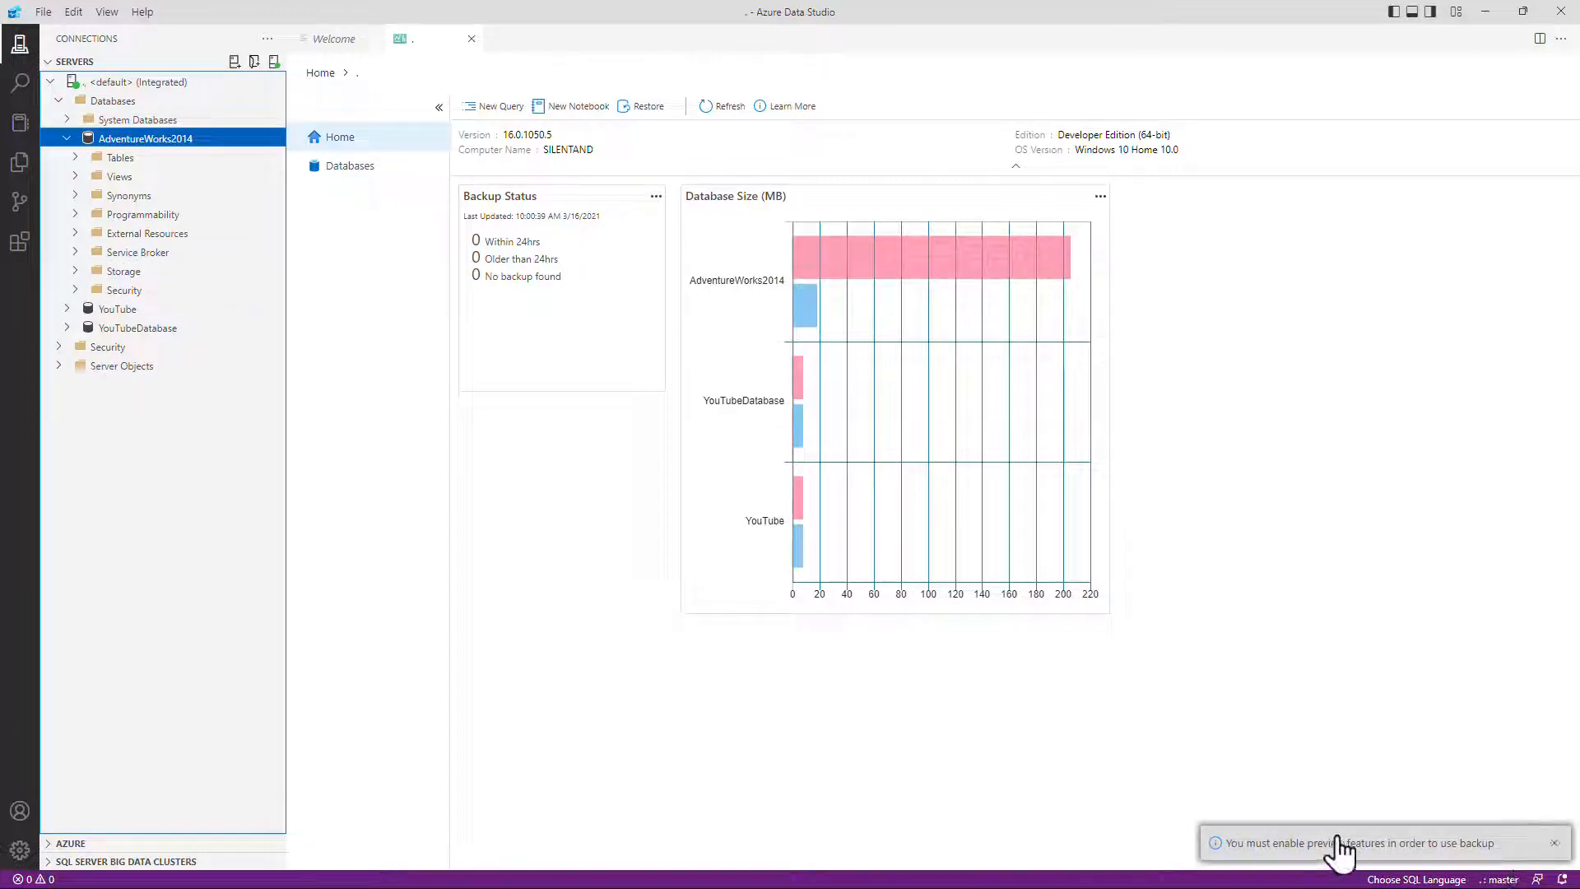
right_click(127, 138)
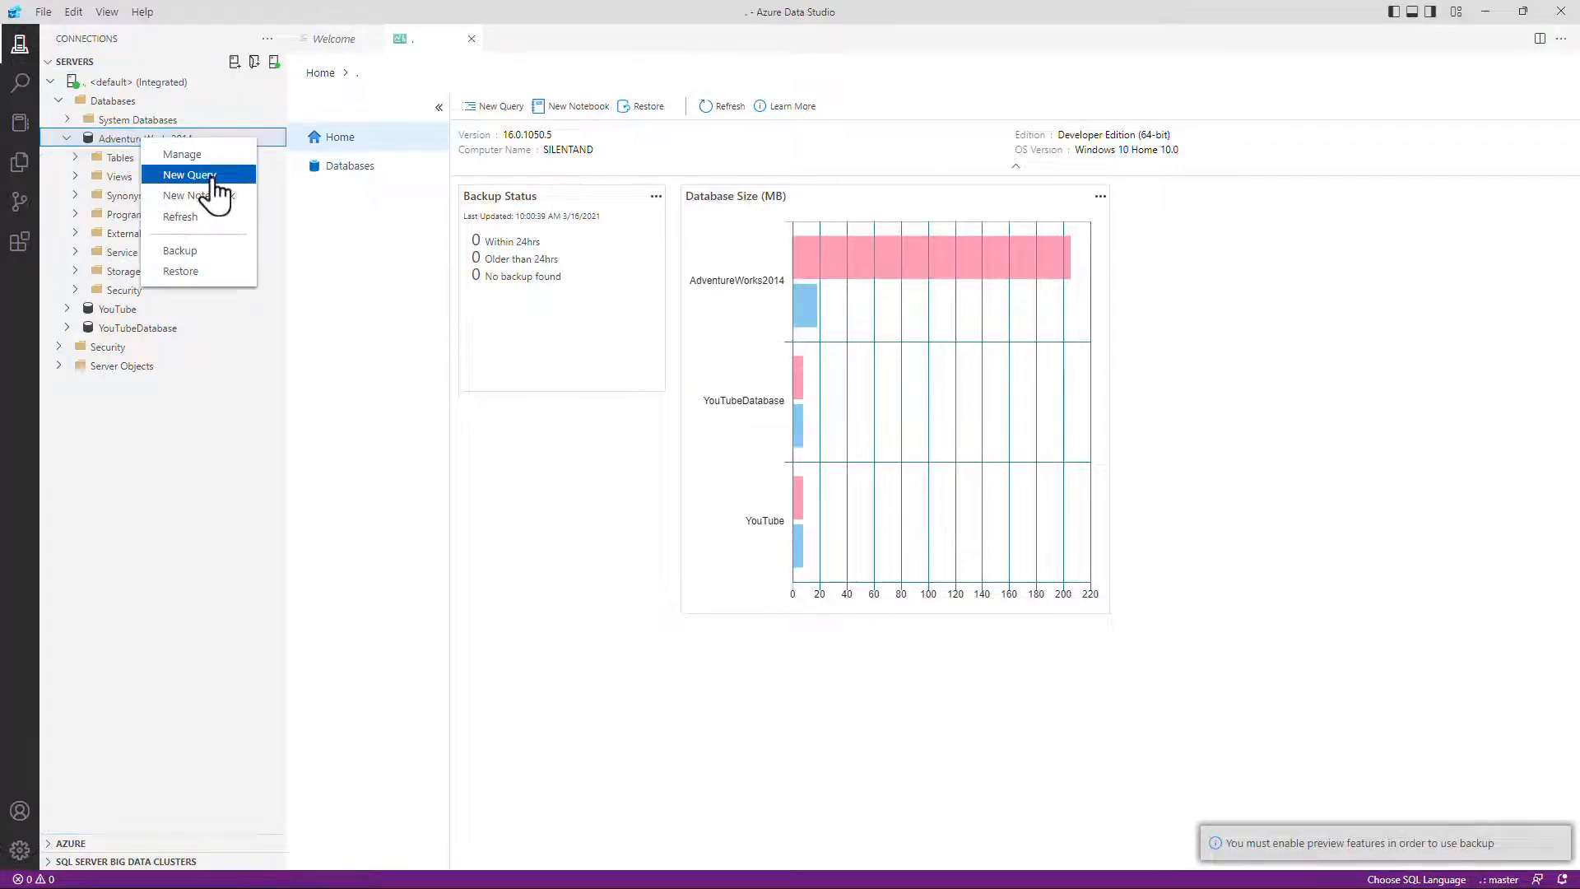
Start a new query on master reading SELECT * FROM sys.objects via autocomplete
left_click(191, 174)
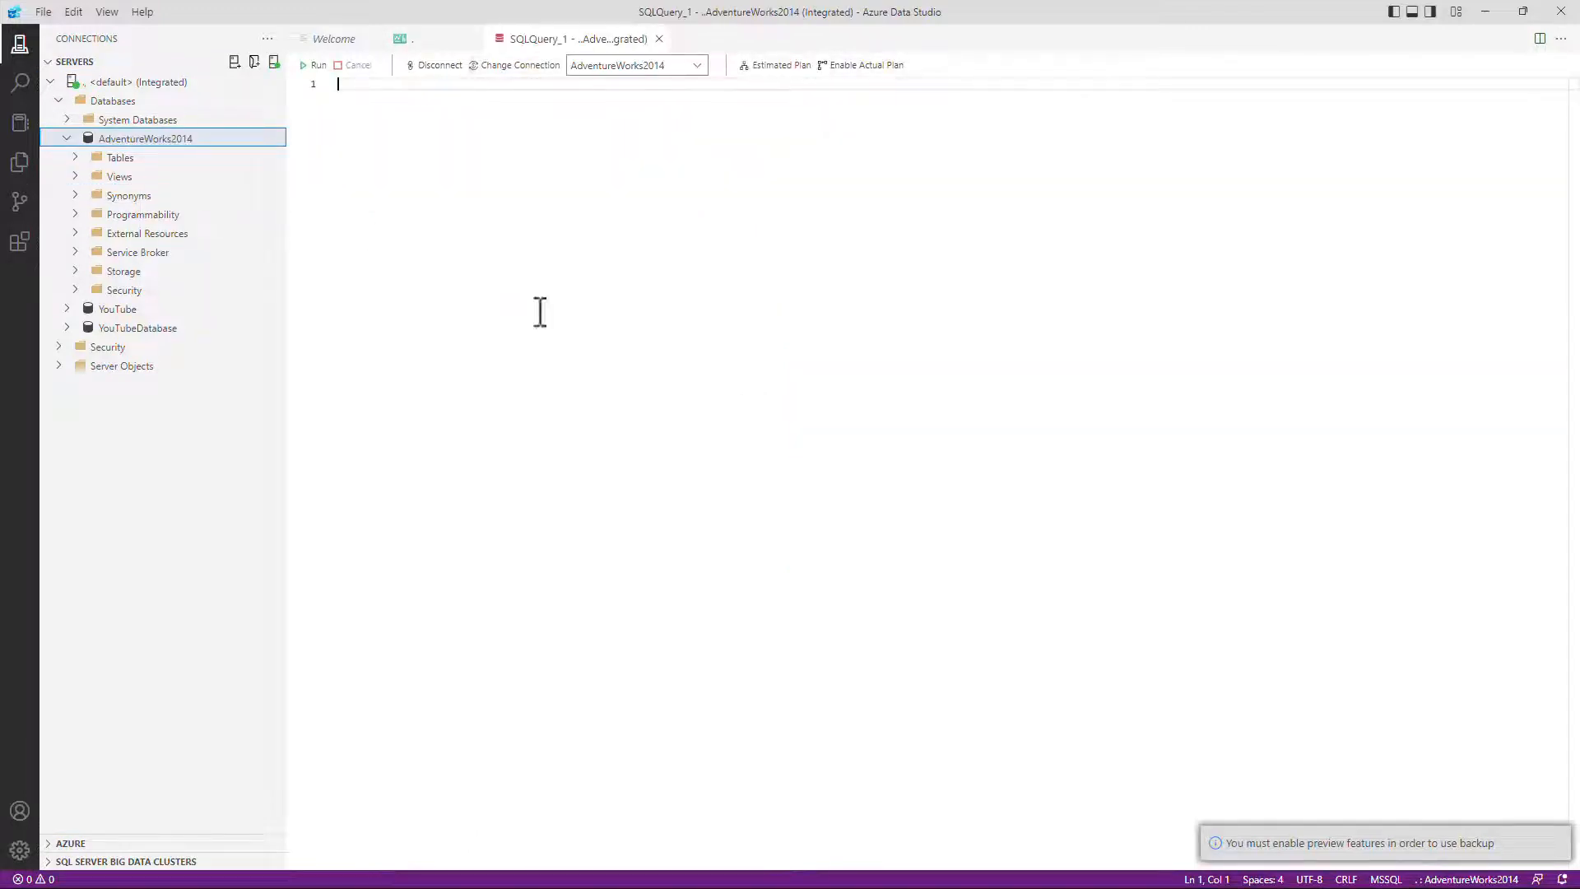
mouse_move(650, 161)
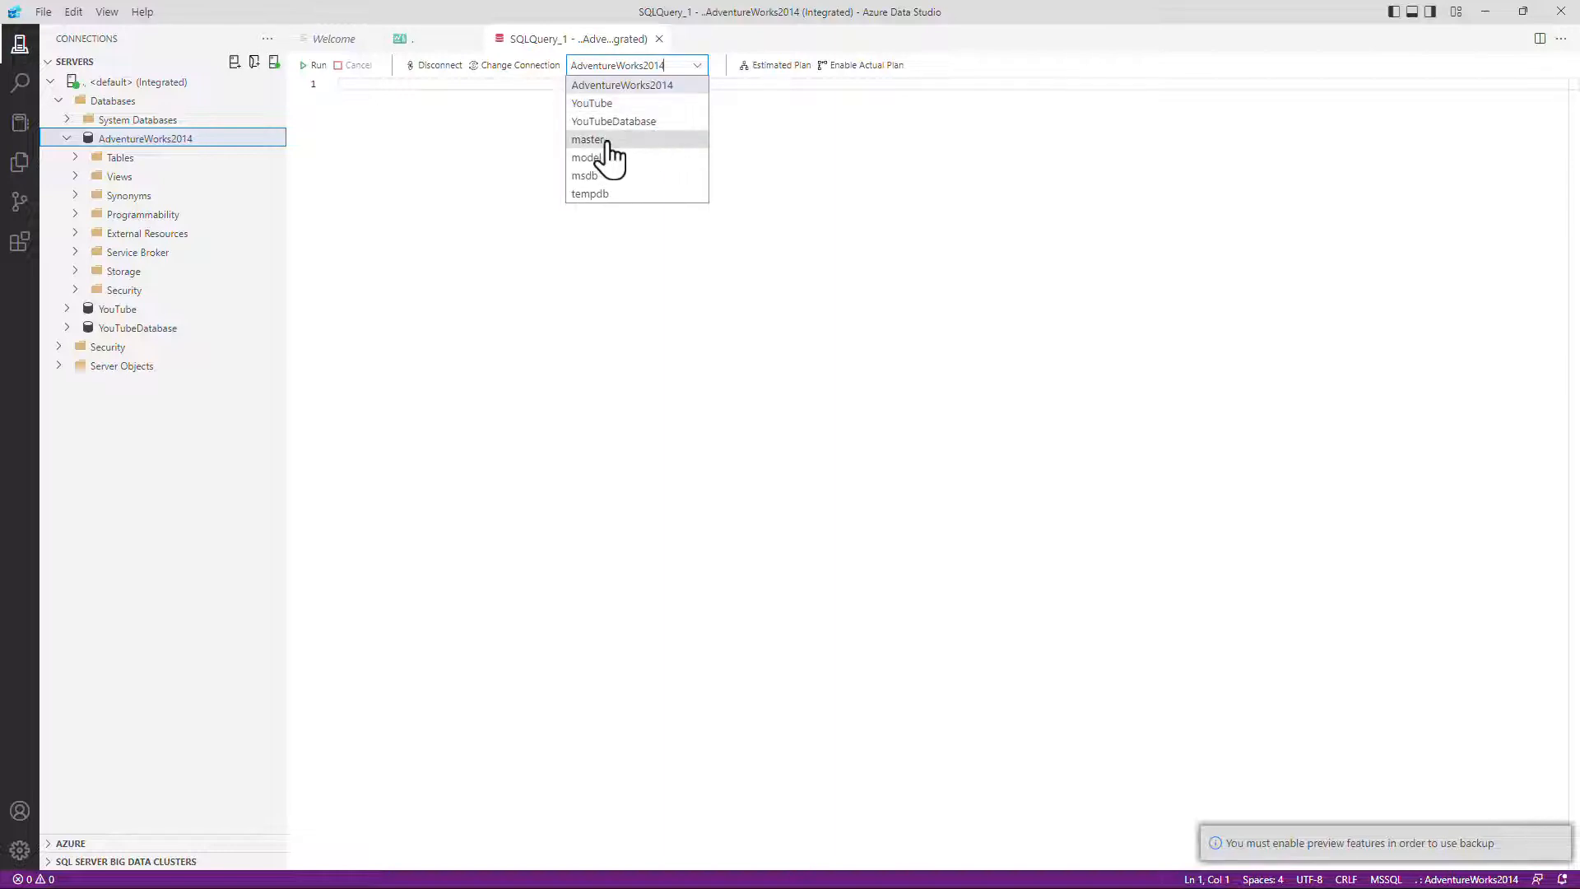
left_click(589, 138)
type("SELECT *")
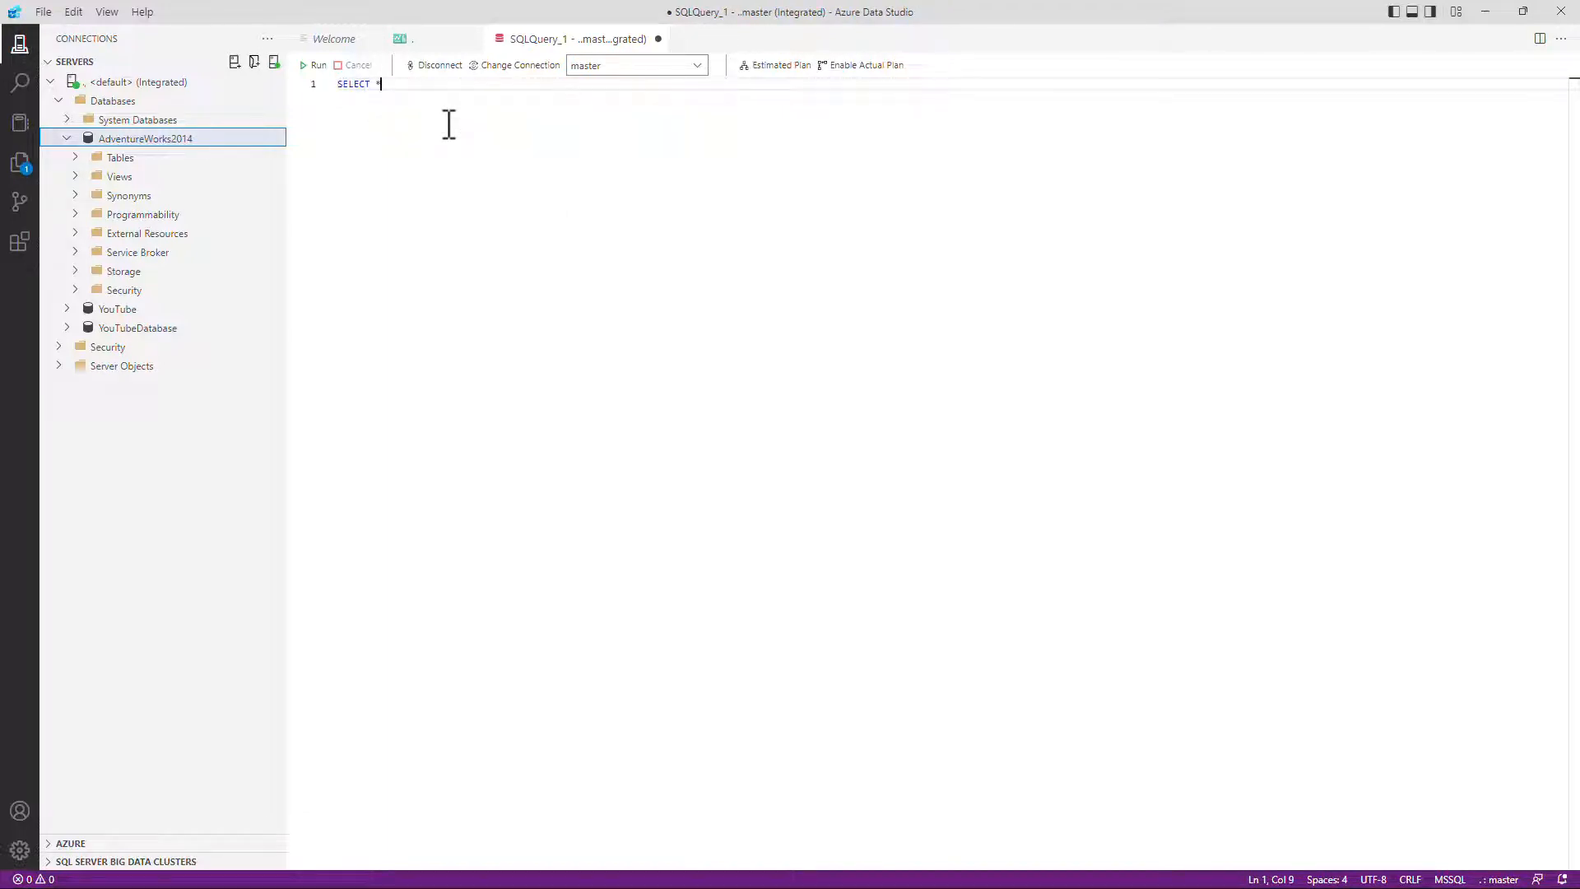
type("FROM")
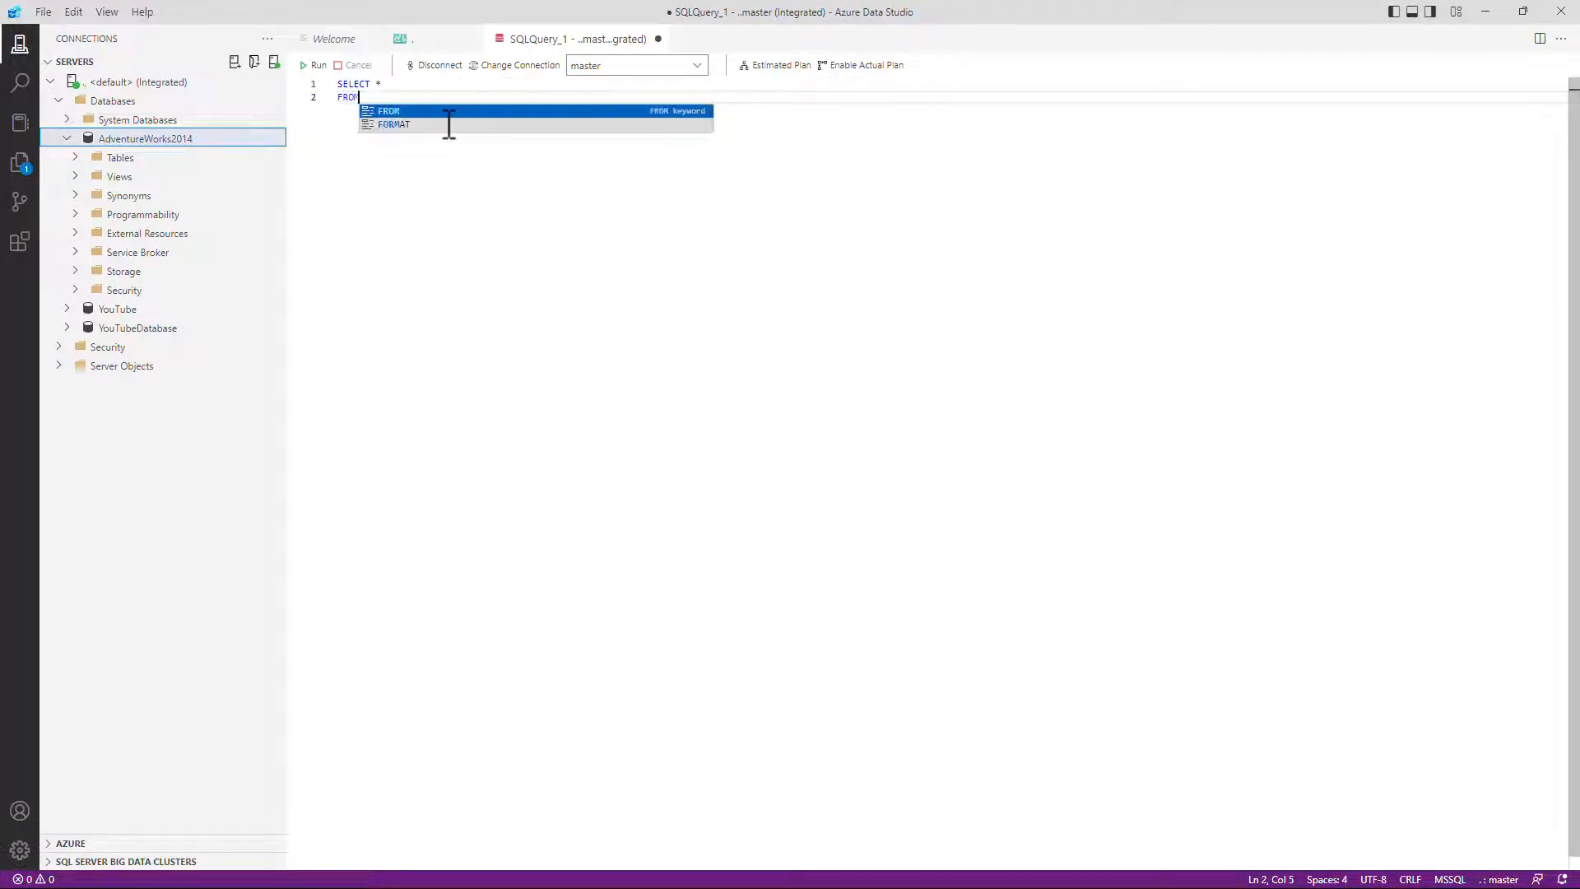
type("s")
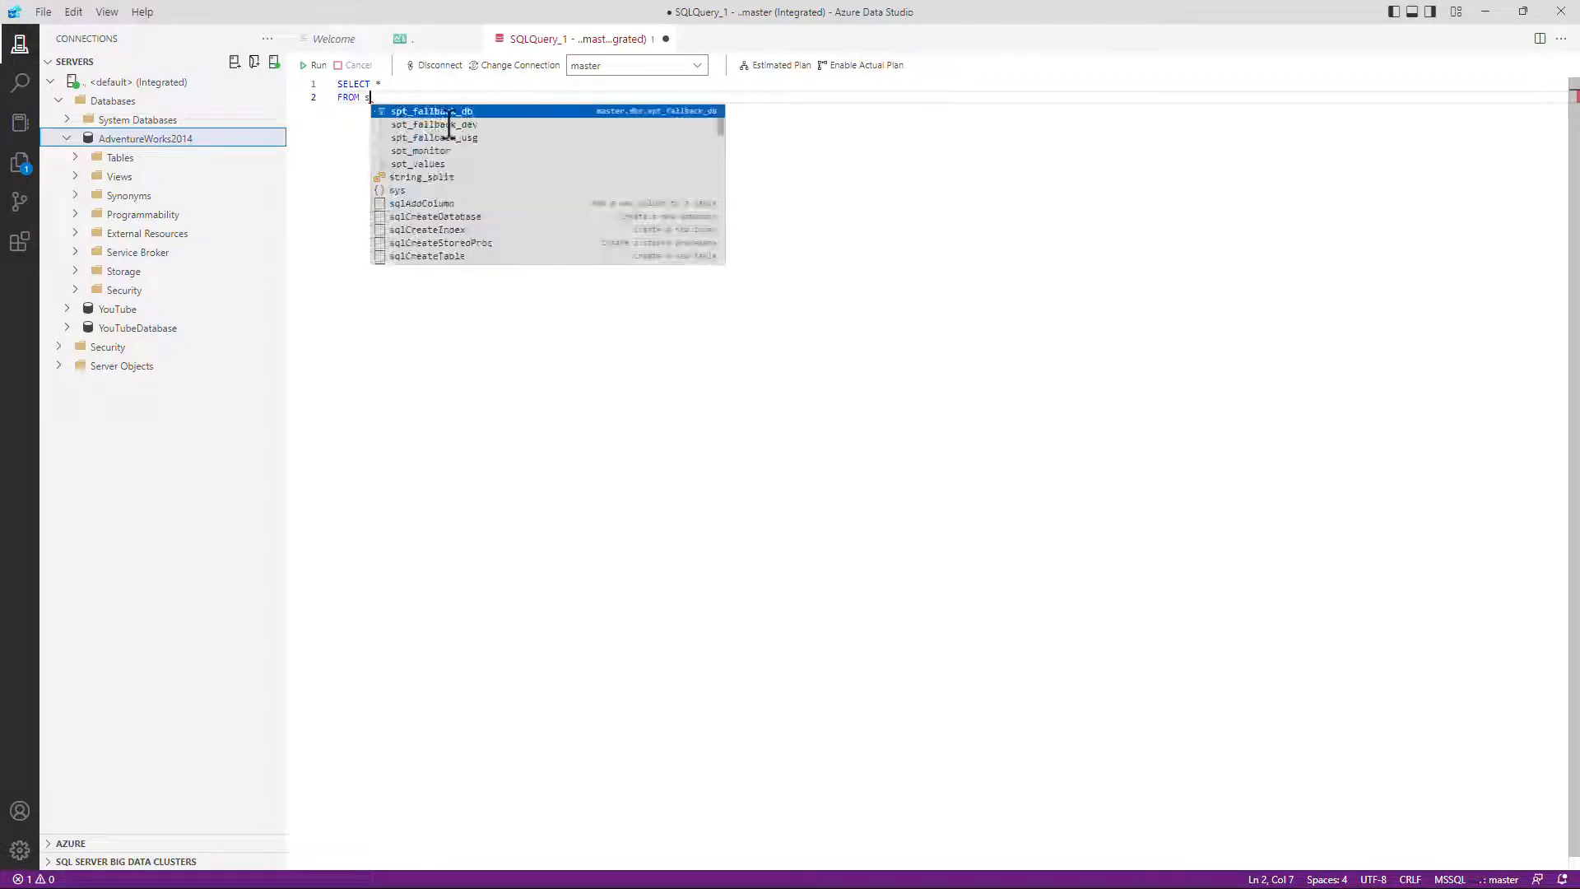
type("sys.o")
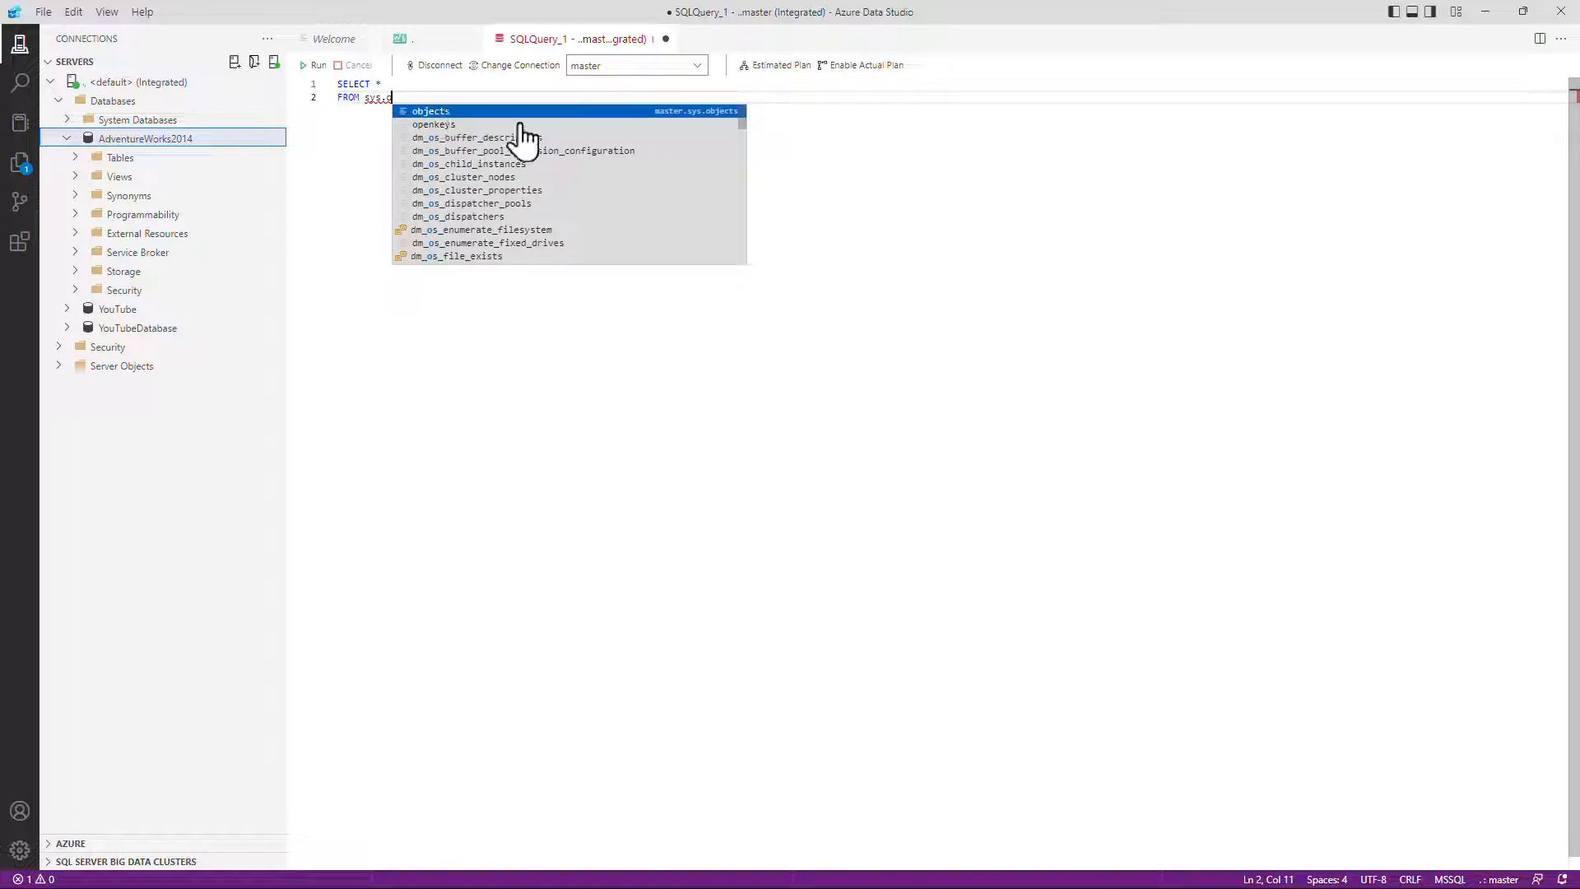
mouse_move(661, 123)
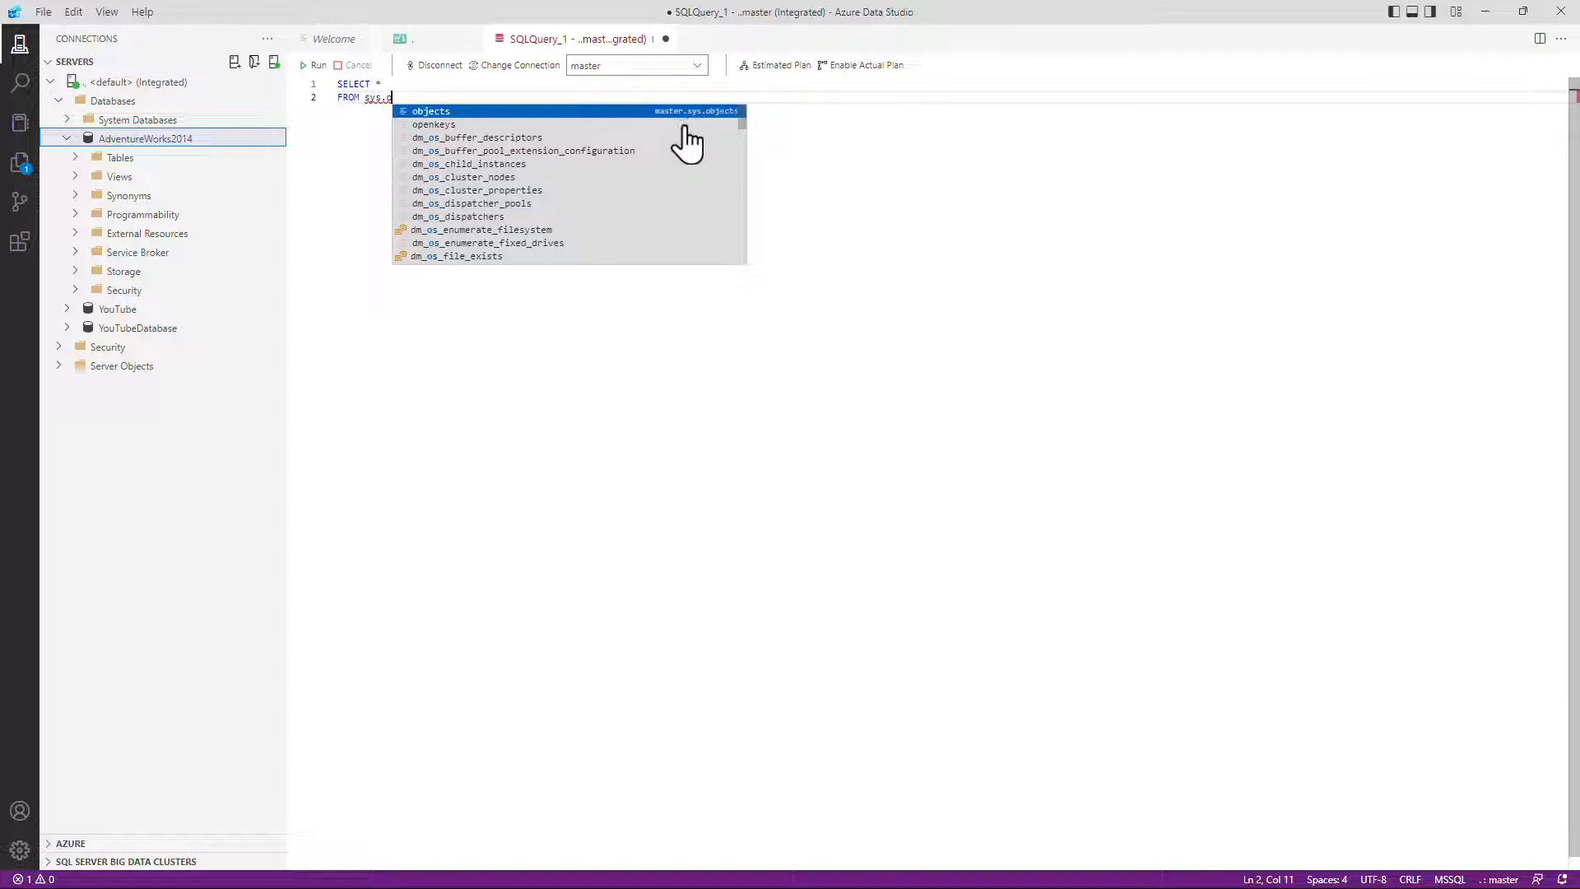
left_click(431, 110)
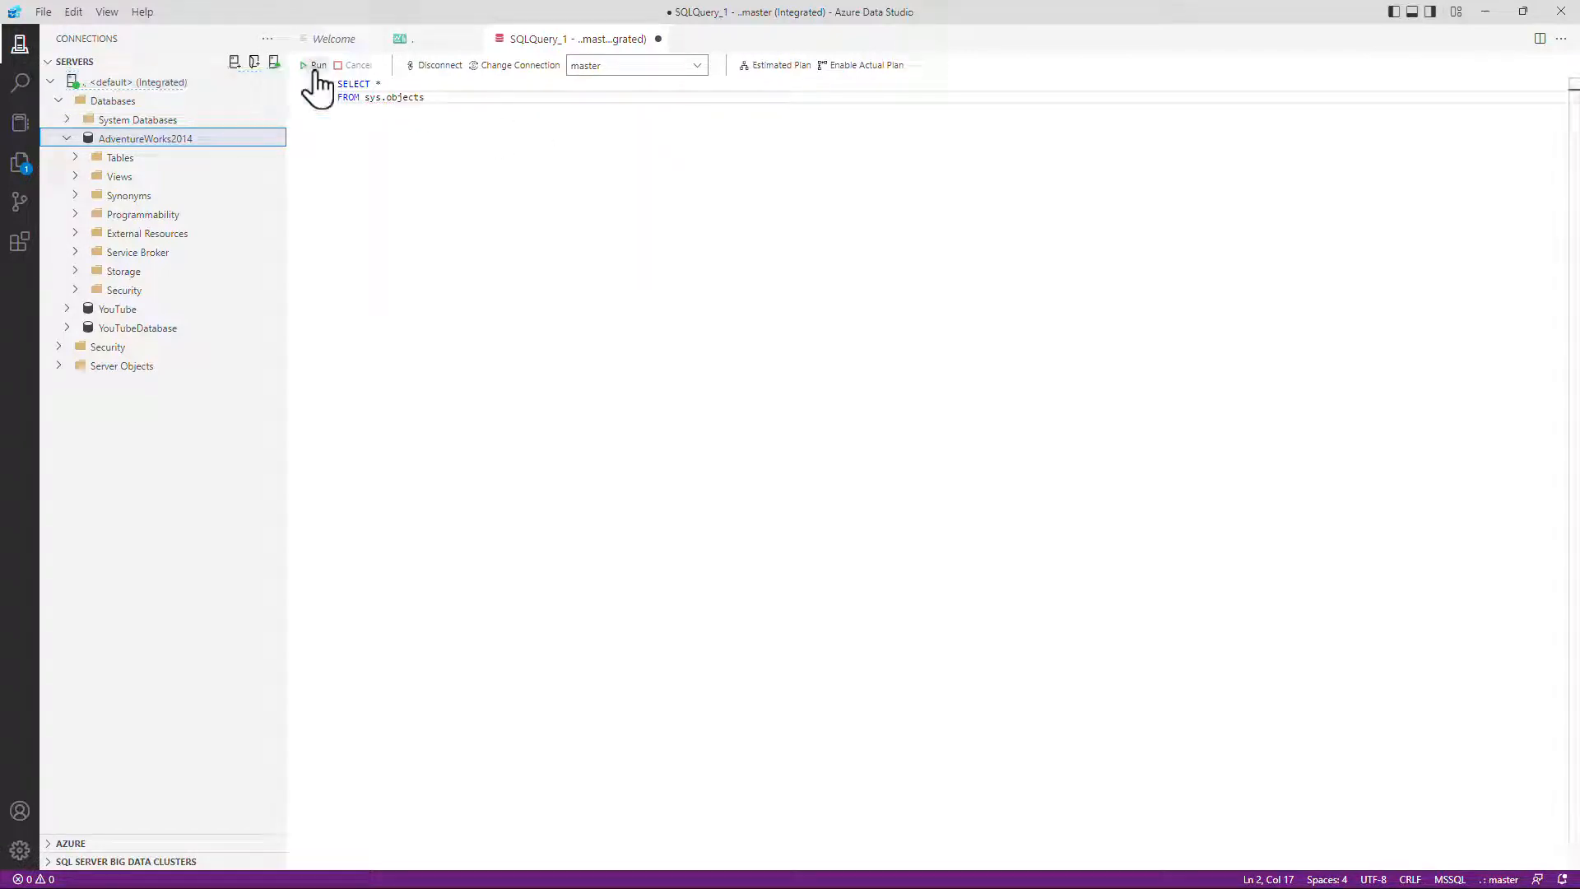
Run the query and filter the results to rows whose type is S
left_click(312, 66)
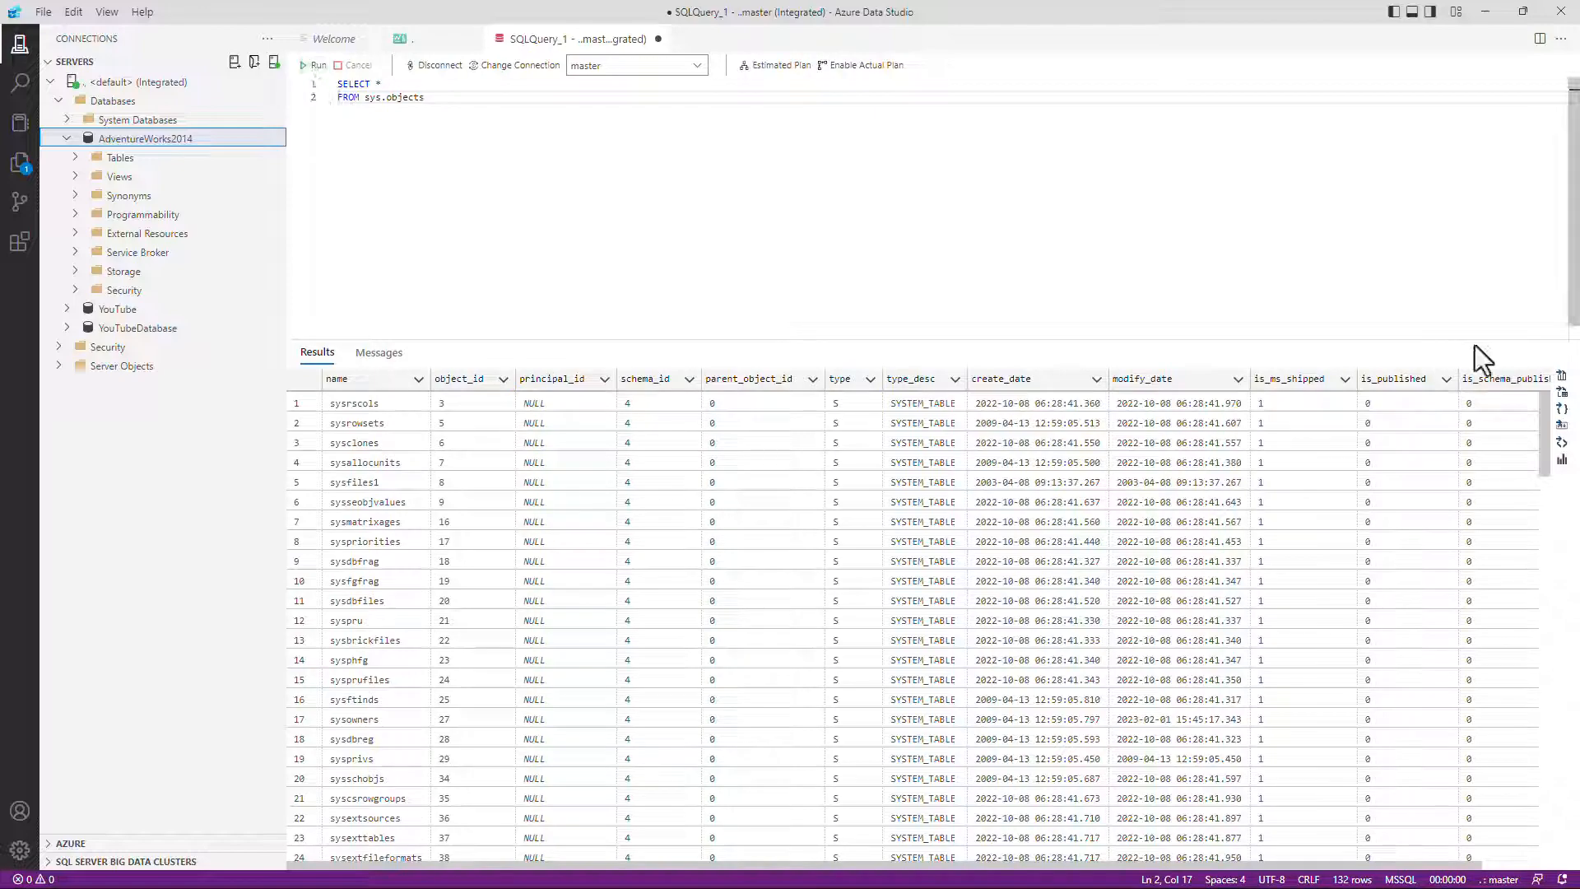
scroll("down", 3)
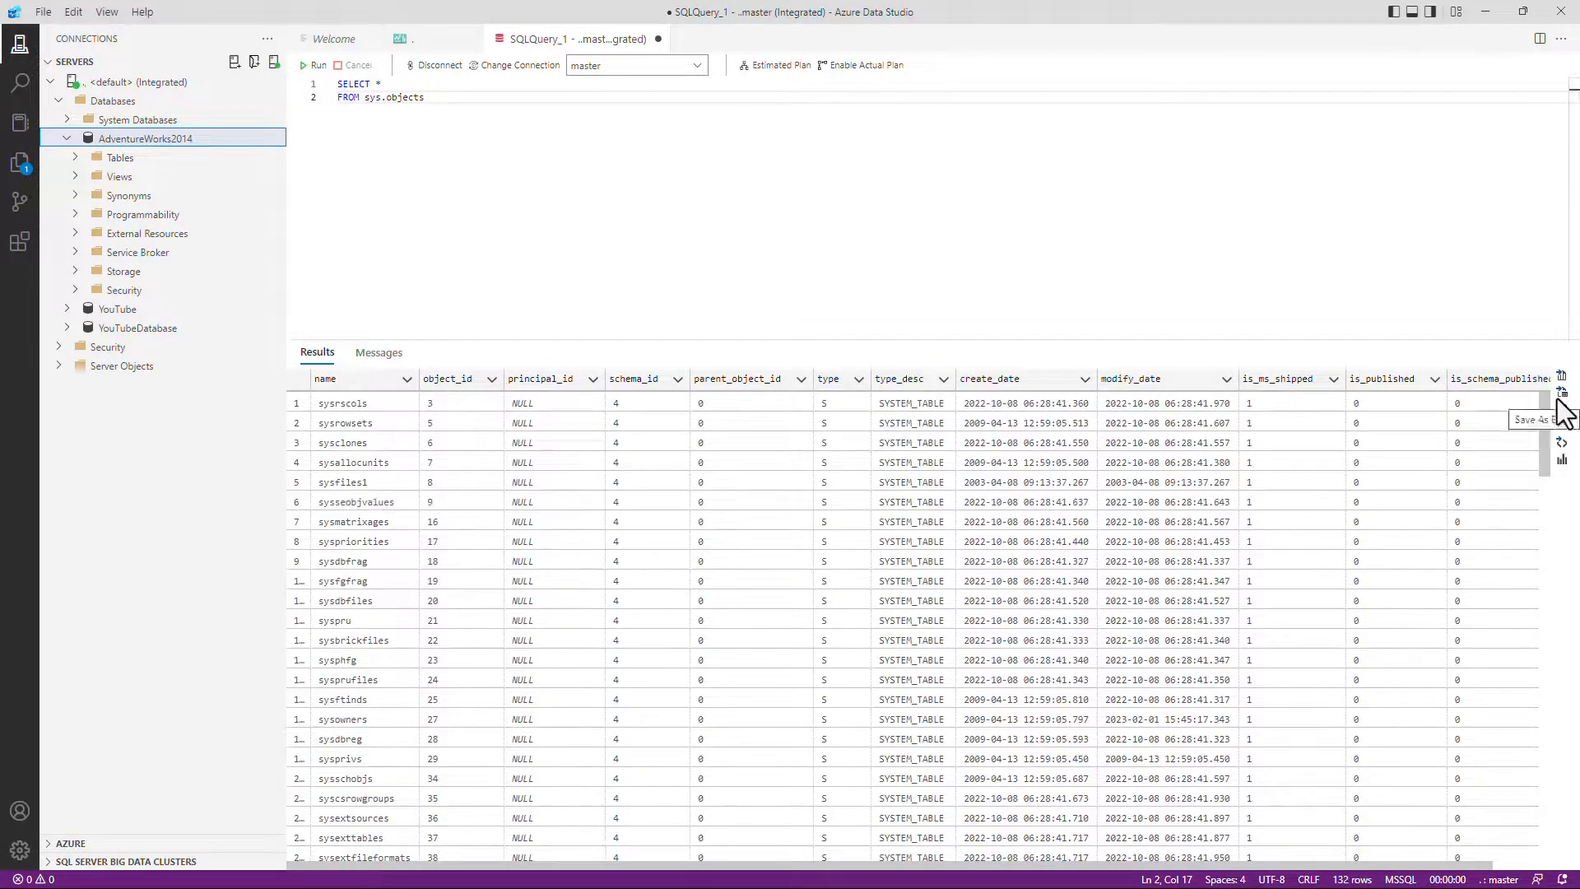
mouse_move(495, 401)
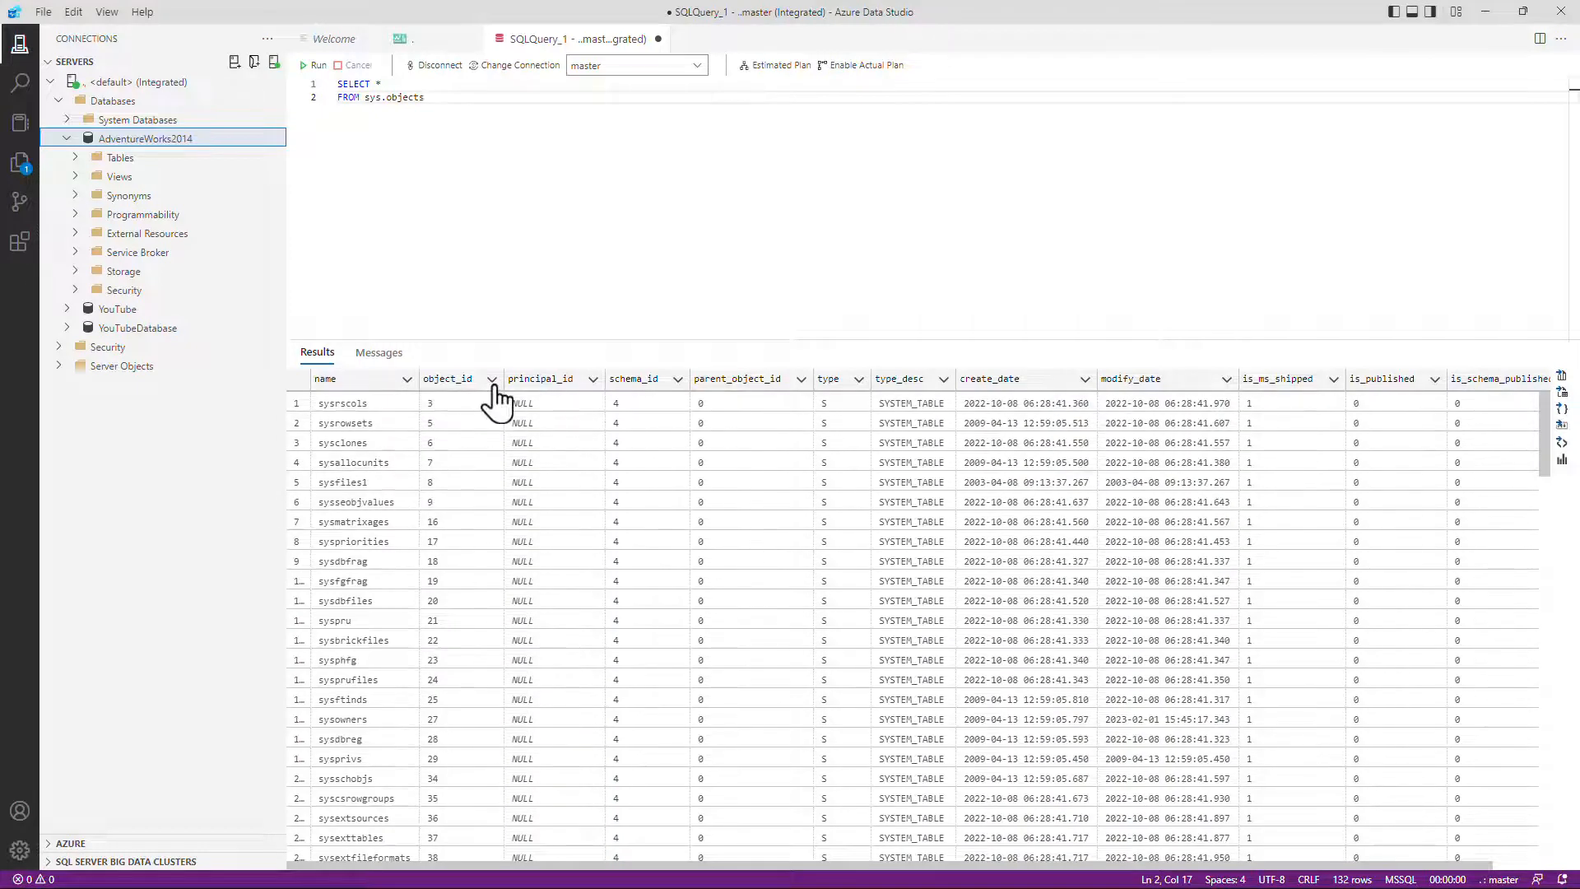
left_click(490, 379)
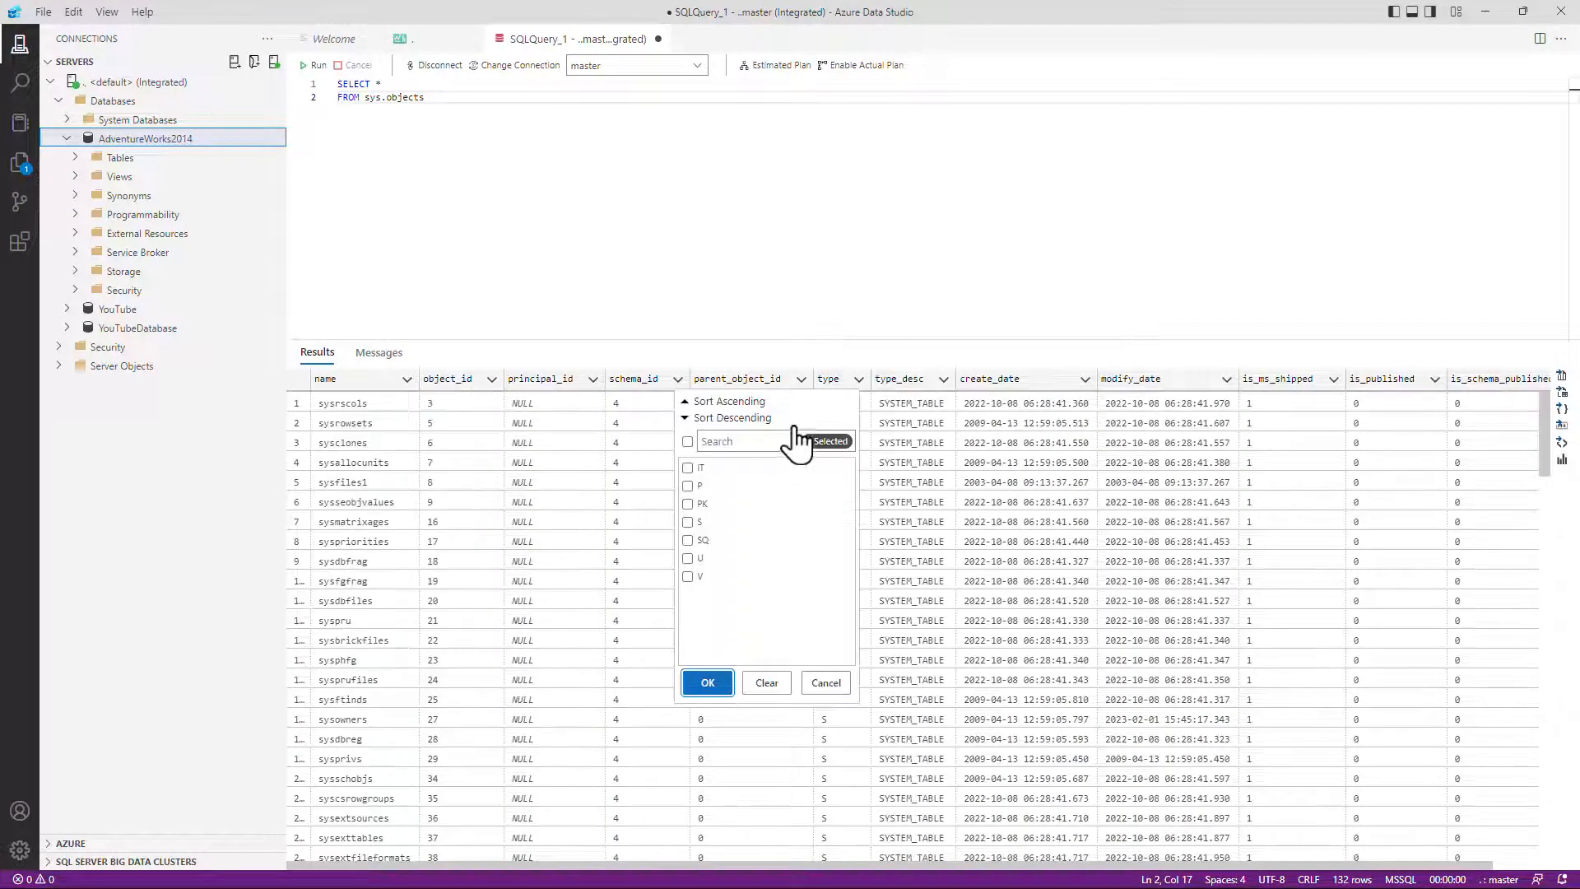
left_click(688, 521)
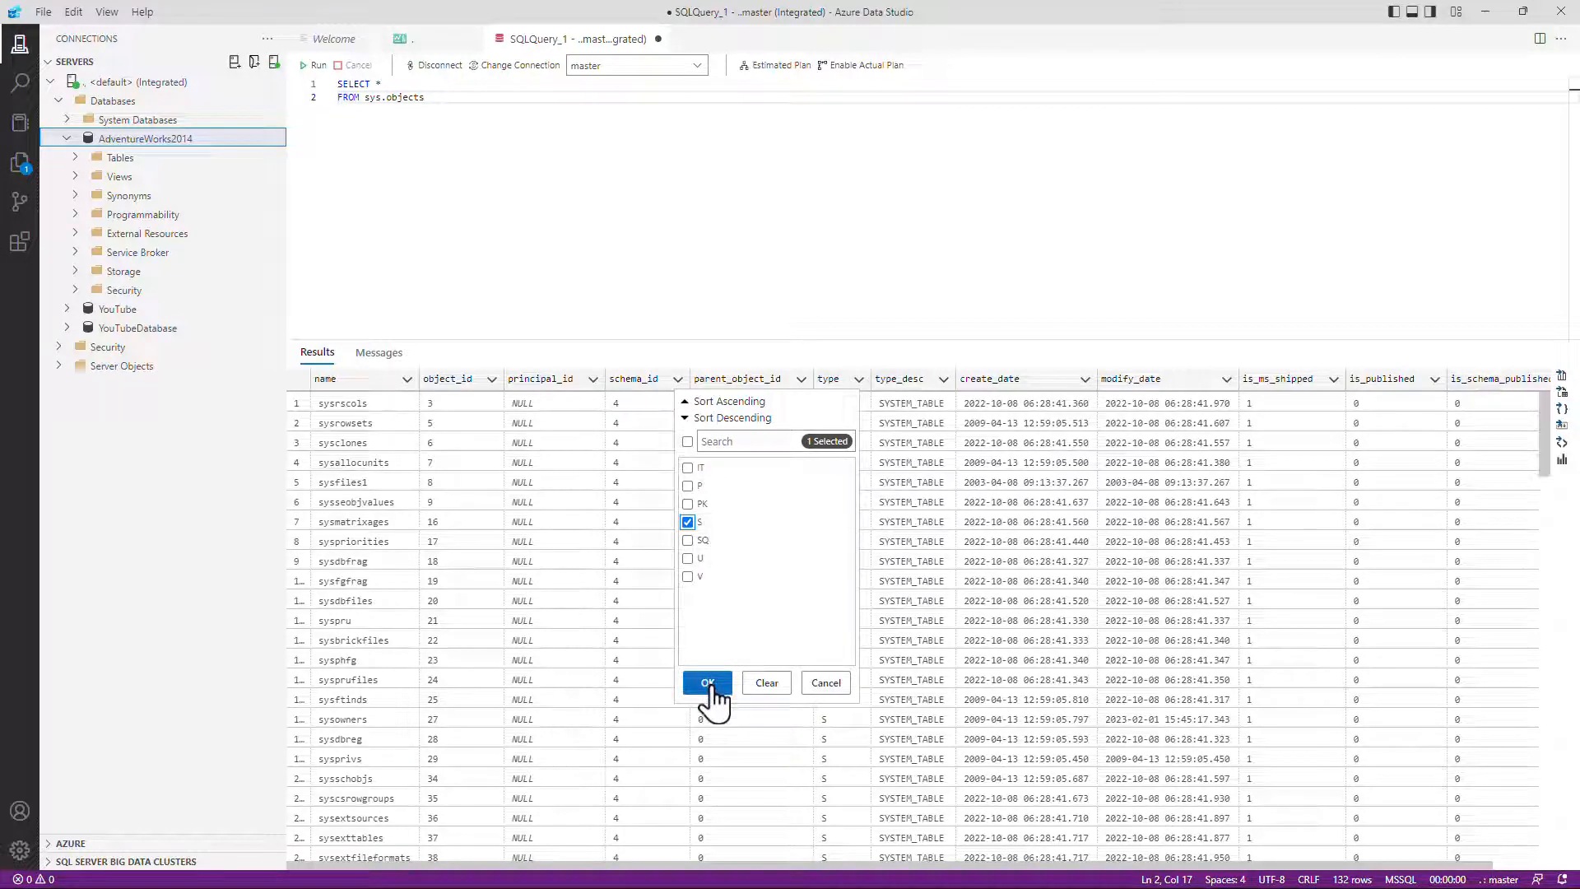
left_click(706, 682)
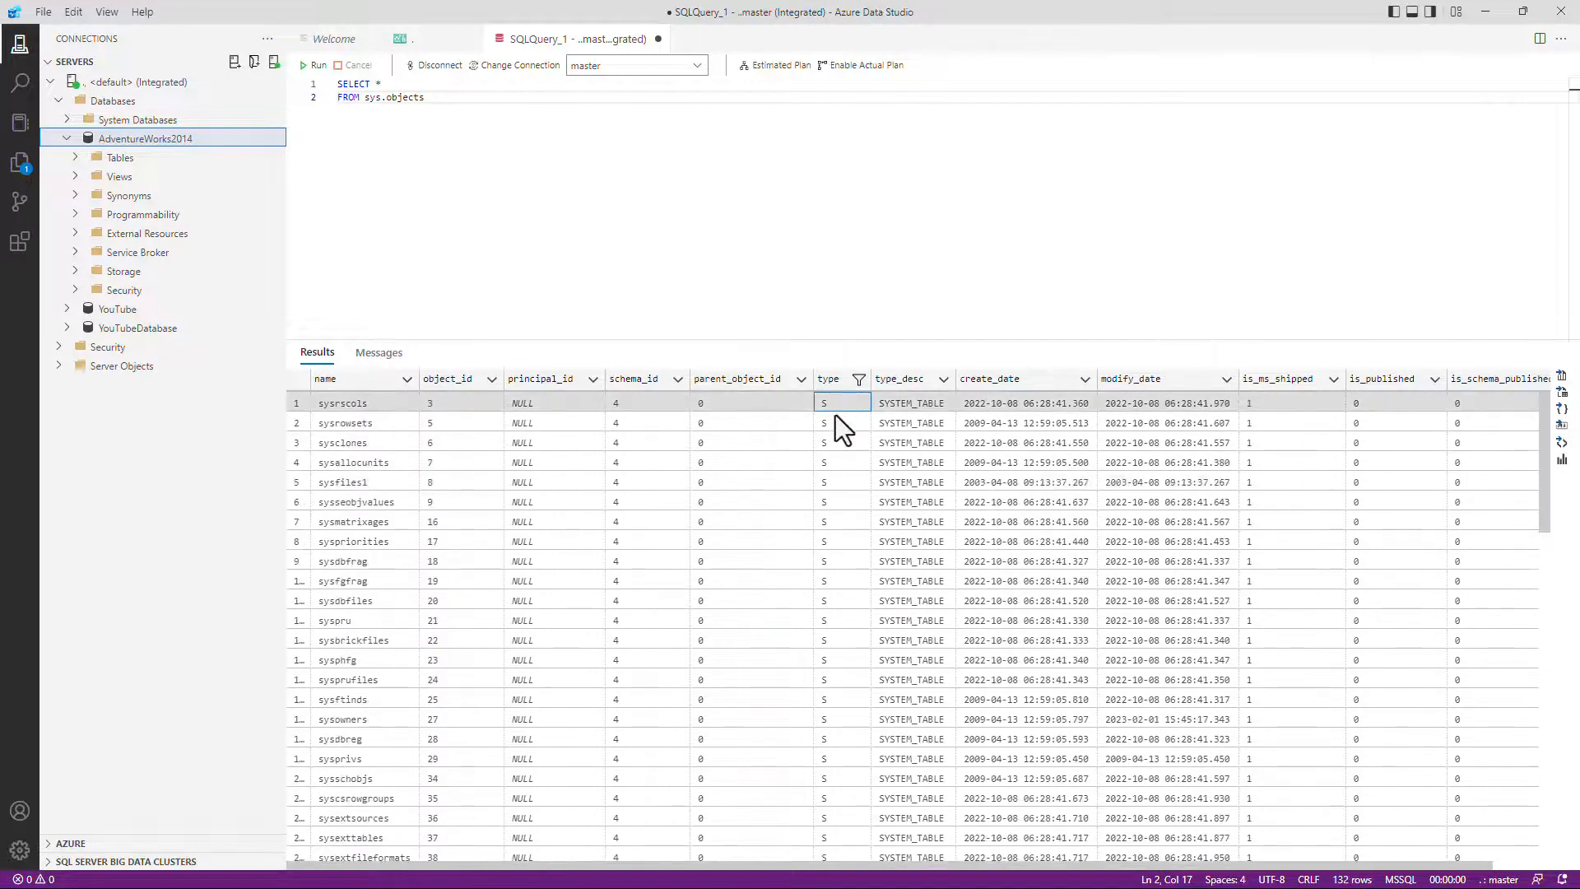
mouse_move(863, 494)
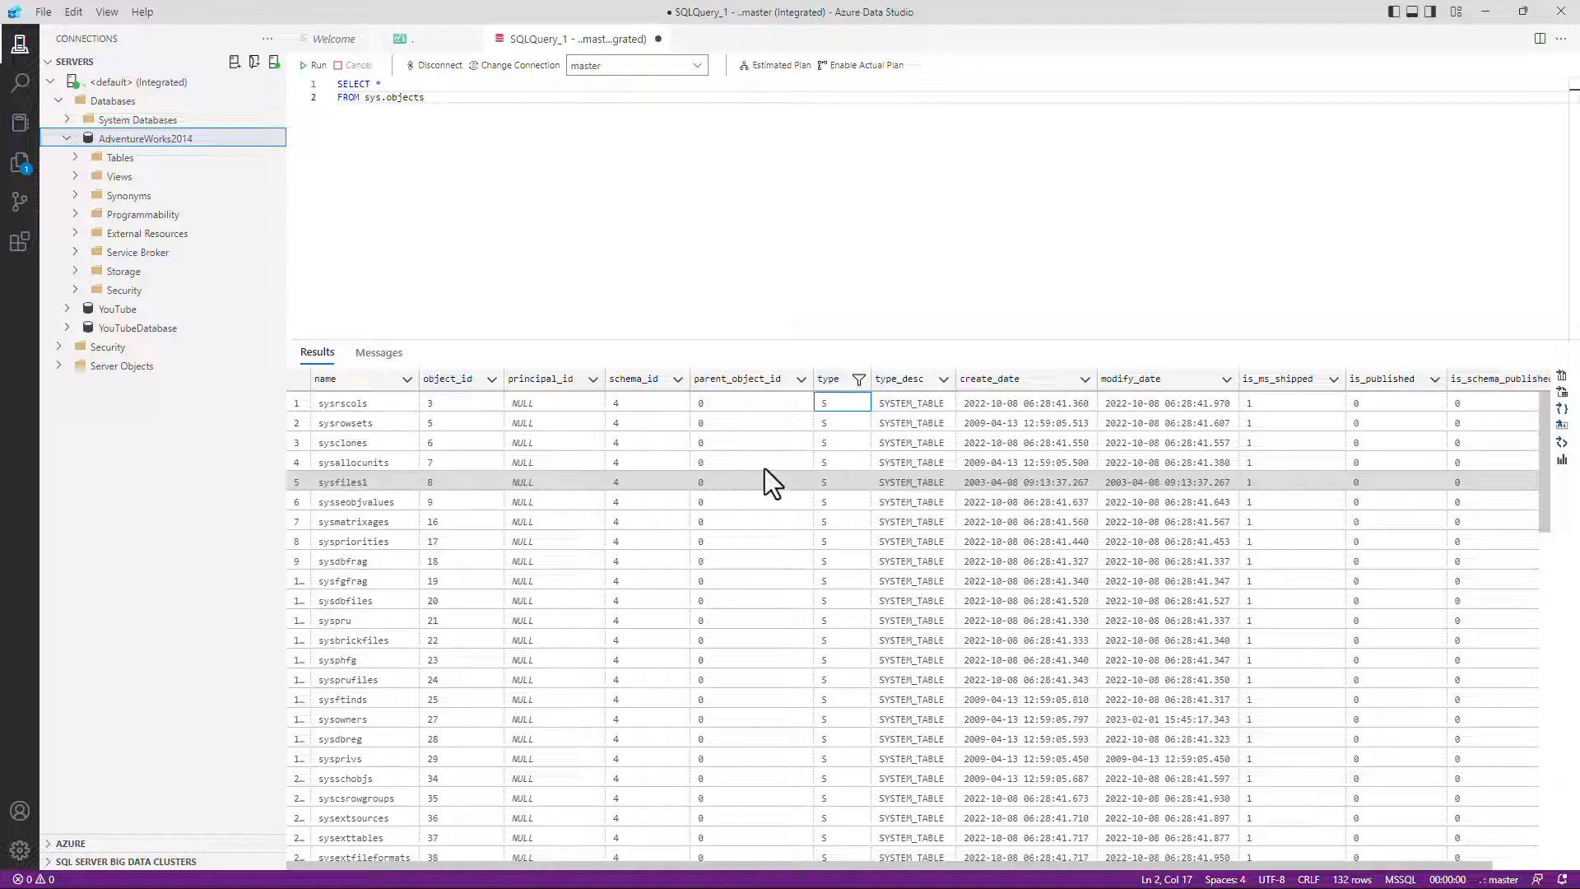
Filter object_id to 16–19, leaving four rows
left_click(491, 378)
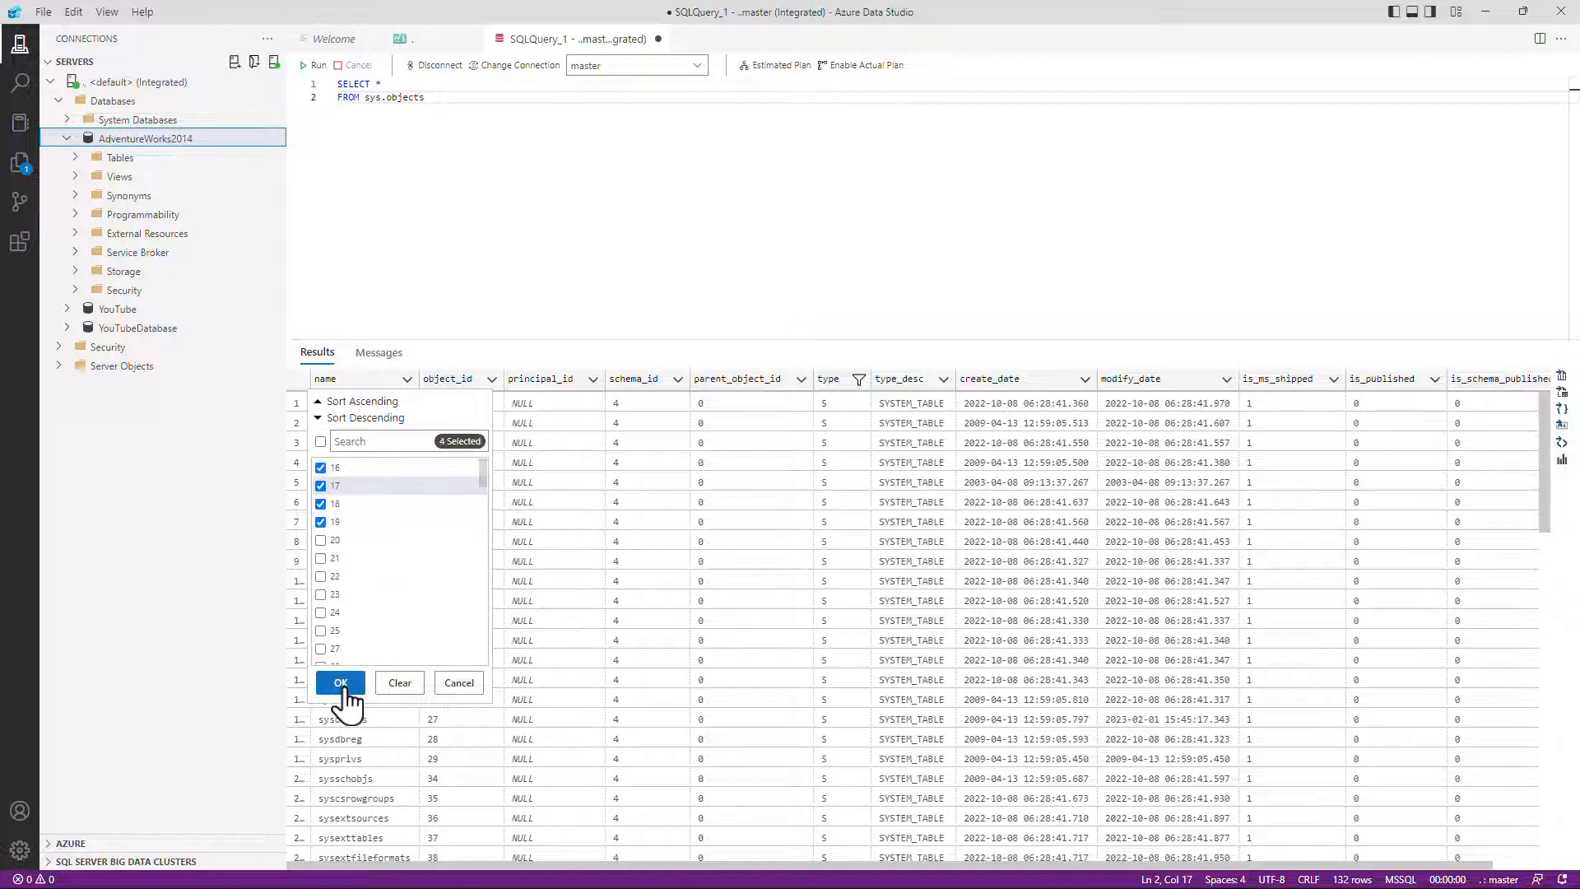
left_click(340, 681)
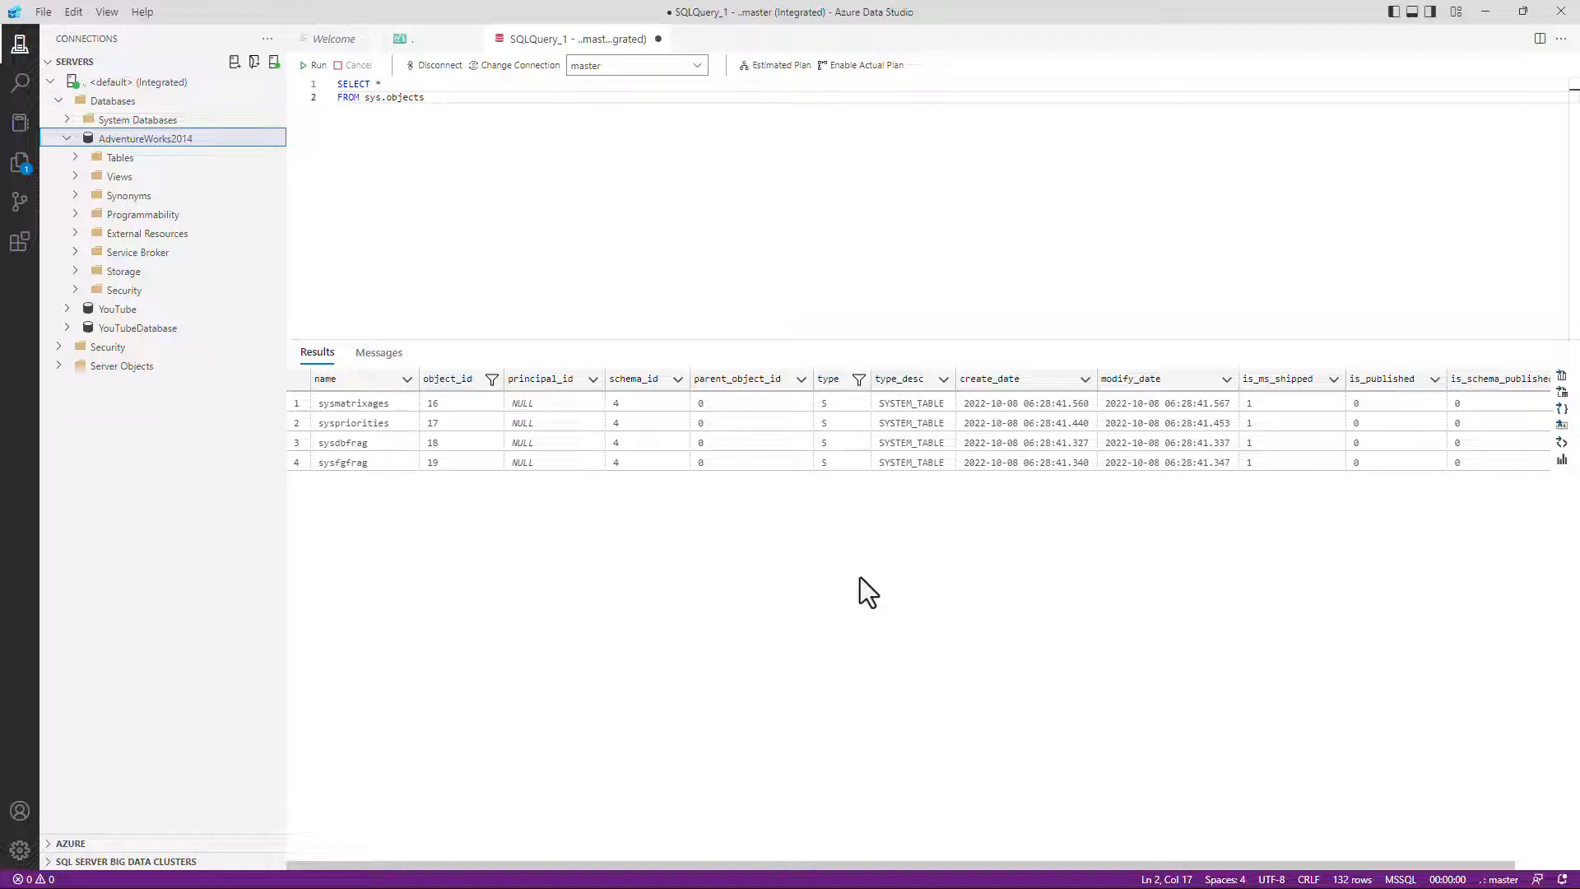
right_click(827, 421)
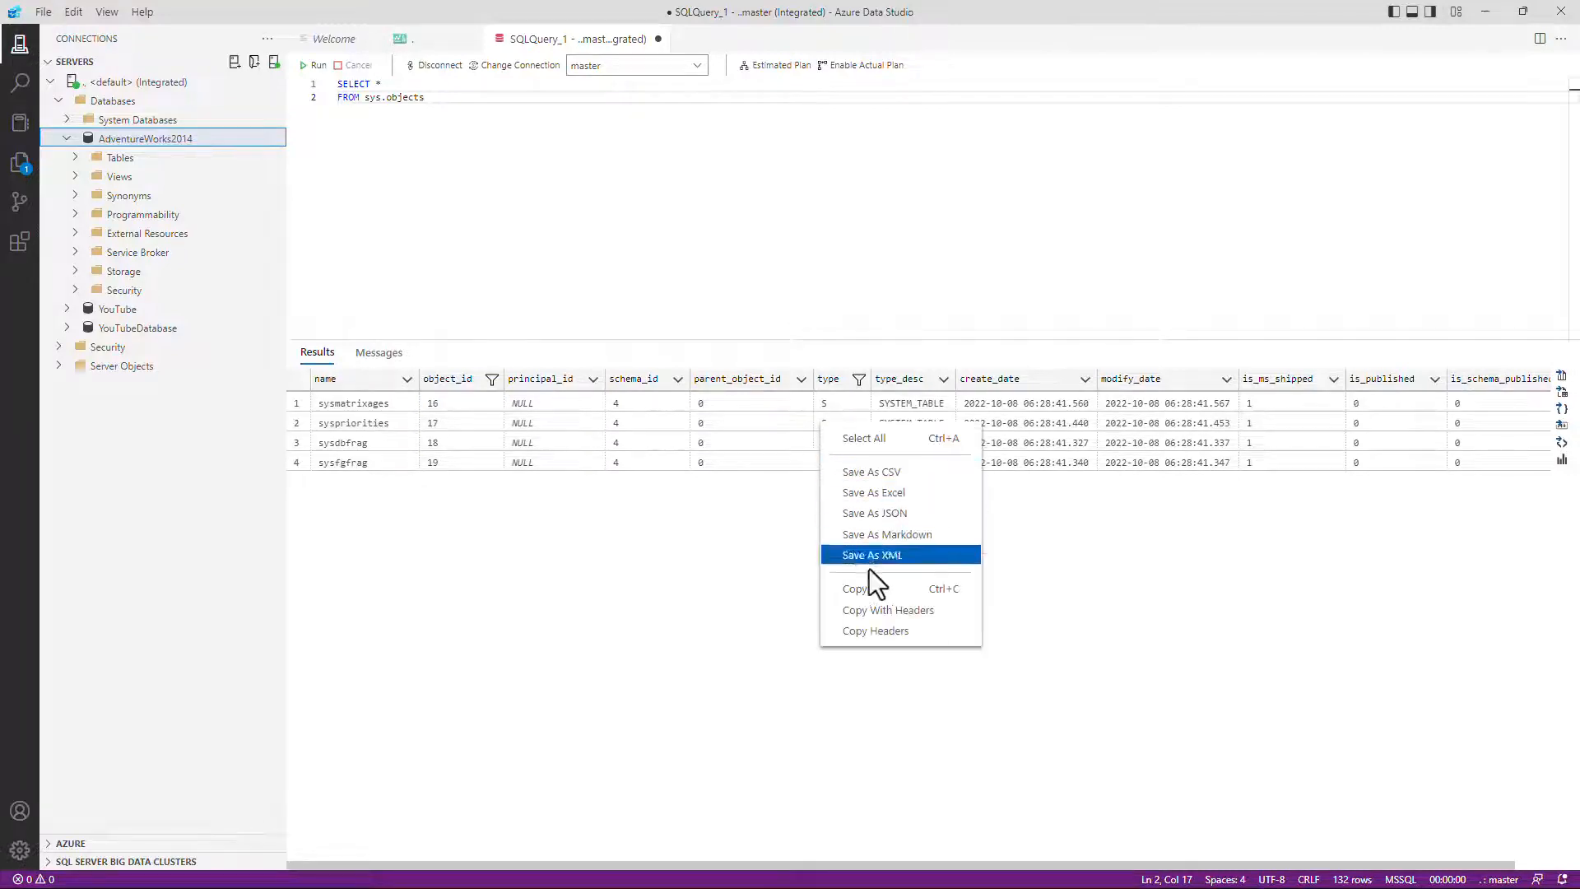
mouse_move(905, 484)
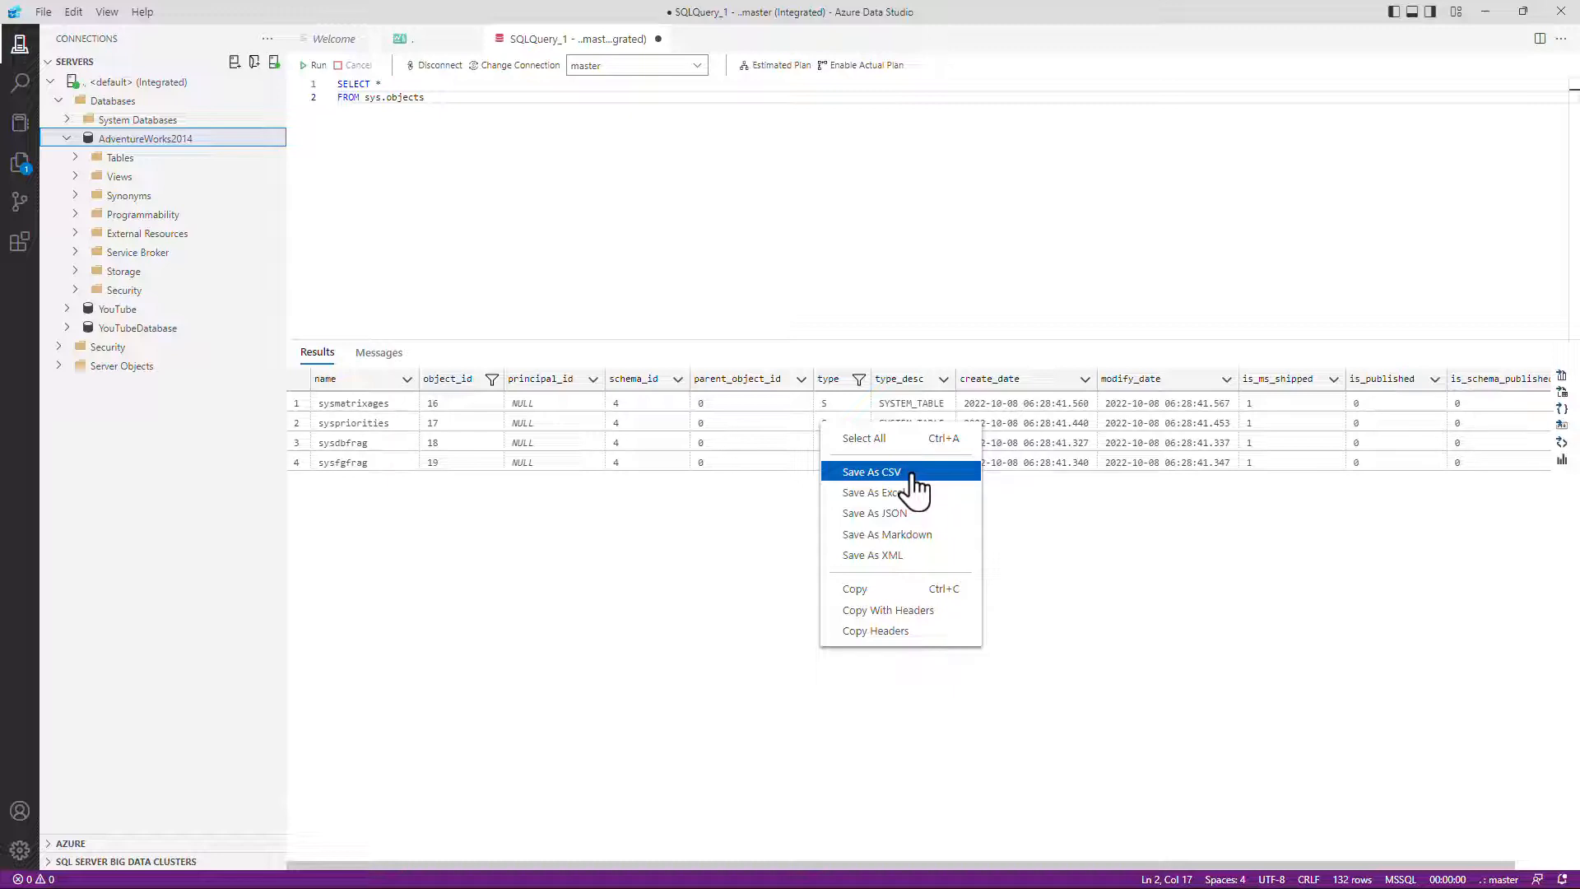
mouse_move(907, 563)
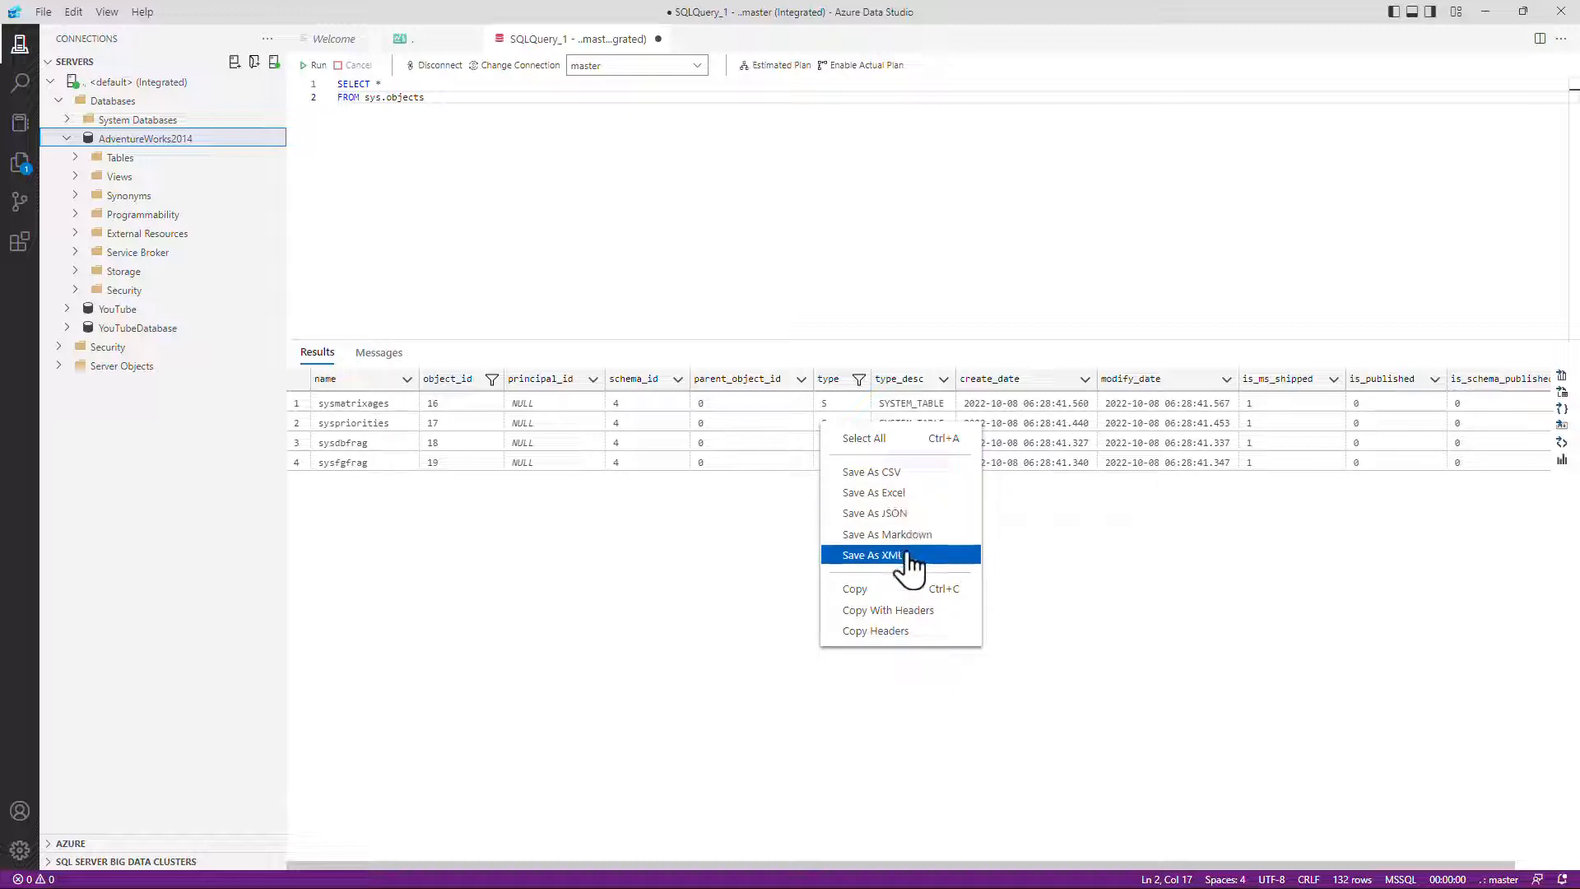
mouse_move(907, 635)
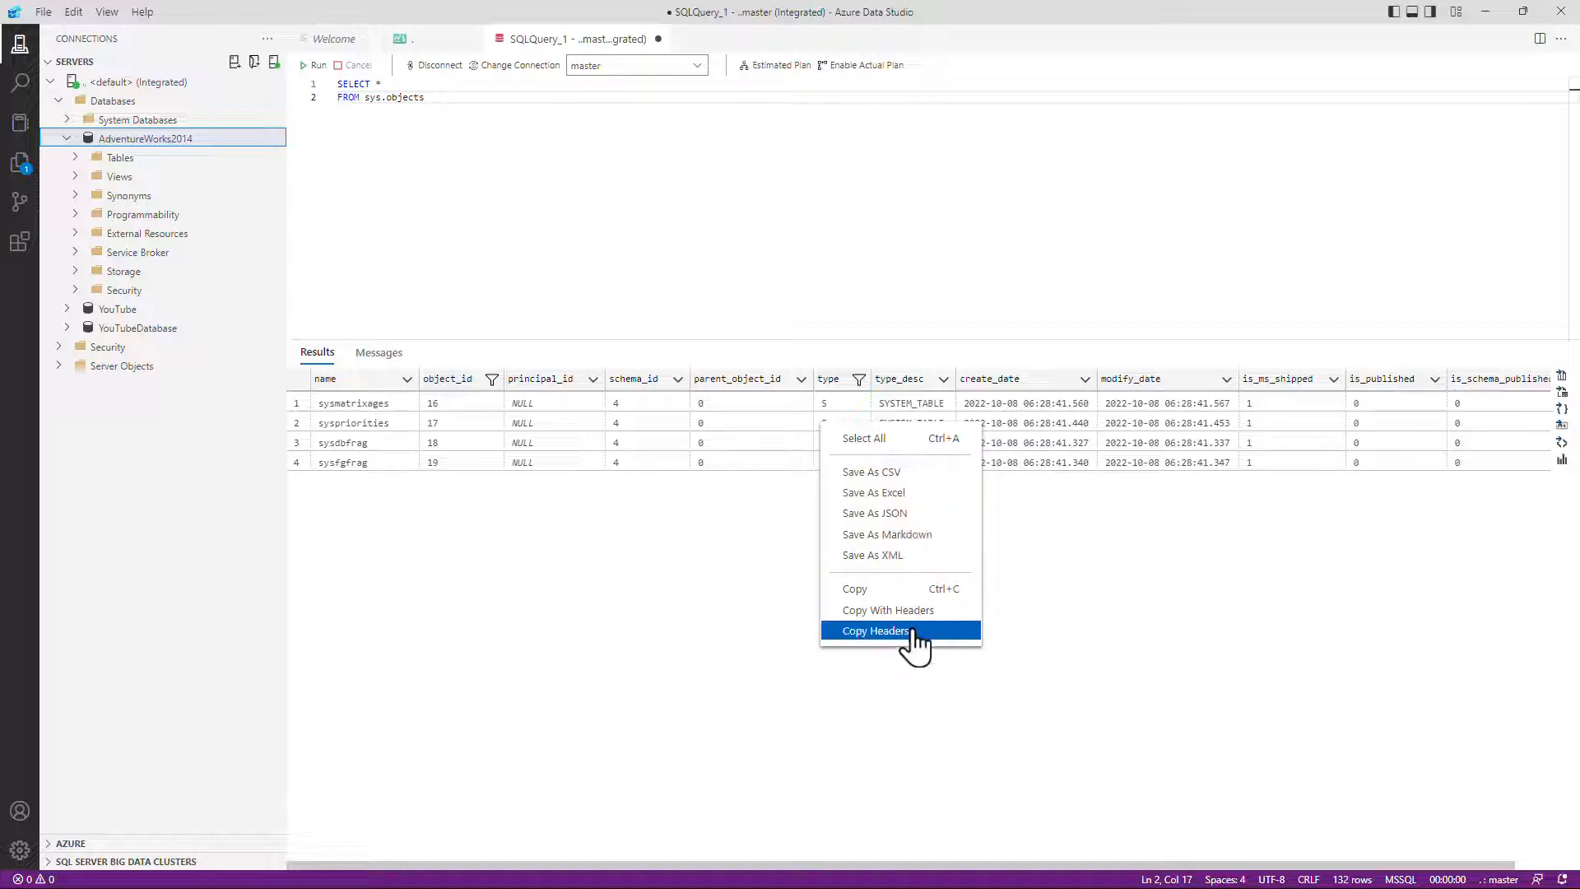
mouse_move(929, 622)
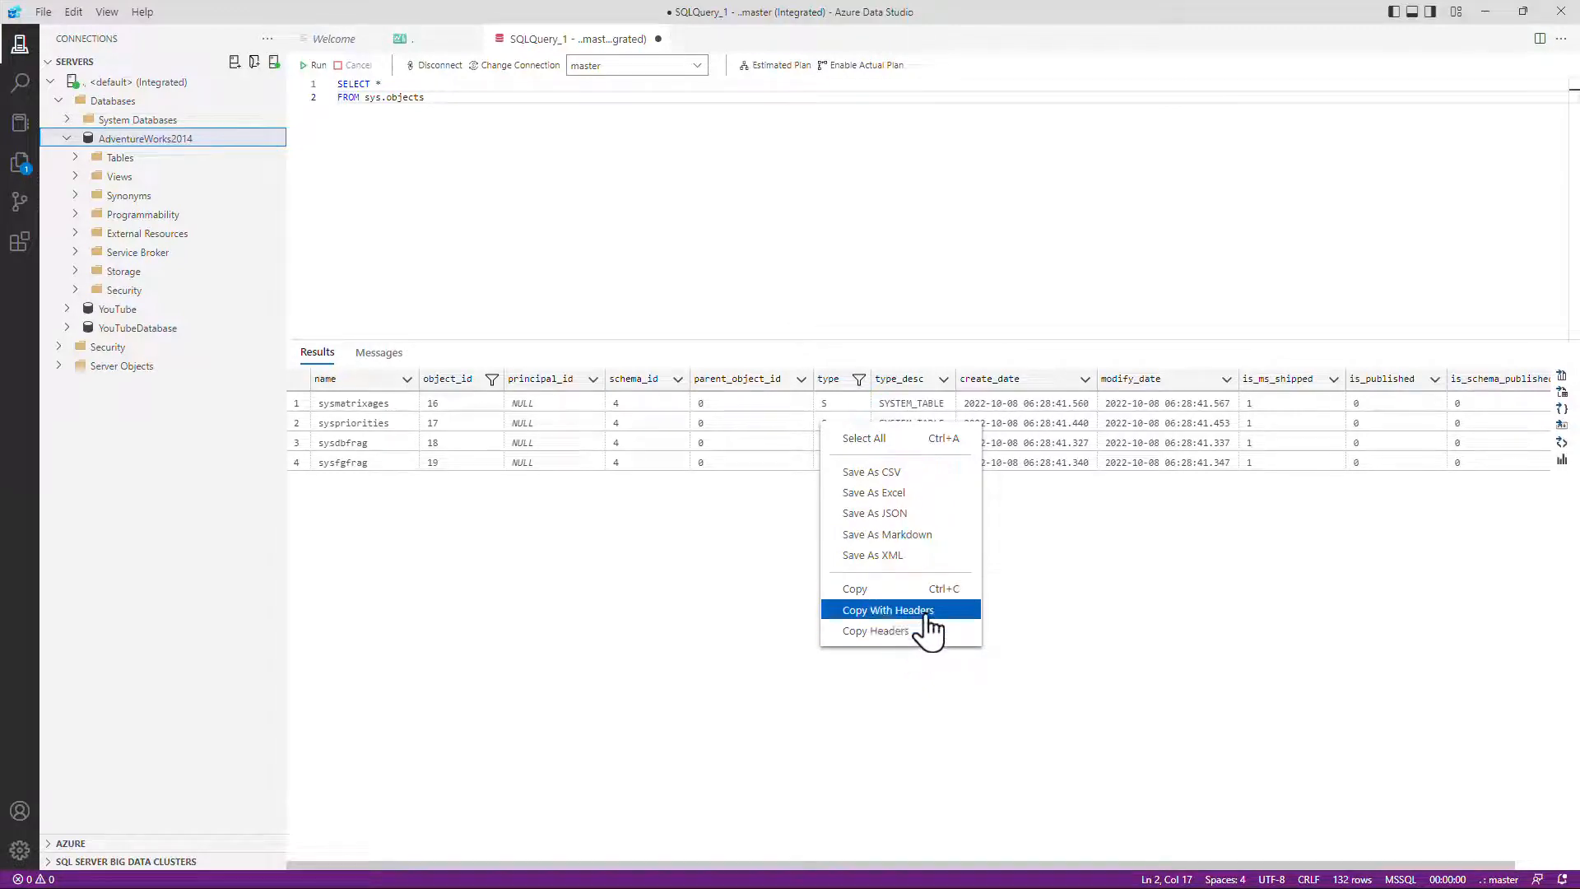
mouse_move(892, 617)
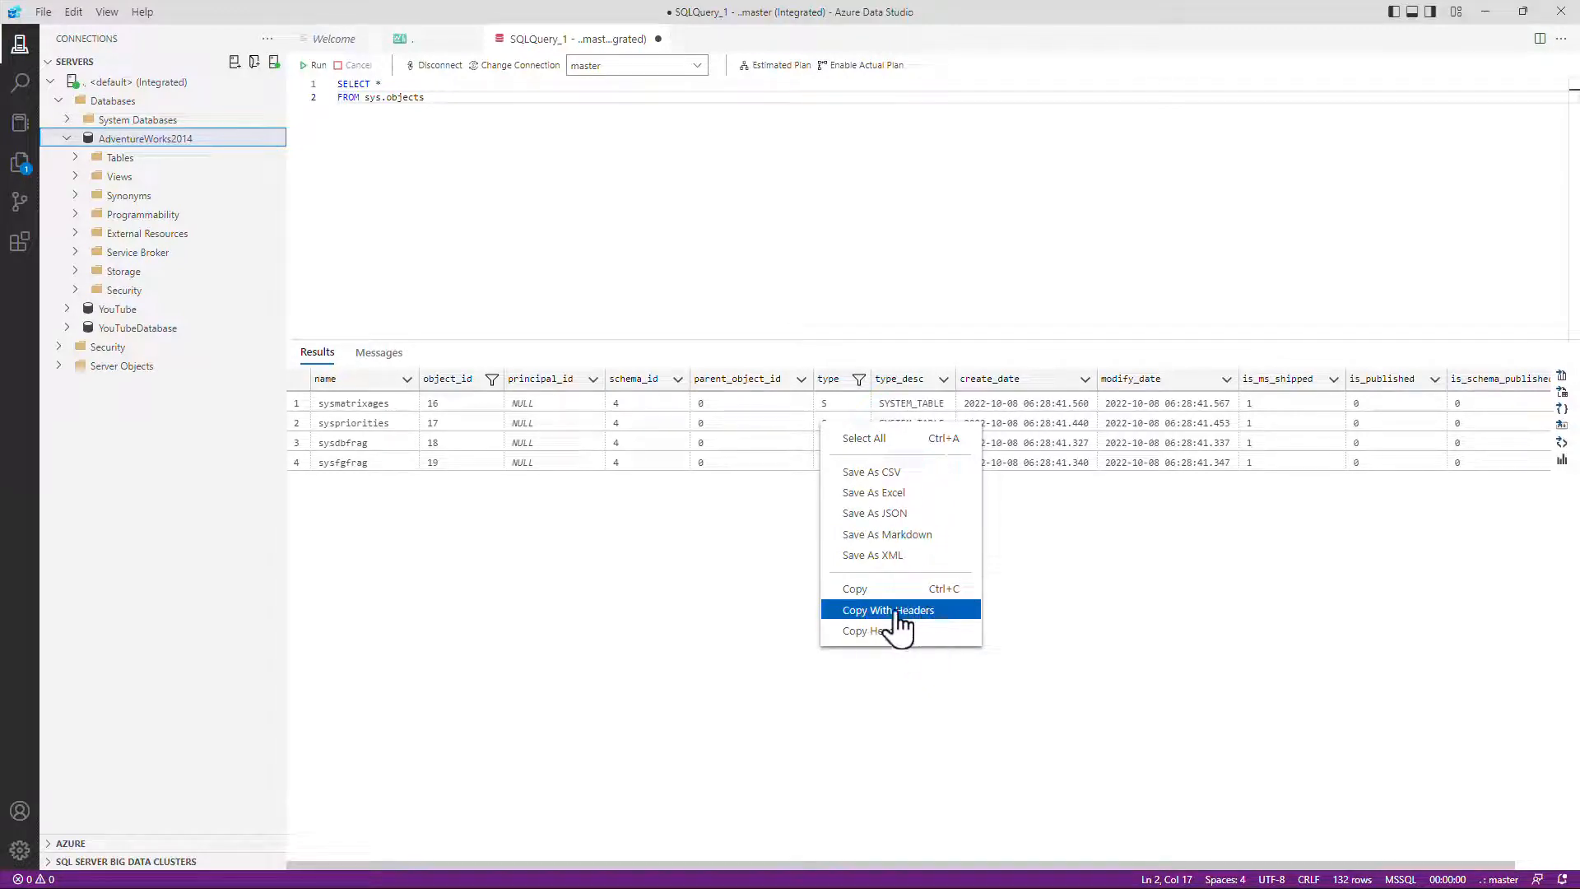
left_click(887, 609)
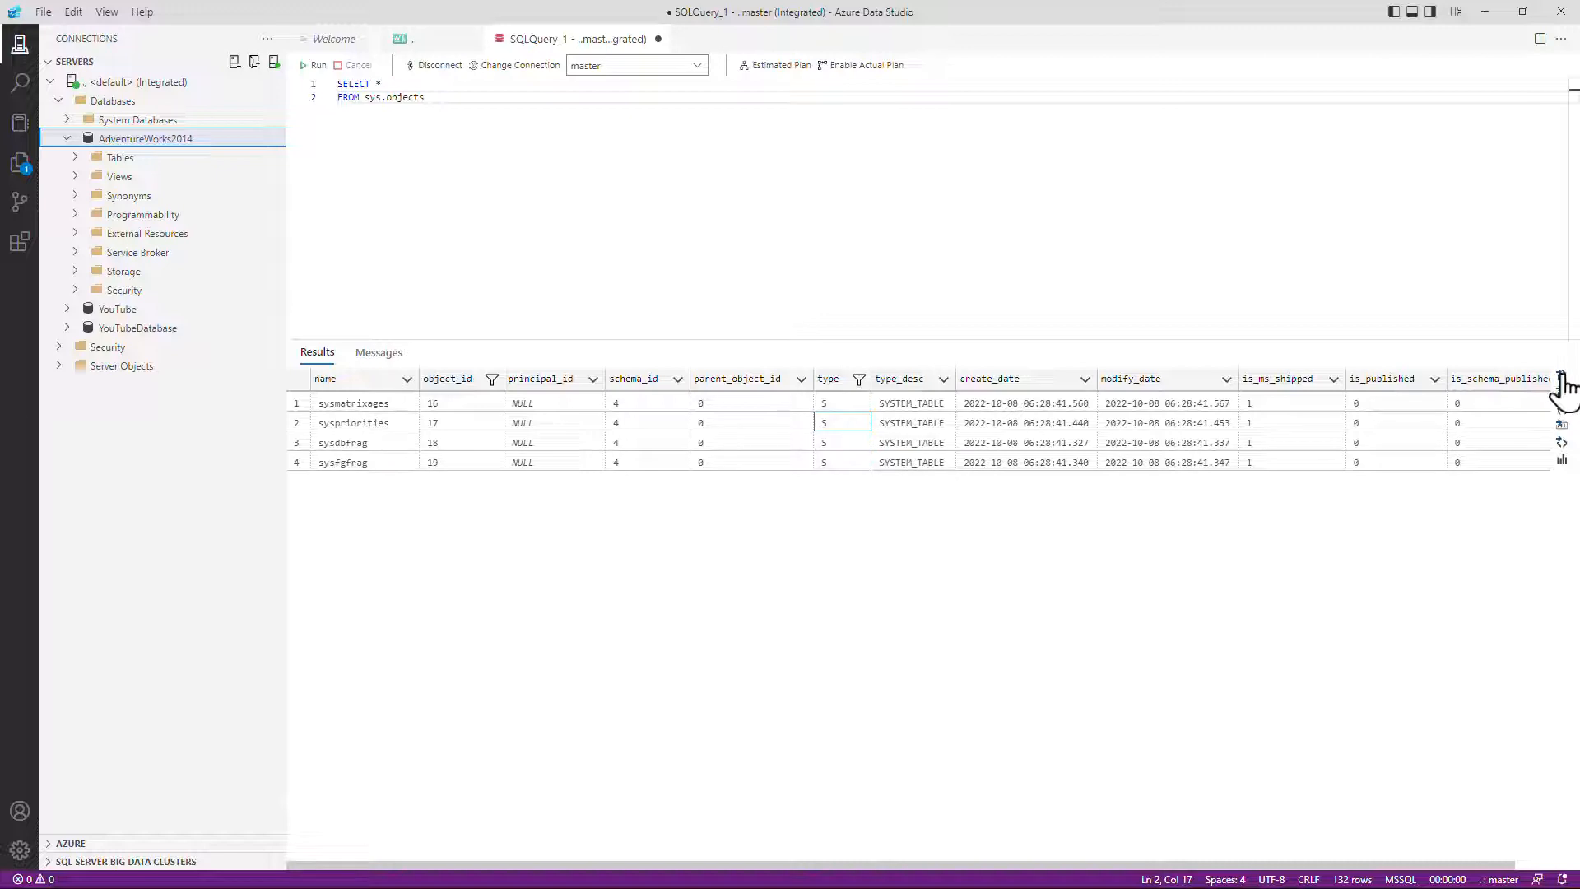
mouse_move(1562, 399)
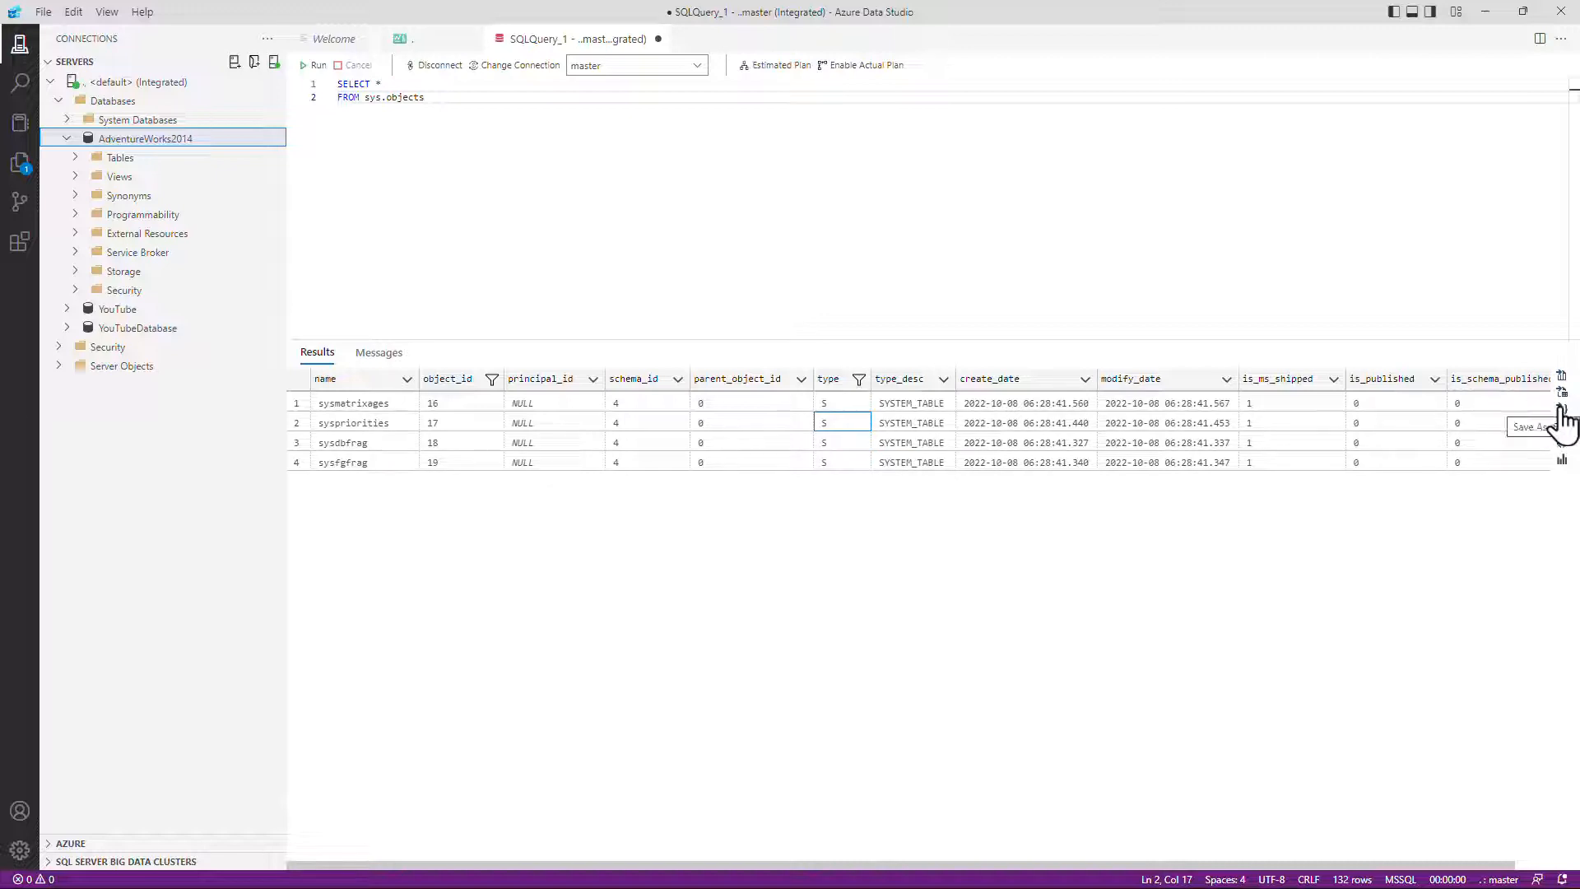
mouse_move(1562, 408)
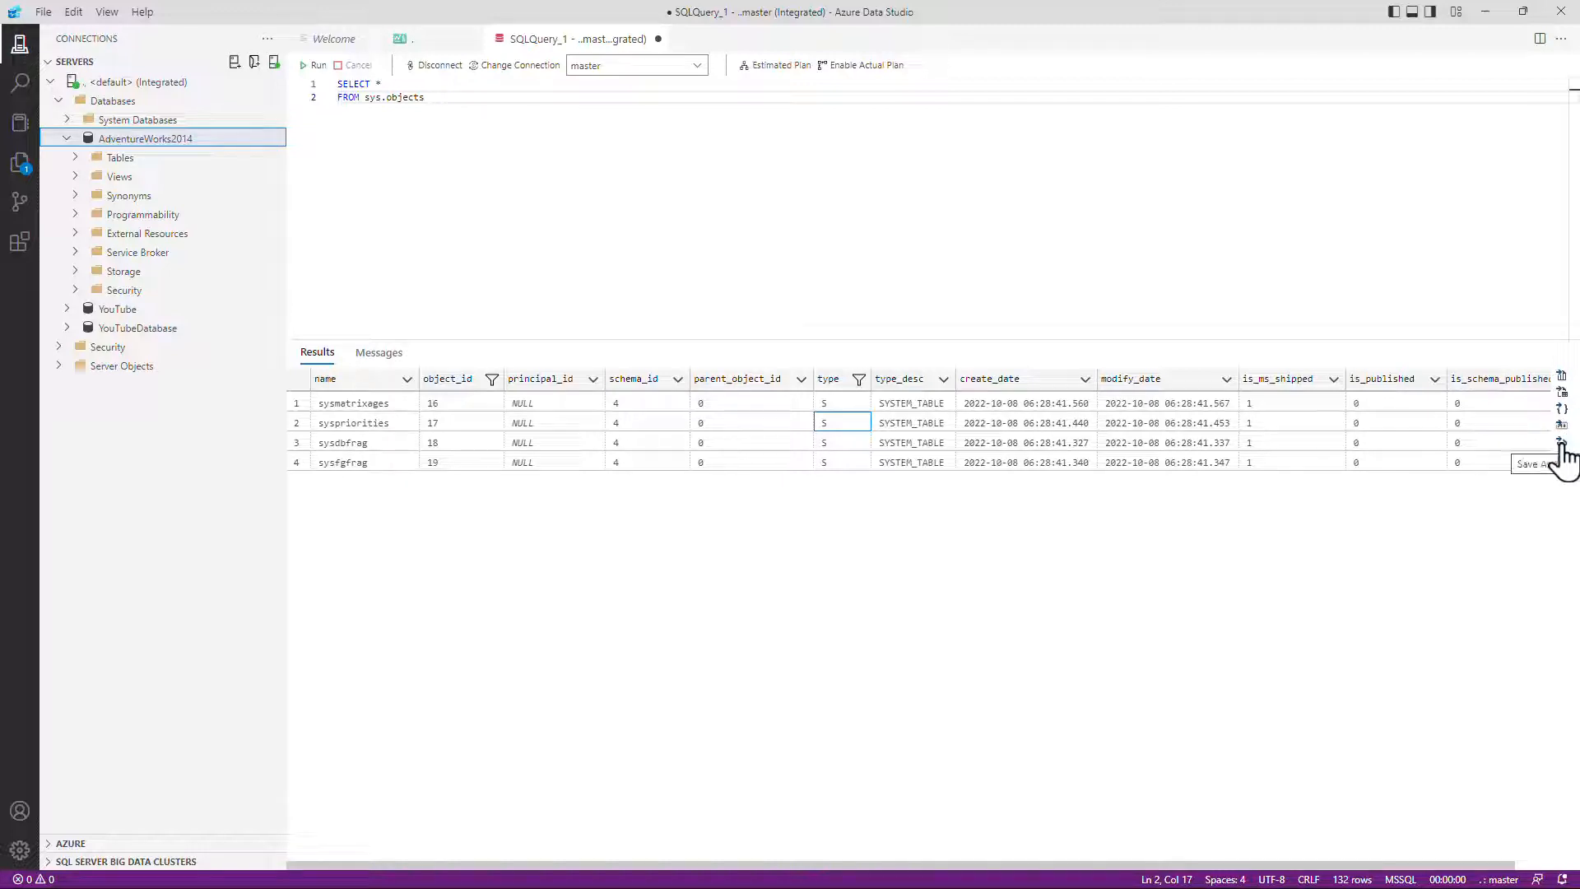
mouse_move(1560, 449)
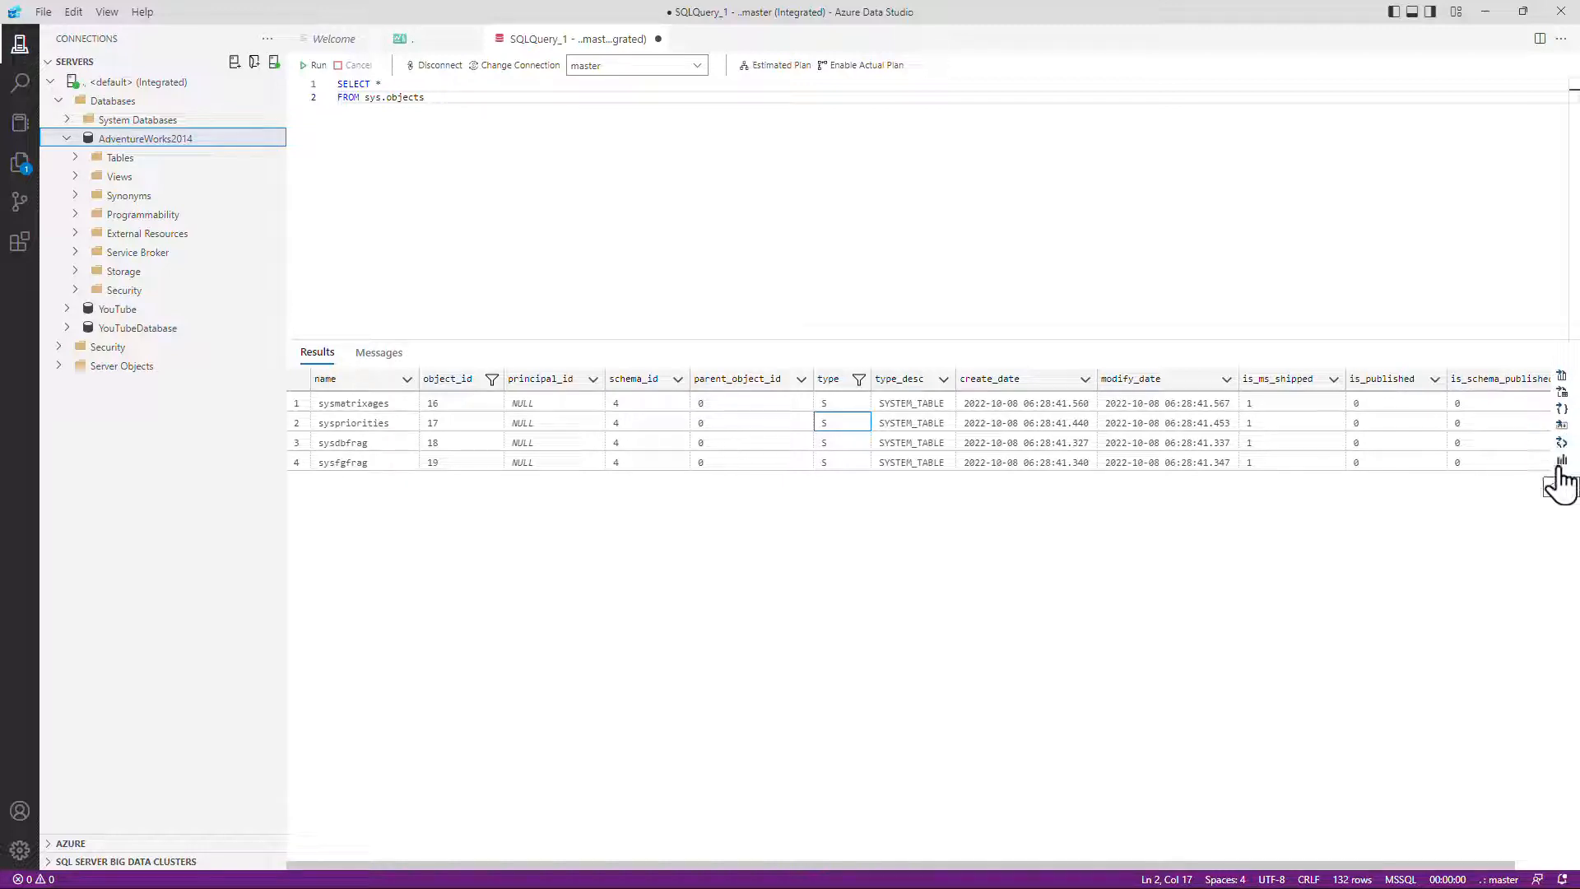
mouse_move(650, 77)
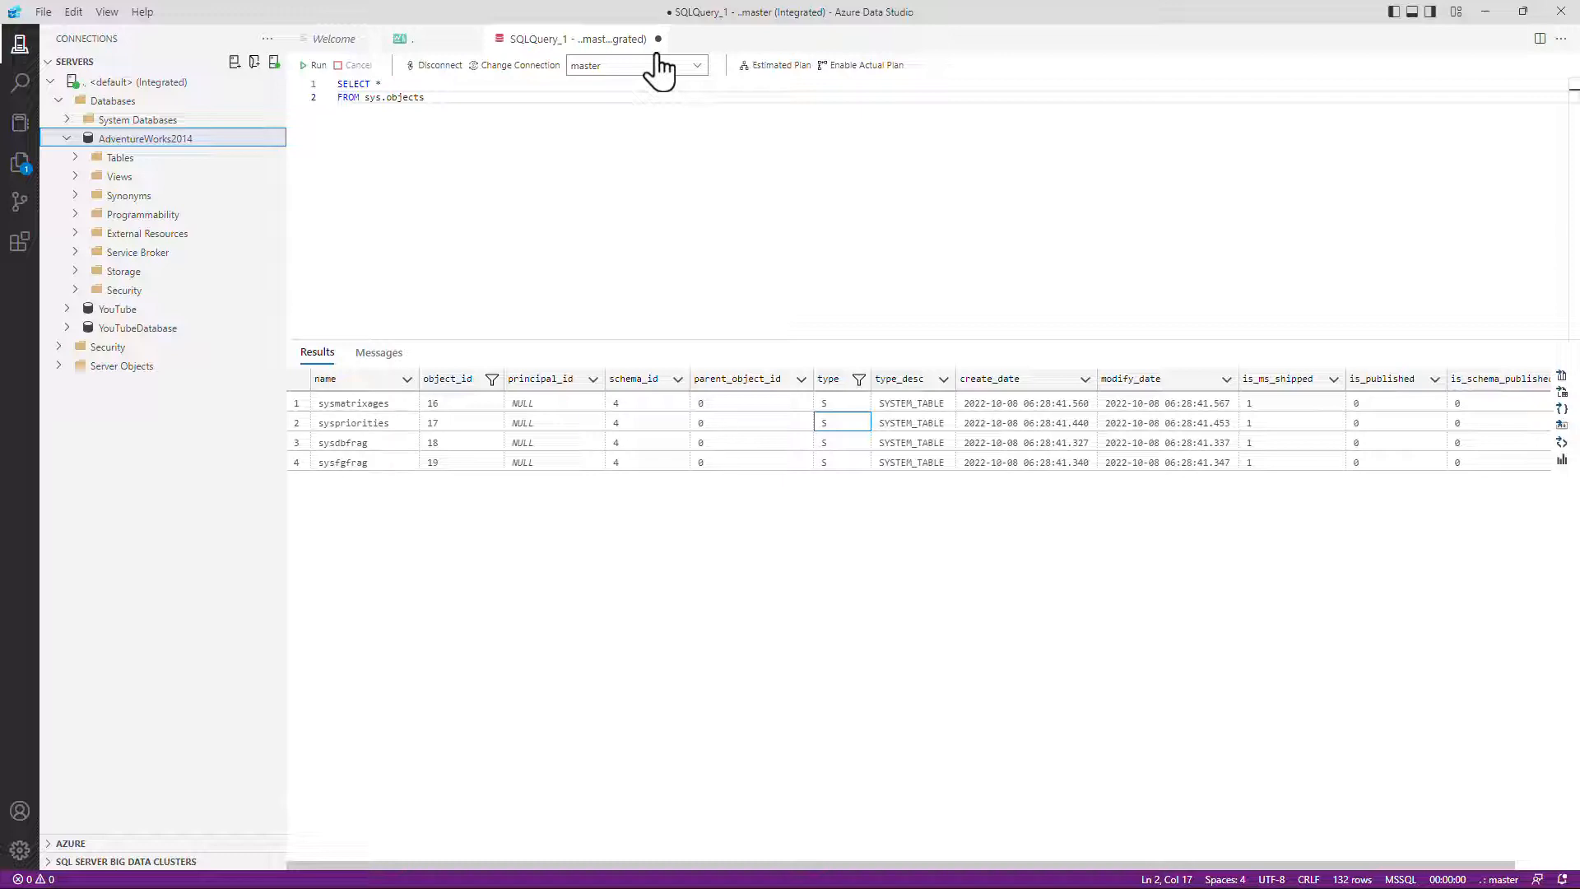
mouse_move(52, 25)
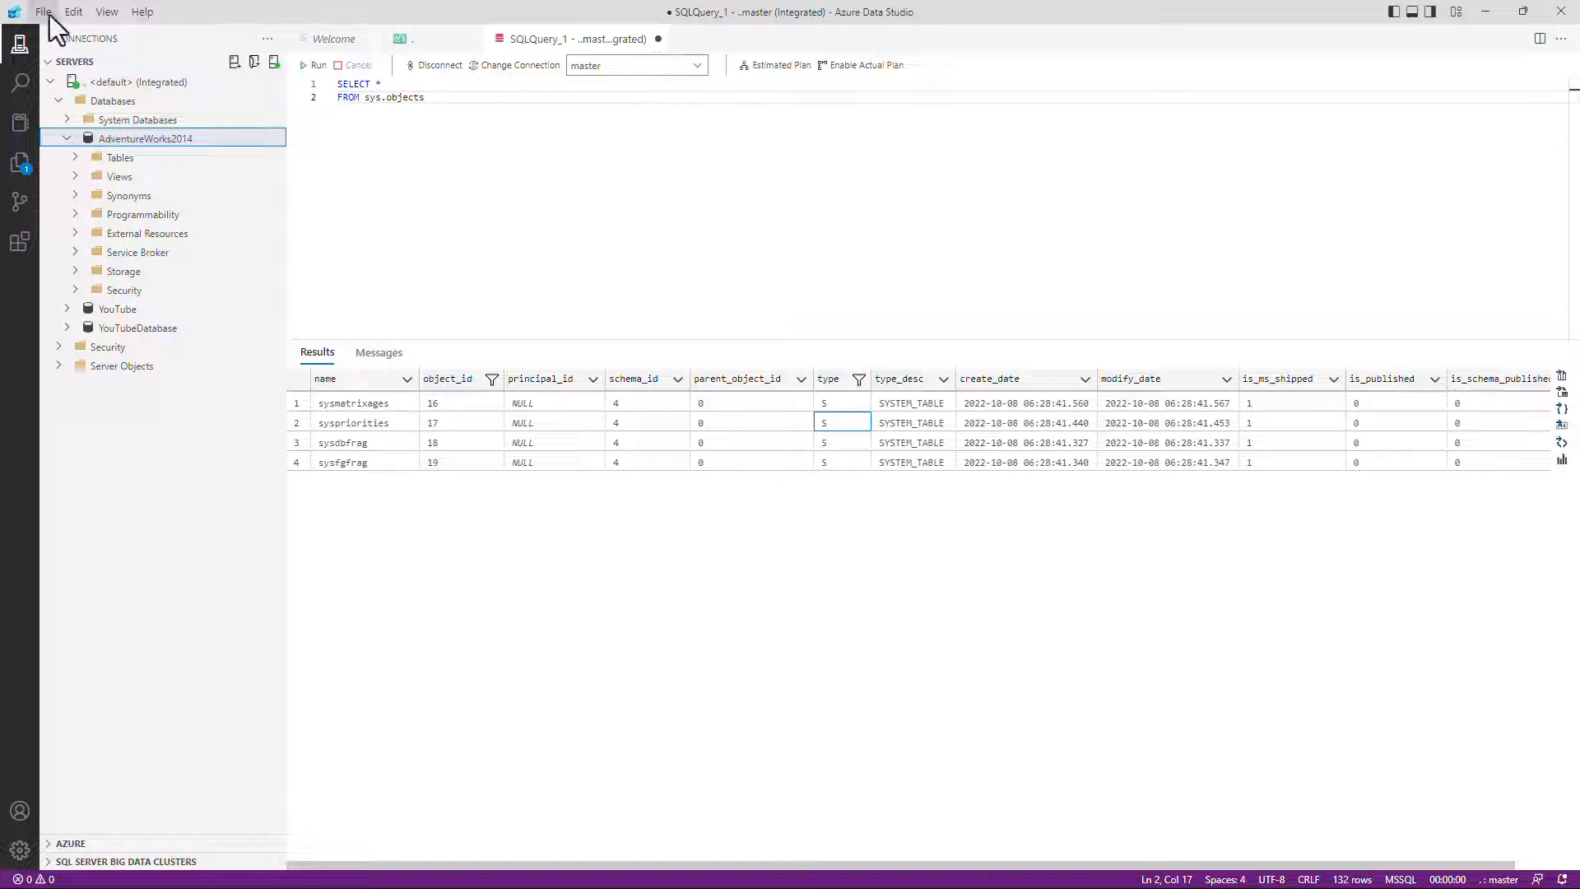
left_click(46, 12)
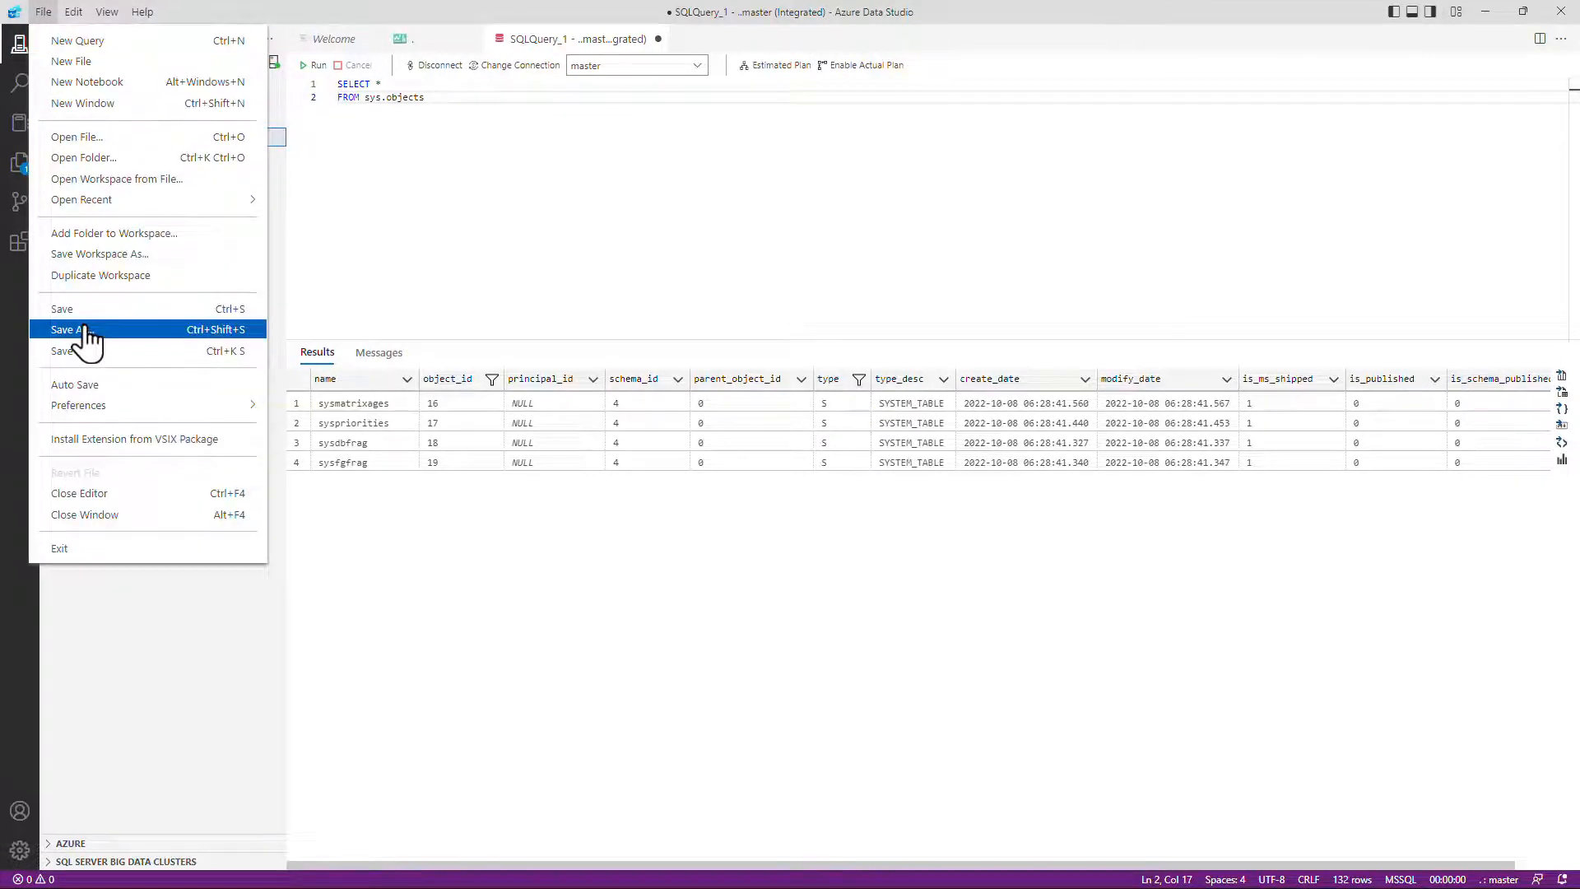
mouse_move(92, 324)
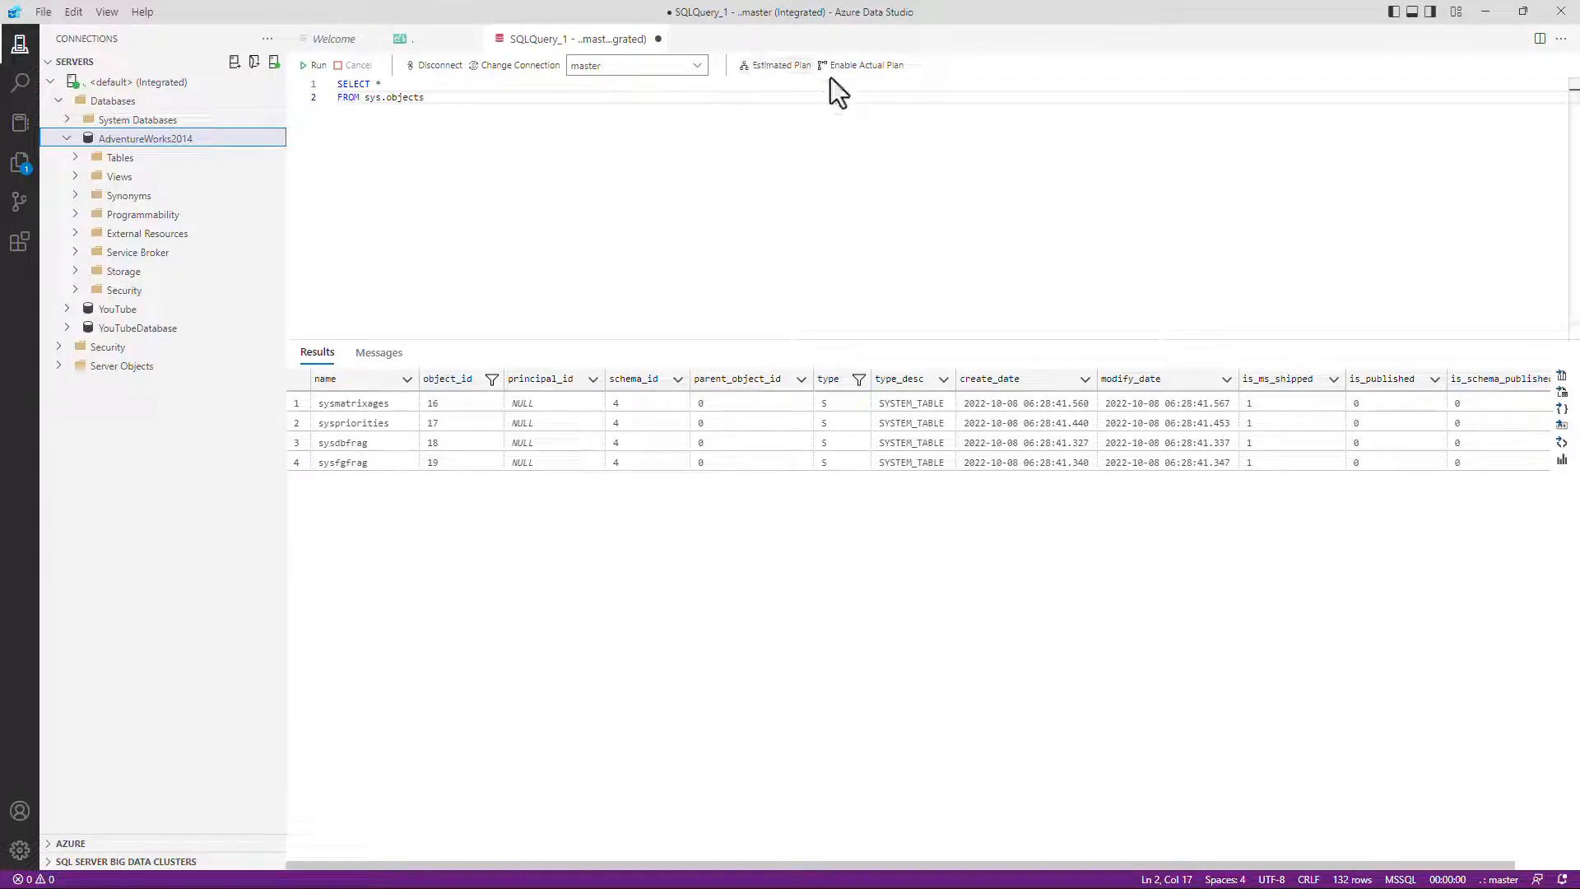
mouse_move(701, 91)
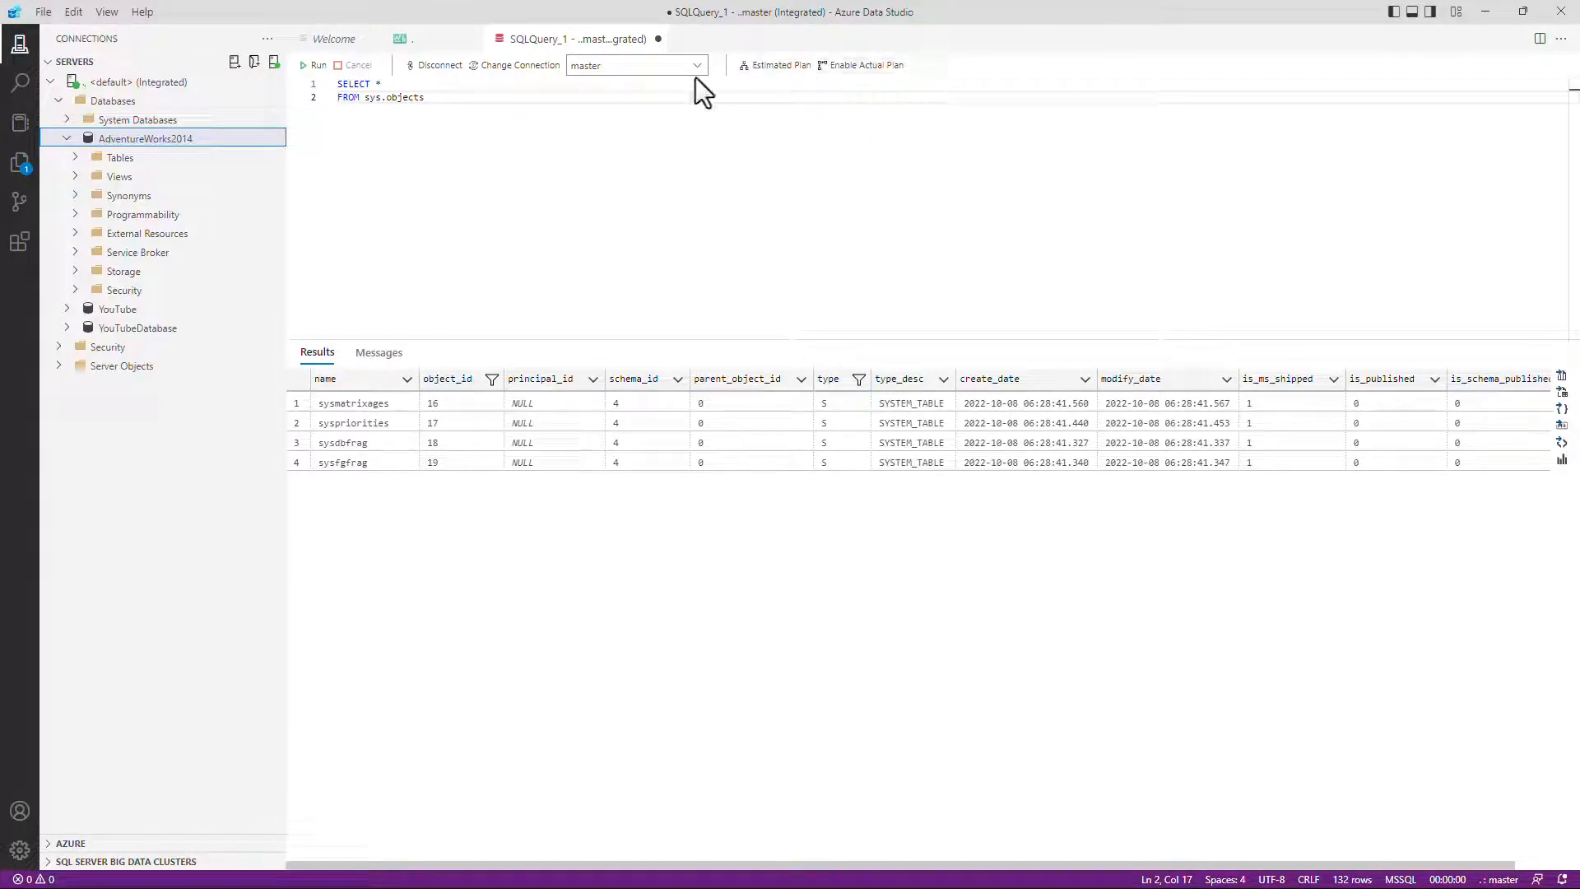
left_click(107, 12)
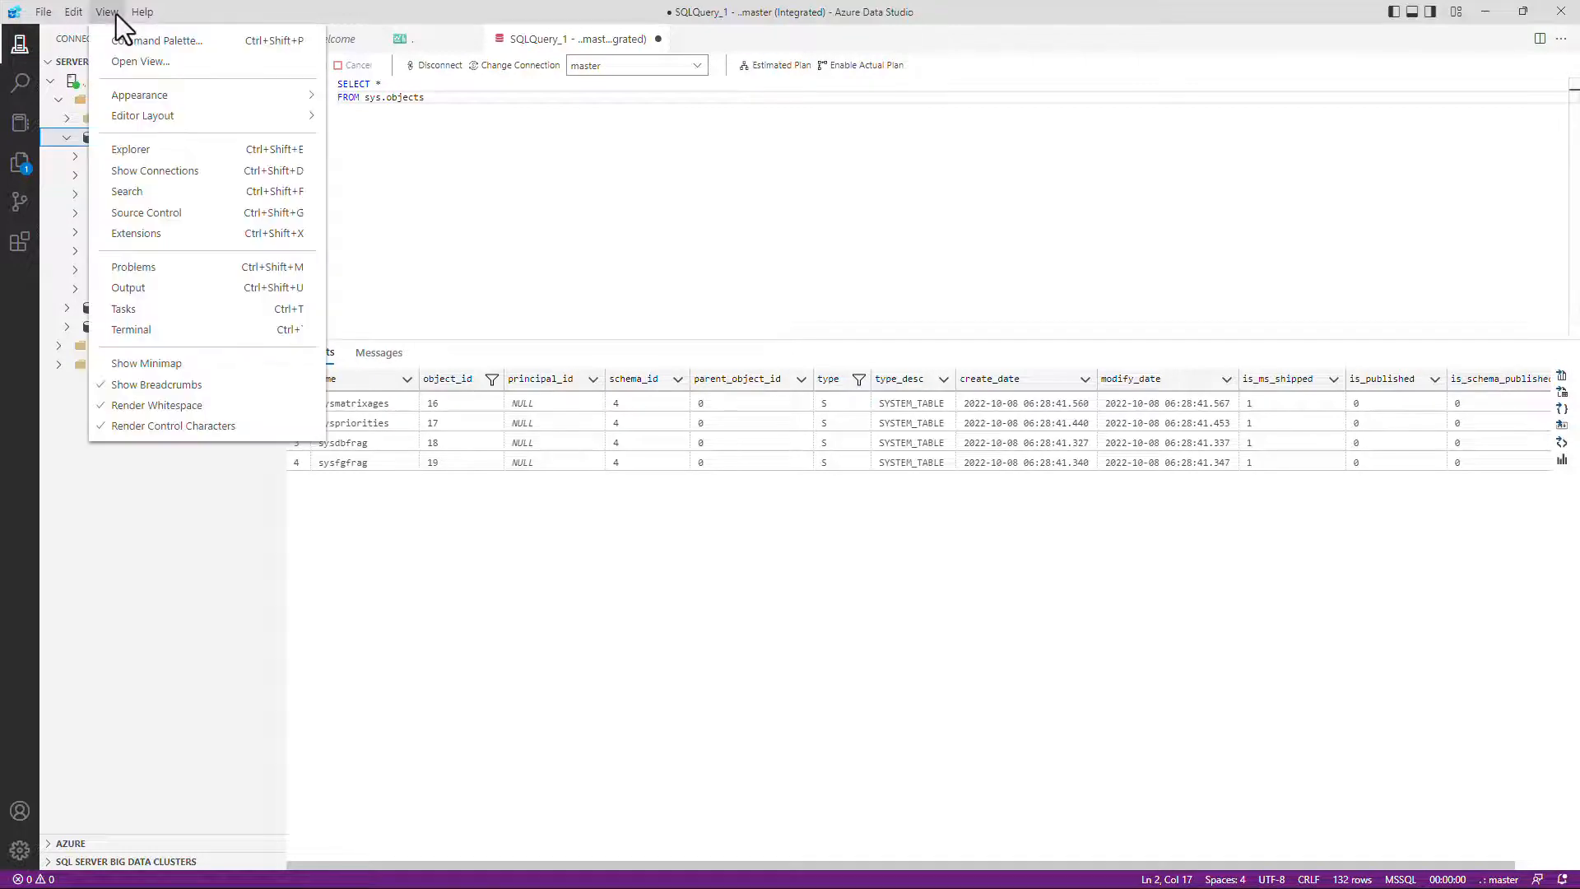
left_click(162, 39)
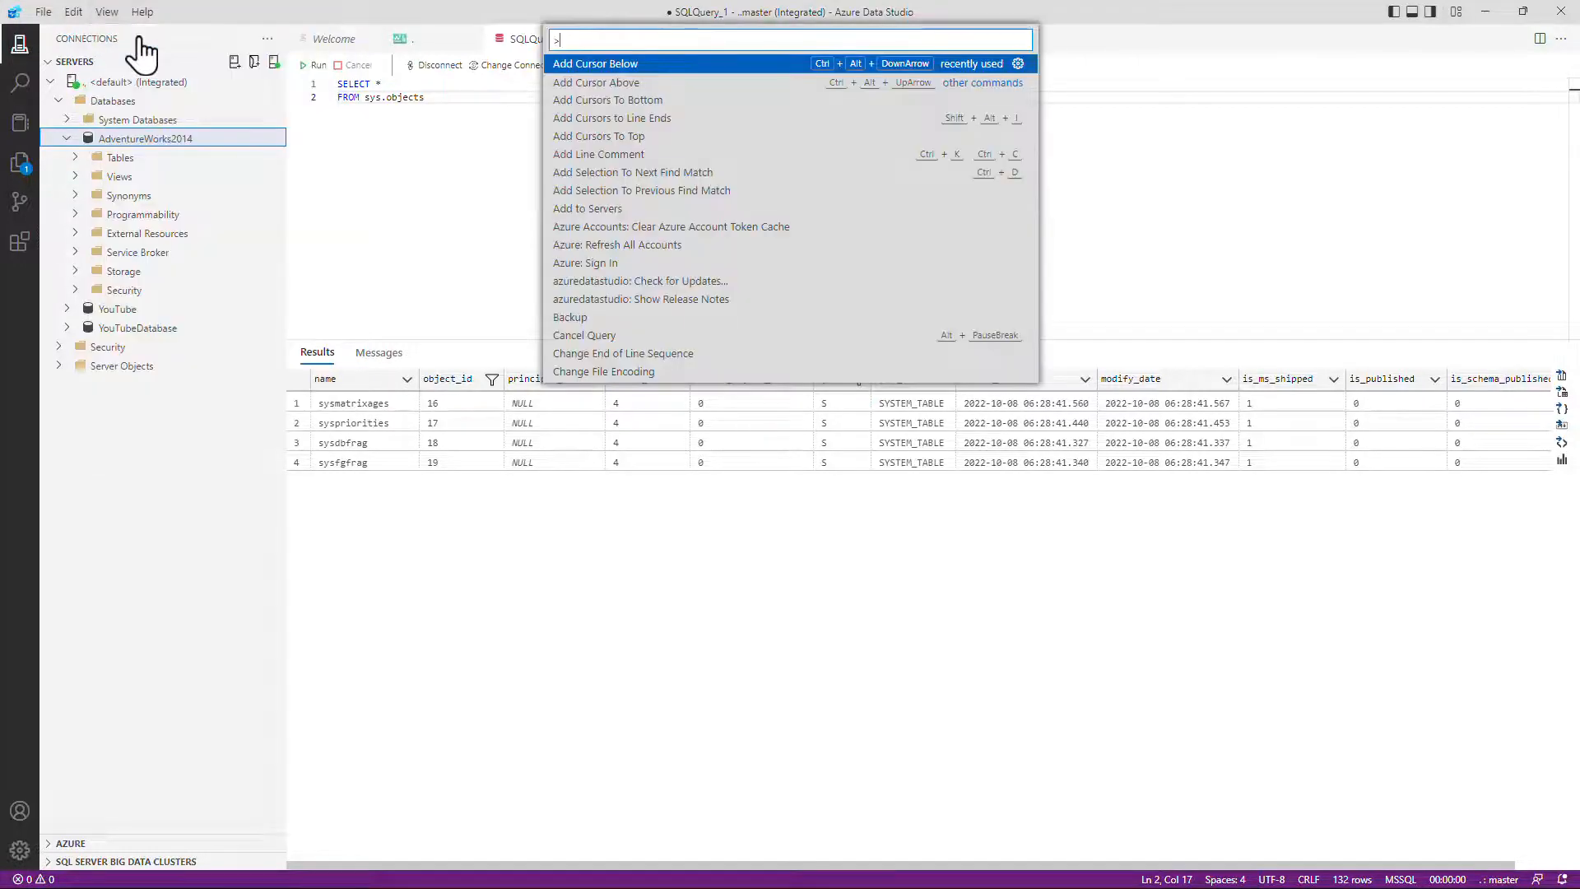
scroll("down", 3)
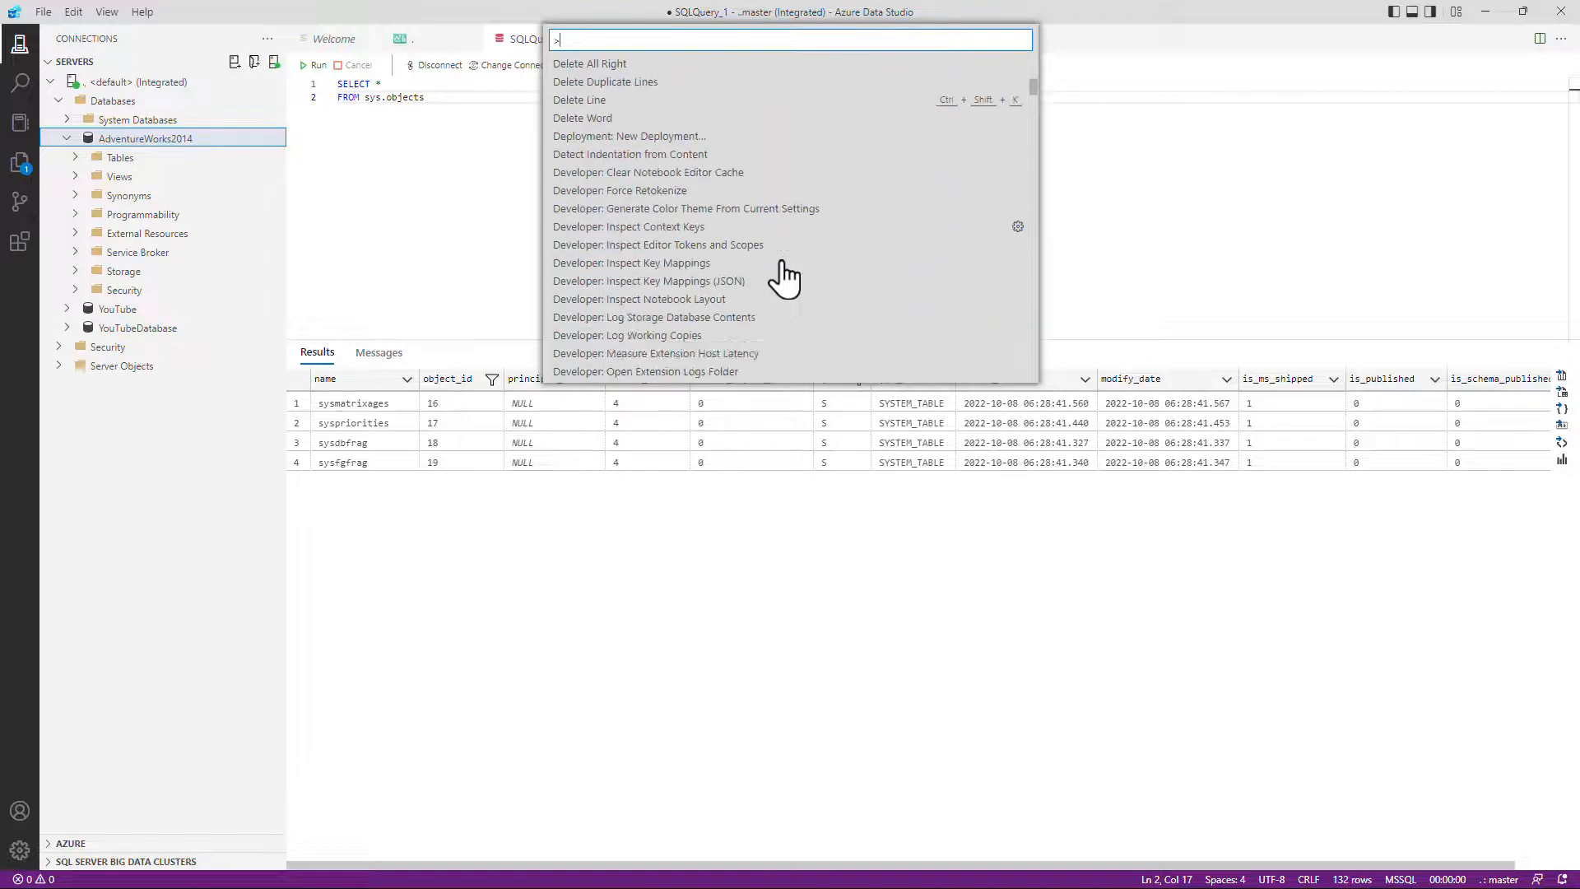
scroll("down", 3)
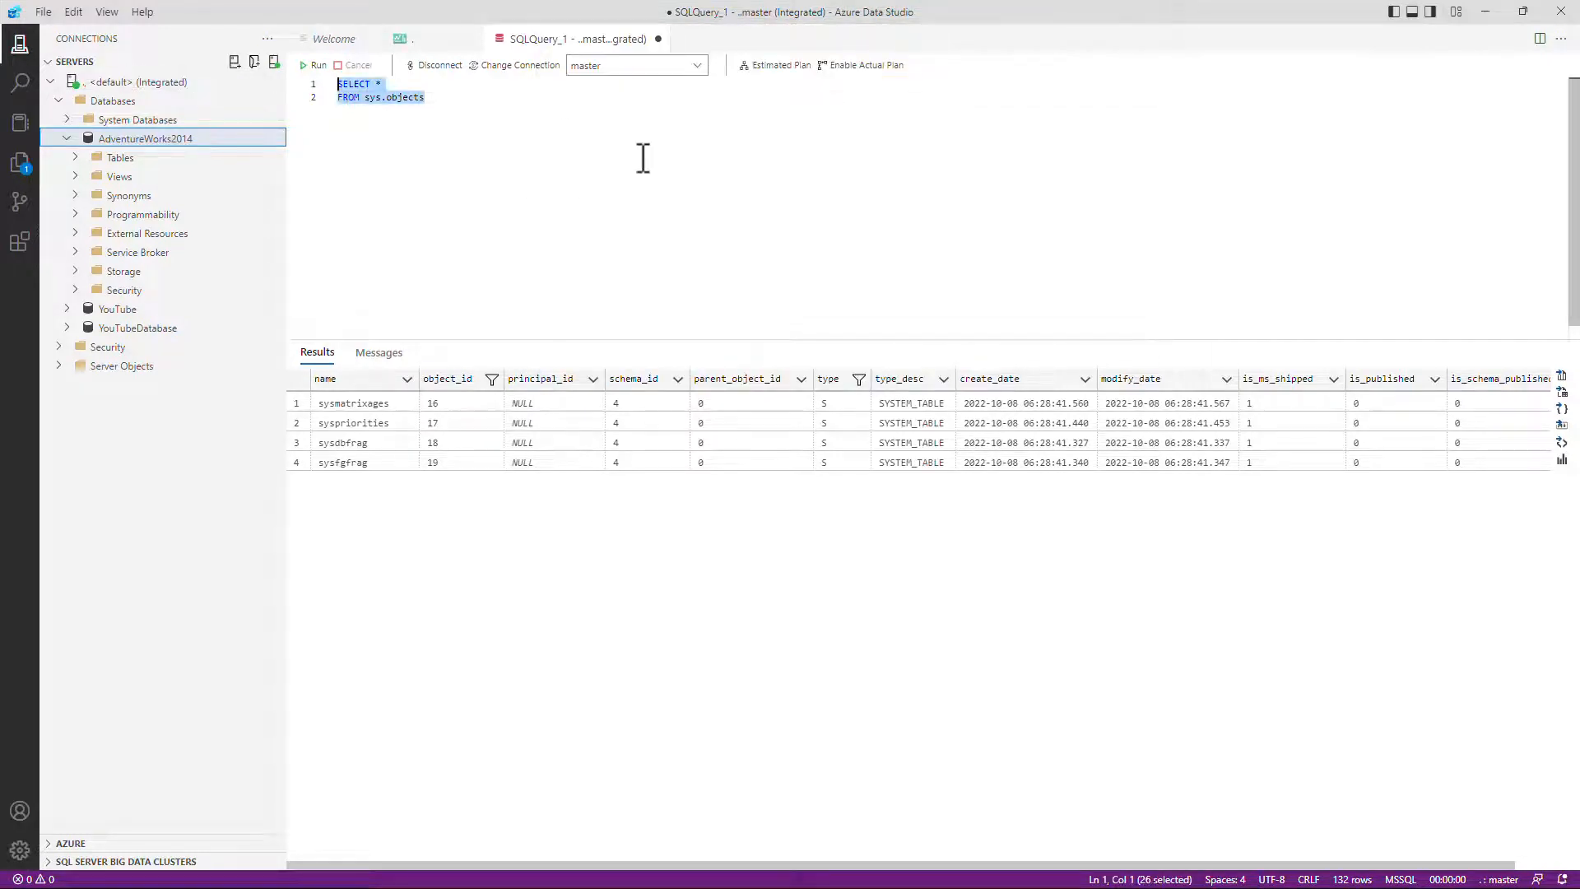
mouse_move(691, 185)
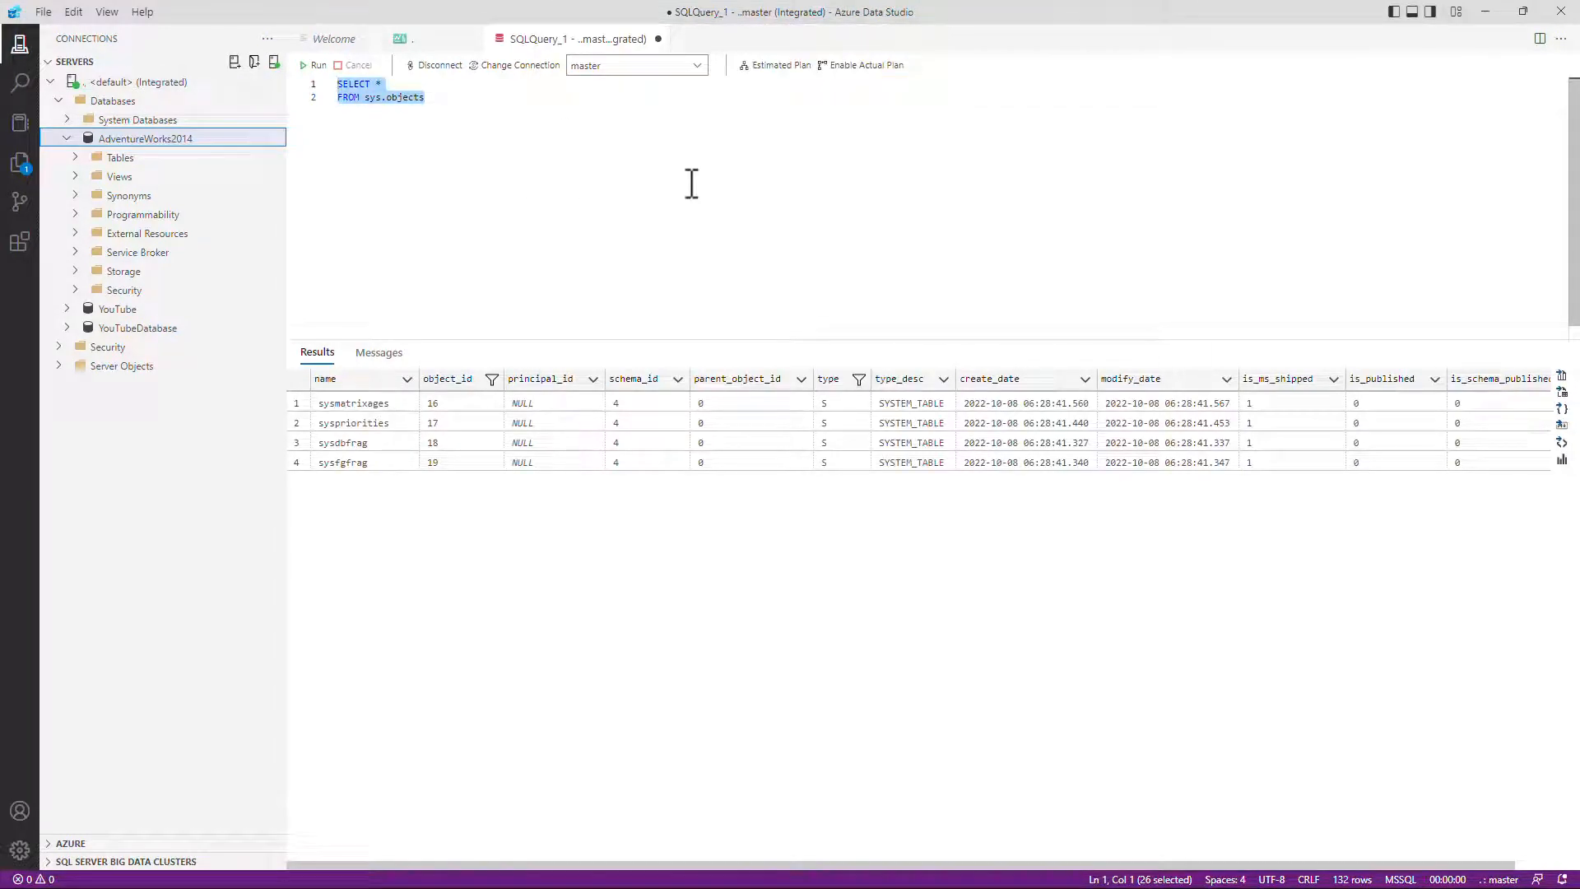
Insert the sqlCreateTable snippet for [dbo].[TableName] and retype sql over its column lines
type("sql")
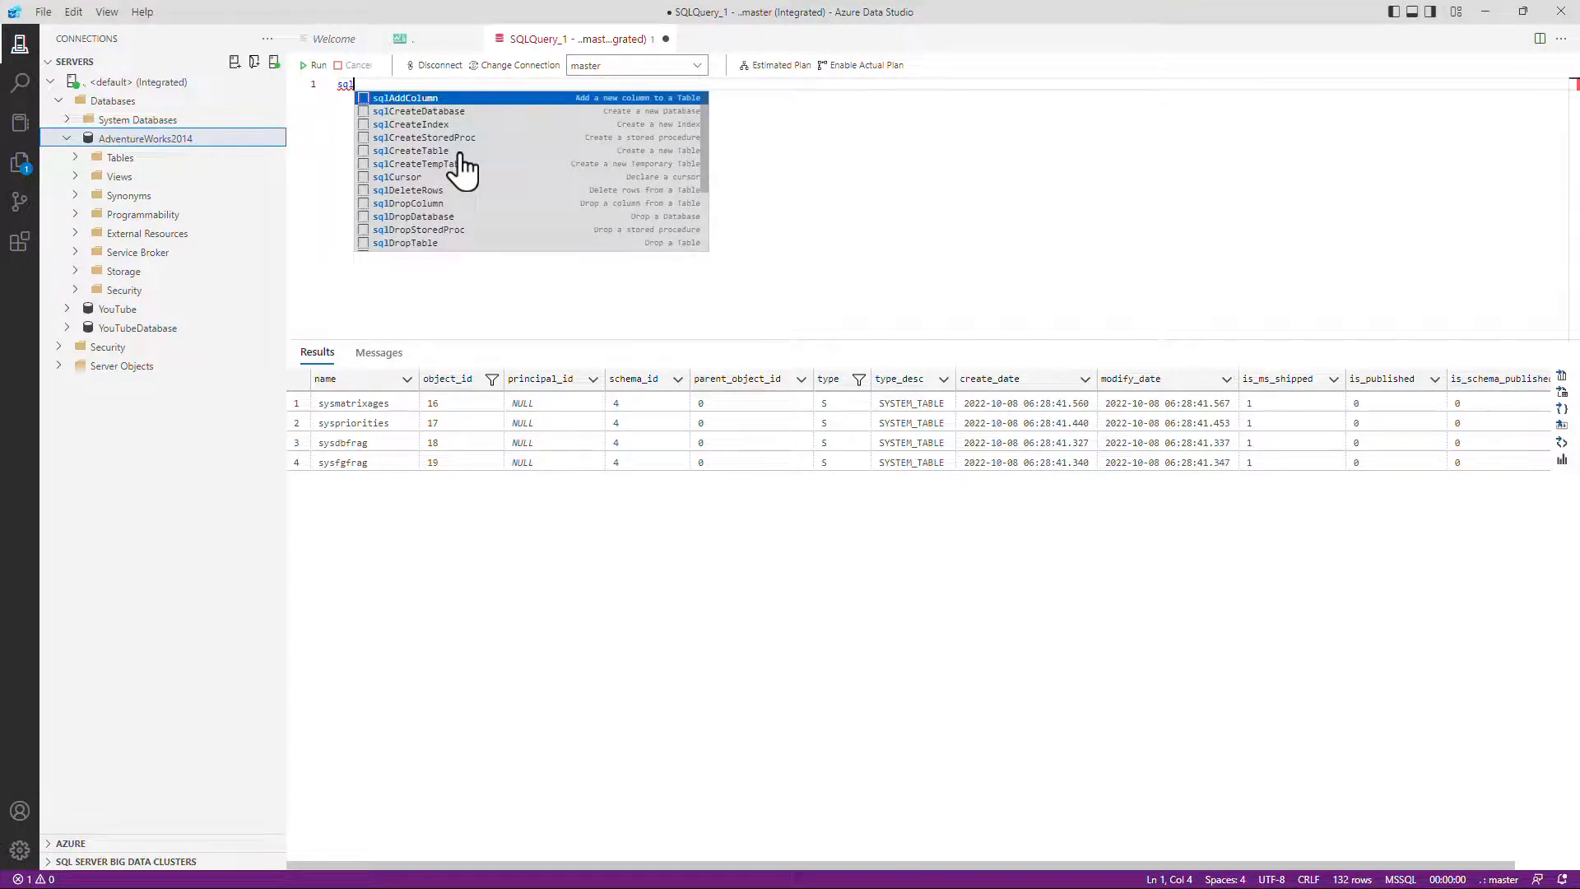
left_click(409, 150)
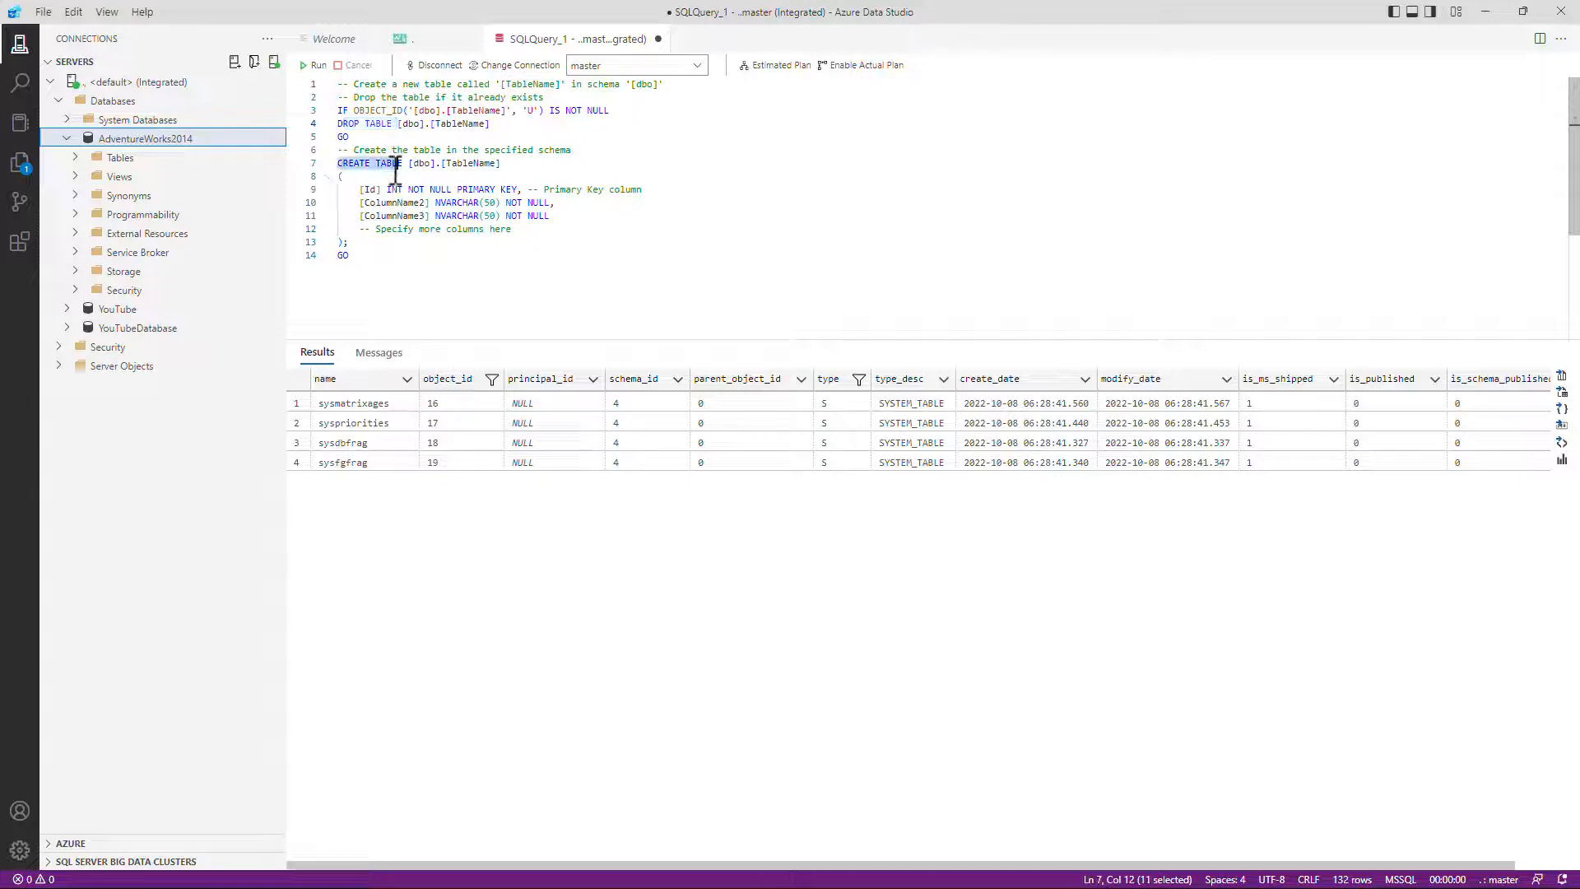
left_click_drag(361, 188, 546, 229)
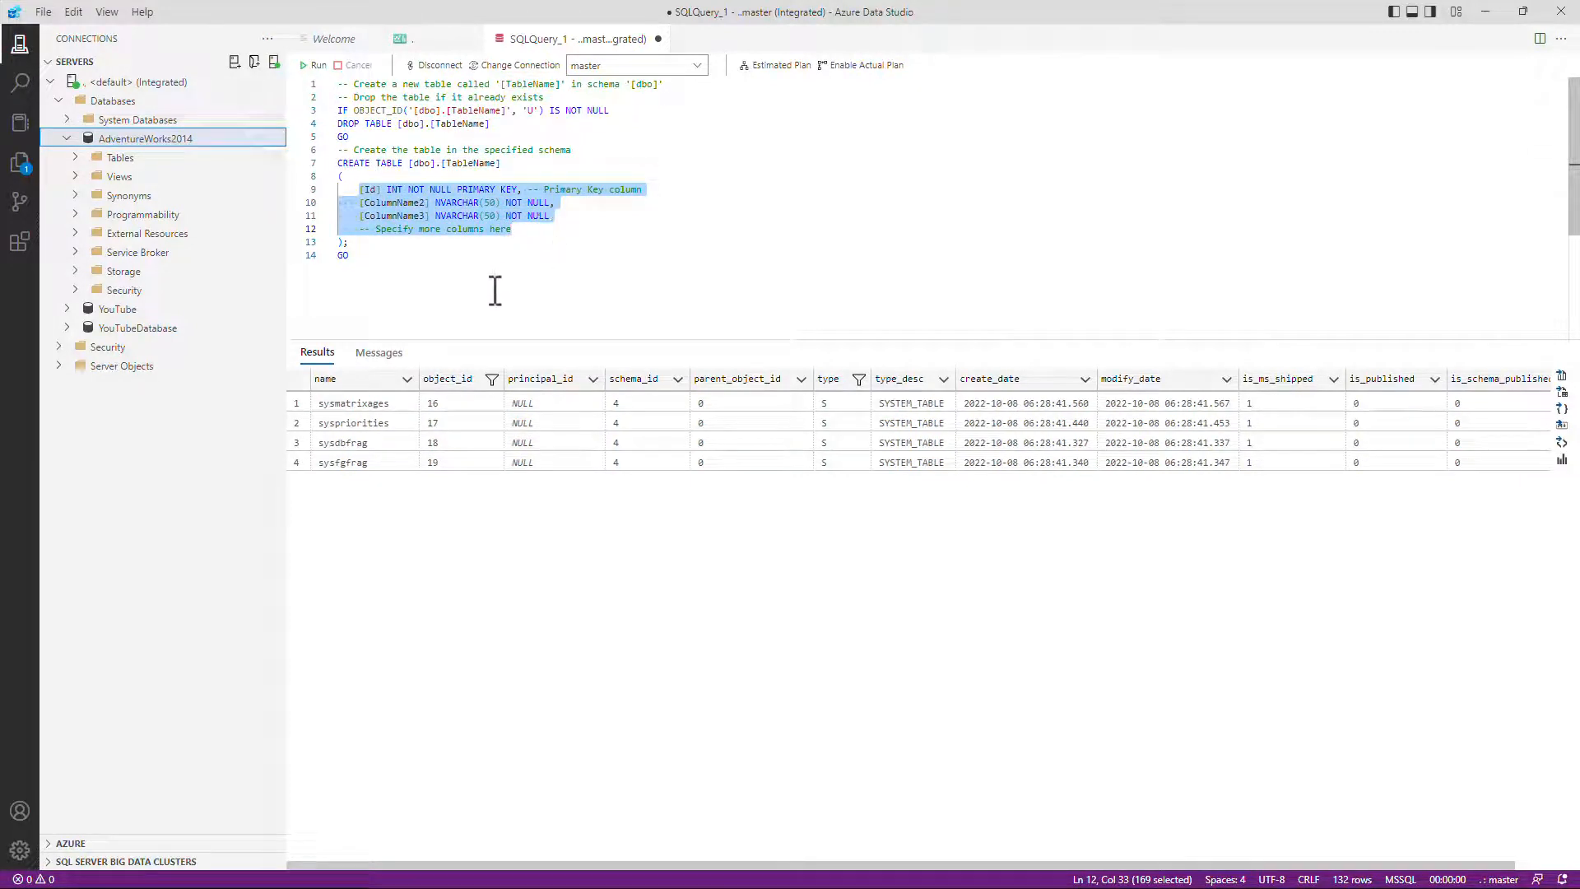
type("sql")
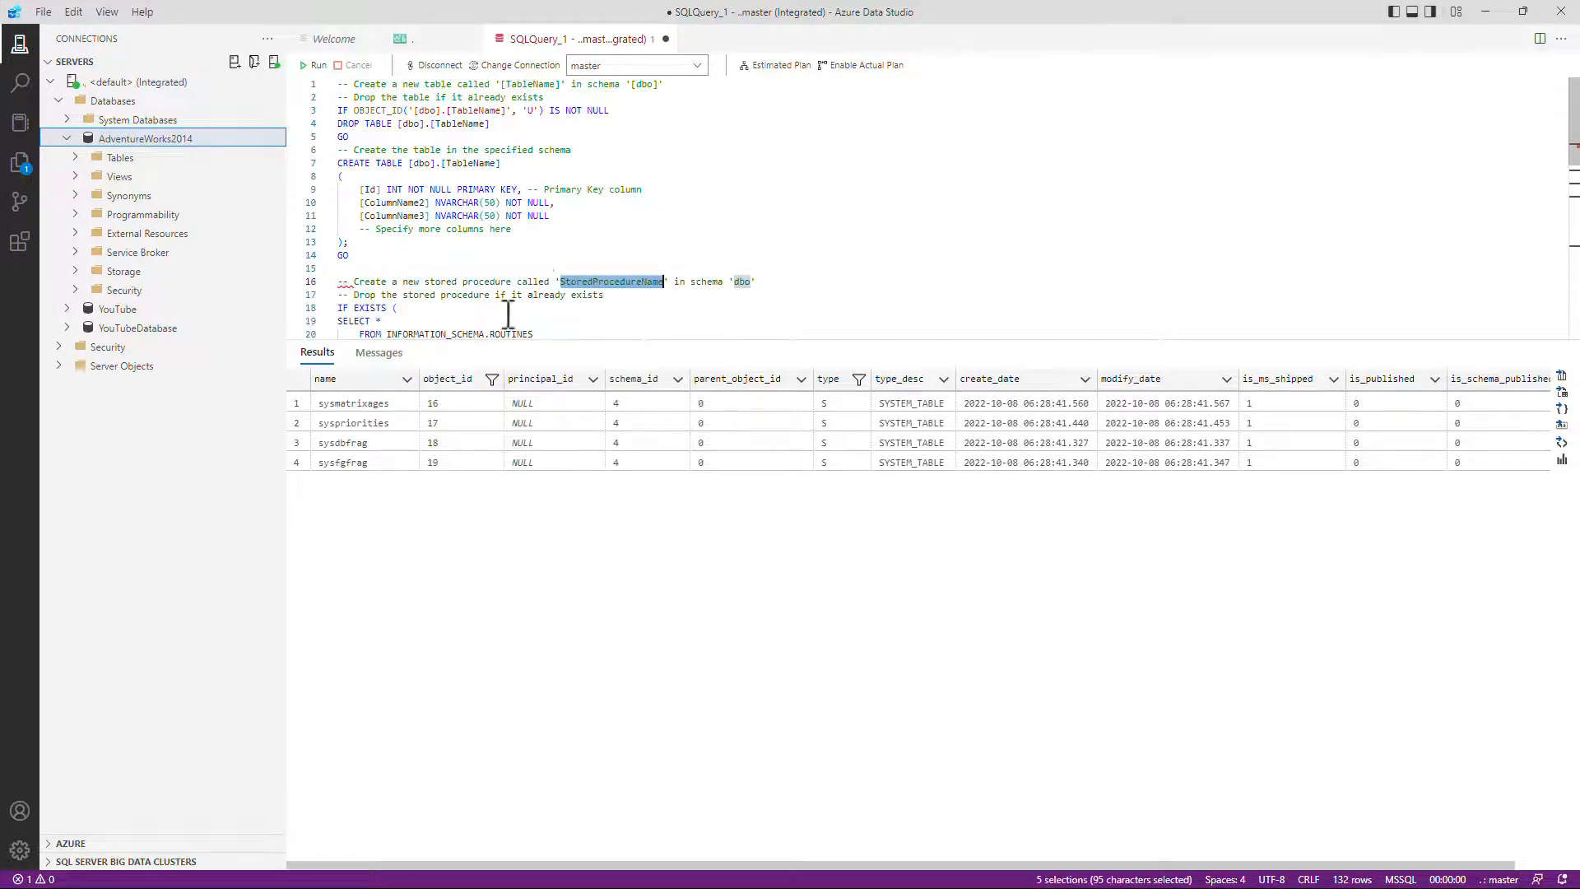
scroll("down", 3)
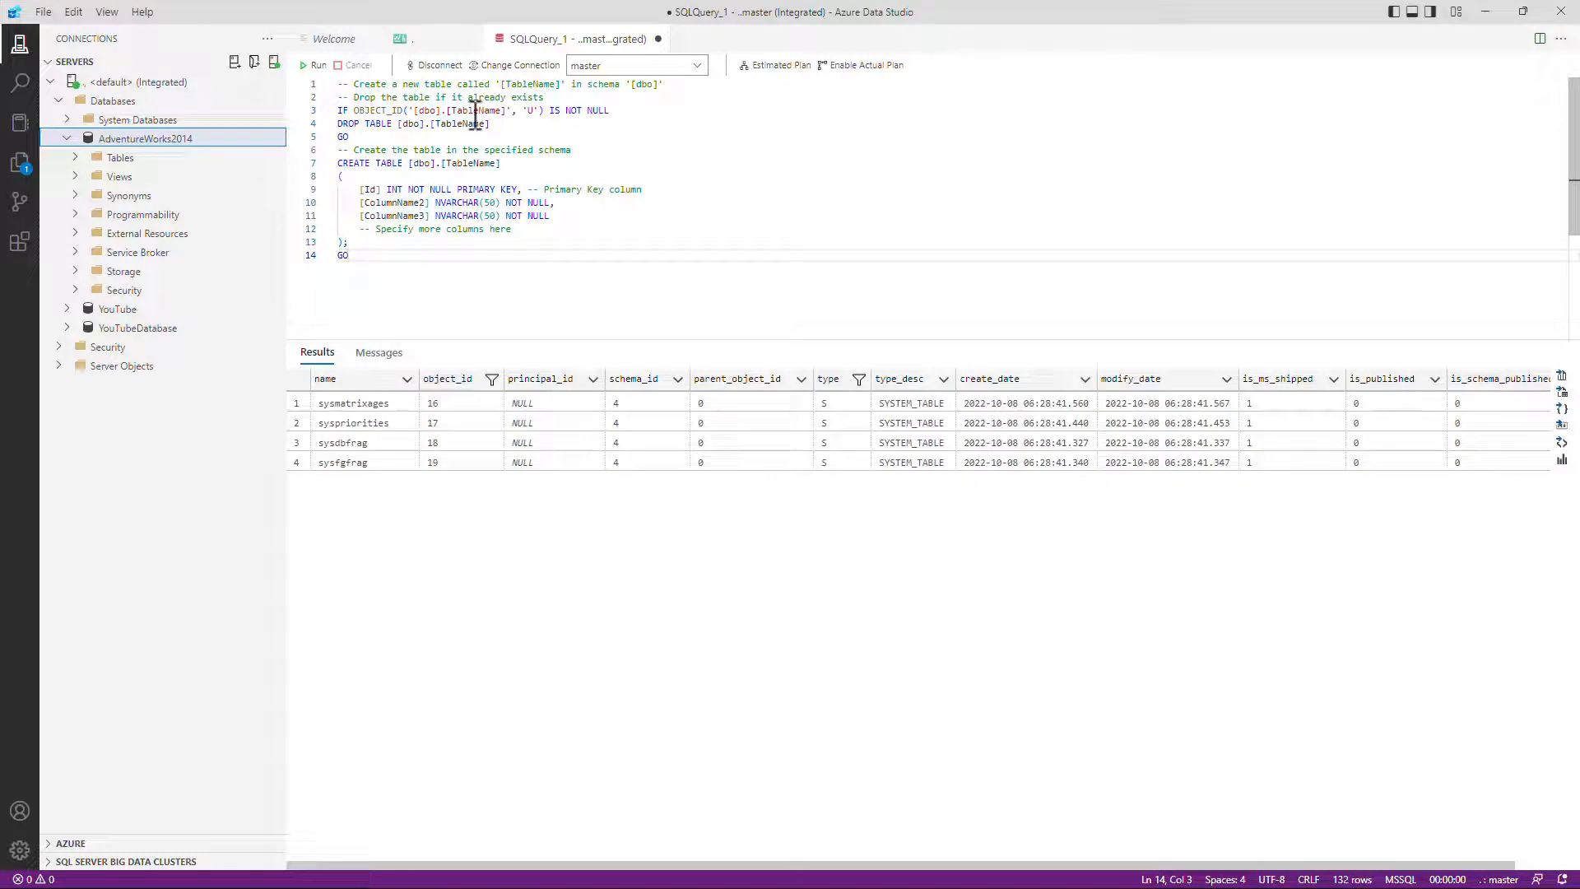
Use Change All Occurrences on the TableName placeholder and replace it with NewTable
double_click(474, 110)
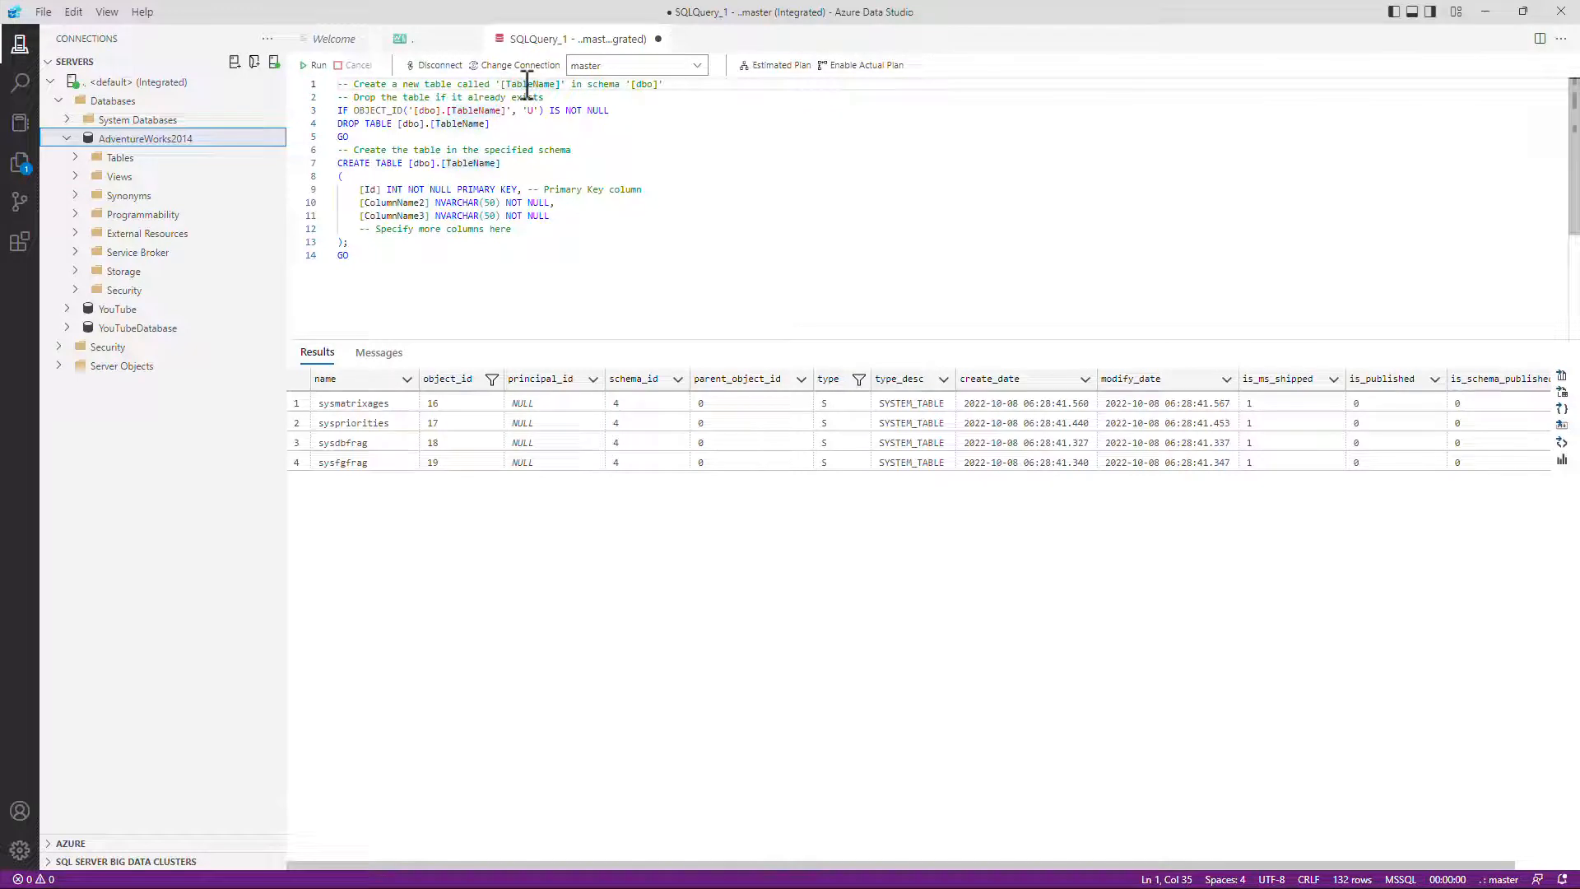
right_click(523, 84)
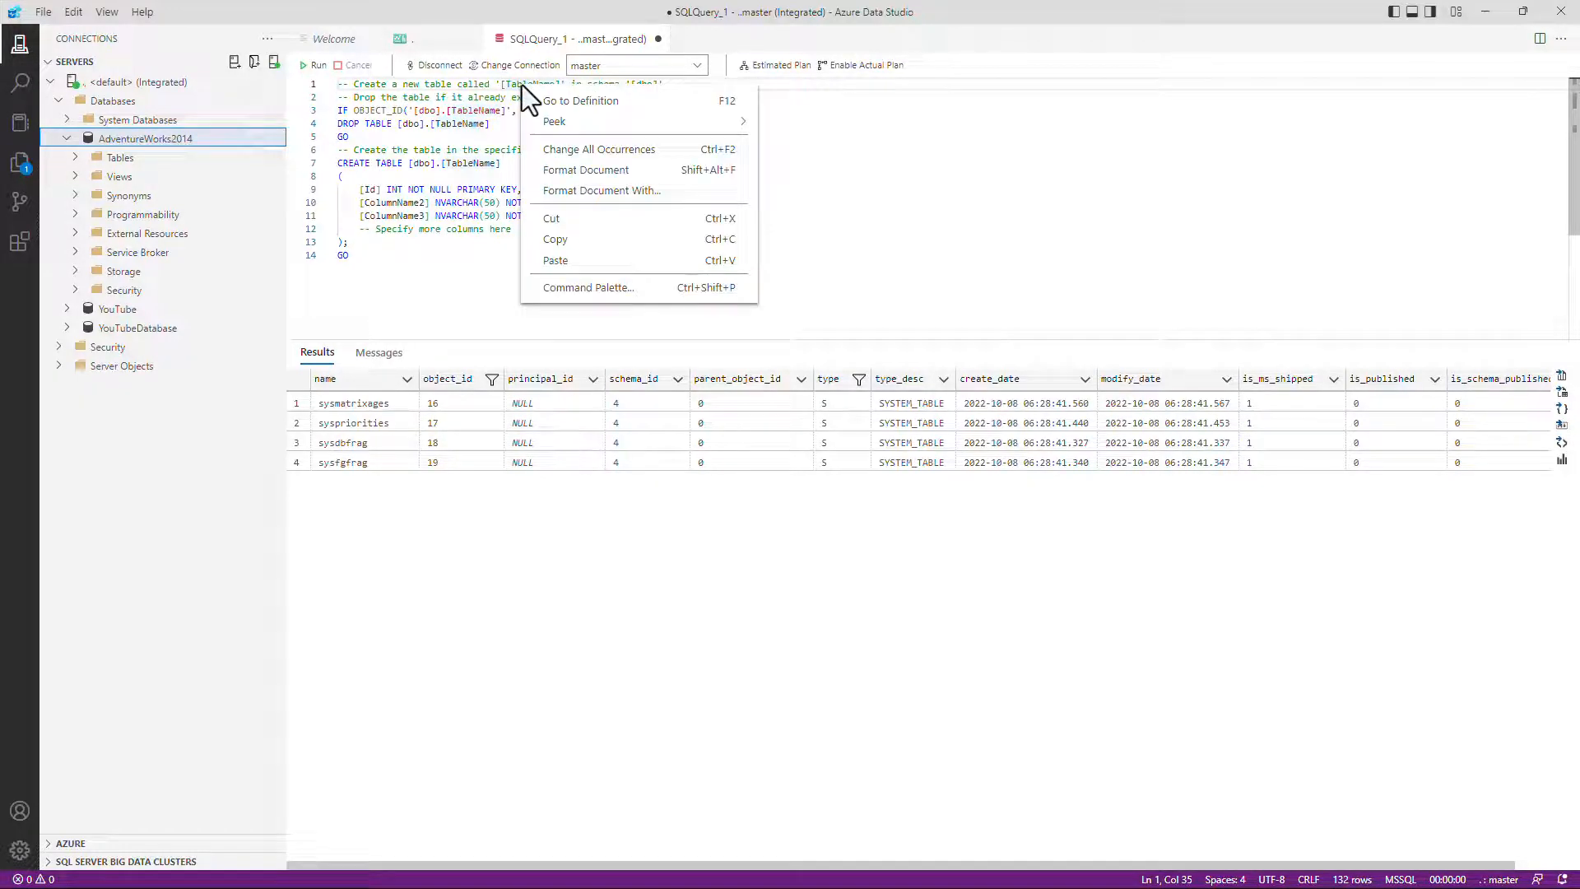
left_click(599, 148)
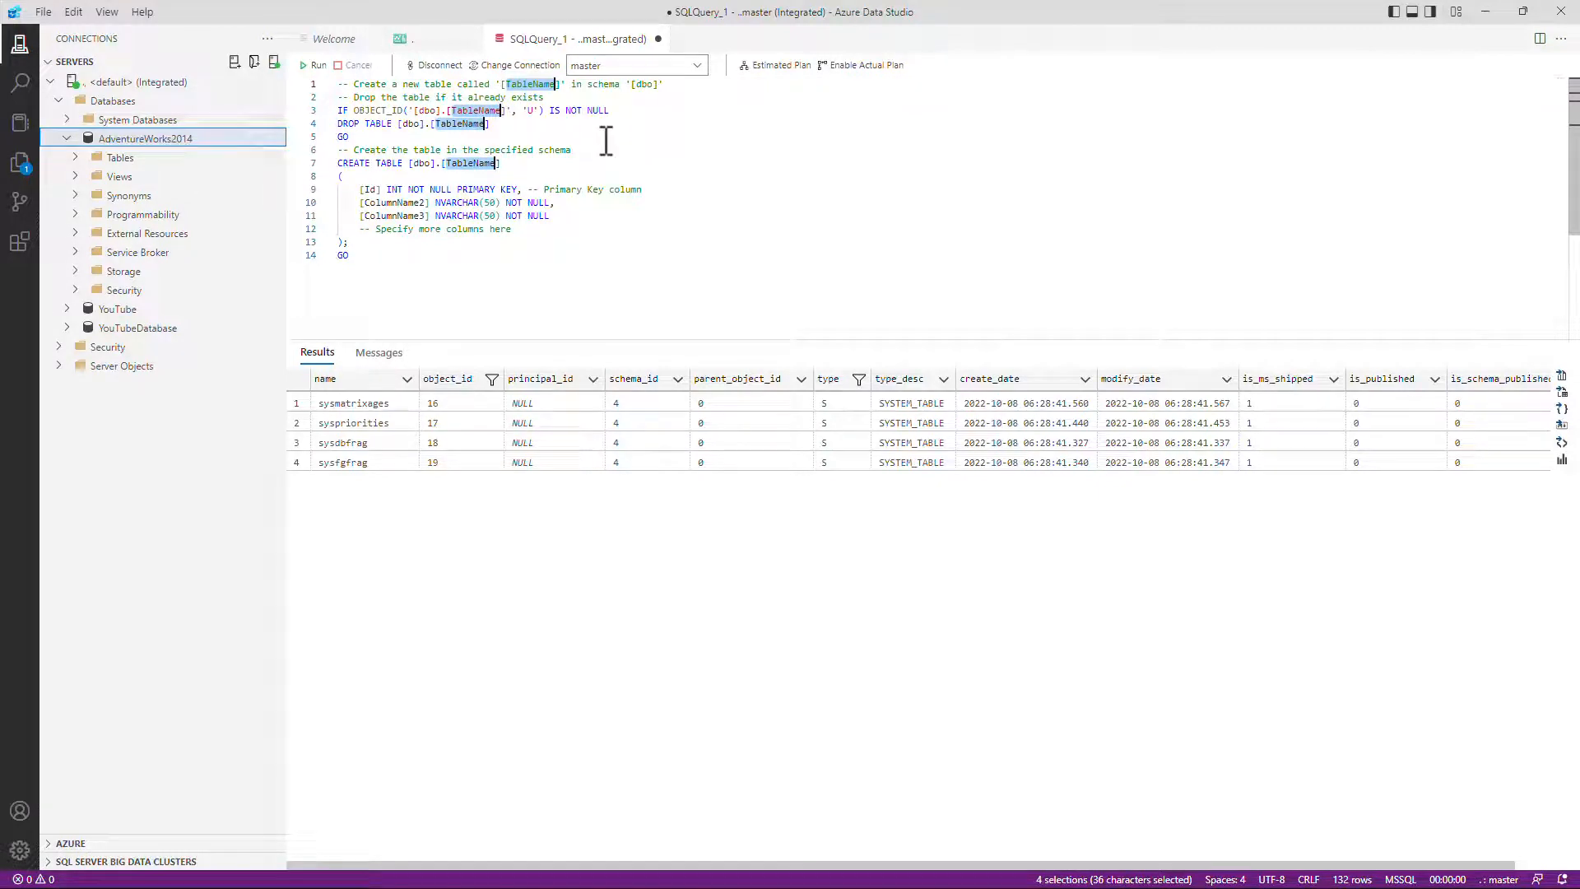
type("NewTa")
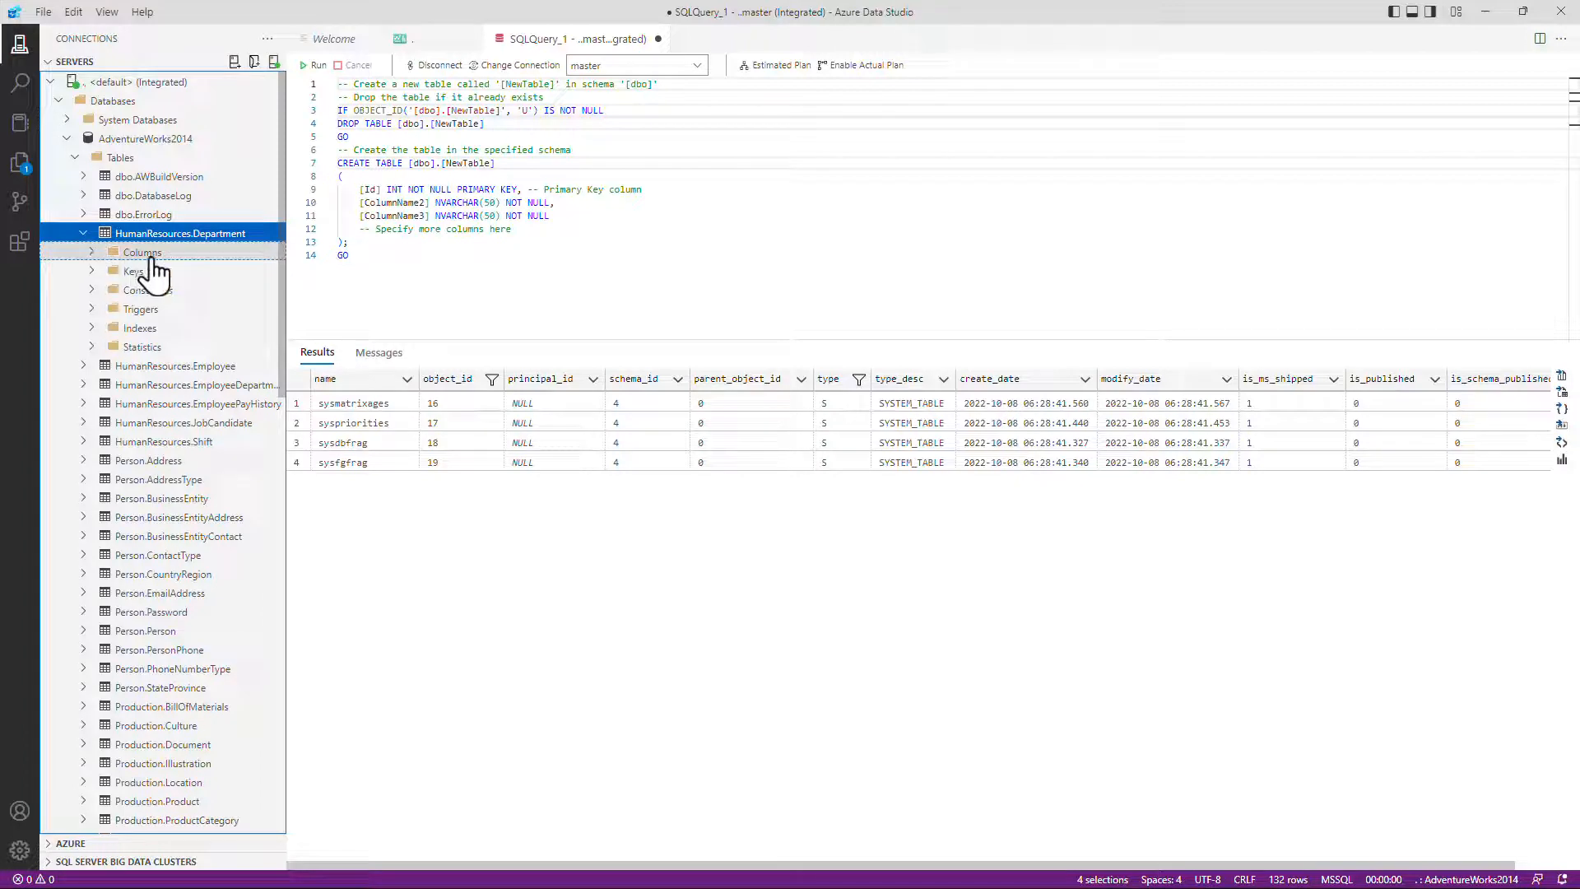
mouse_move(151, 333)
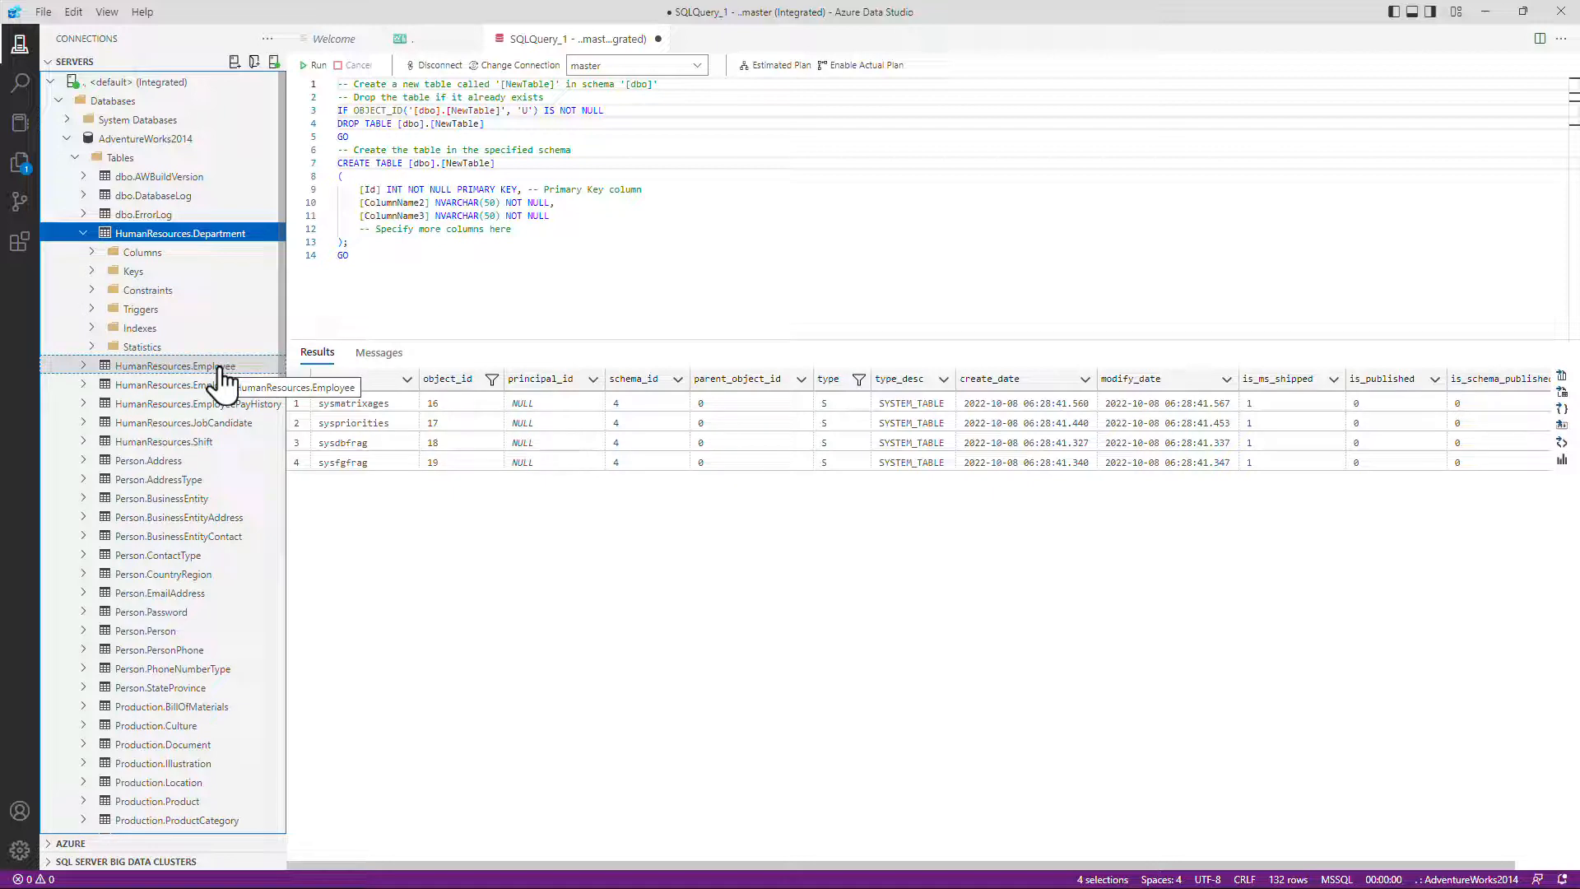
Script HumanResources.Department as CREATE into a new query and select its table name
right_click(164, 233)
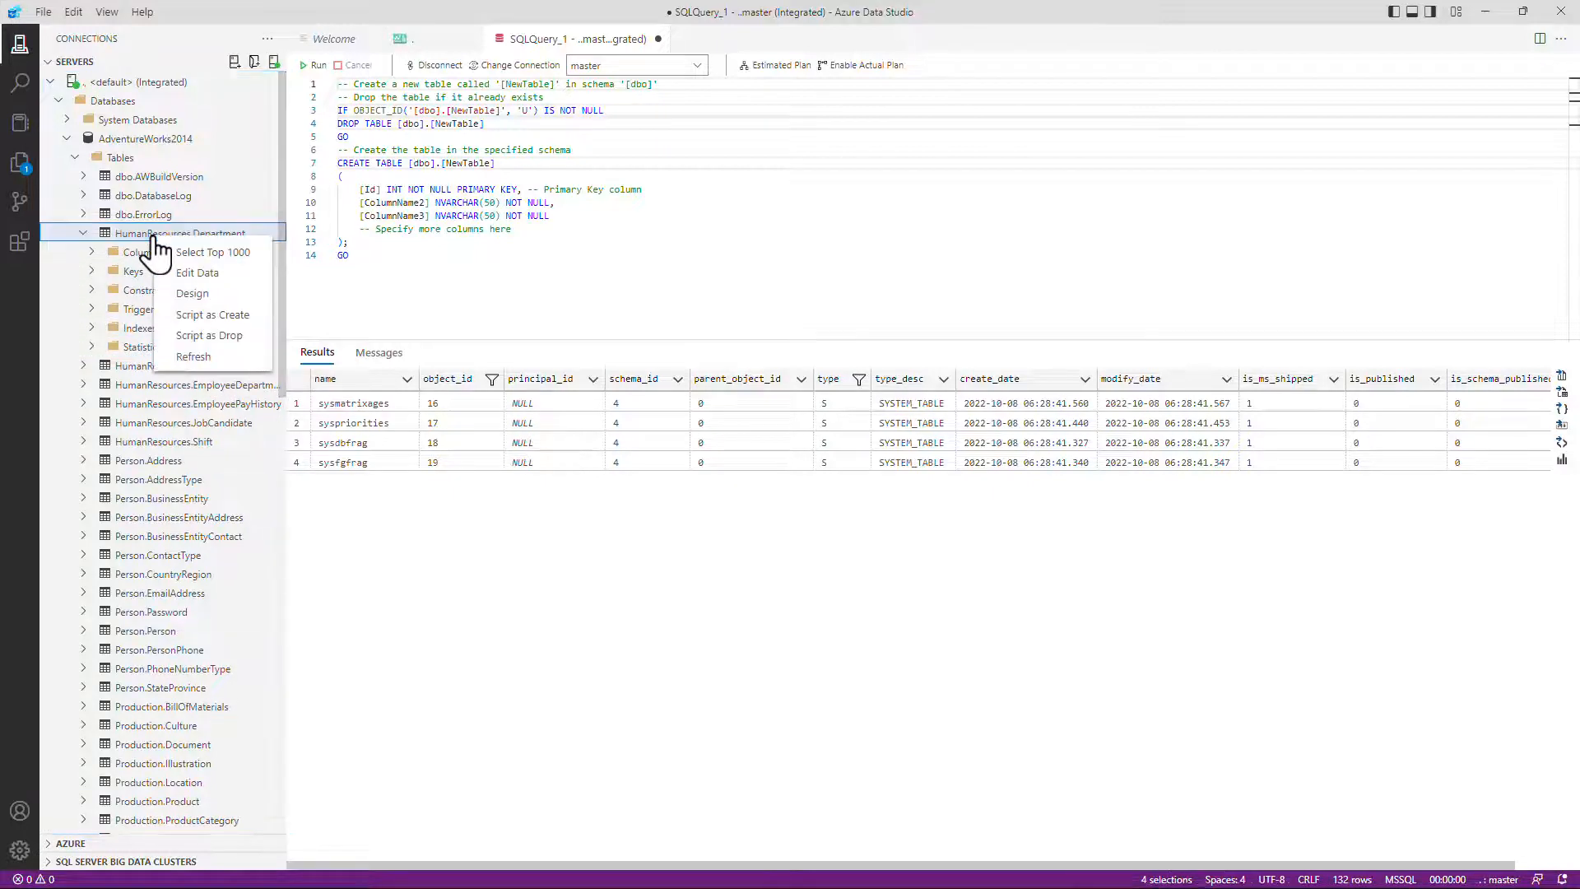
mouse_move(146, 246)
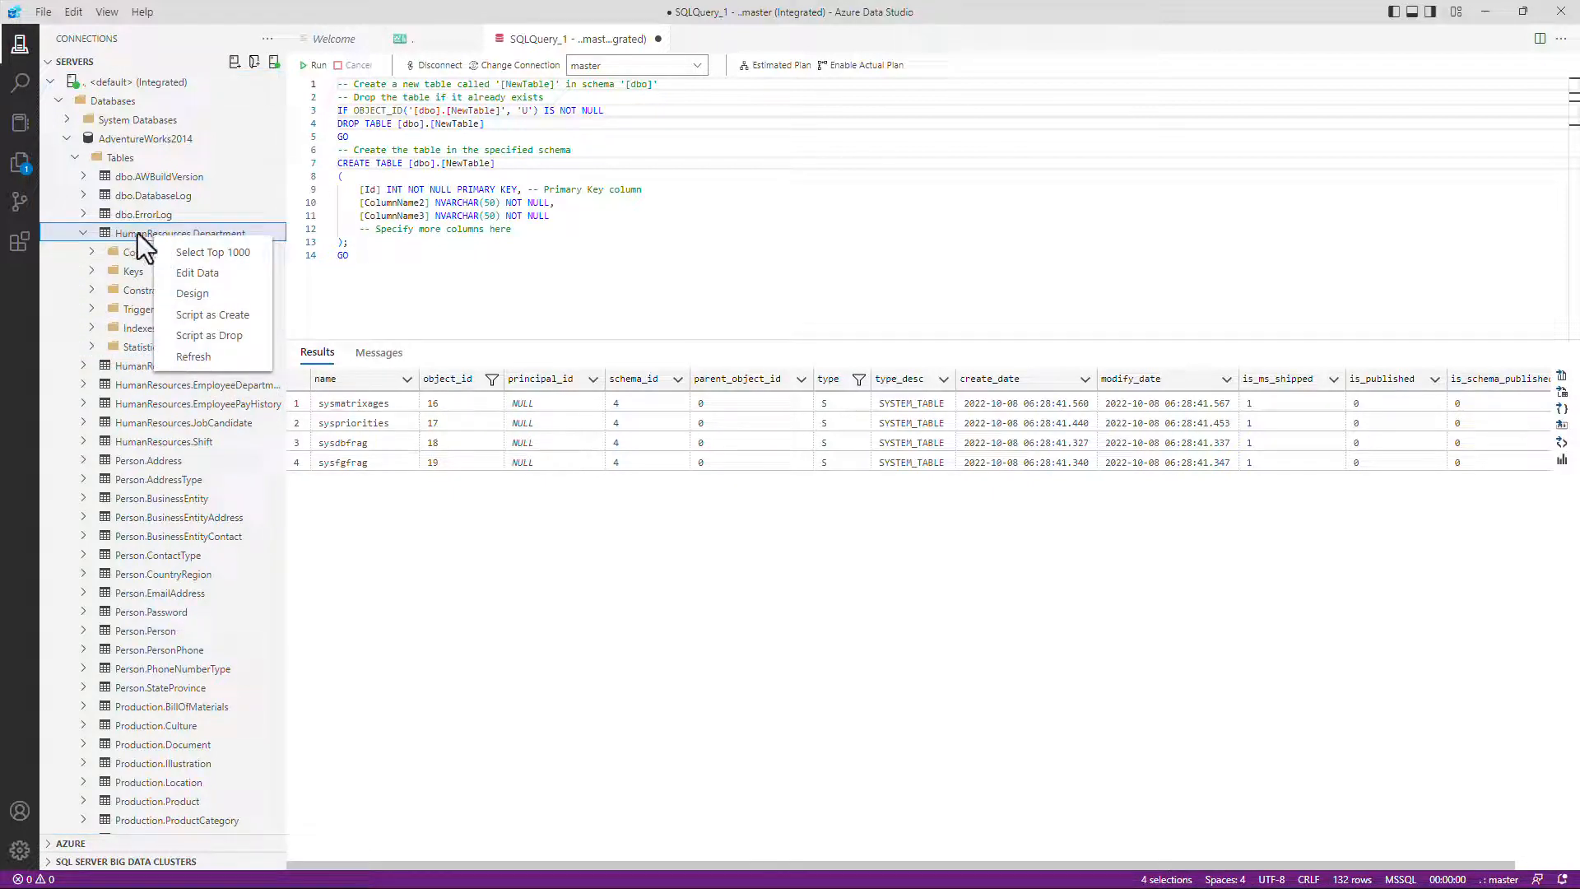
mouse_move(238, 252)
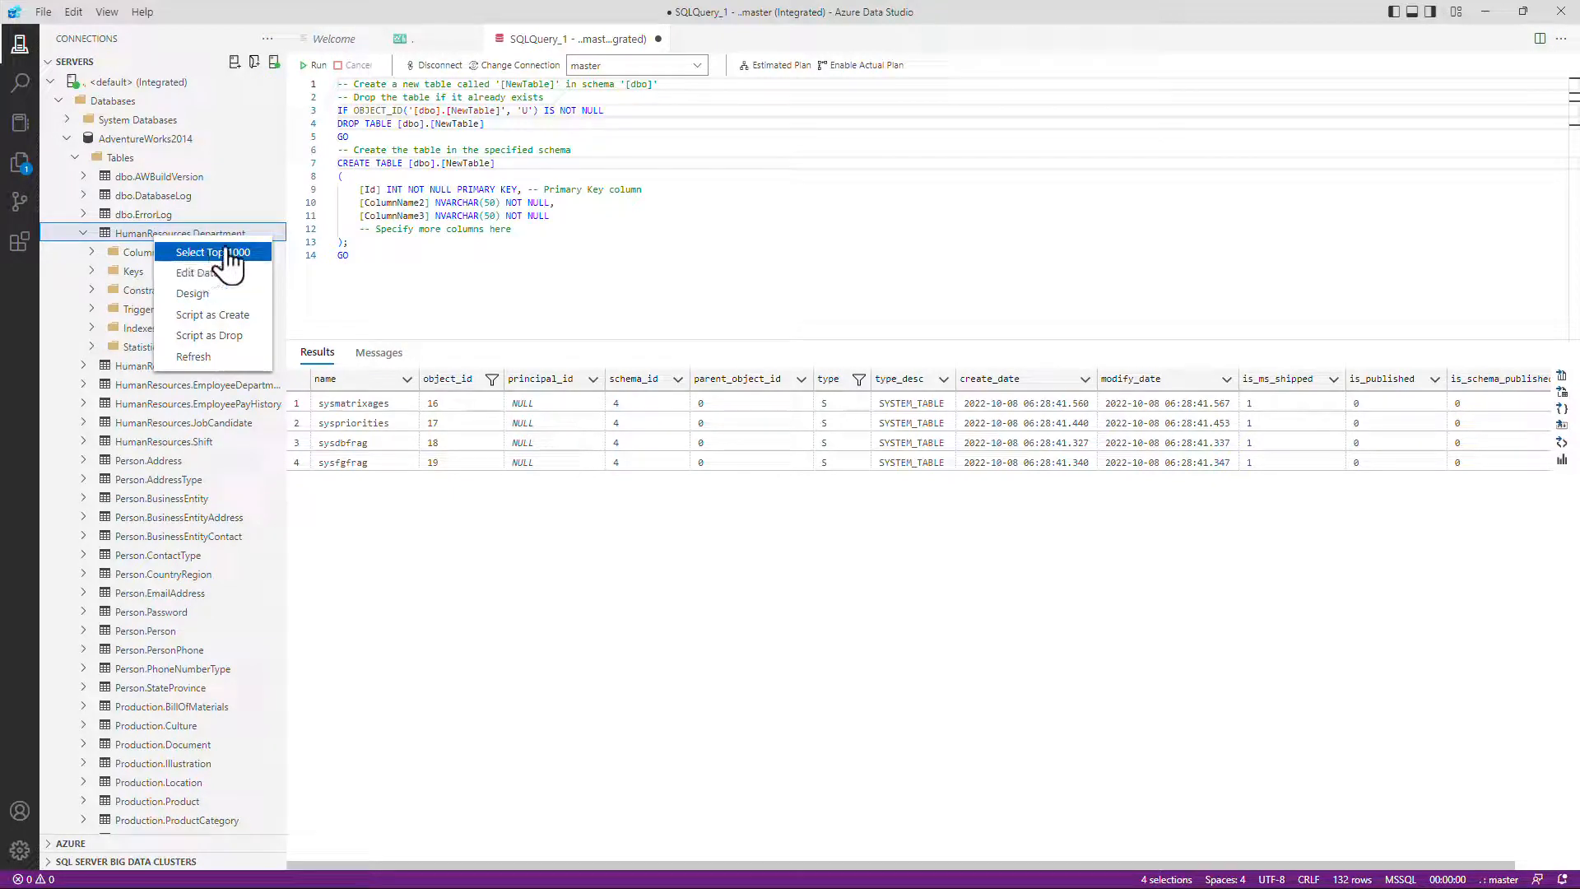
mouse_move(228, 283)
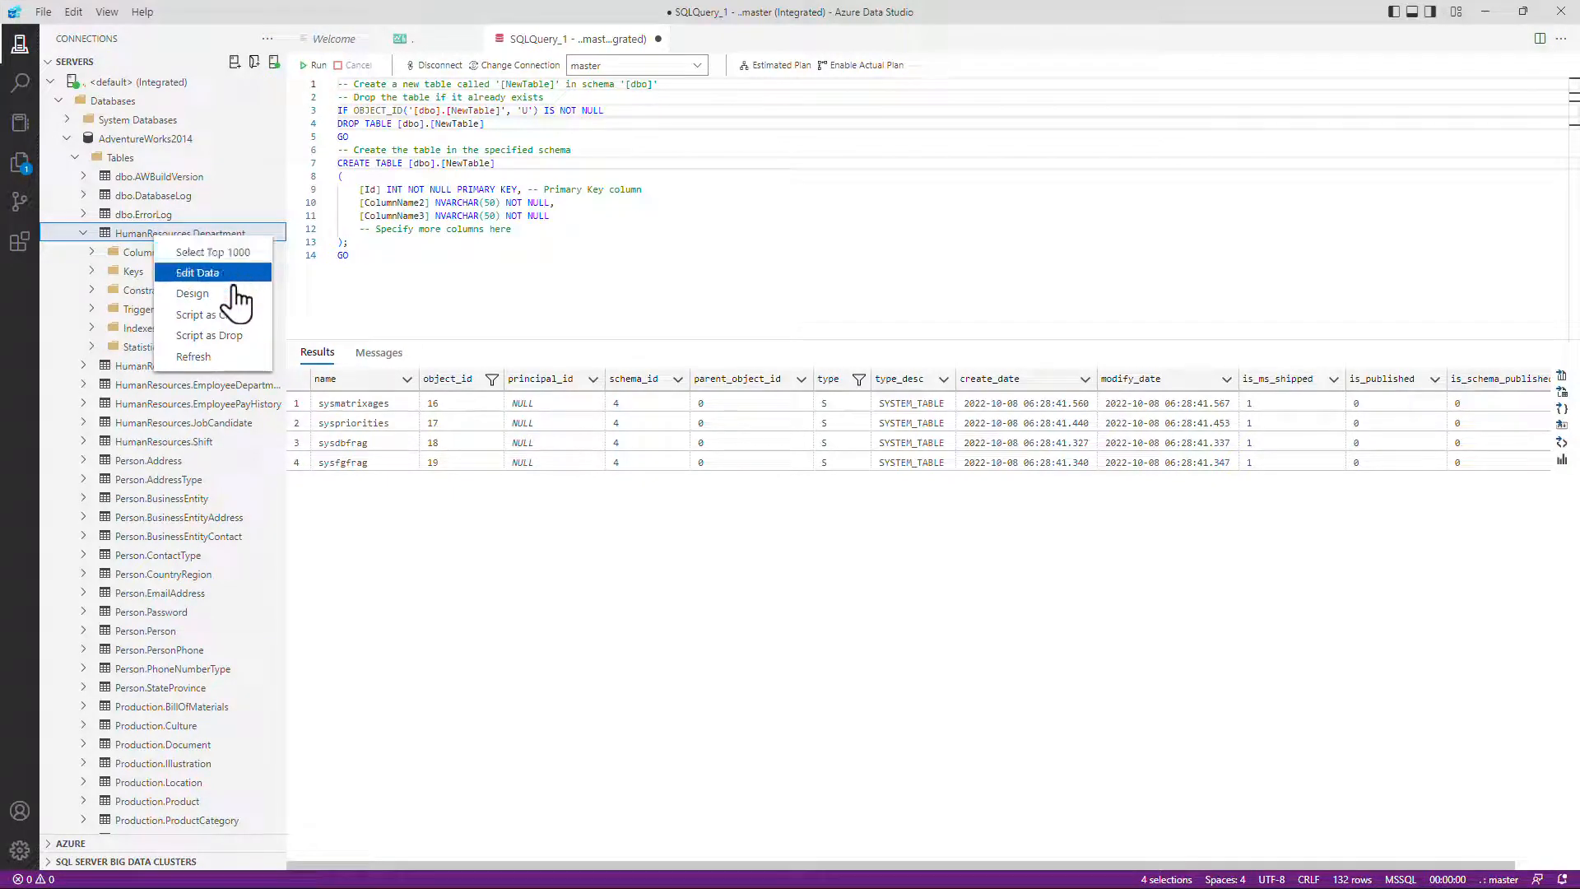
mouse_move(234, 324)
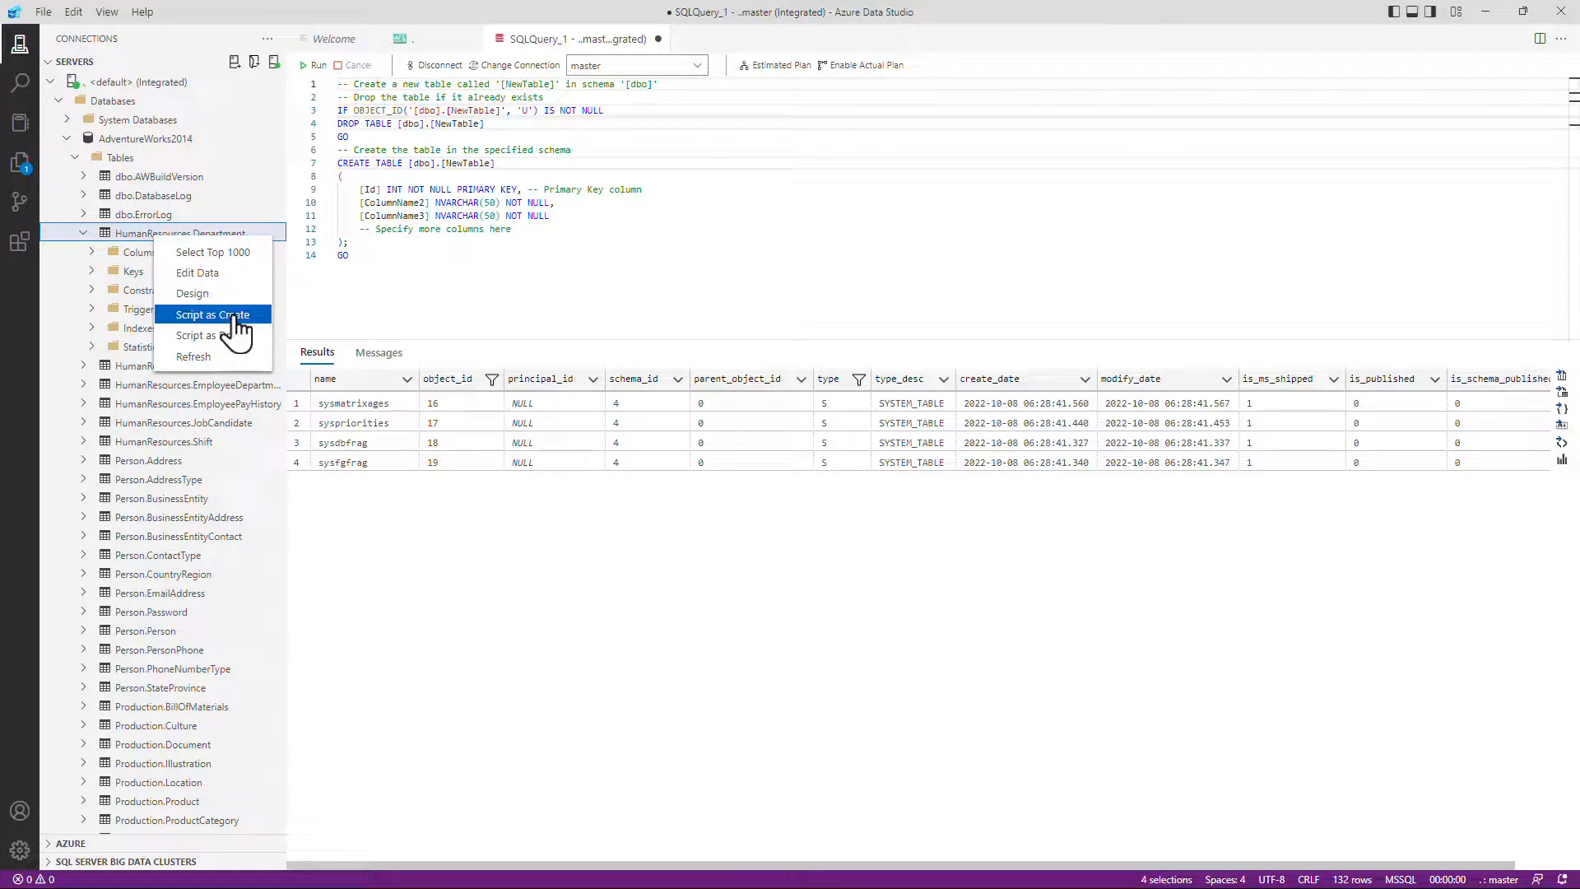
left_click(213, 315)
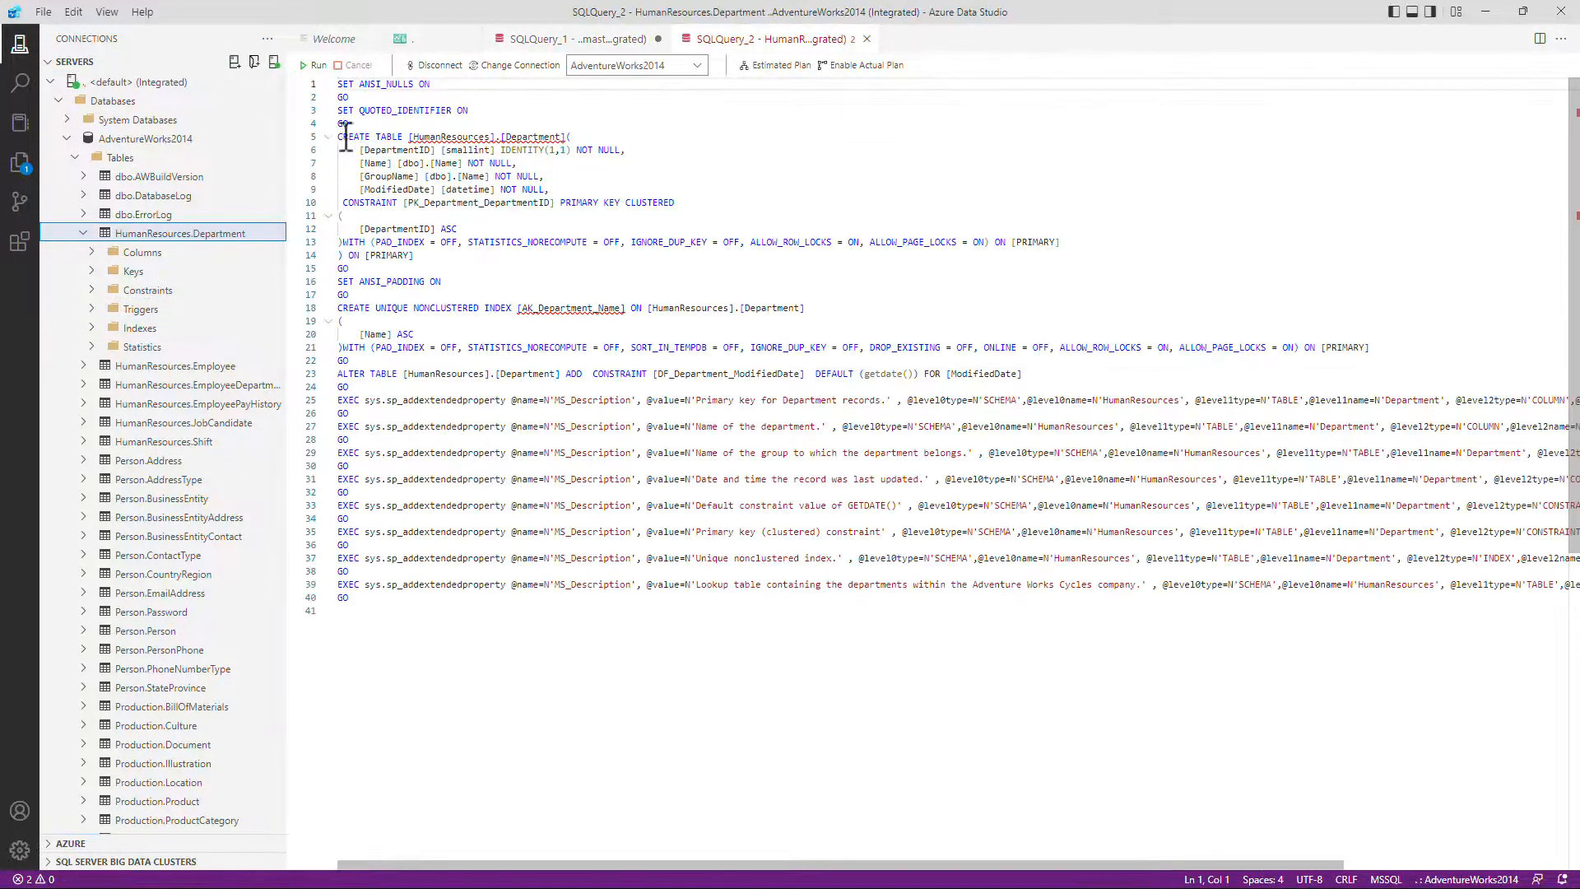
left_click_drag(375, 136, 572, 137)
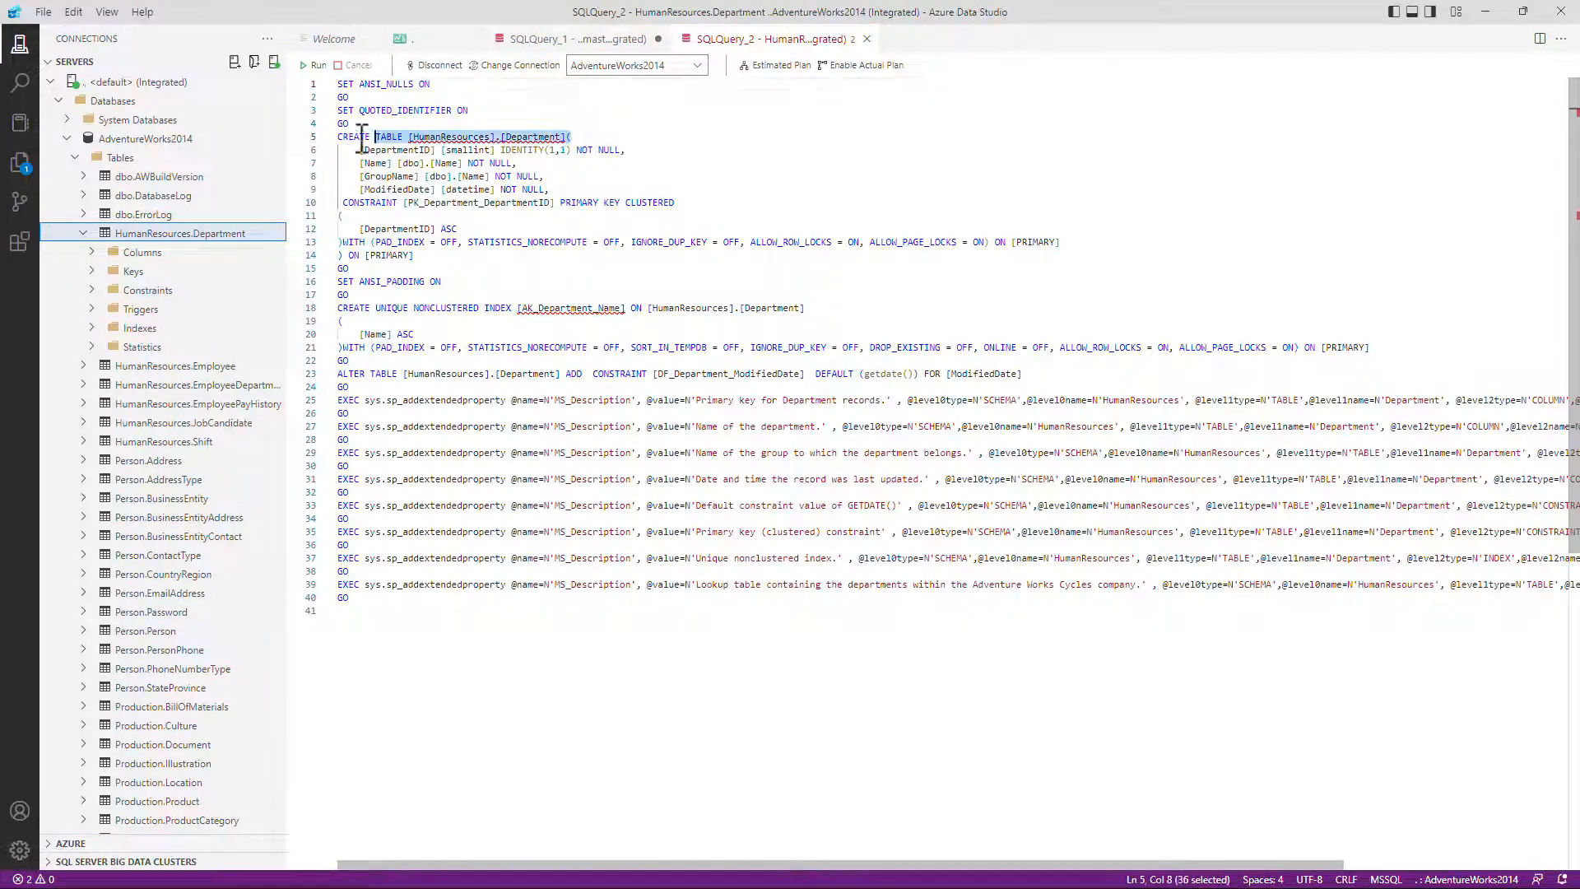
Collapse Tables, expand Views and bring up scripting options for a view
left_click(395, 176)
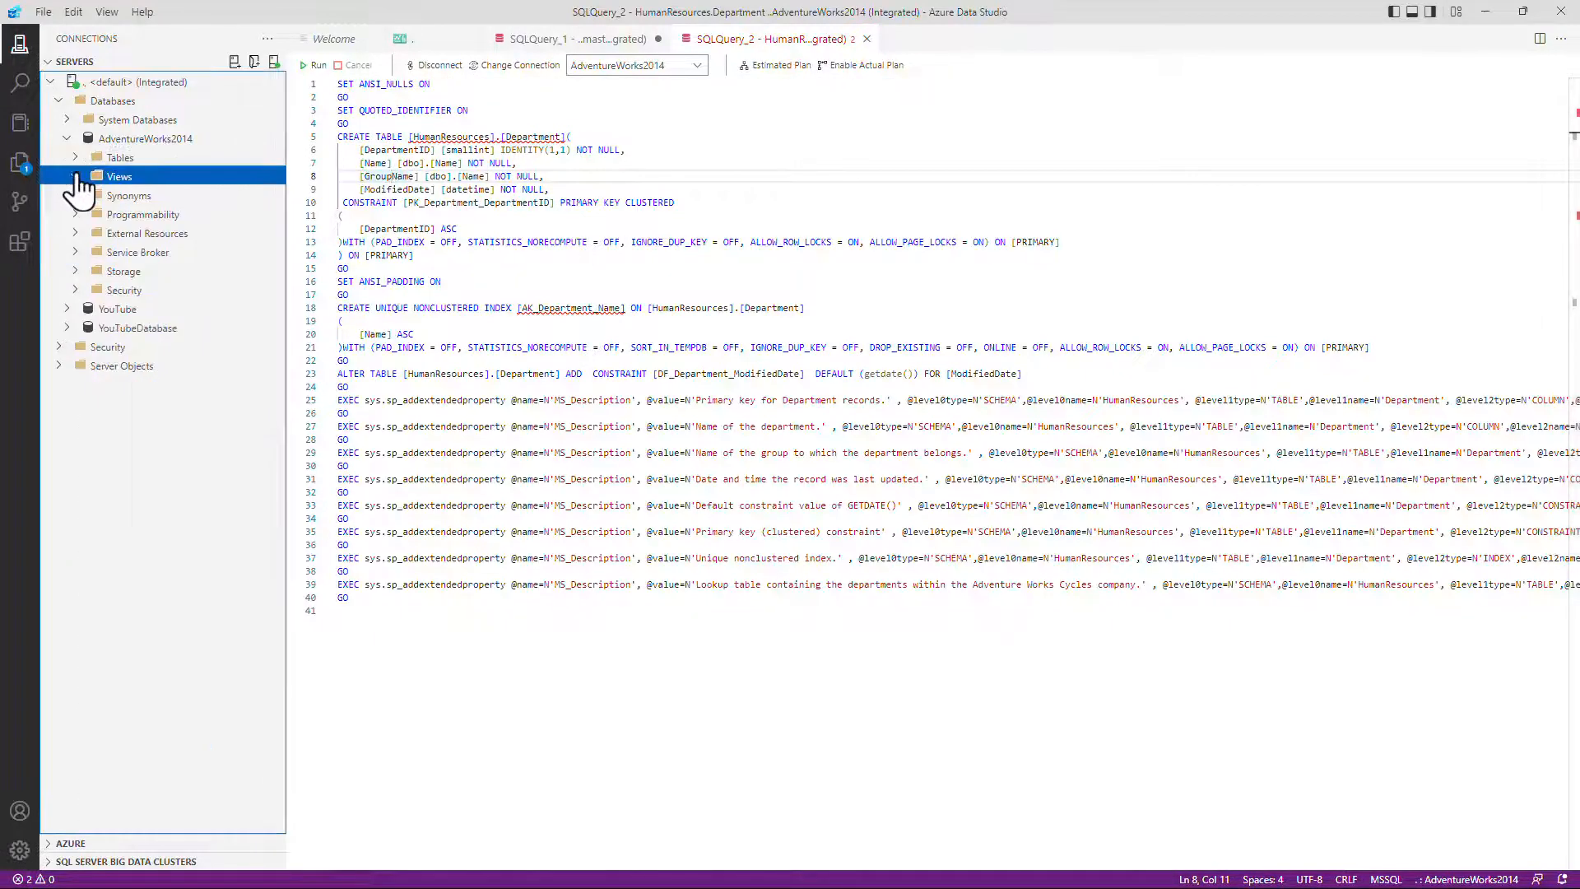
right_click(145, 196)
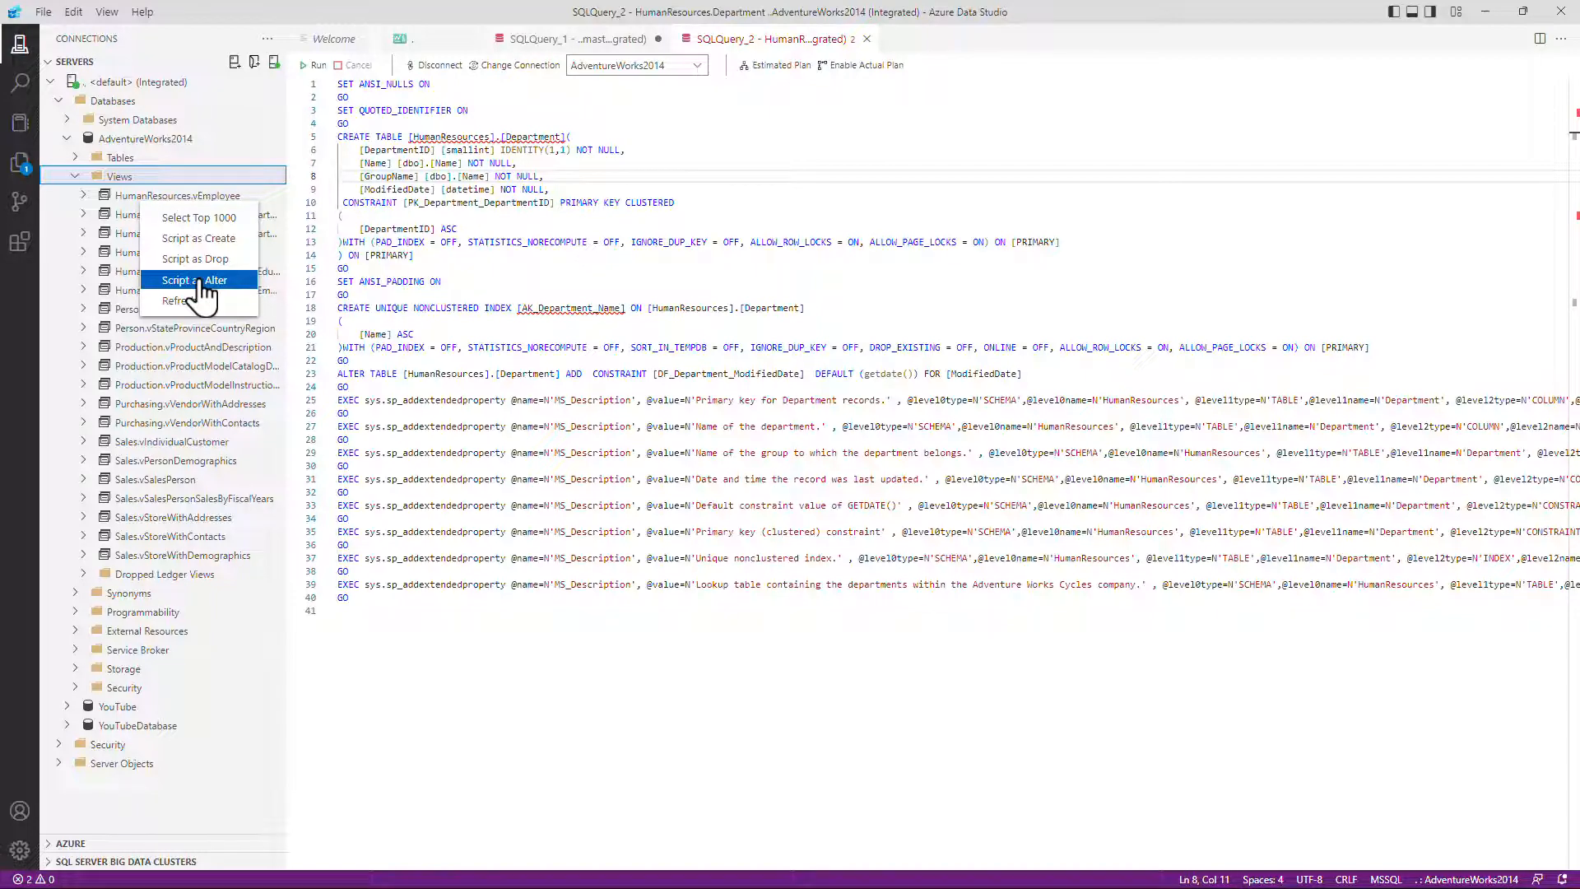
mouse_move(433, 132)
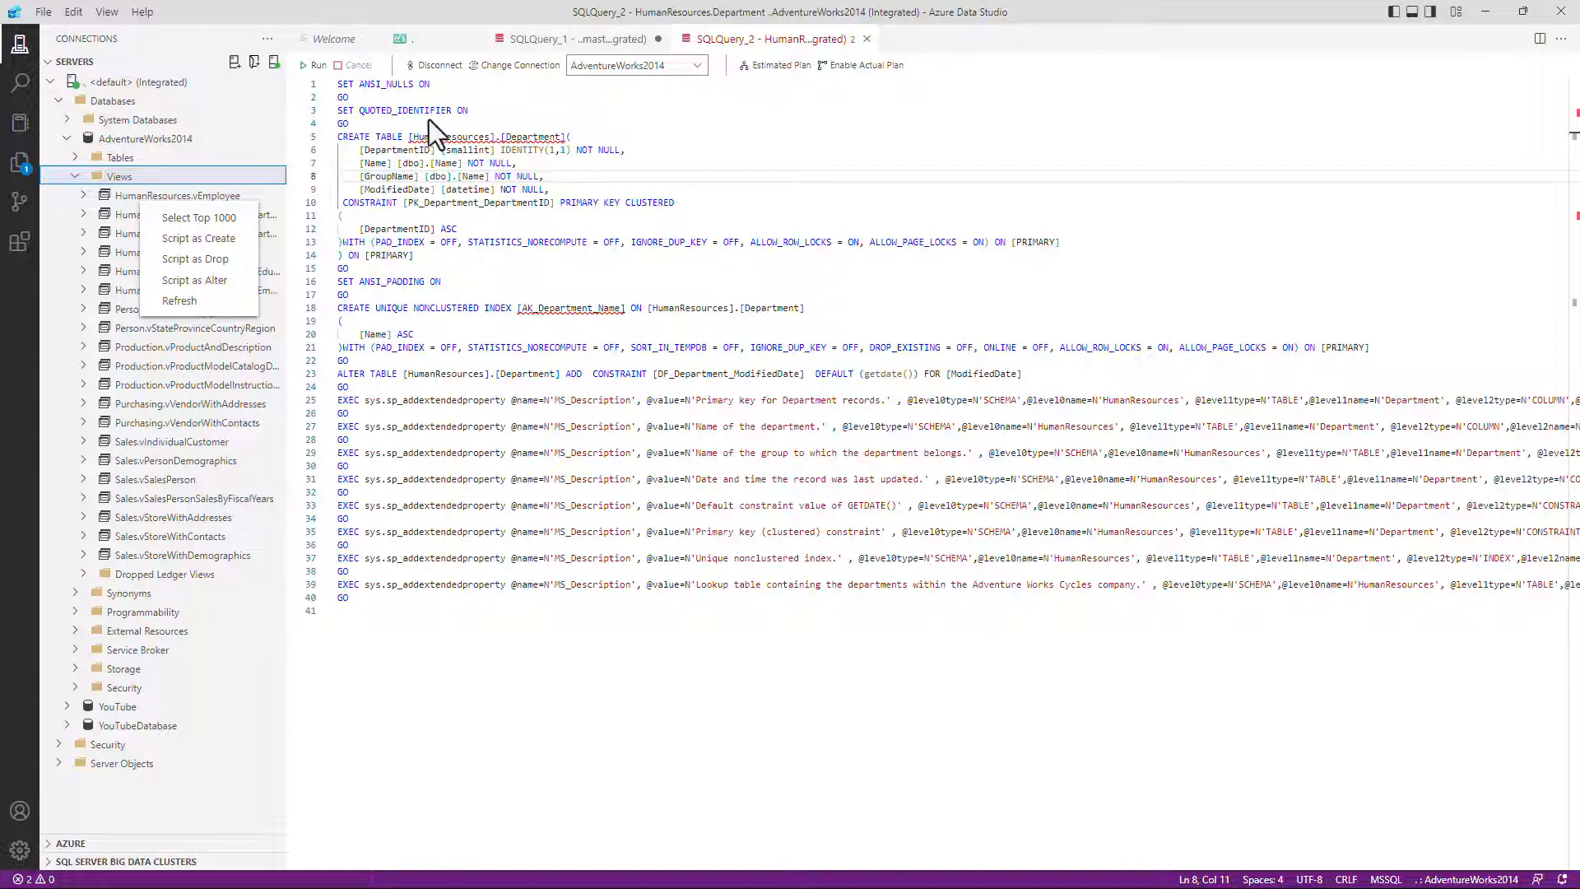
In SQLQuery_1 run SELECT type, count(type) as NumberOfType FROM sys.objects GROUP BY type
left_click(570, 39)
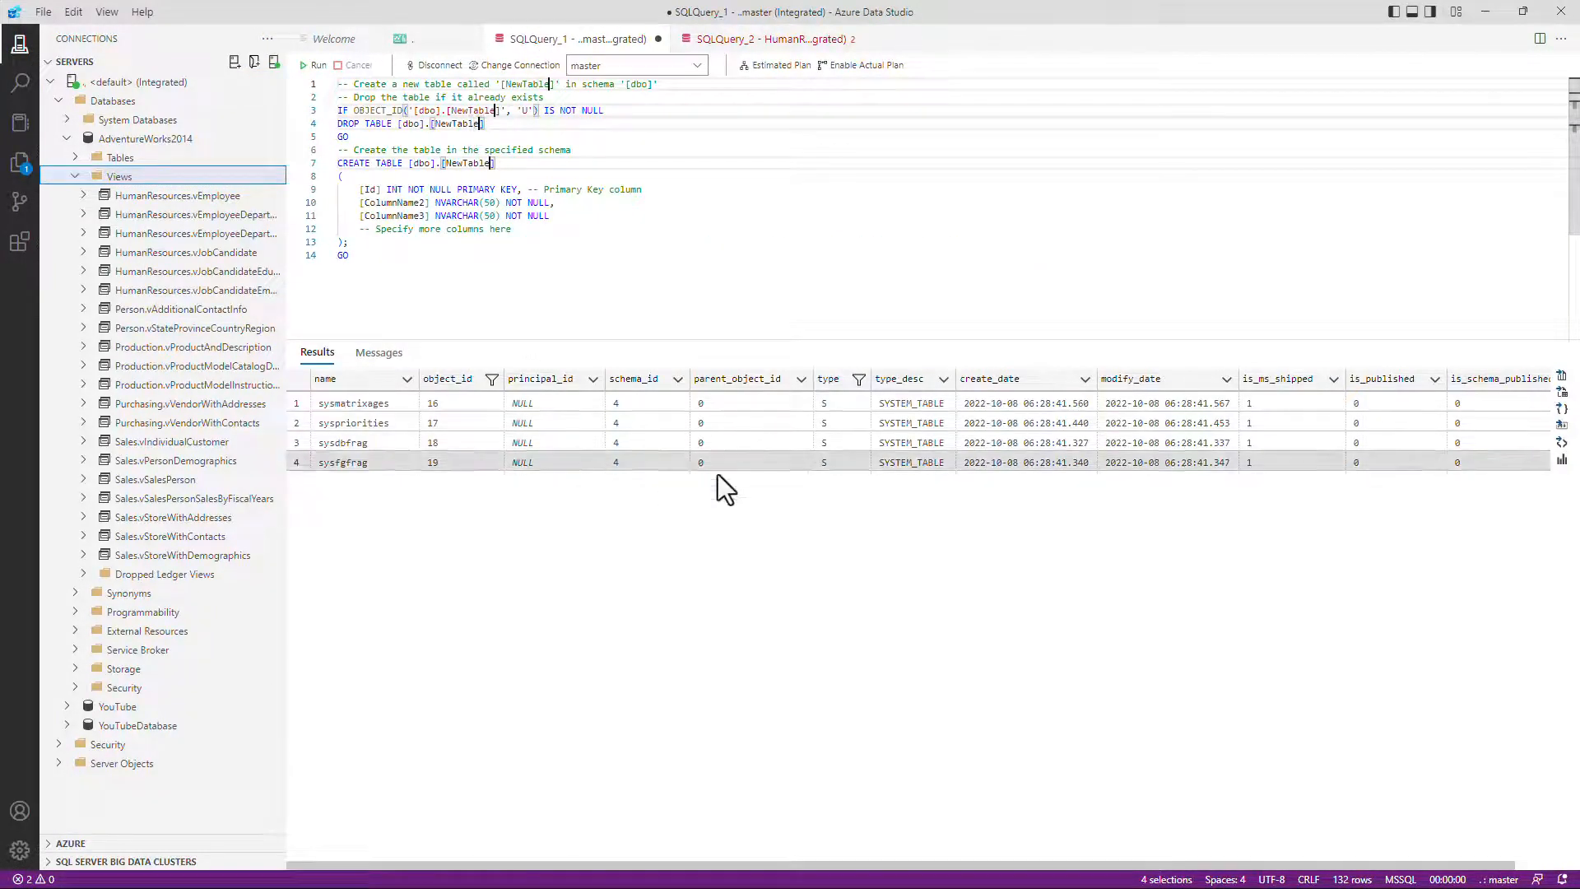
left_click(234, 63)
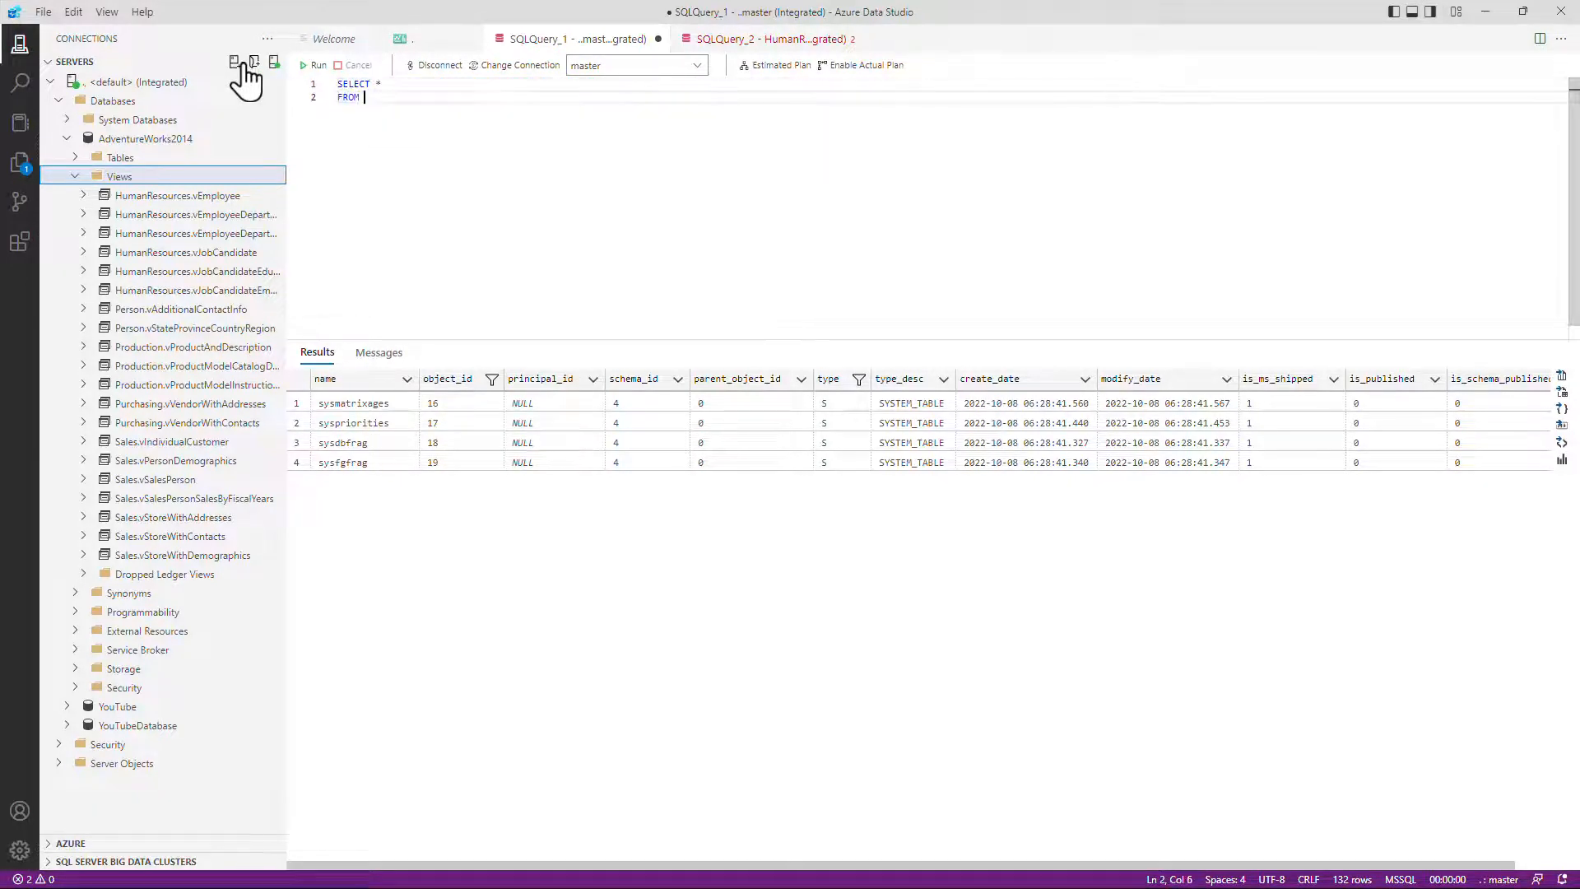
type("sys.objects")
left_click(360, 82)
type("type, count(type) as NumberOfType")
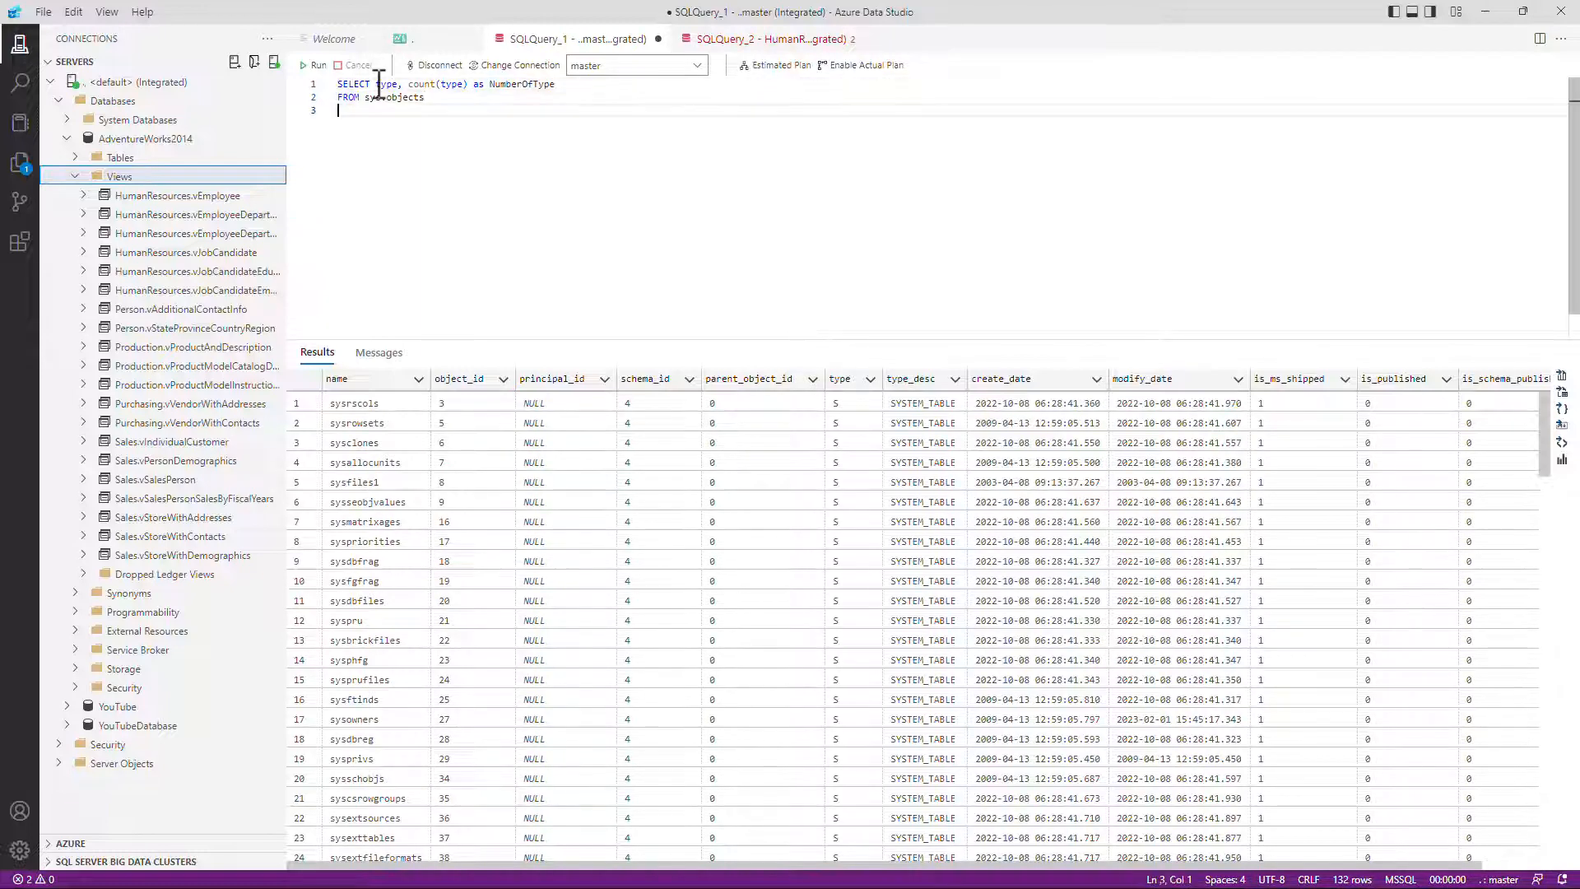
type("GROUP BY")
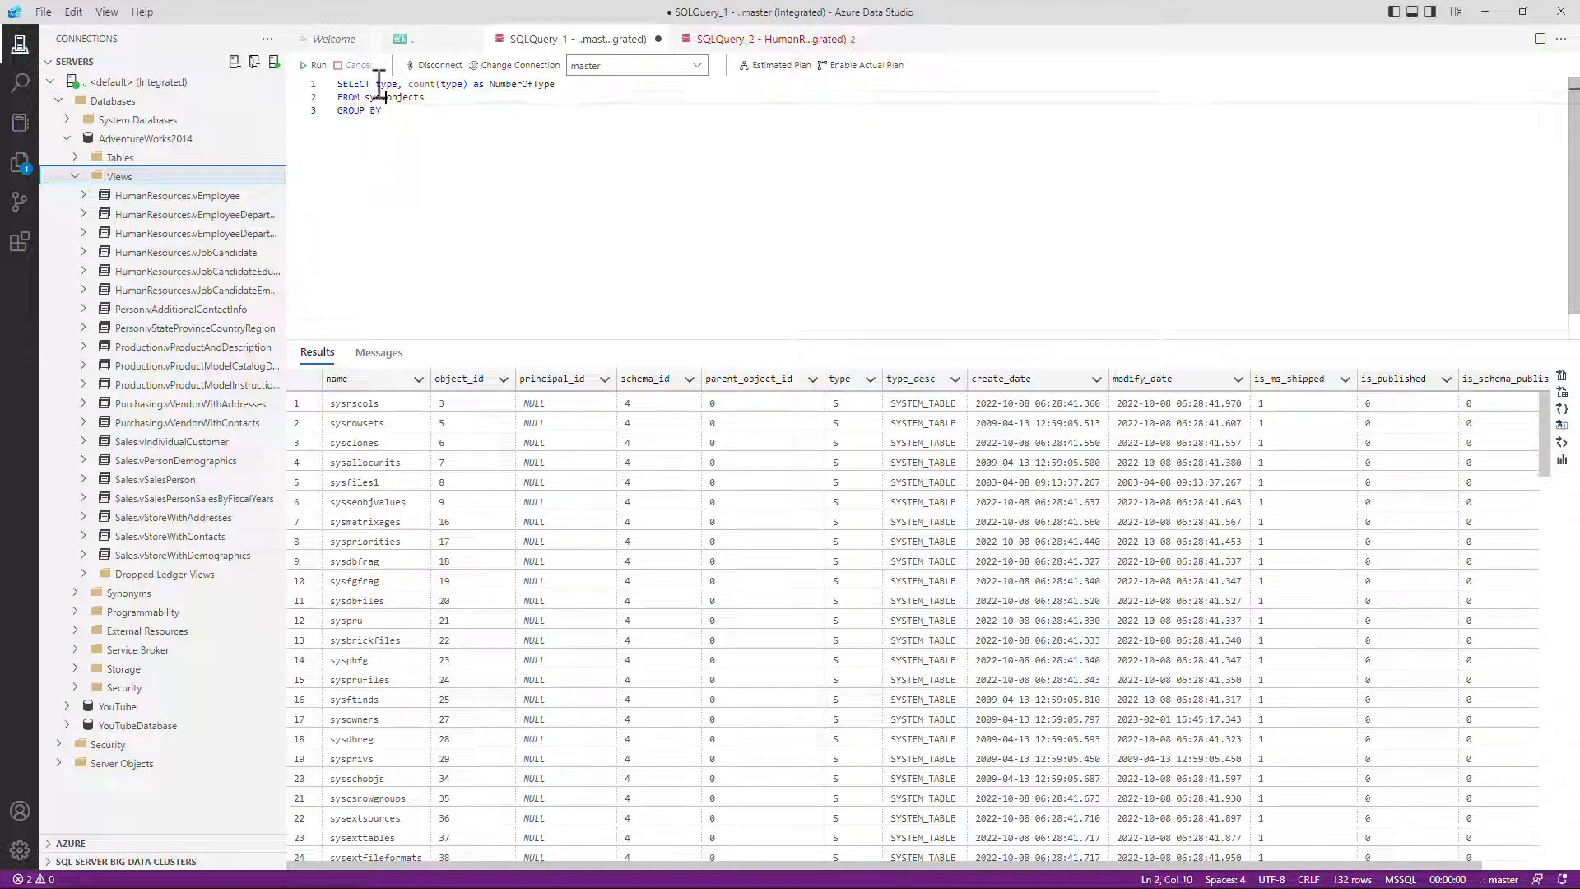
type("type")
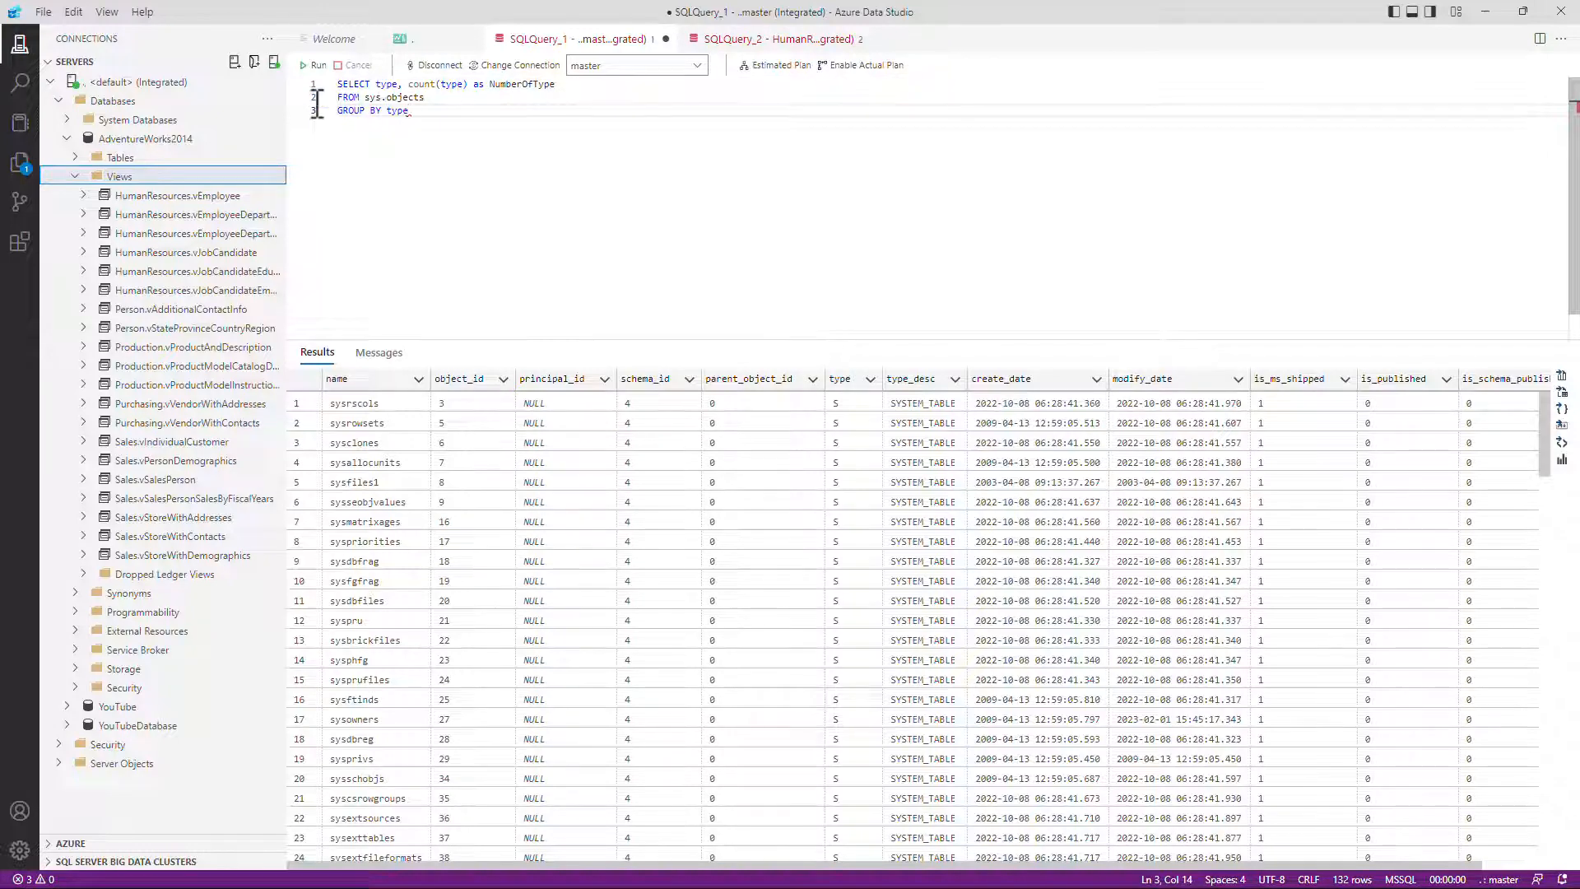
left_click(313, 66)
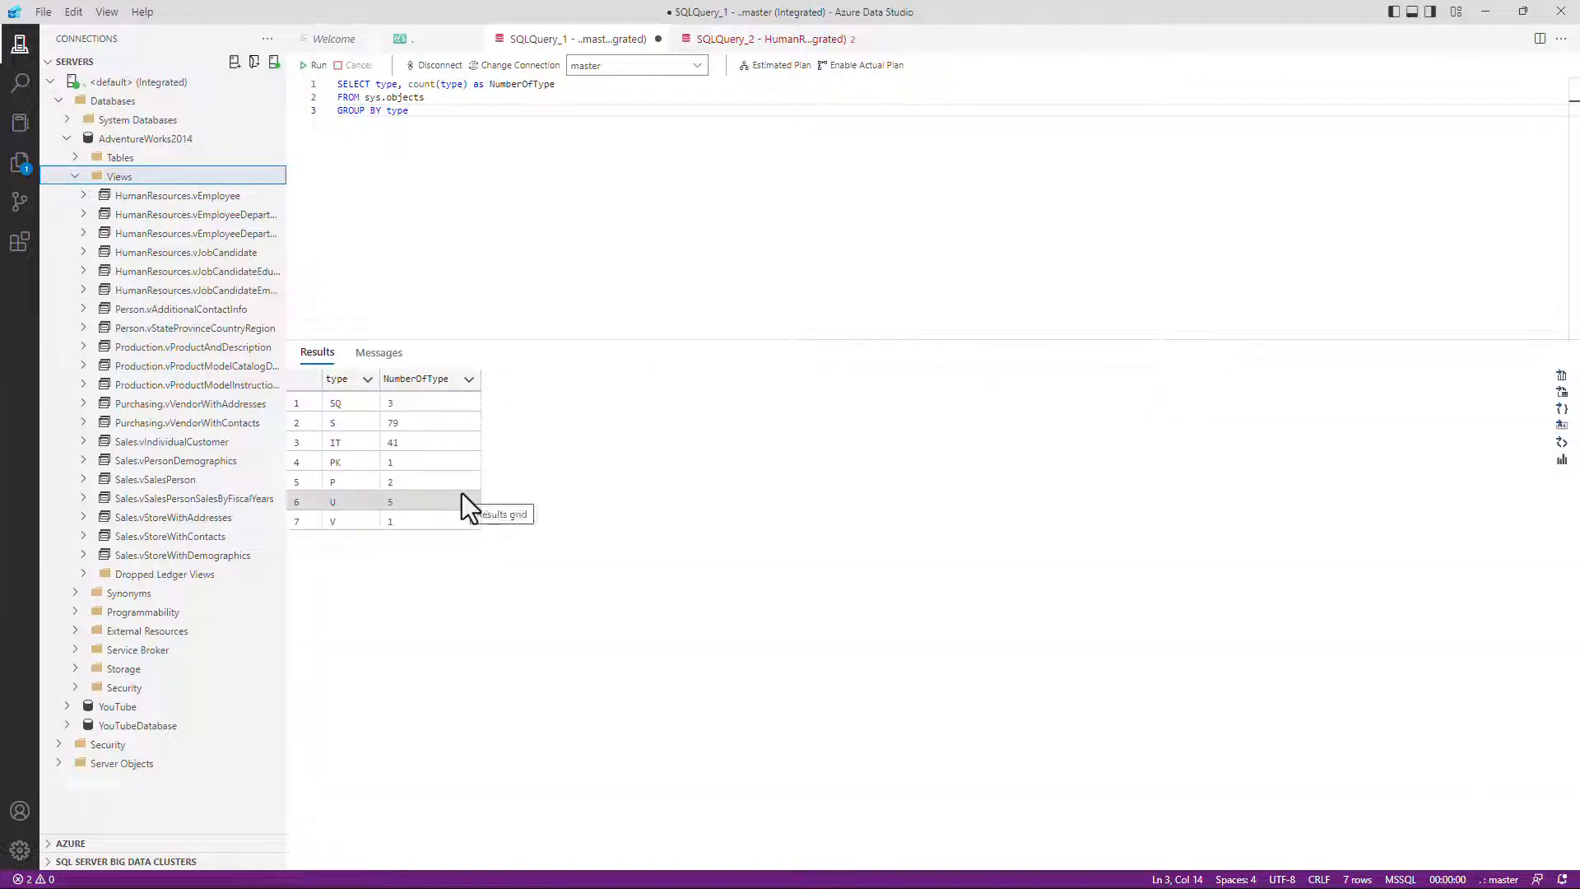
mouse_move(1560, 459)
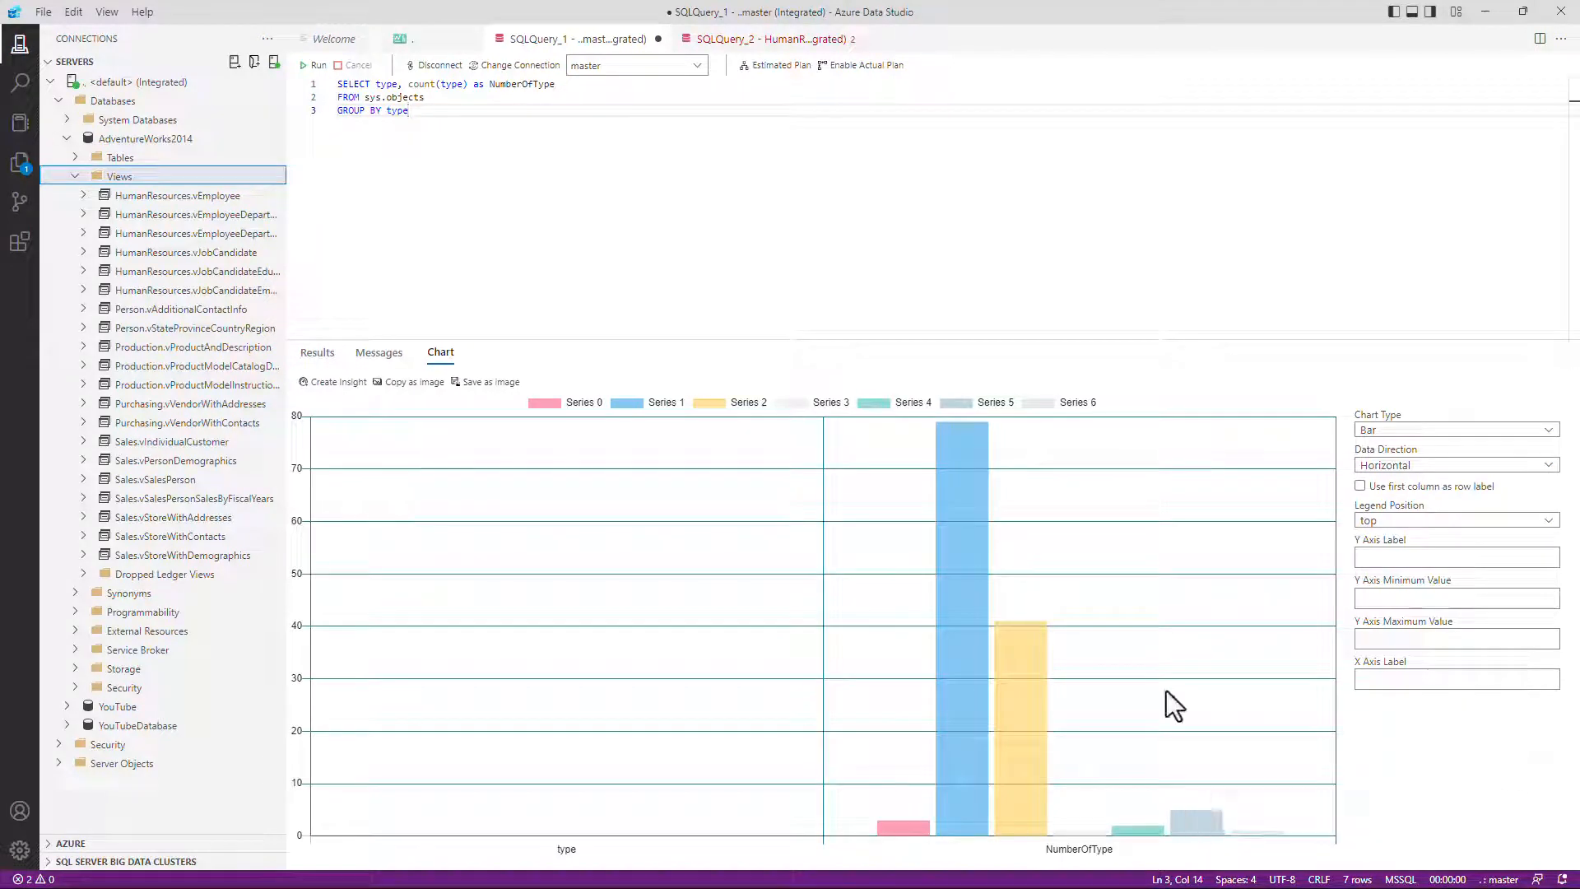
mouse_move(960, 704)
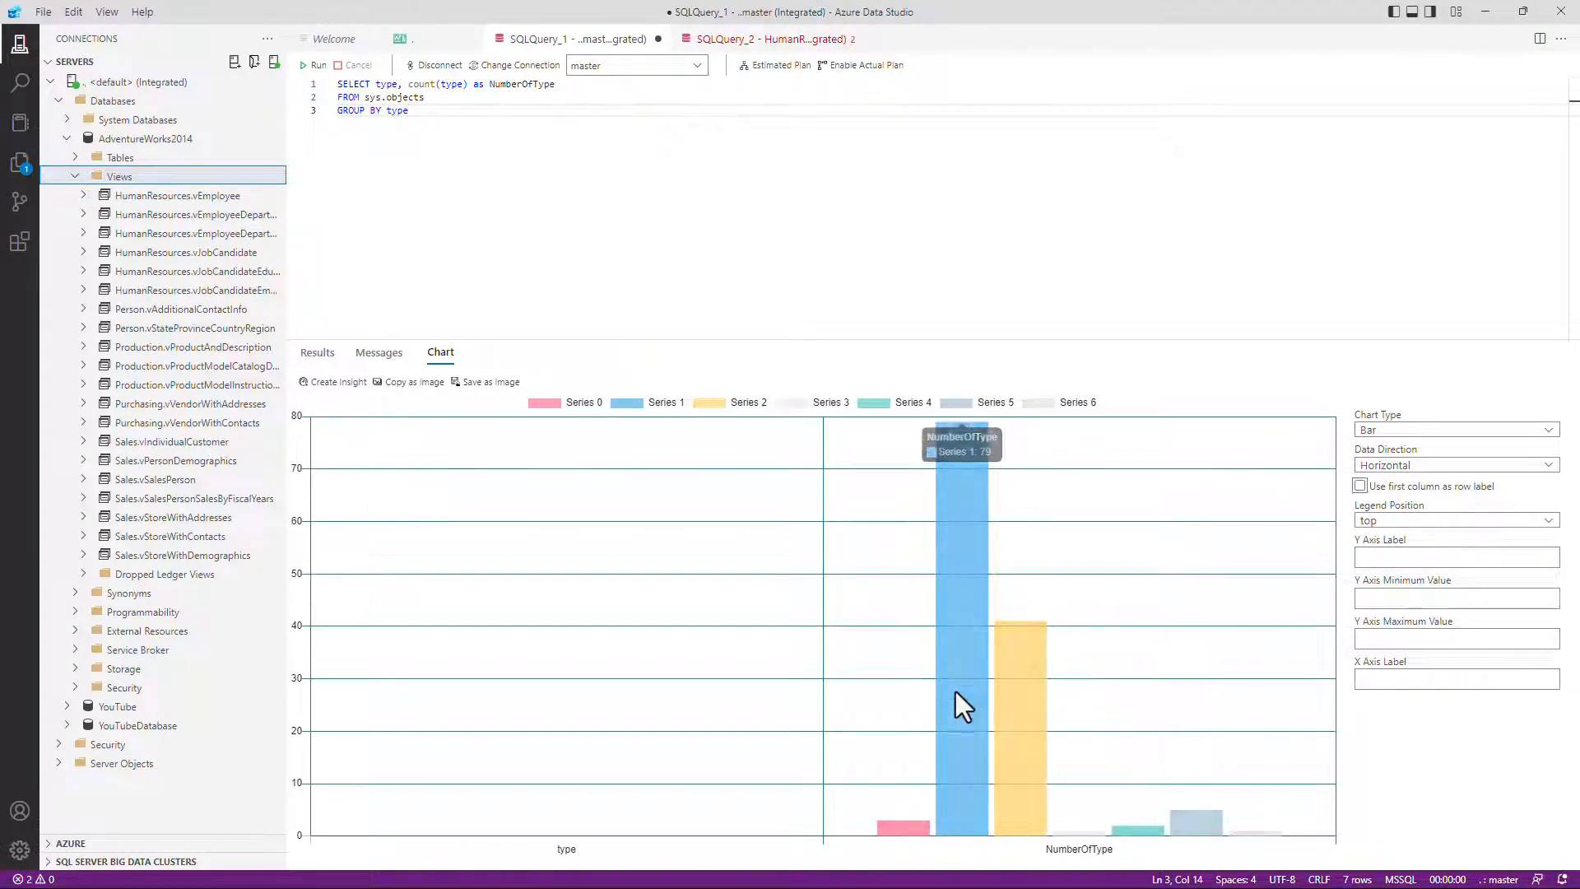
mouse_move(1004, 650)
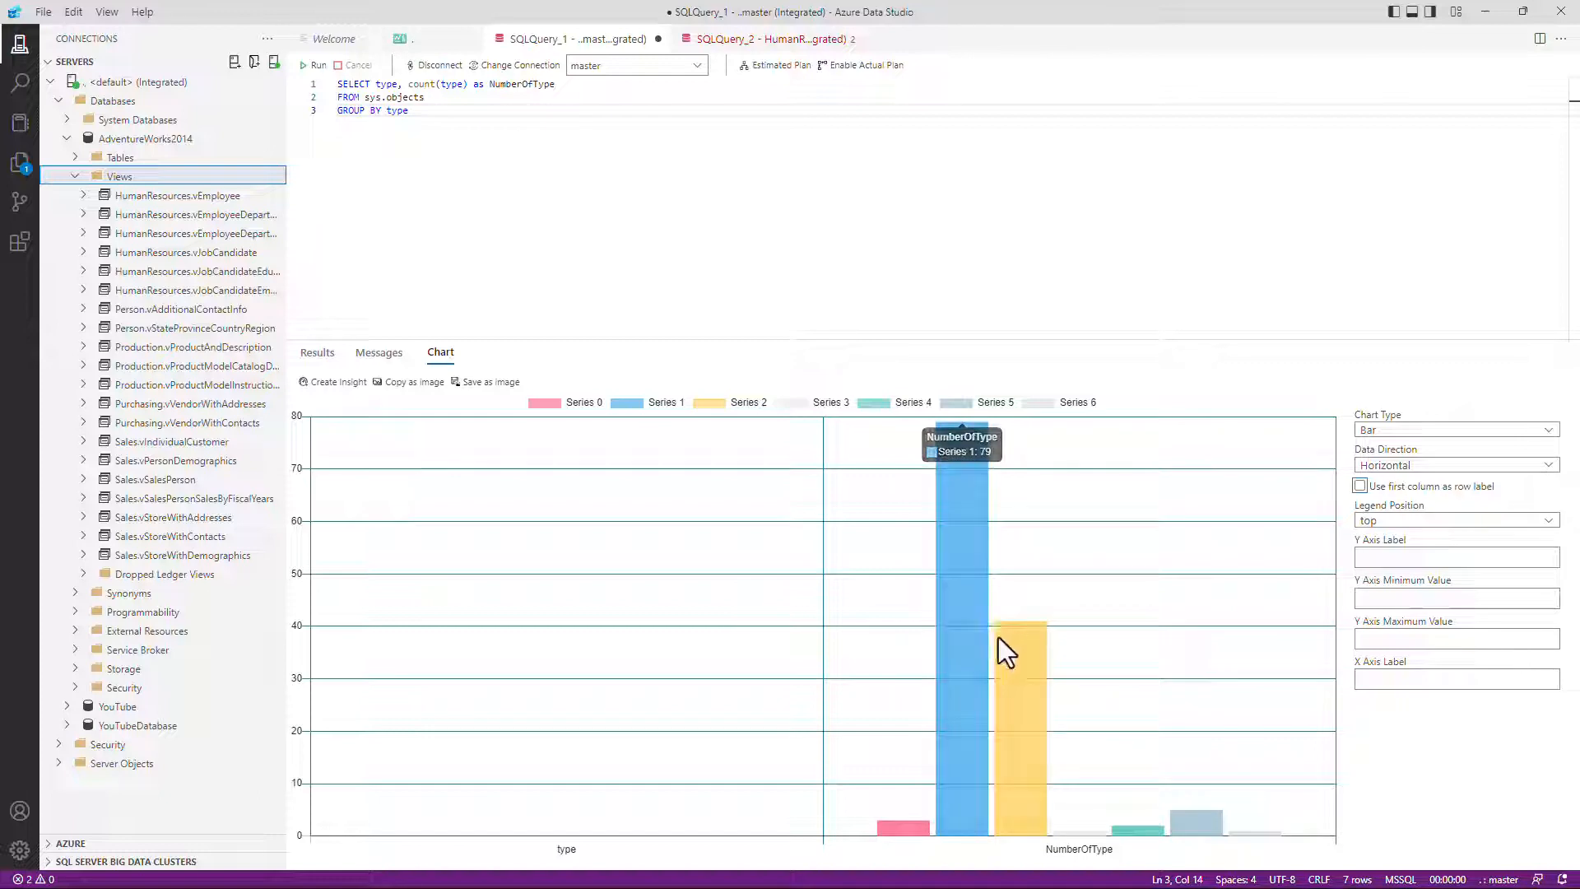
Chart the counts with first column as row label (SG, S, IT, PK, P, U, V), then show Results
left_click(316, 352)
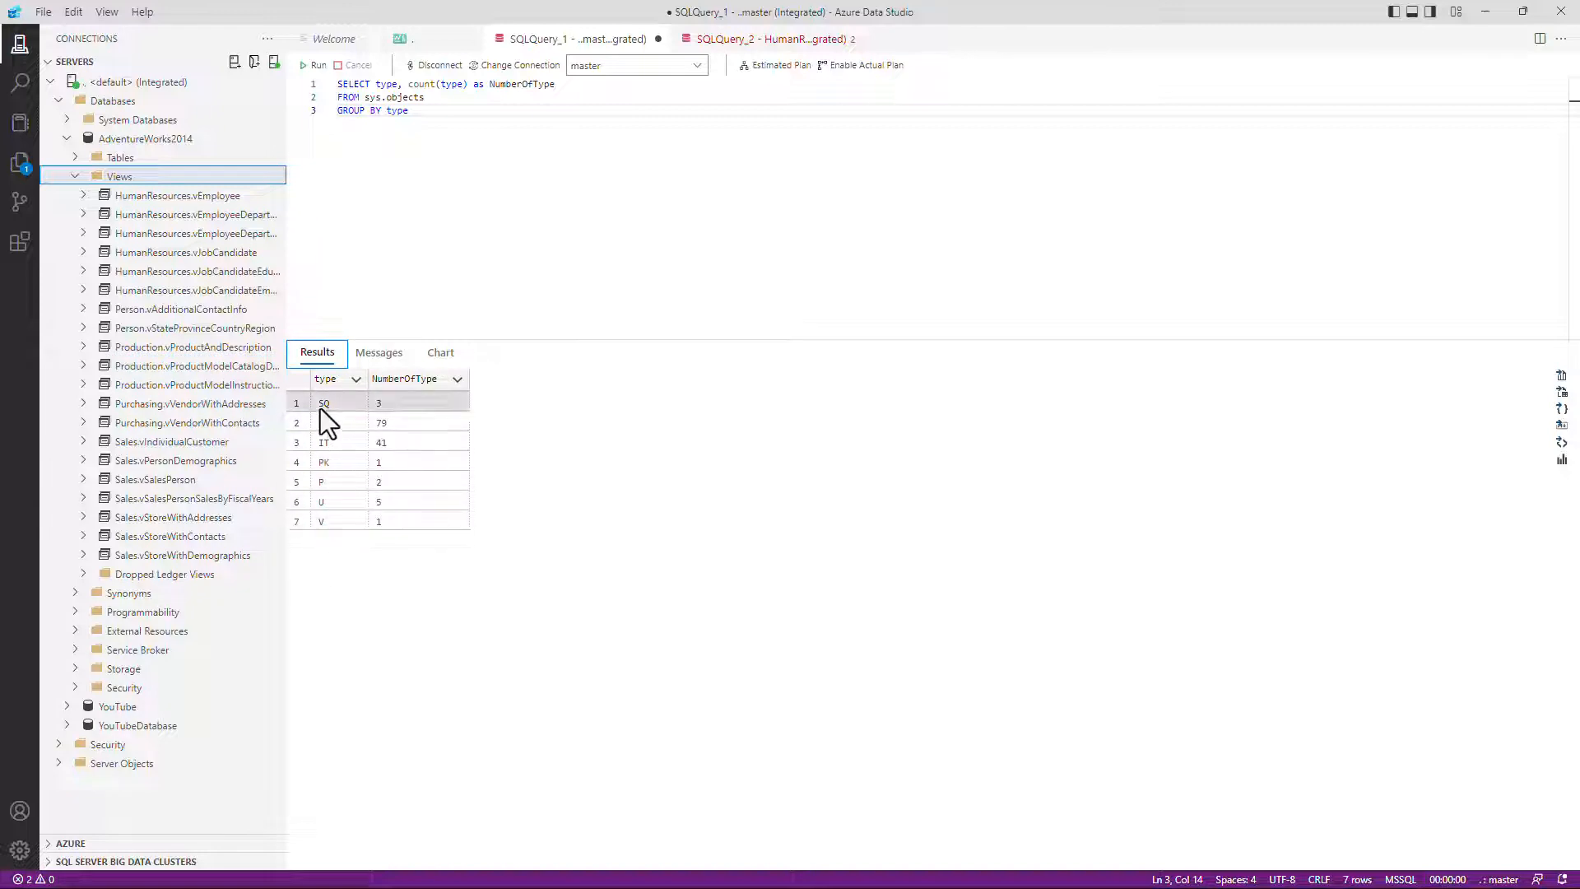
left_click(441, 352)
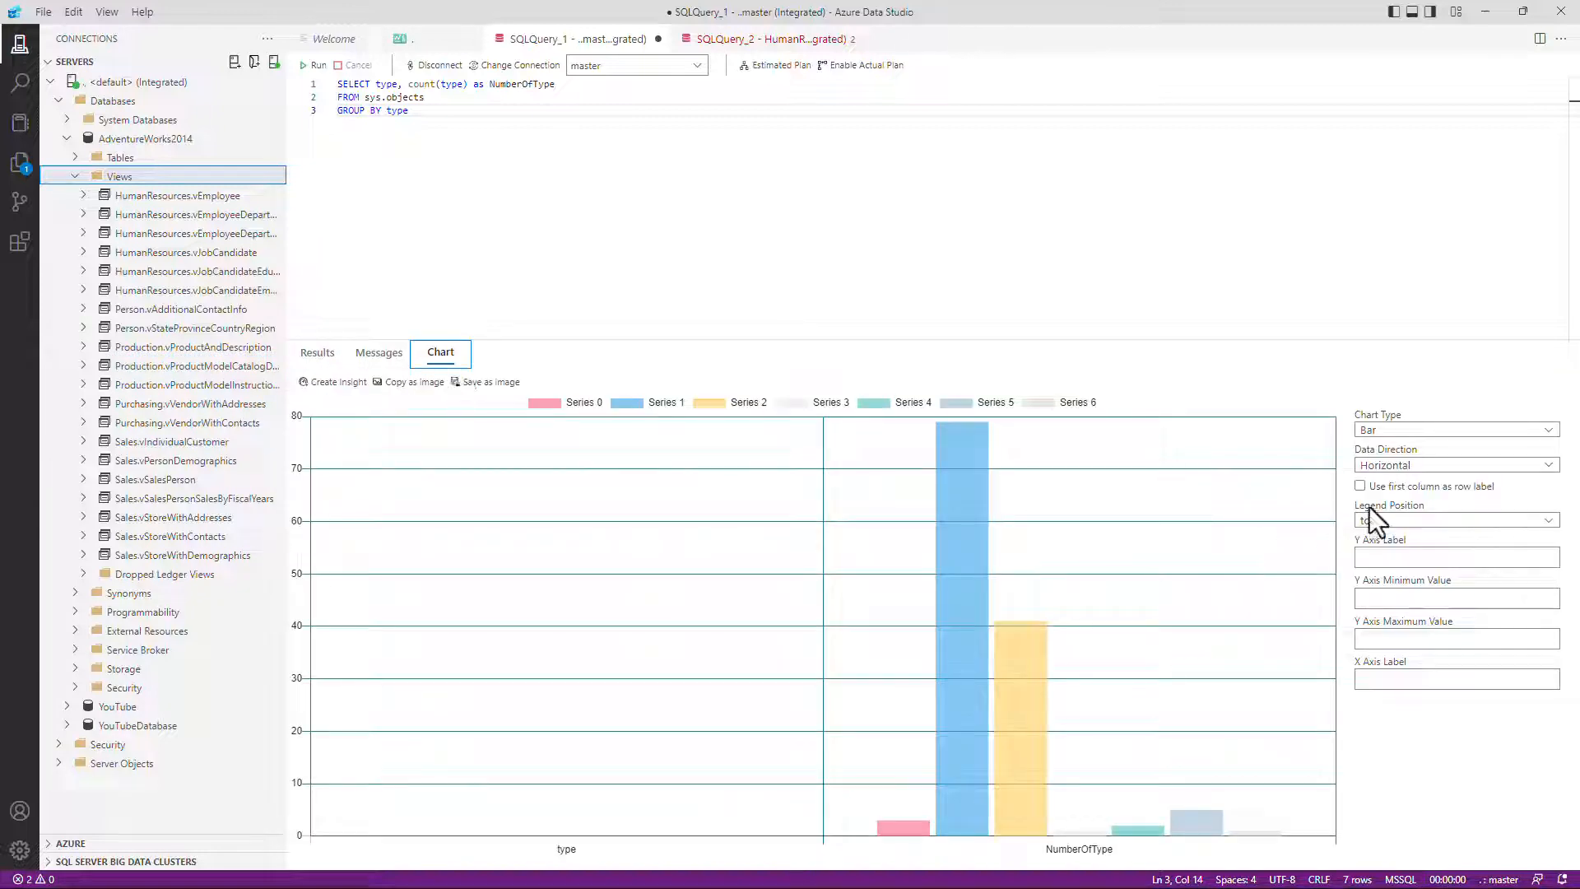
mouse_move(1366, 500)
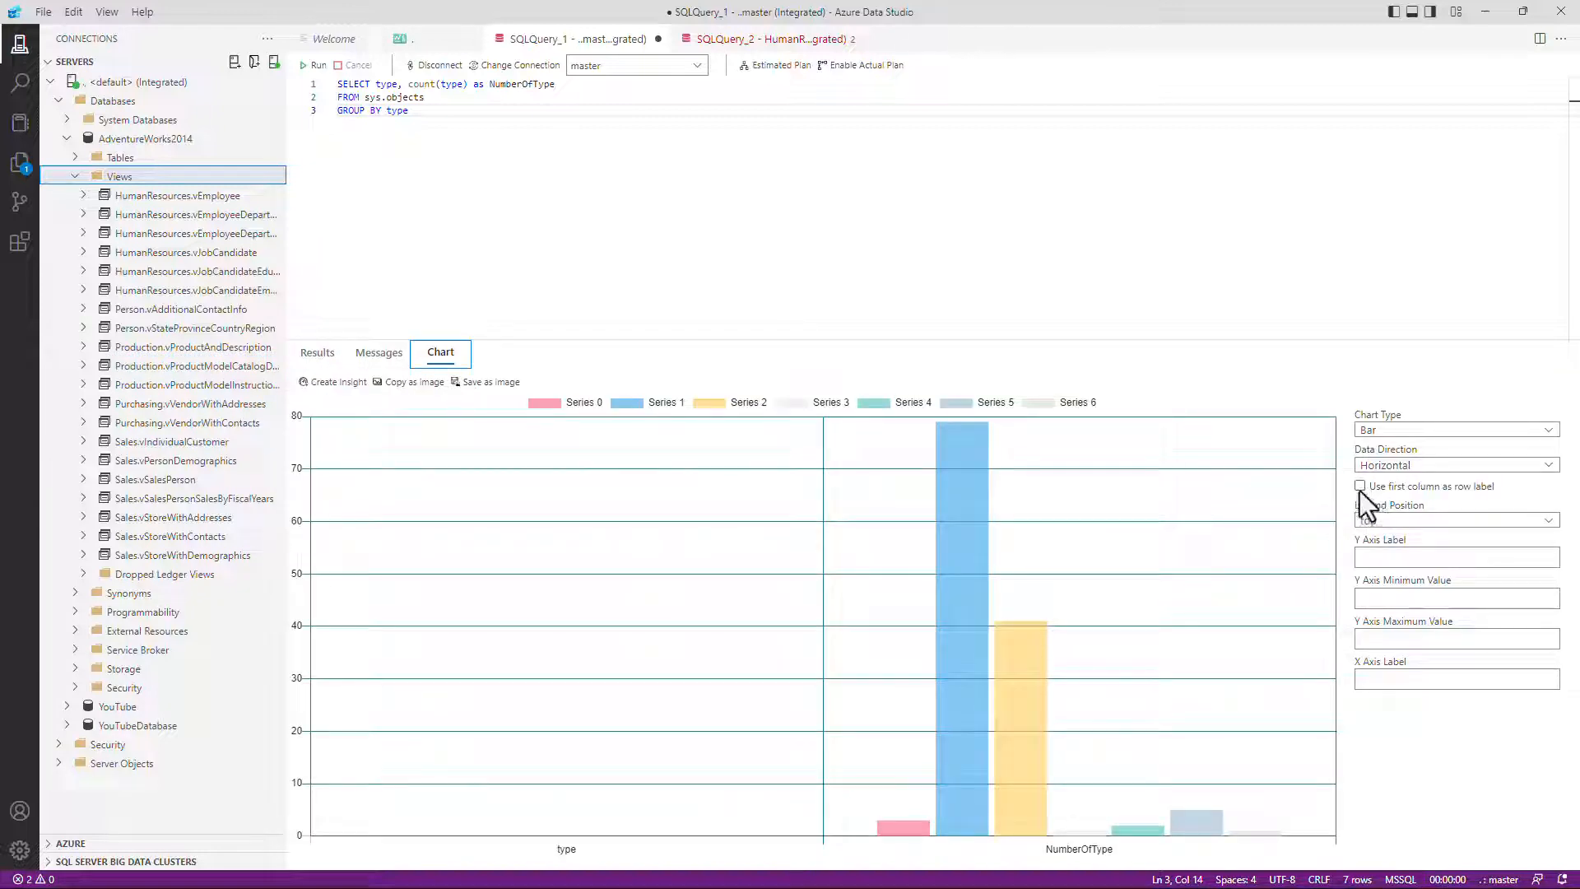
left_click(1359, 485)
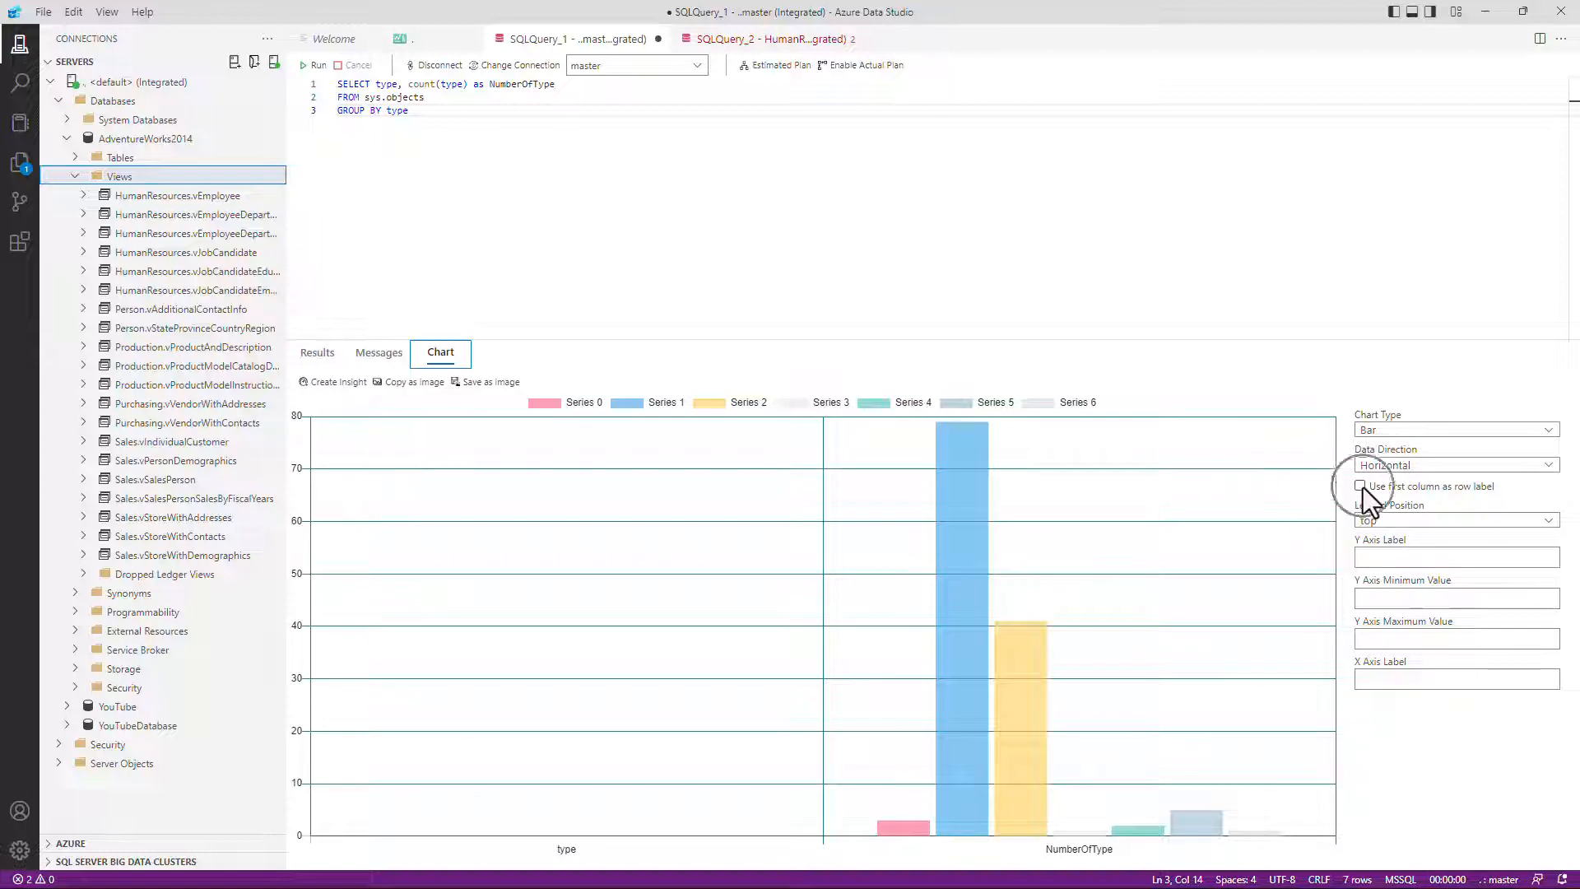
left_click(1359, 486)
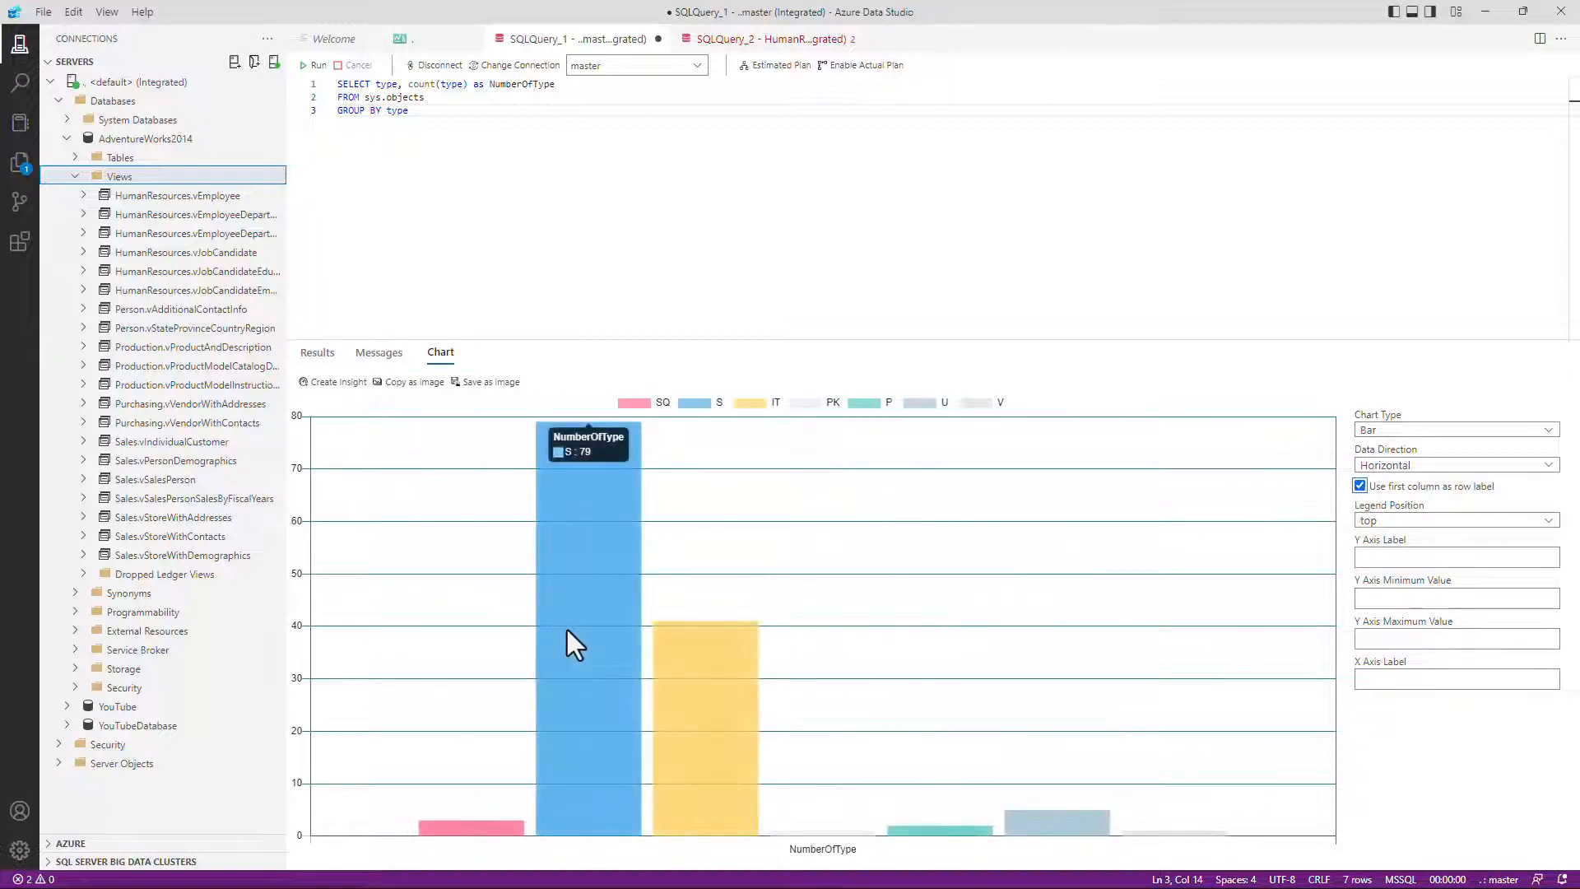
mouse_move(721, 670)
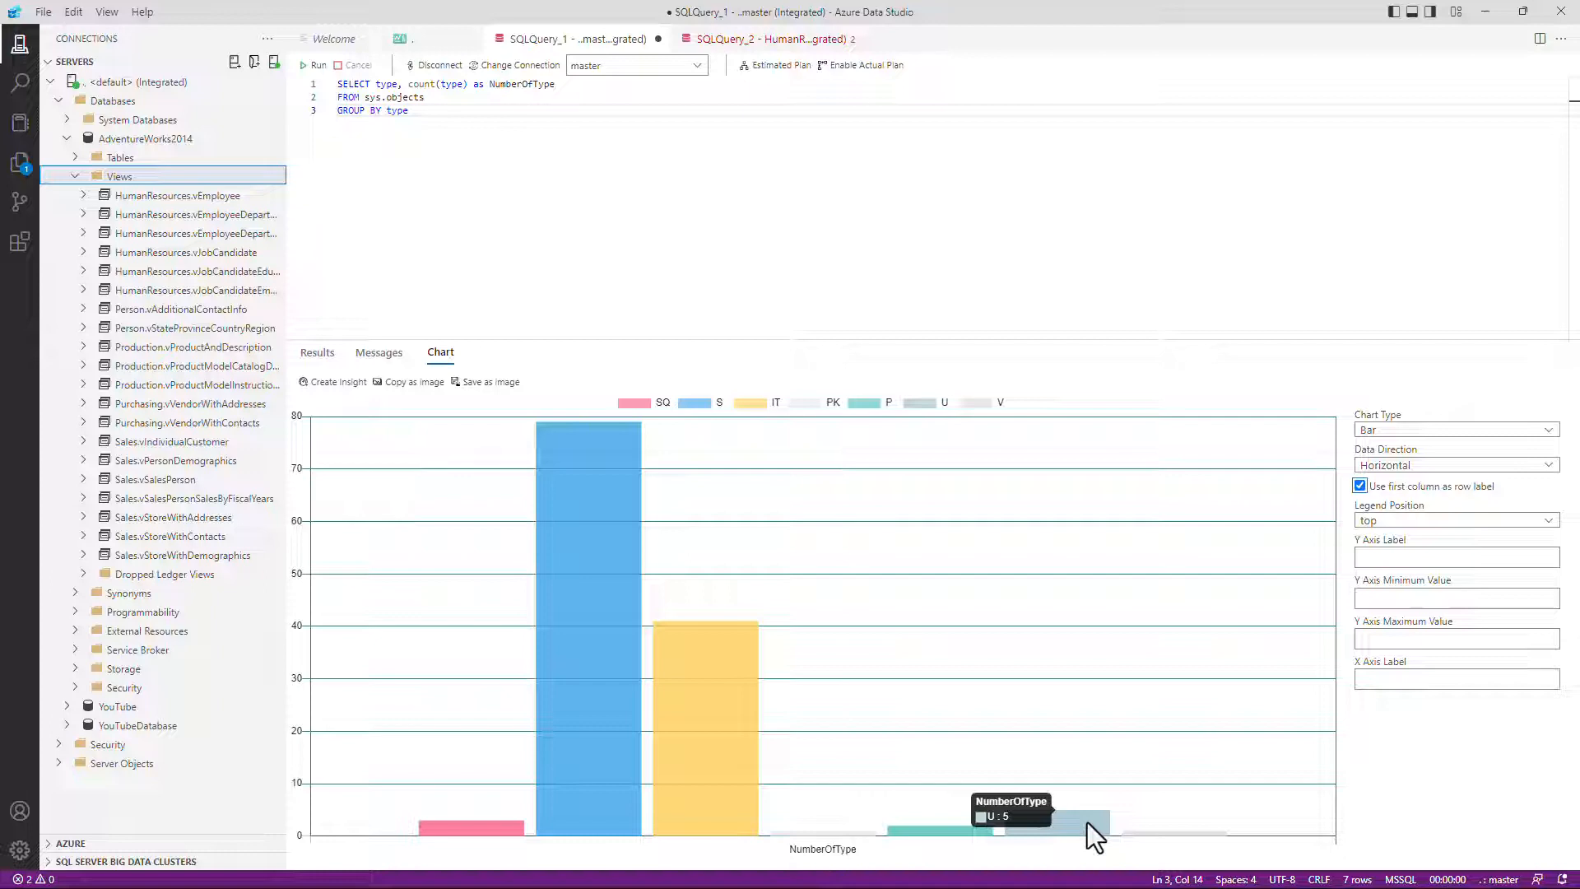
left_click(316, 353)
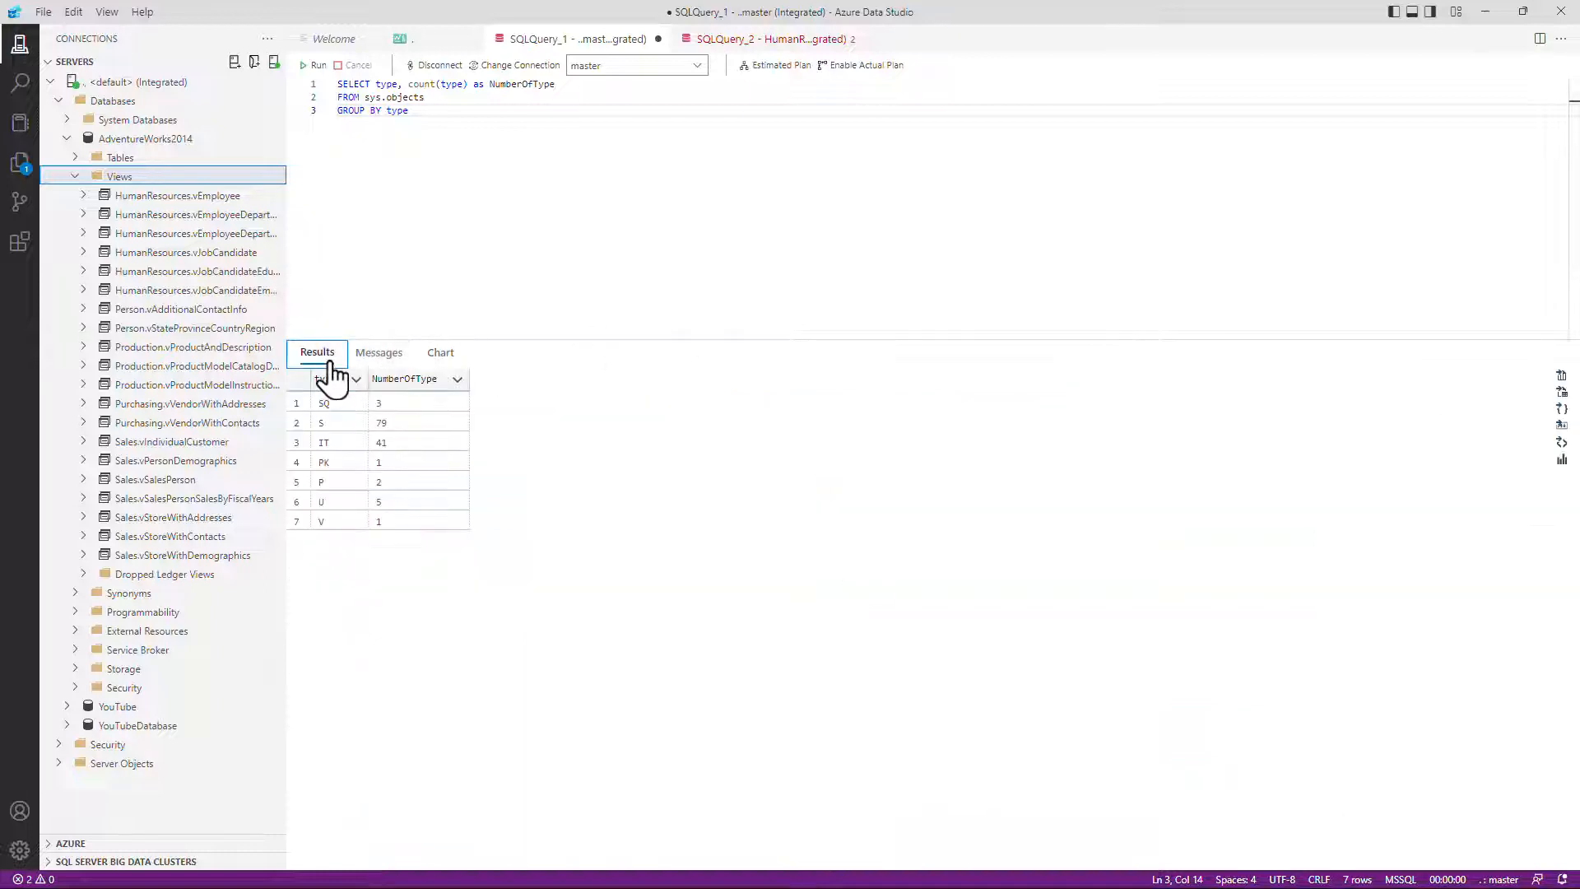